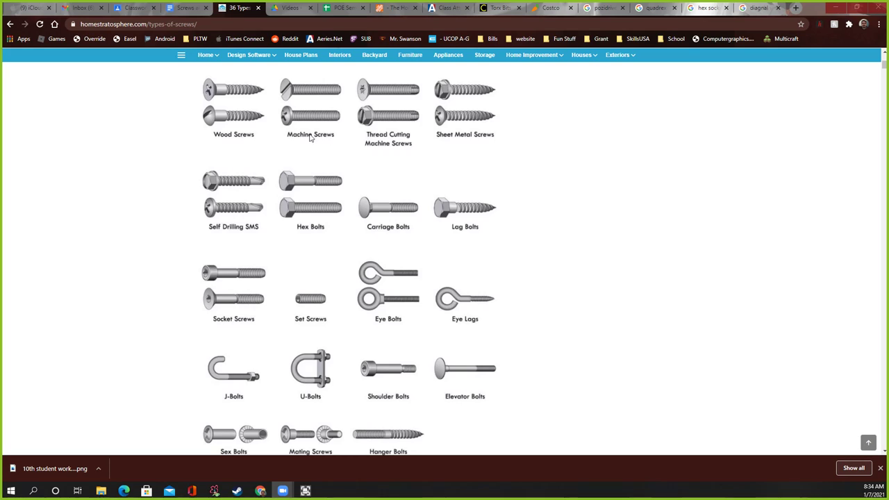
# Step: Switch to the Google Classroom tab showing the 'Screw and bit types' assignment
pyautogui.click(136, 8)
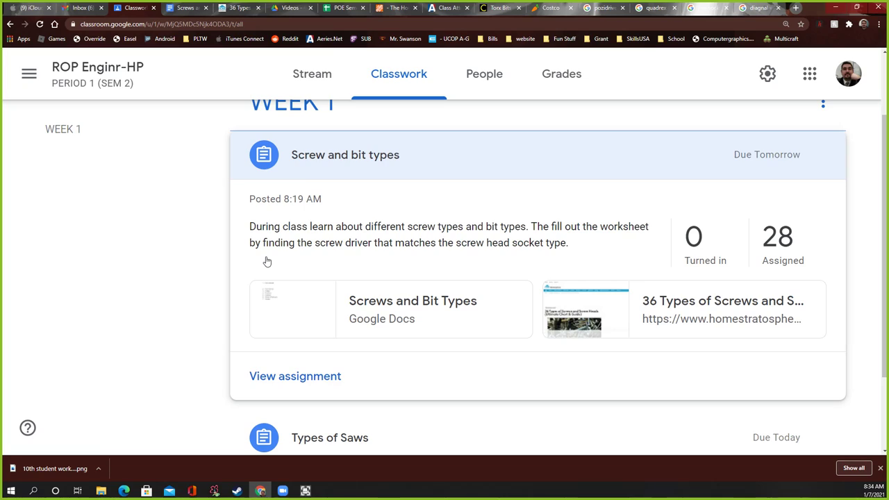
pyautogui.moveTo(350, 278)
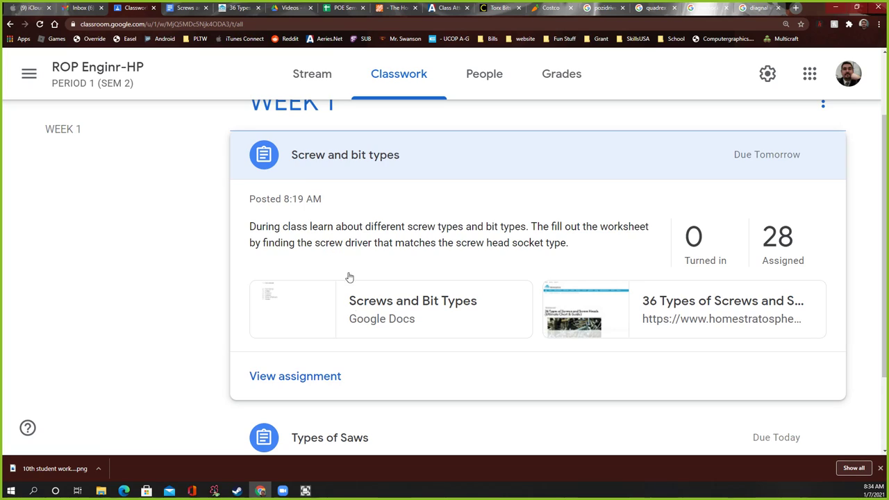
pyautogui.moveTo(328, 302)
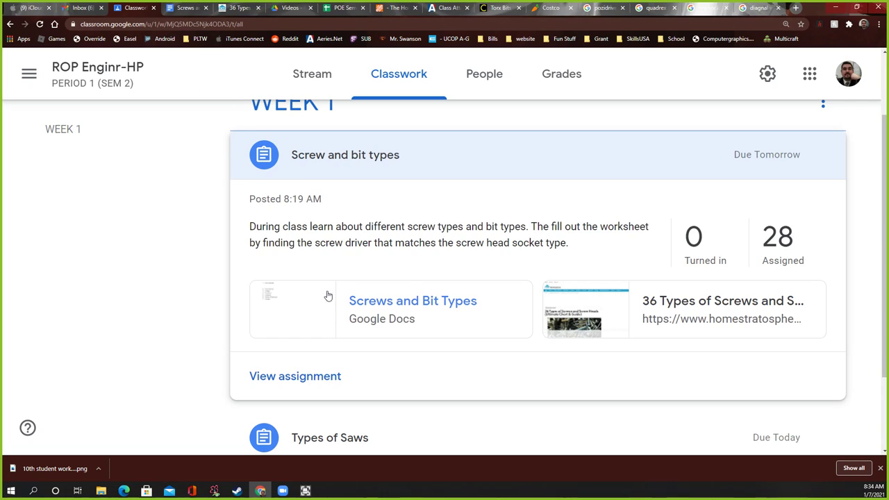
pyautogui.moveTo(634, 299)
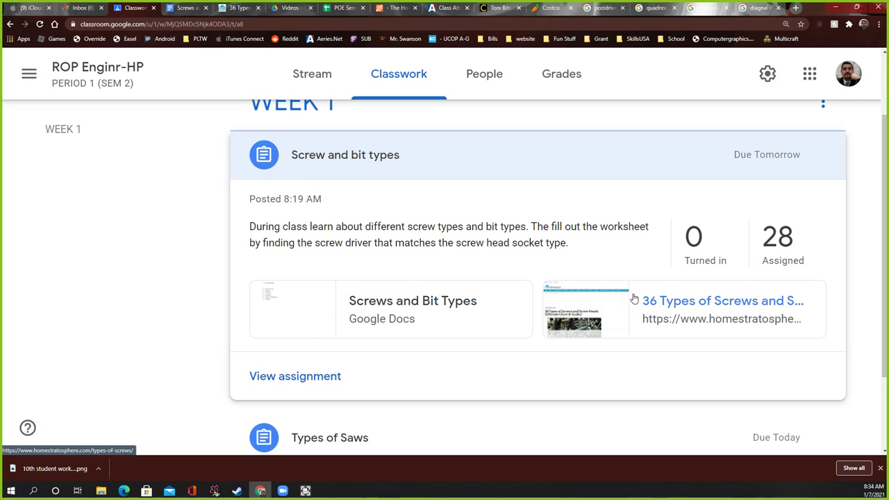
pyautogui.moveTo(660, 306)
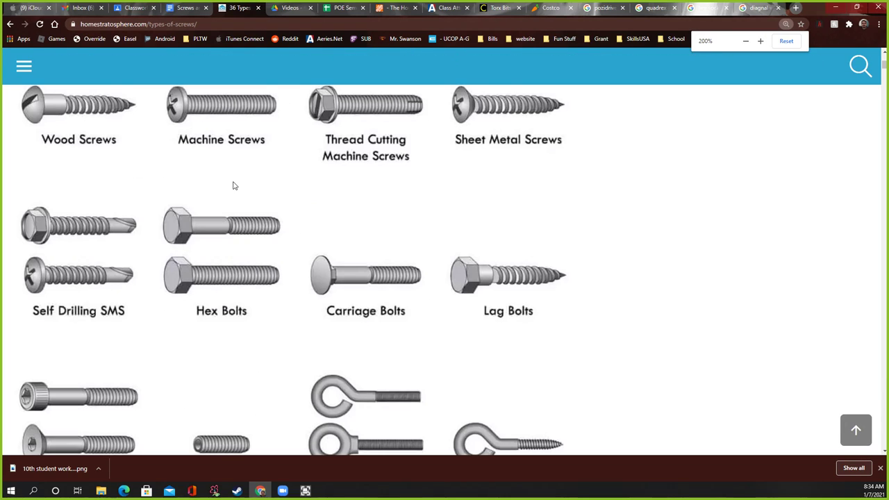
# Step: Scroll the 36 Types of Screws page to the Screws heading starting with Wood Screws
pyautogui.scroll(3)
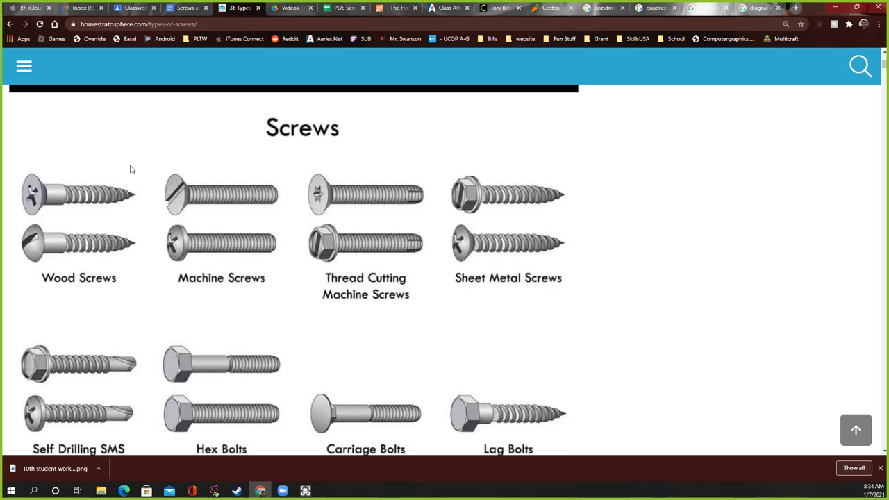
pyautogui.moveTo(70, 201)
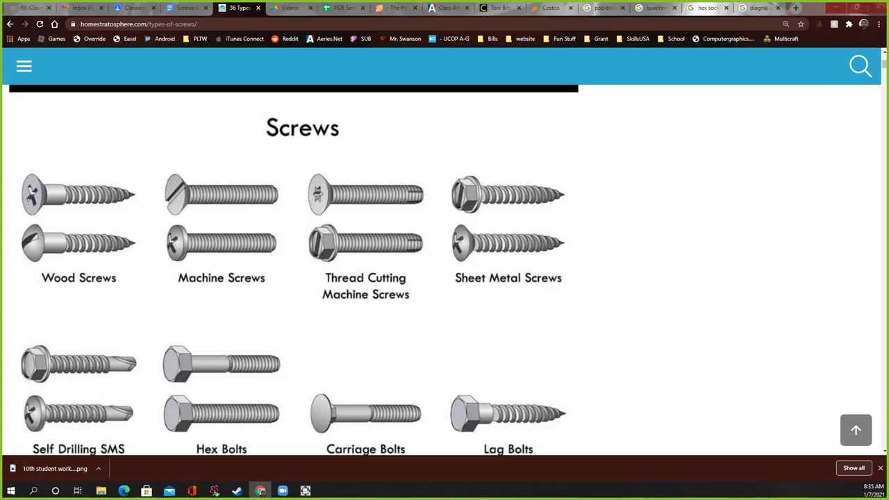
pyautogui.moveTo(96, 198)
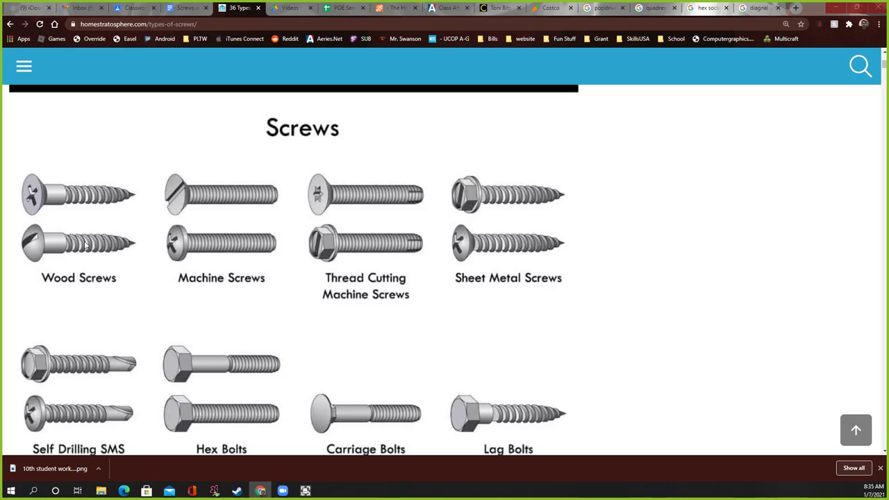
pyautogui.moveTo(70, 211)
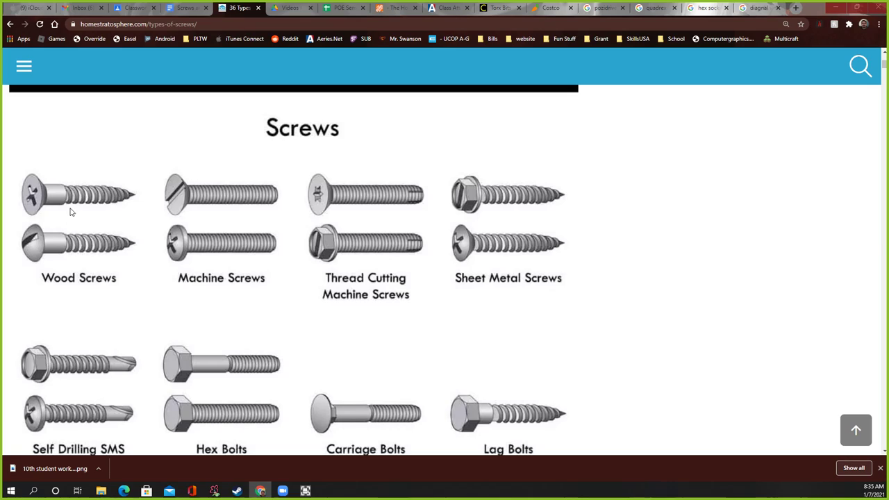
pyautogui.moveTo(458, 221)
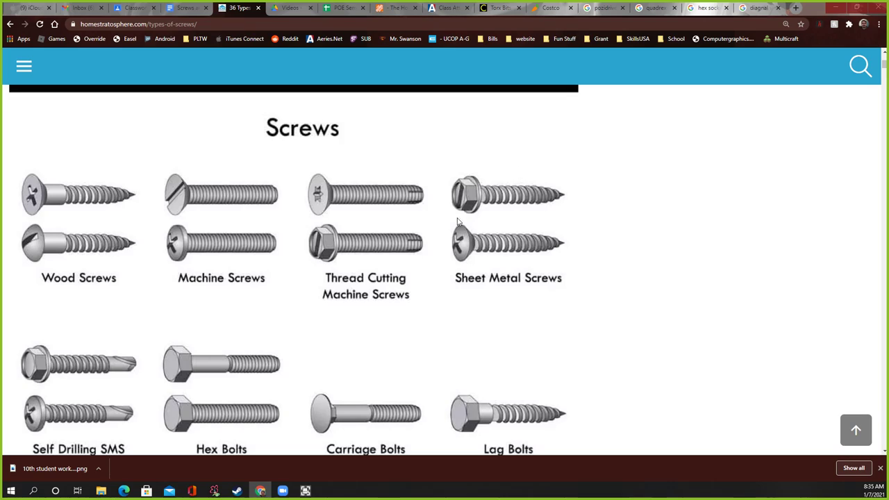
pyautogui.moveTo(517, 194)
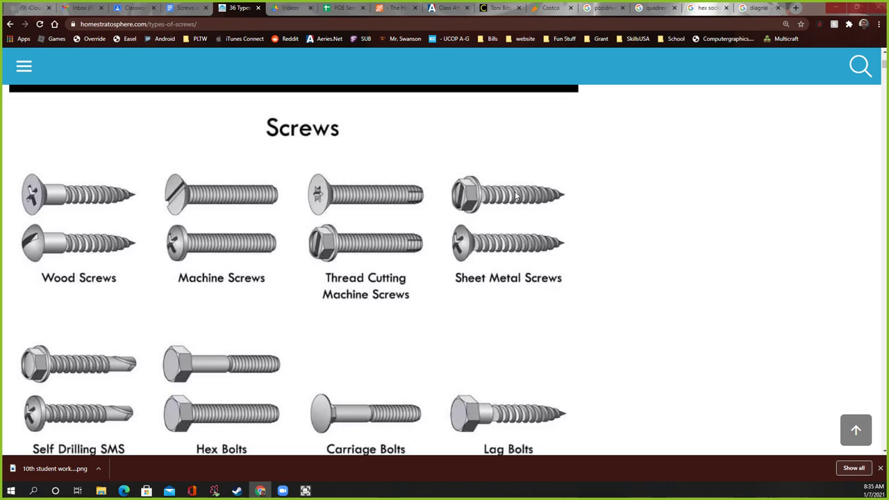
pyautogui.moveTo(486, 197)
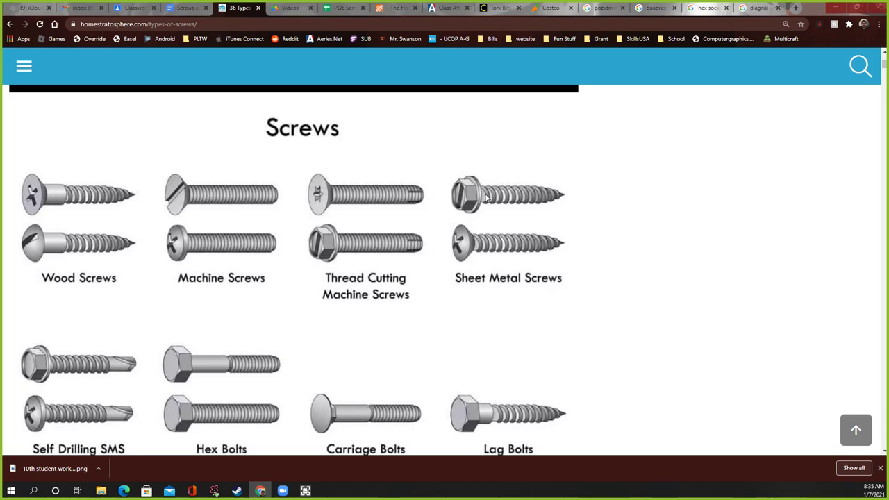
pyautogui.moveTo(512, 201)
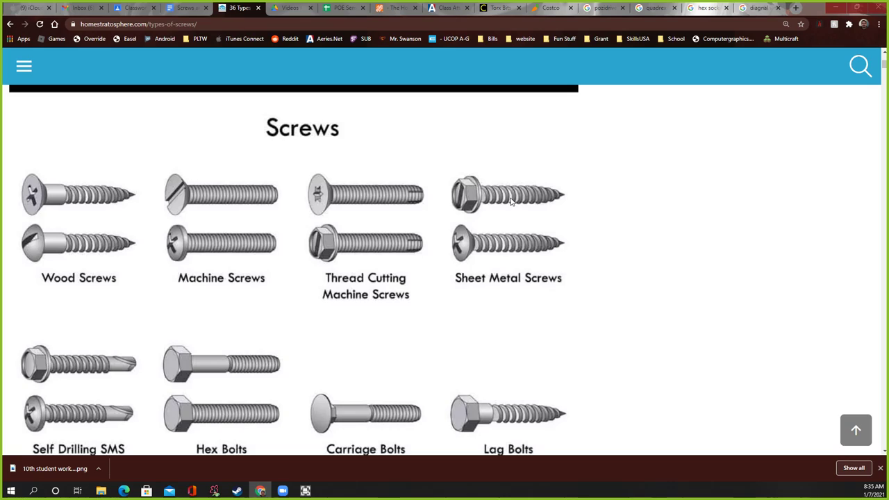
pyautogui.moveTo(503, 238)
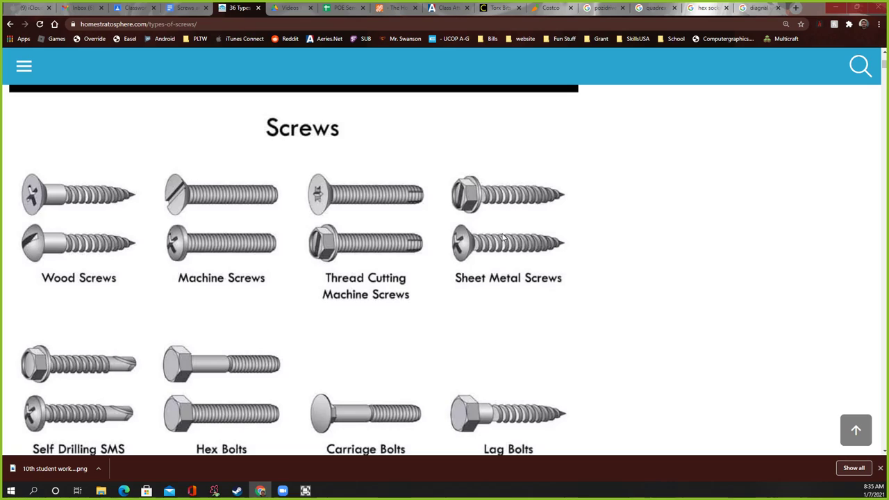
pyautogui.moveTo(41, 239)
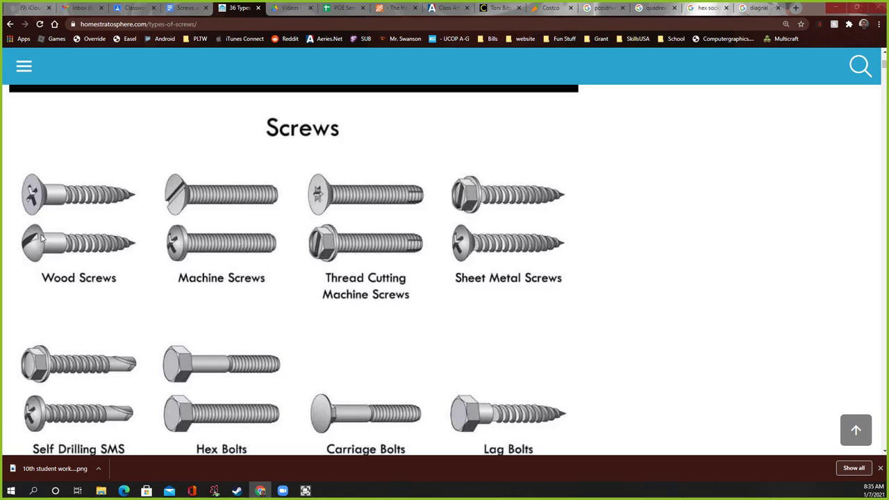
pyautogui.moveTo(506, 225)
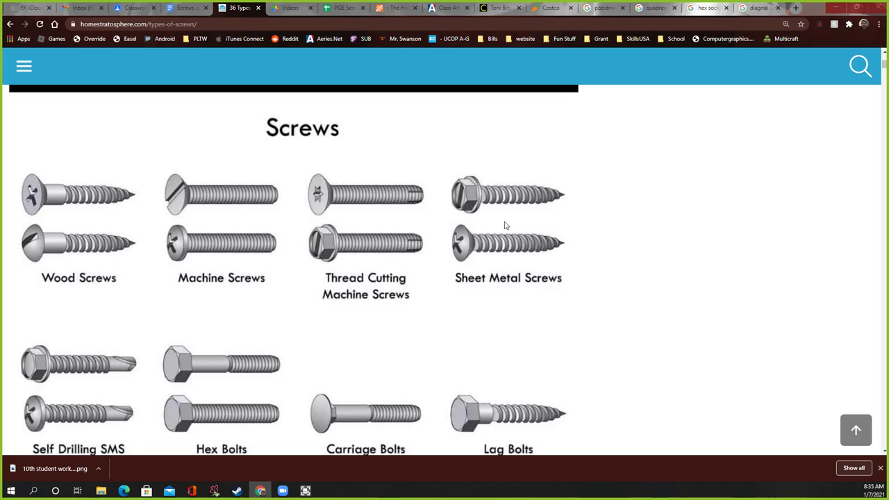
pyautogui.moveTo(61, 256)
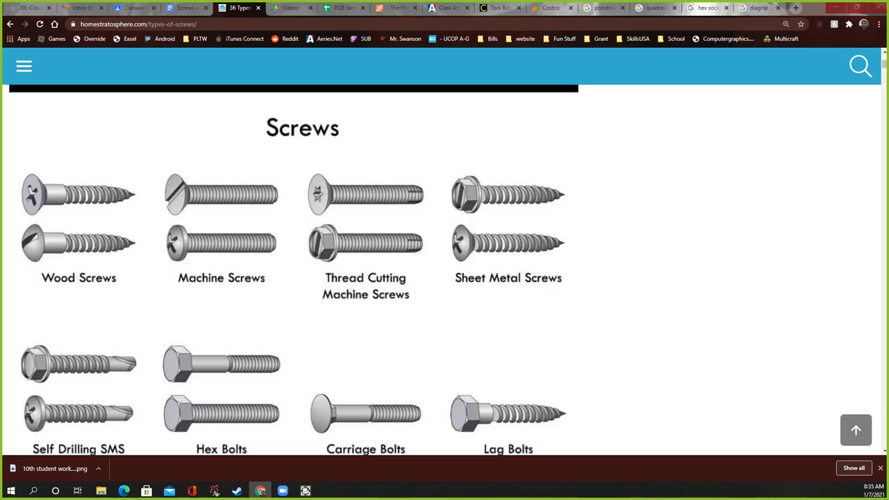
pyautogui.moveTo(498, 199)
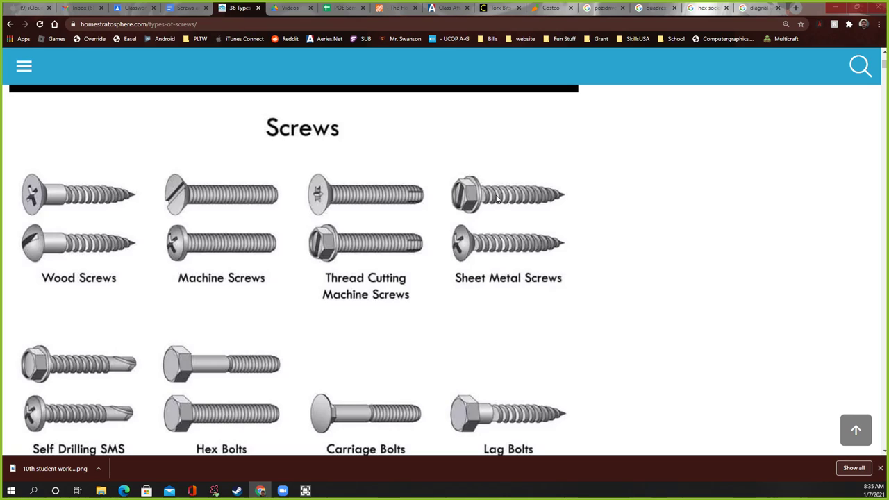
pyautogui.moveTo(472, 286)
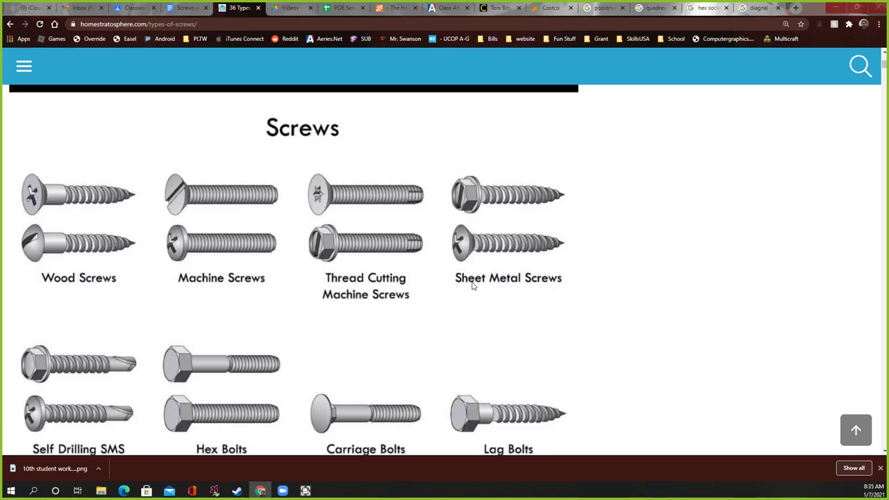
pyautogui.moveTo(59, 221)
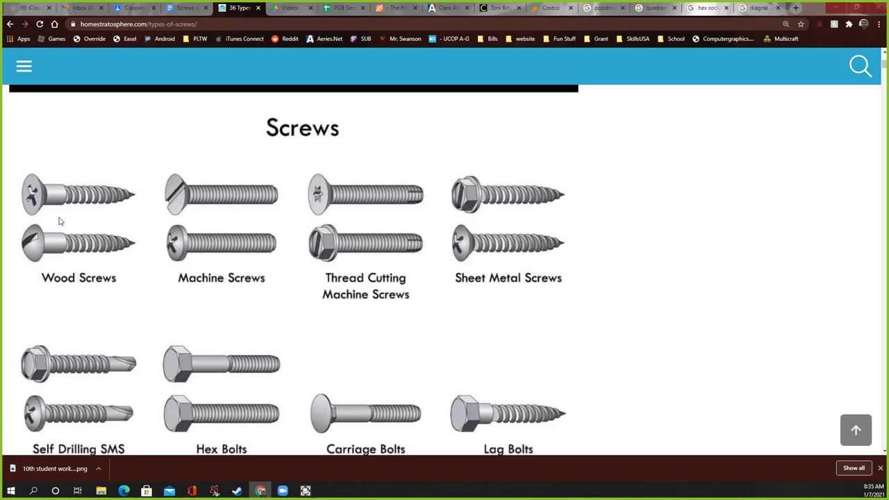
pyautogui.moveTo(198, 214)
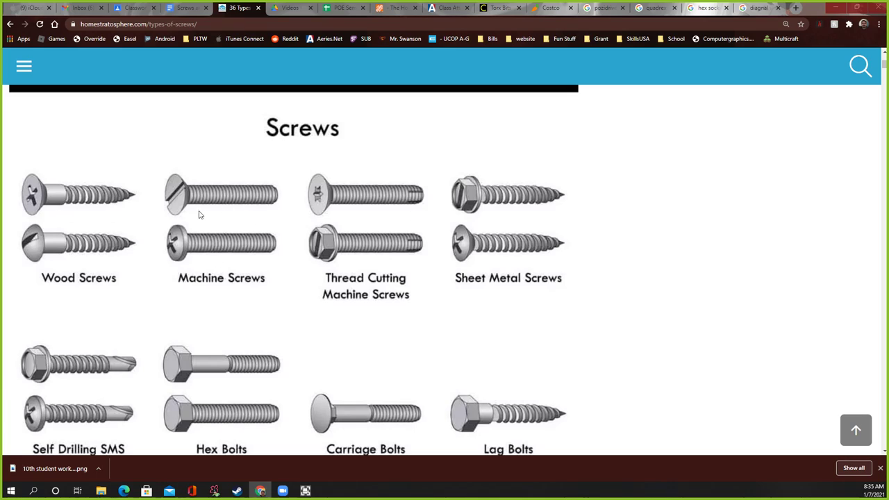
pyautogui.moveTo(264, 272)
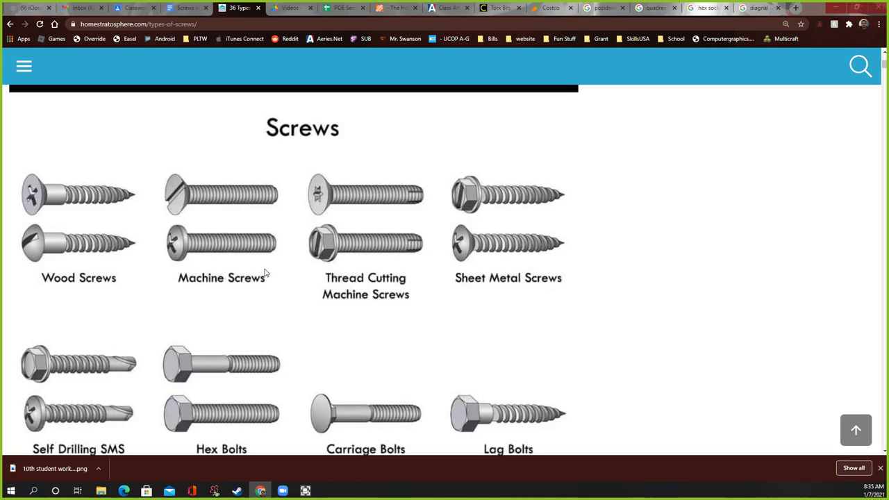
pyautogui.moveTo(194, 225)
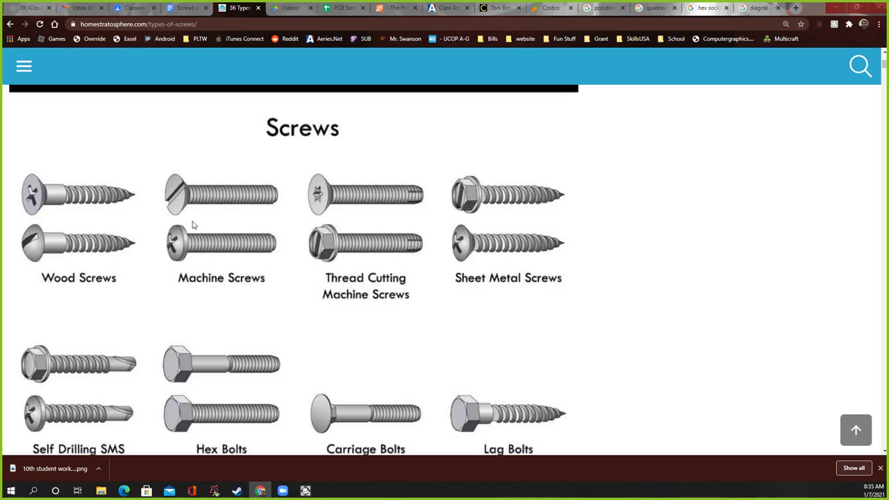
pyautogui.moveTo(324, 245)
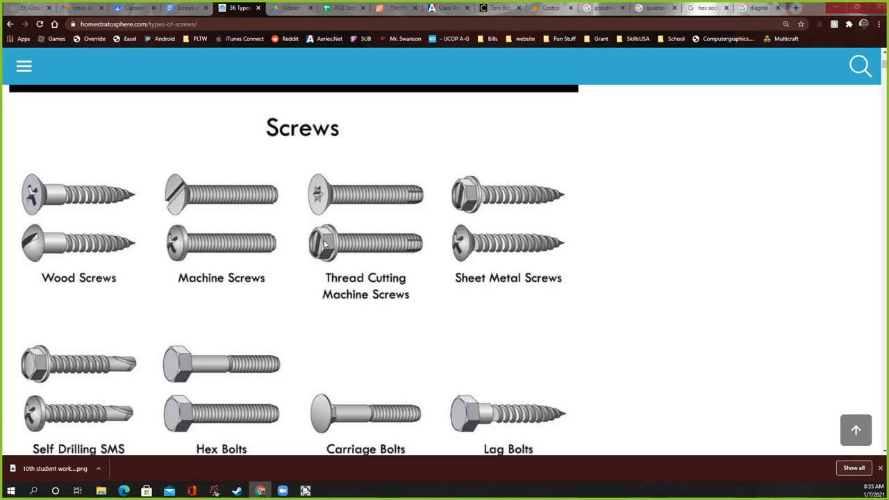
pyautogui.moveTo(214, 220)
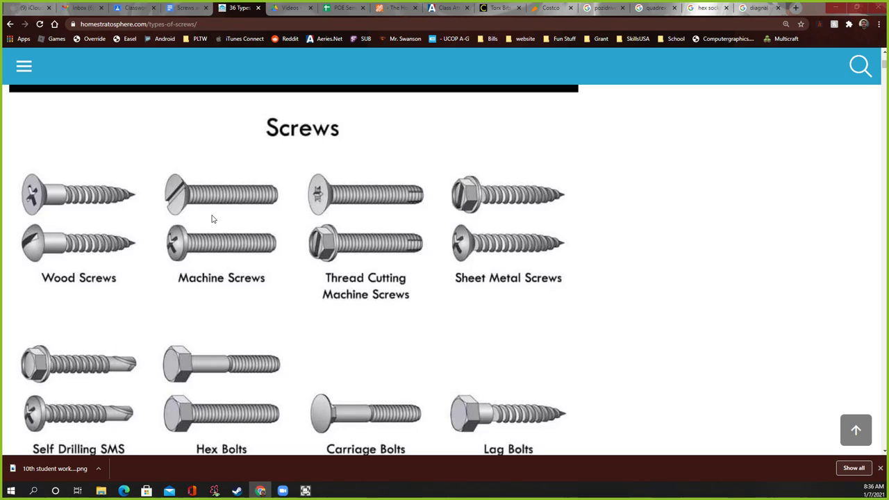
pyautogui.moveTo(153, 253)
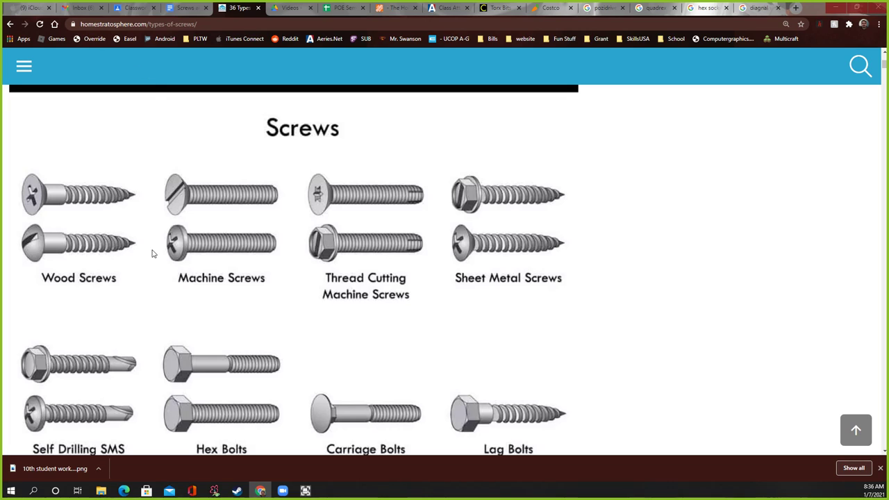
pyautogui.scroll(-3)
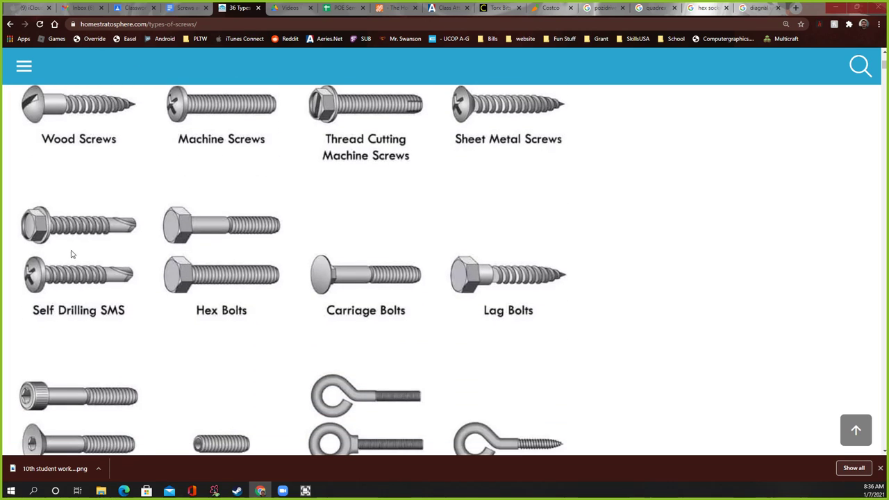
pyautogui.moveTo(117, 228)
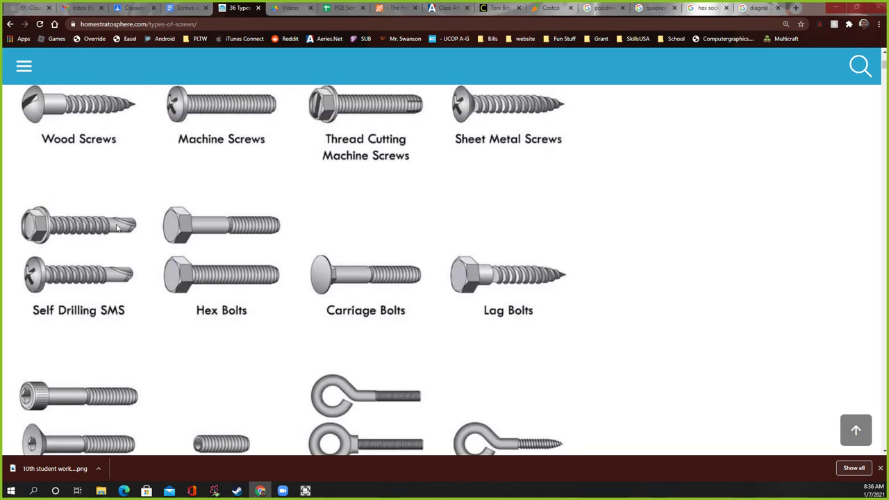
pyautogui.scroll(-3)
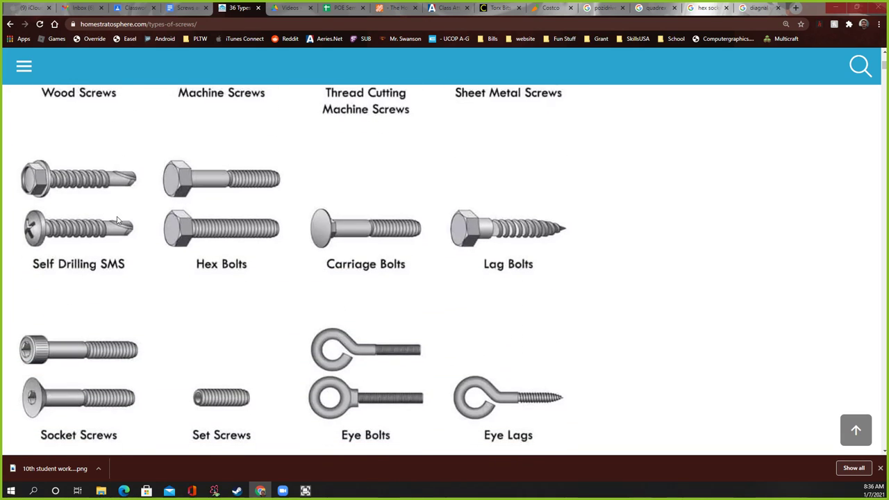
pyautogui.moveTo(94, 219)
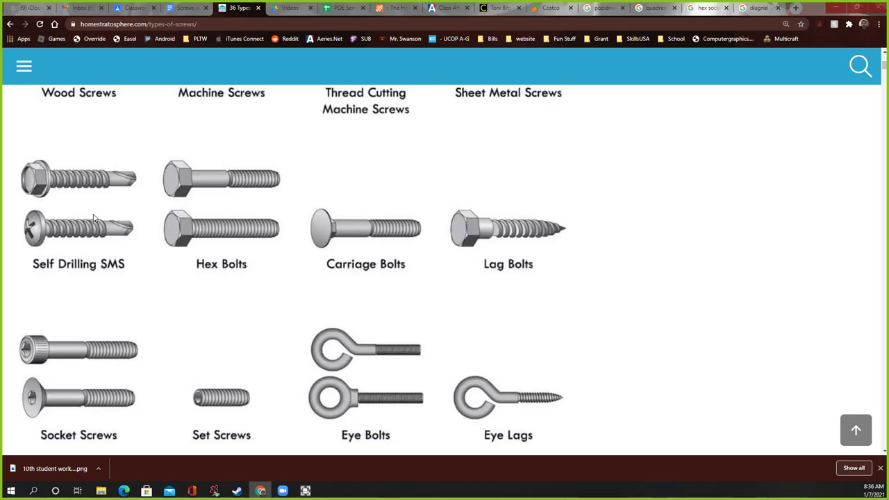
pyautogui.moveTo(61, 239)
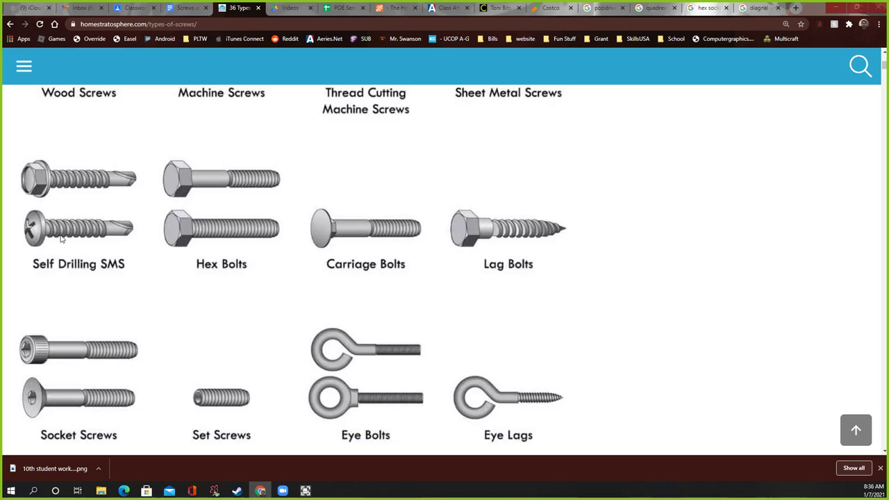
pyautogui.moveTo(129, 180)
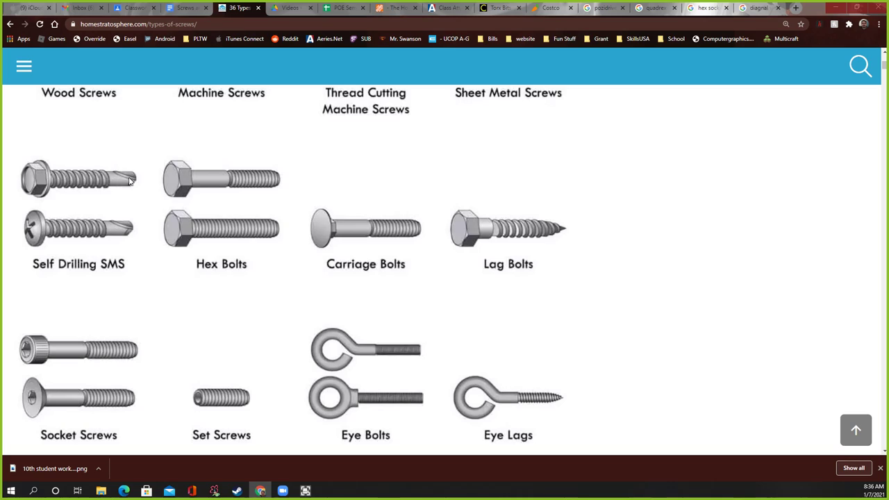
pyautogui.moveTo(139, 183)
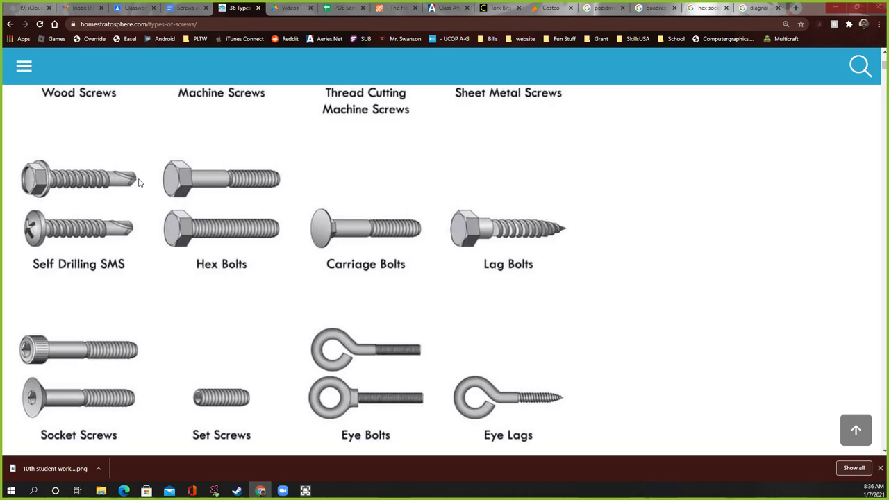
pyautogui.moveTo(119, 179)
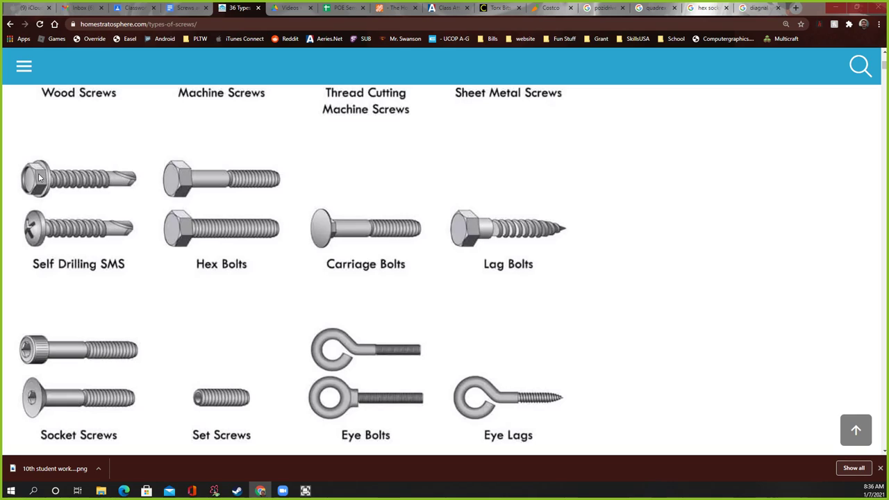
pyautogui.moveTo(125, 183)
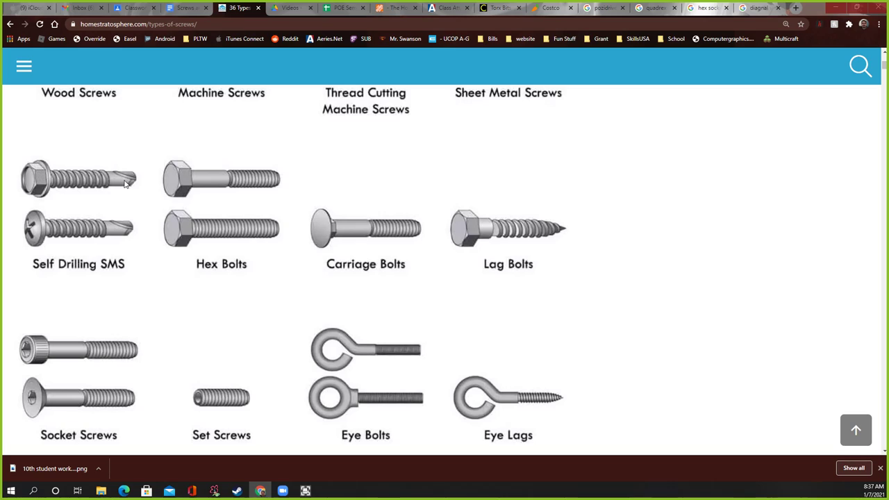
pyautogui.moveTo(132, 178)
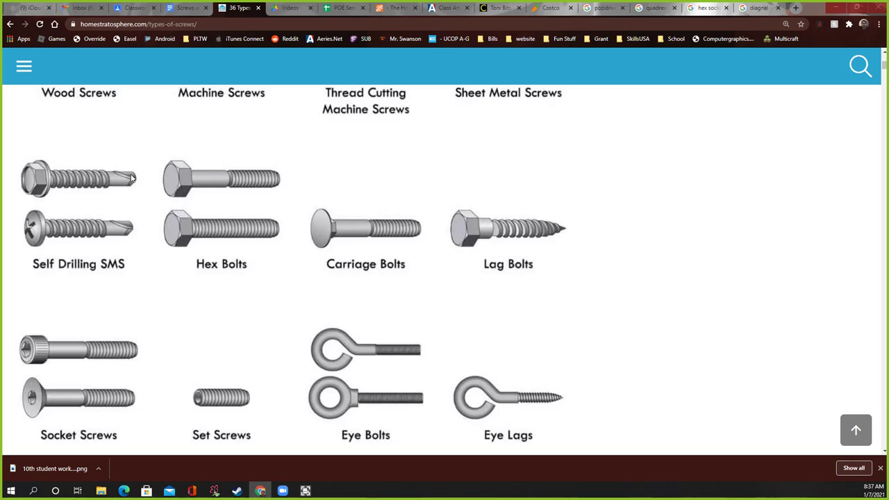
pyautogui.moveTo(47, 179)
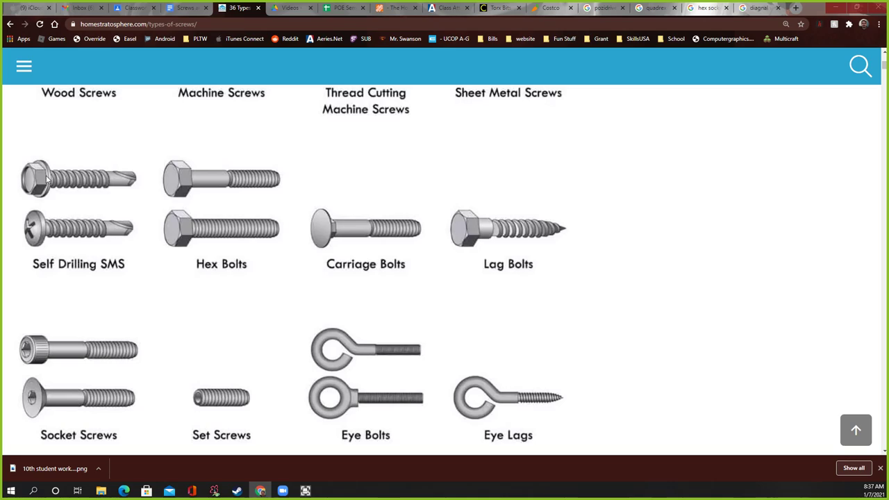
pyautogui.moveTo(83, 231)
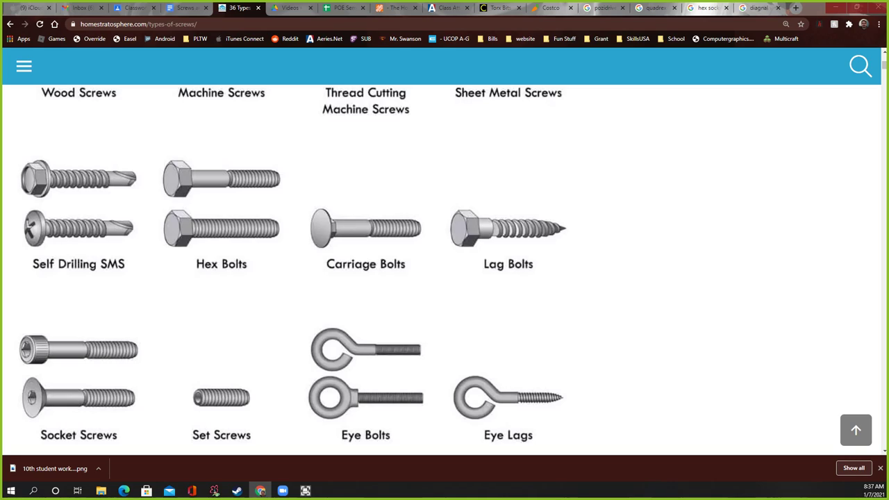
pyautogui.moveTo(178, 209)
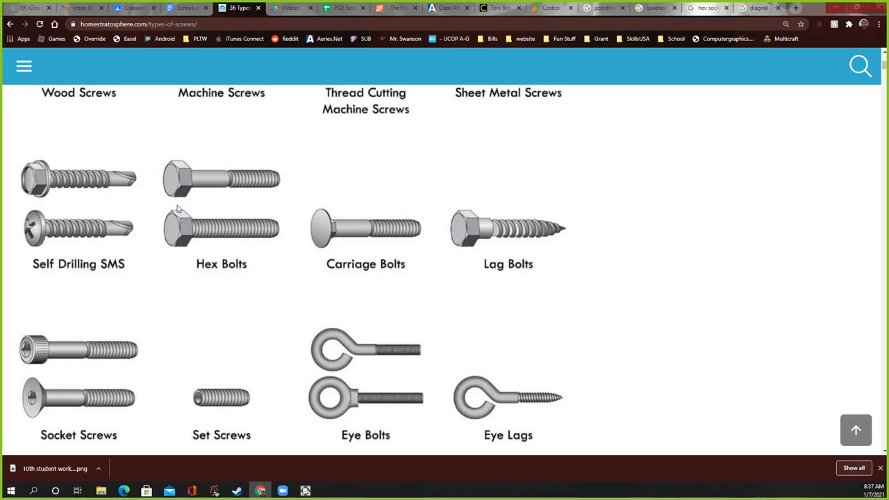
pyautogui.moveTo(239, 206)
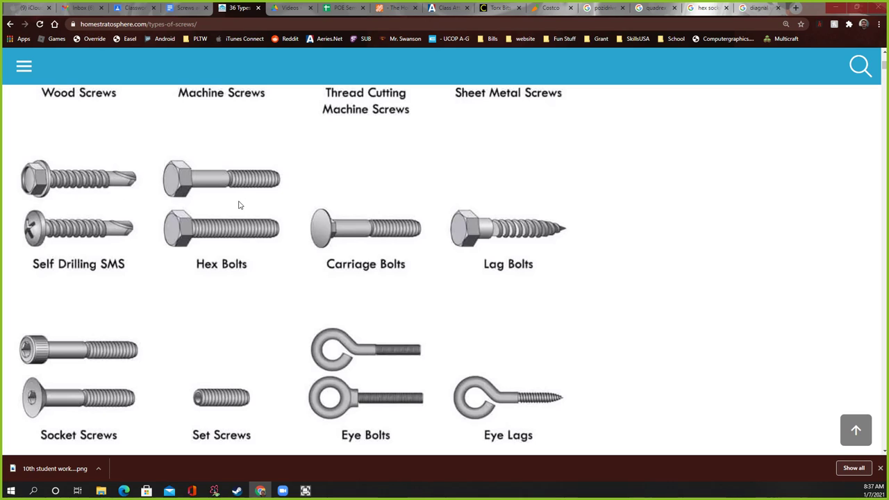
# Step: Adjust the page so the wood, machine, thread cutting and sheet metal screw images show fully
pyautogui.scroll(3)
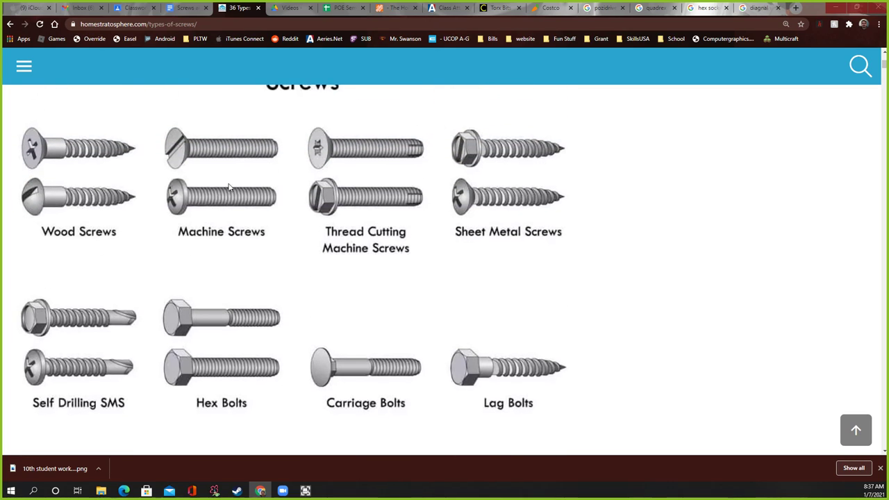
pyautogui.scroll(-3)
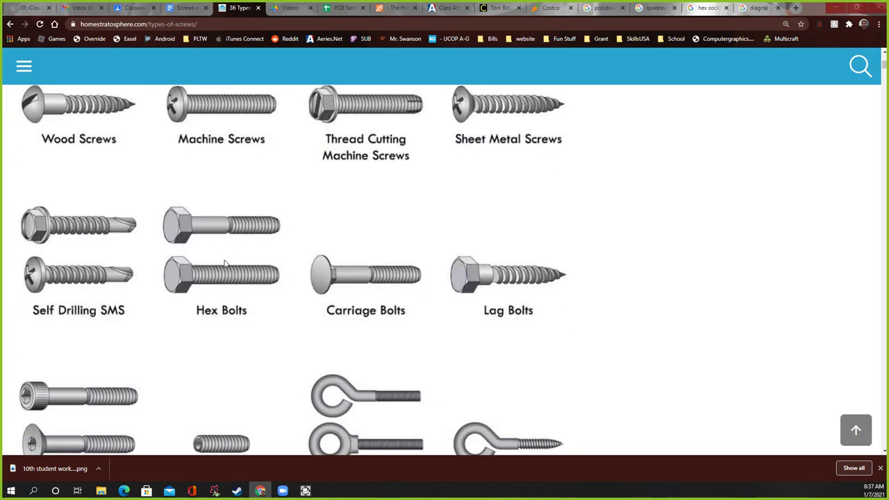
pyautogui.moveTo(176, 225)
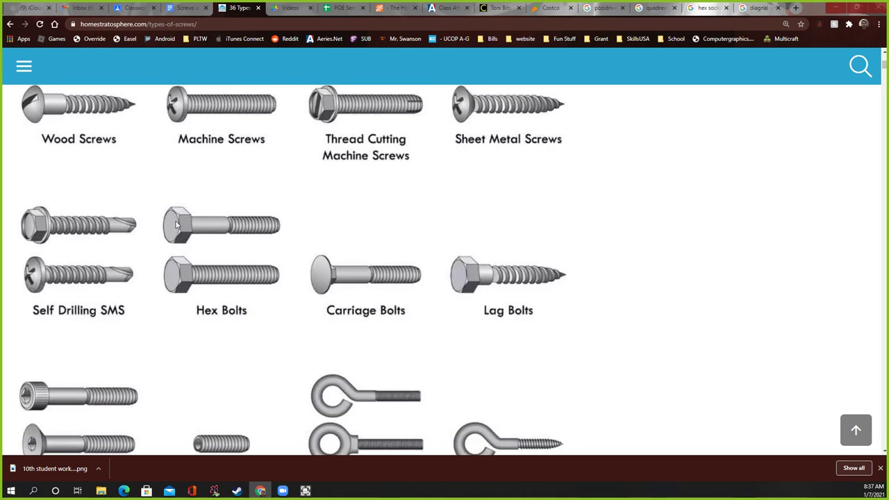
pyautogui.moveTo(184, 269)
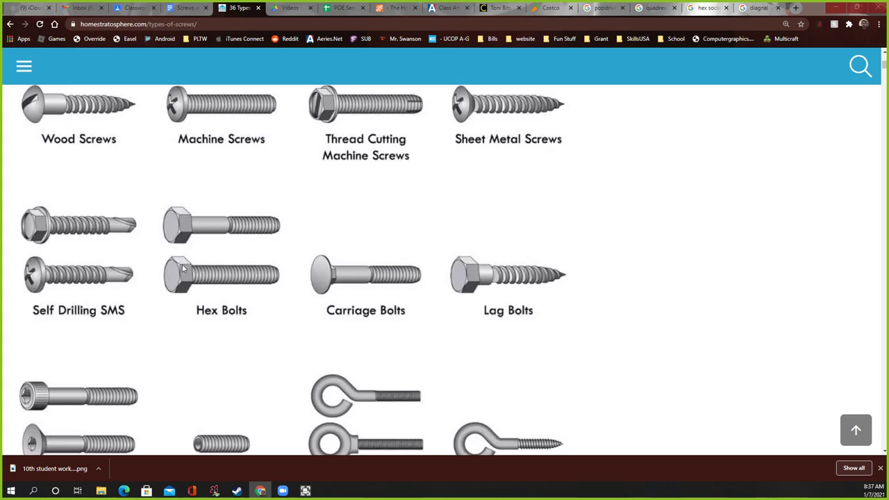
pyautogui.moveTo(380, 291)
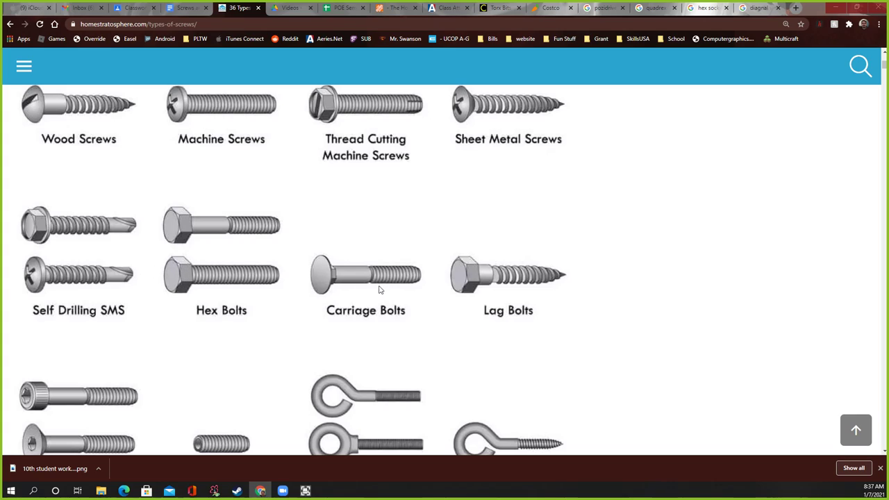
pyautogui.moveTo(321, 262)
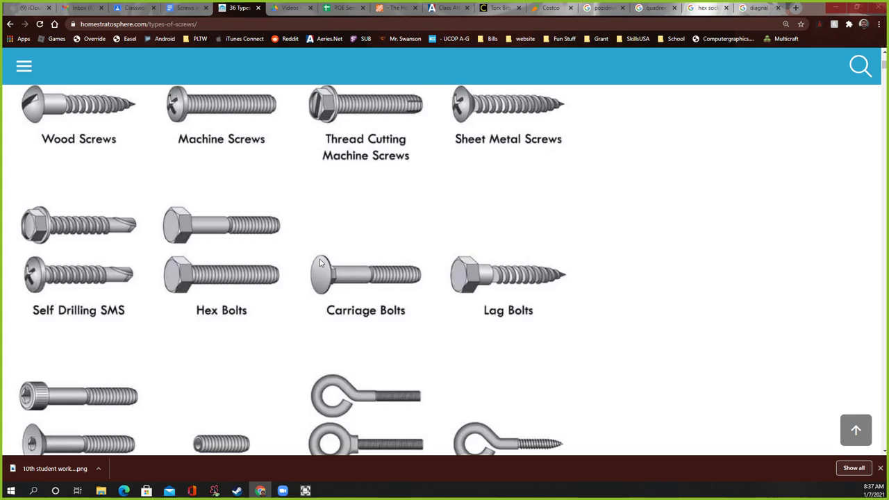
pyautogui.moveTo(313, 271)
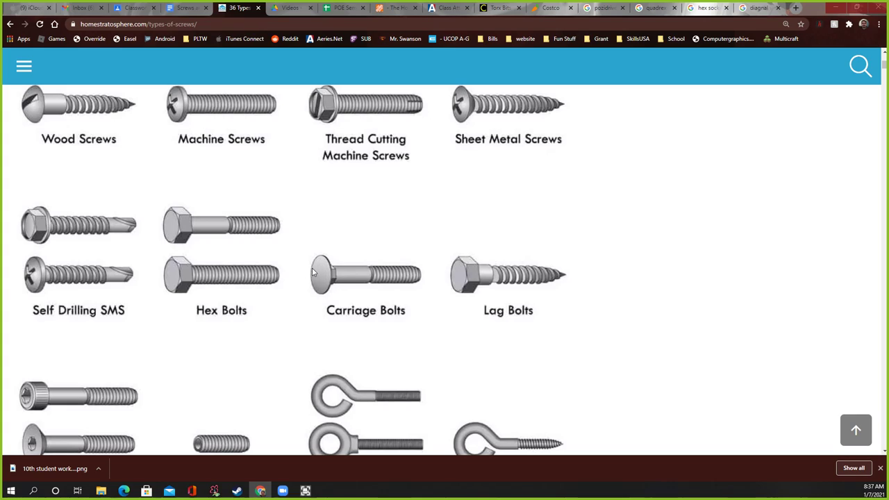
pyautogui.moveTo(334, 280)
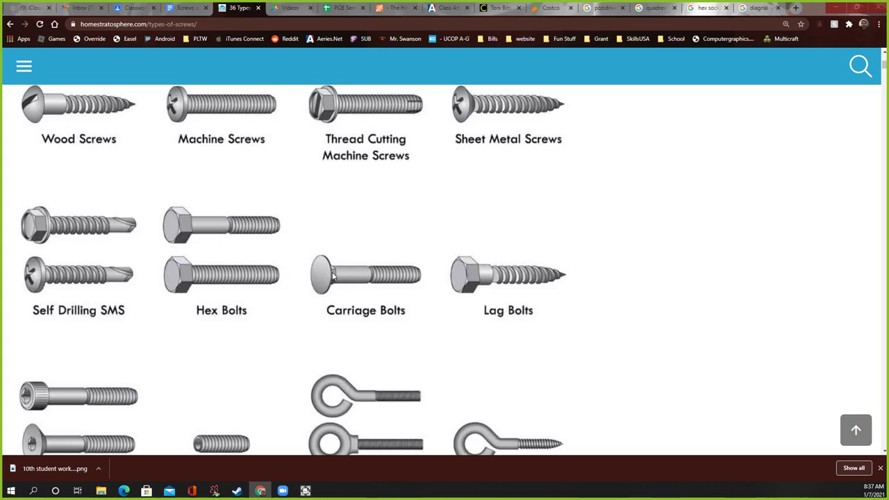
pyautogui.moveTo(329, 264)
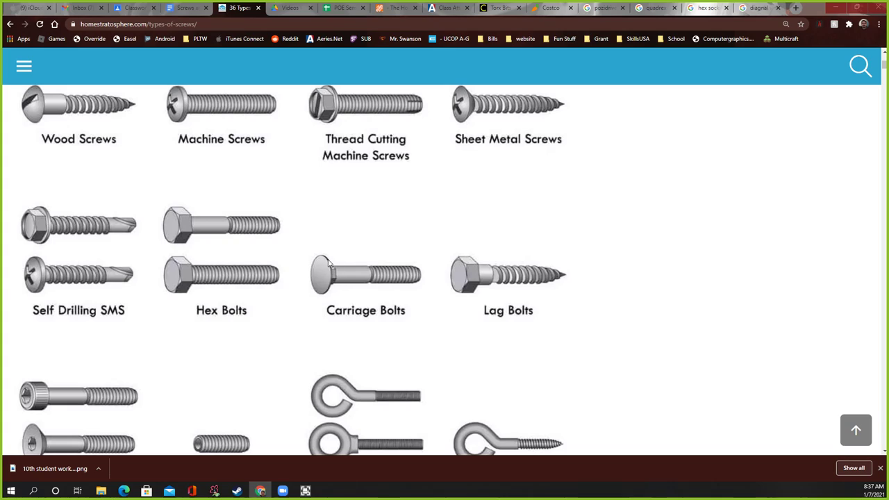
pyautogui.moveTo(323, 261)
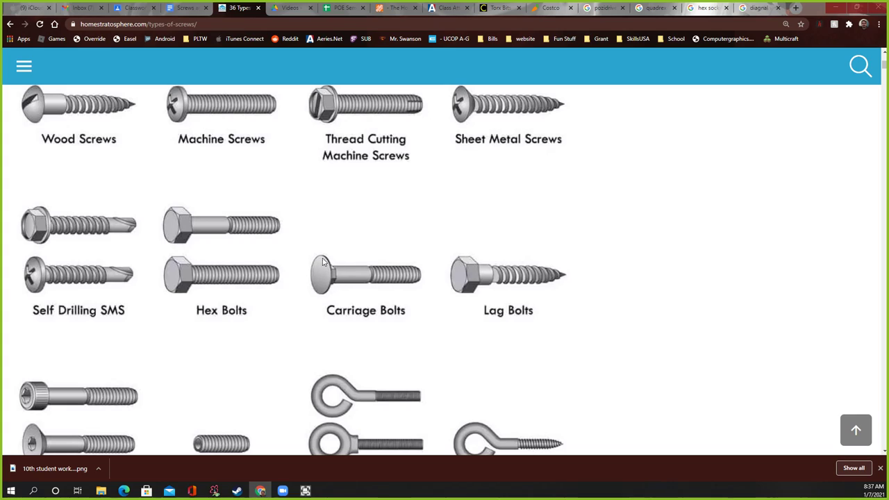
pyautogui.moveTo(316, 245)
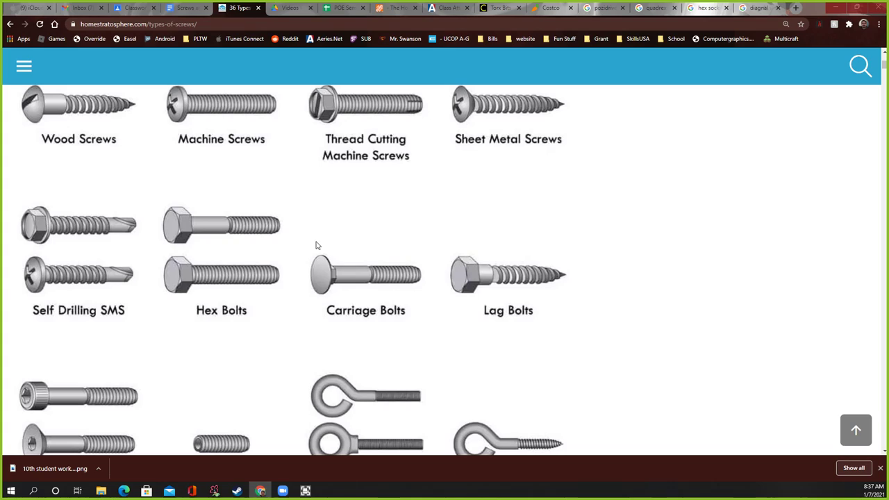
pyautogui.moveTo(306, 278)
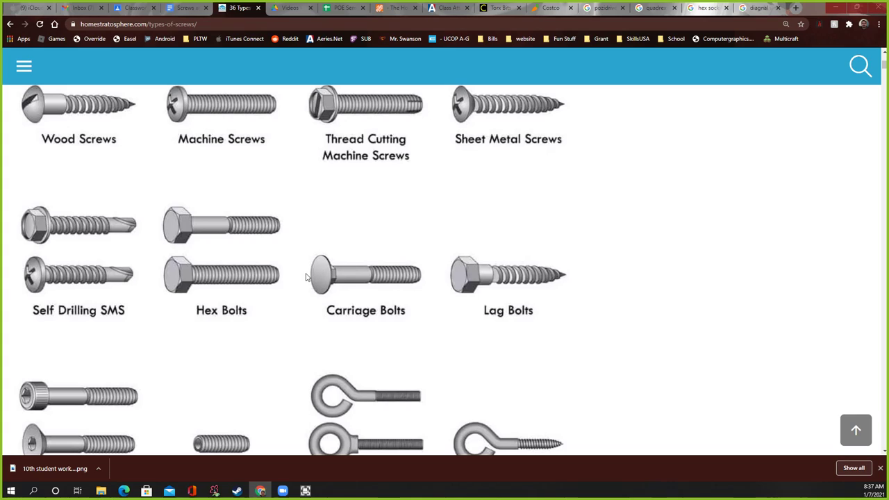
pyautogui.moveTo(328, 257)
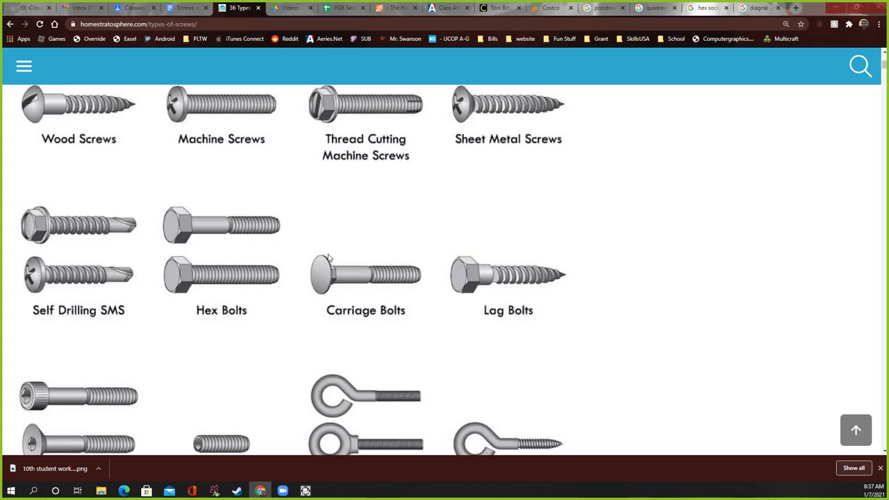
pyautogui.moveTo(381, 271)
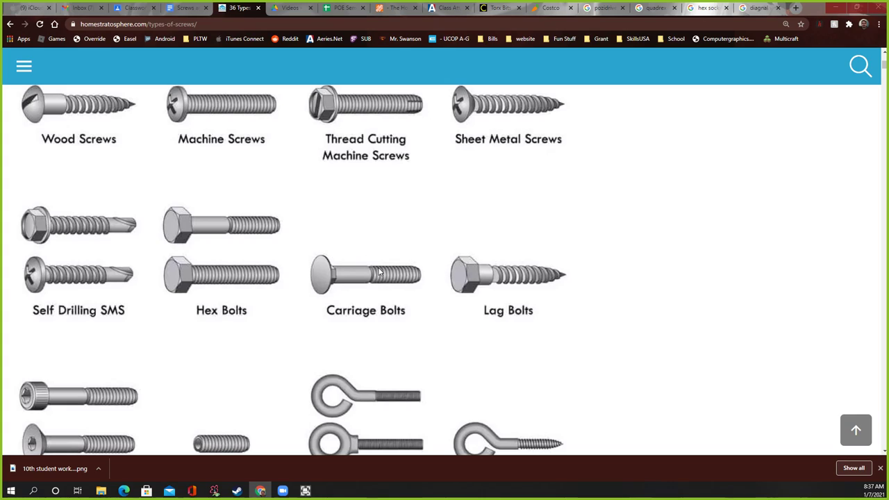
pyautogui.moveTo(487, 283)
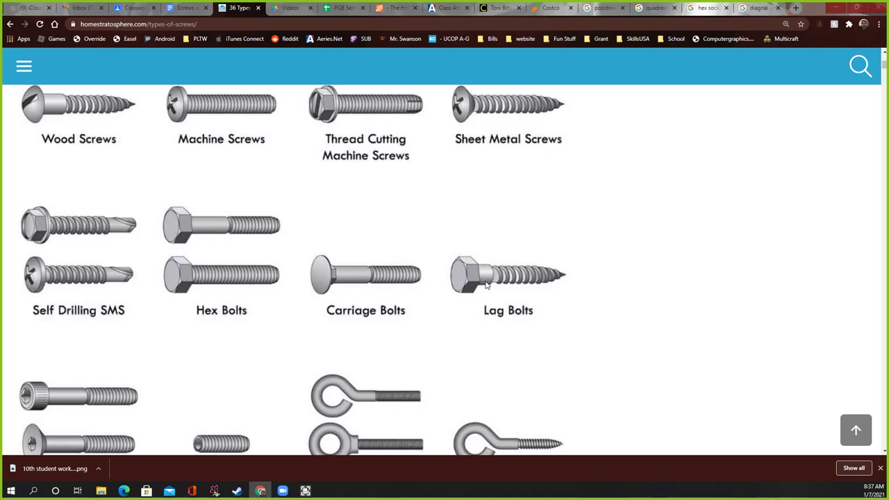
pyautogui.scroll(-3)
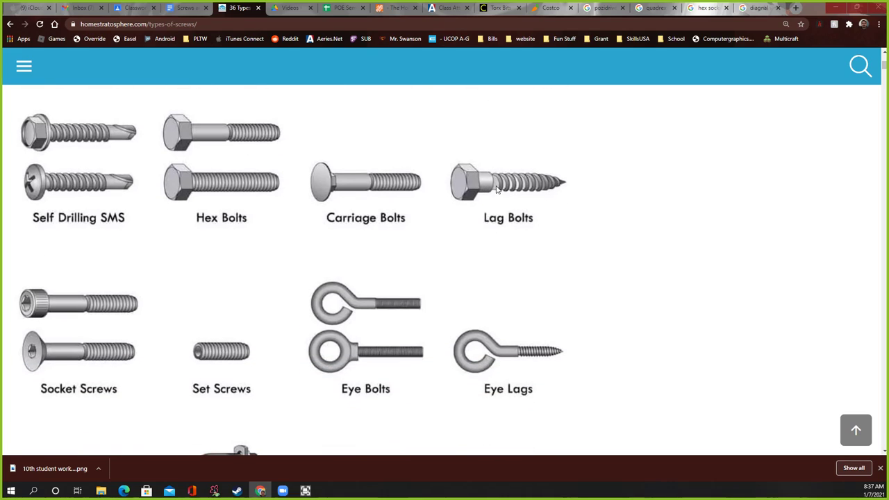
pyautogui.moveTo(522, 189)
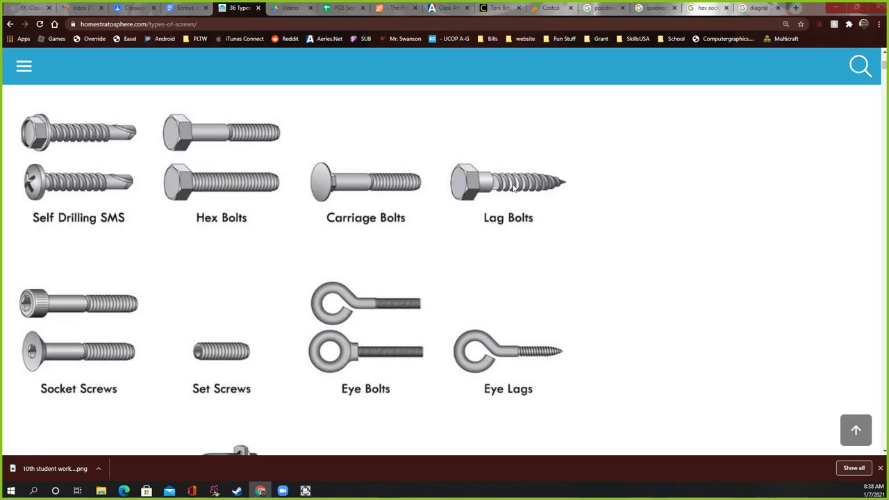
pyautogui.moveTo(531, 202)
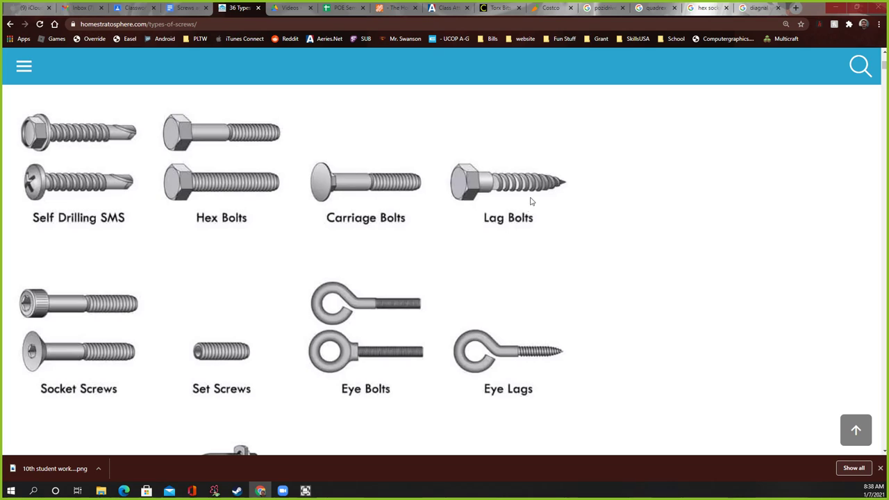
pyautogui.moveTo(540, 184)
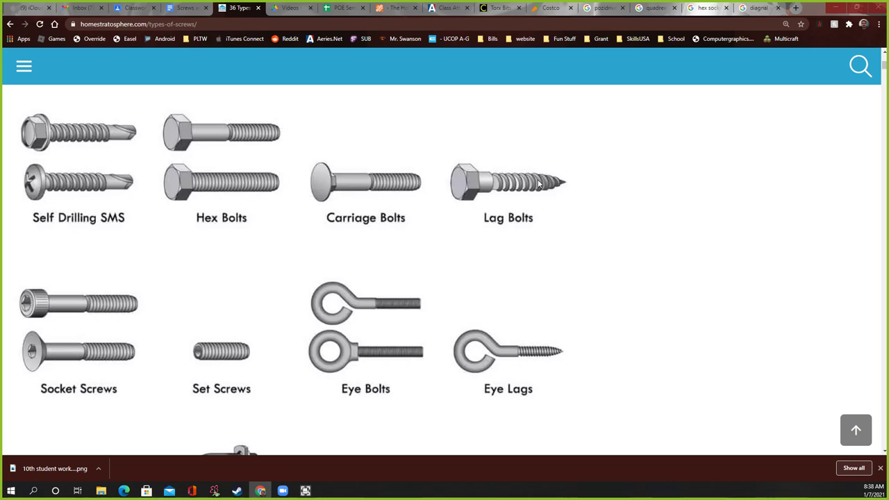
pyautogui.moveTo(422, 267)
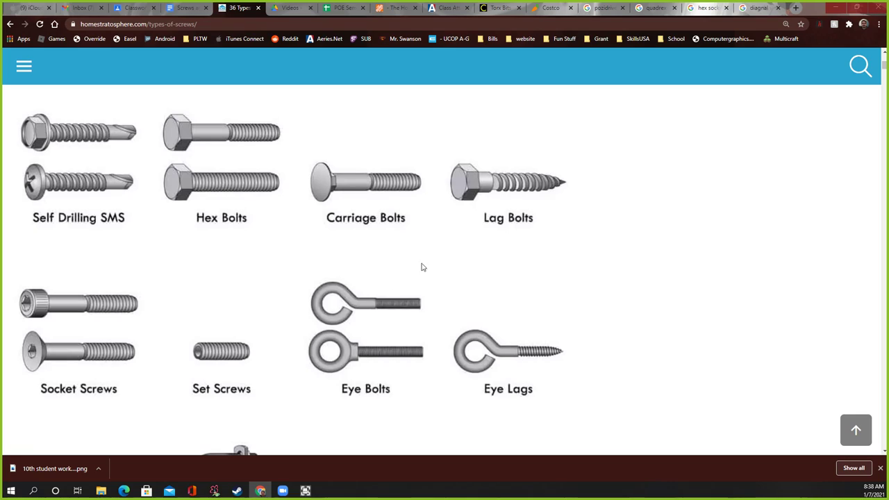
pyautogui.moveTo(507, 187)
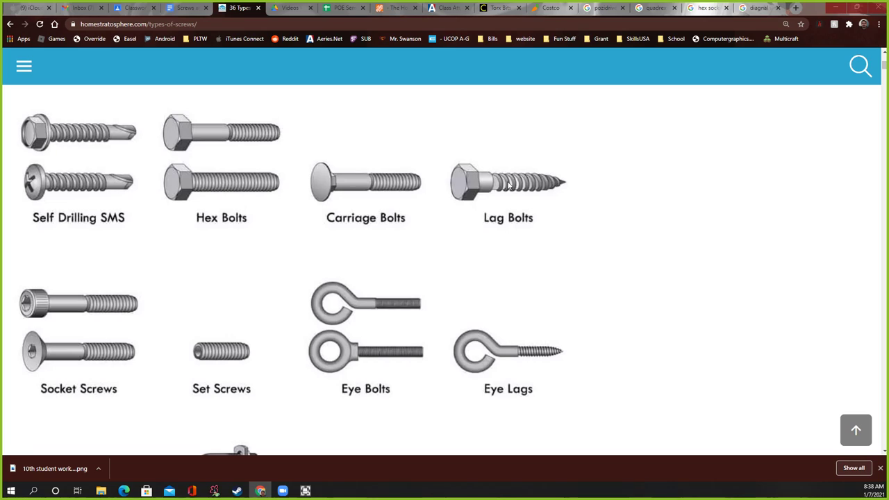
pyautogui.moveTo(507, 188)
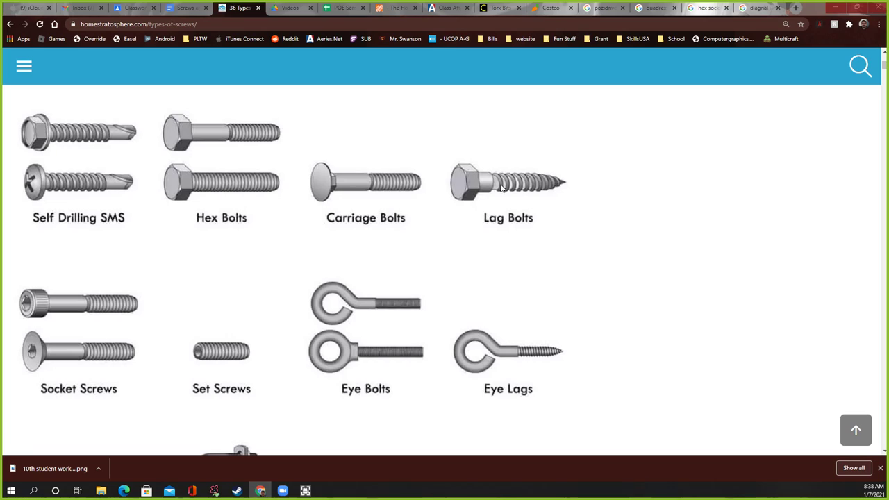
pyautogui.moveTo(479, 178)
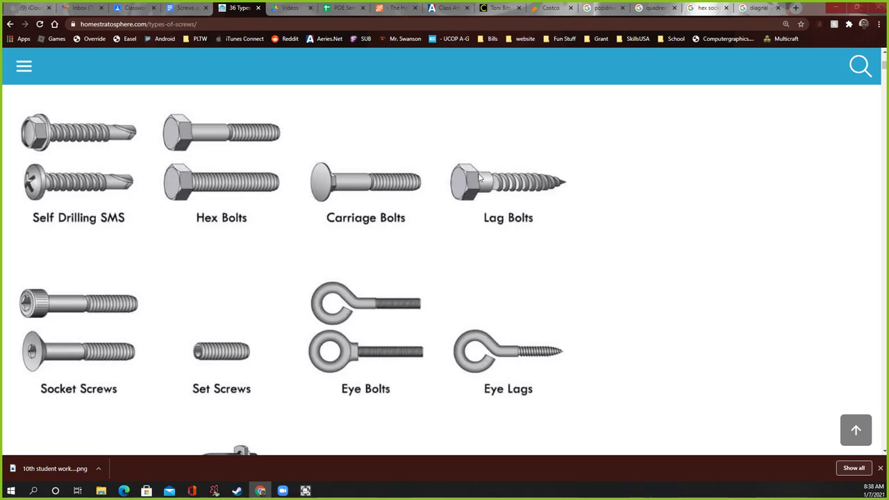
pyautogui.moveTo(507, 187)
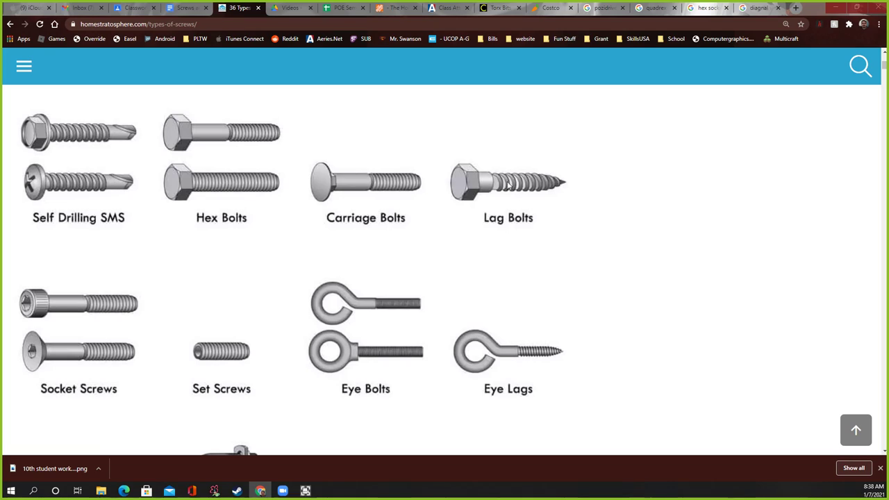
pyautogui.moveTo(505, 186)
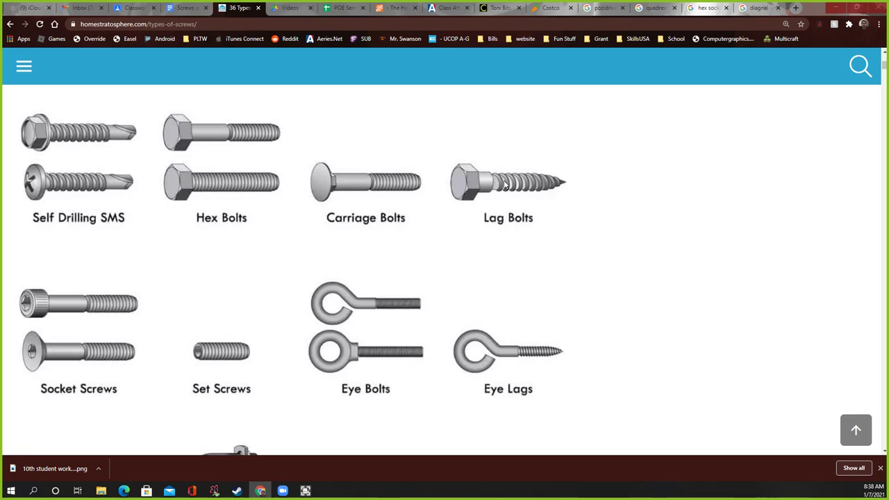
pyautogui.moveTo(575, 195)
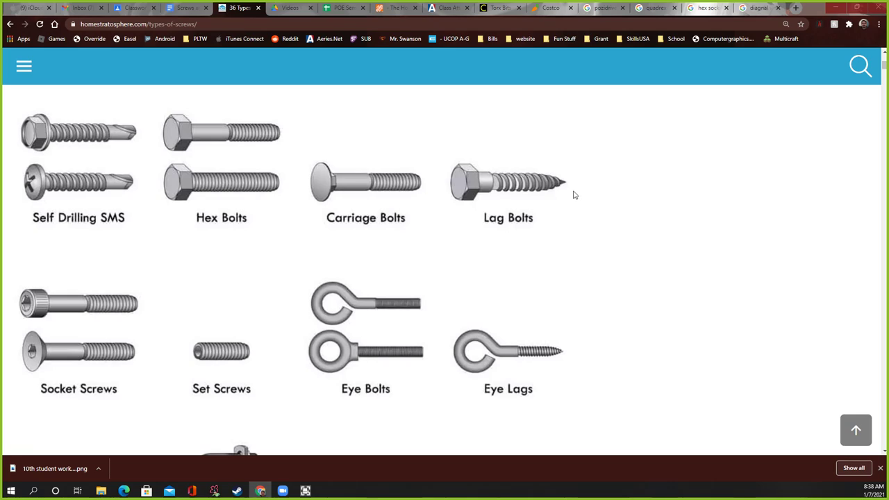
pyautogui.moveTo(553, 179)
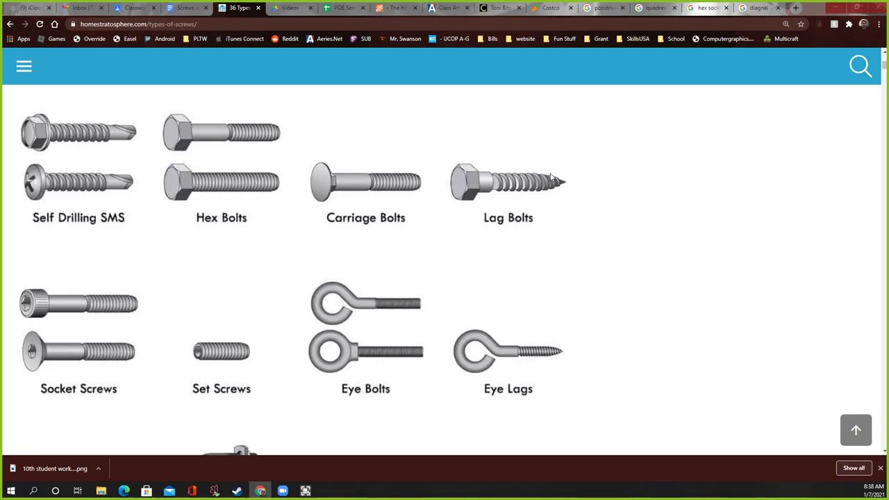
pyautogui.moveTo(478, 193)
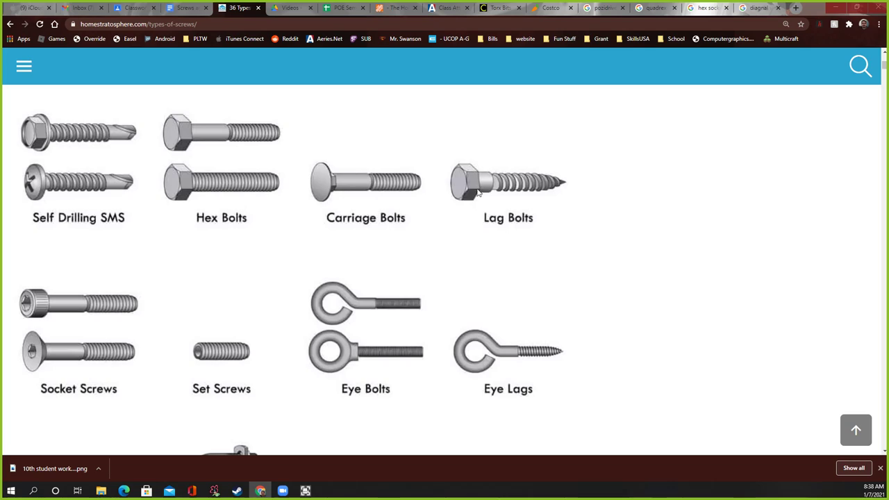
pyautogui.moveTo(469, 184)
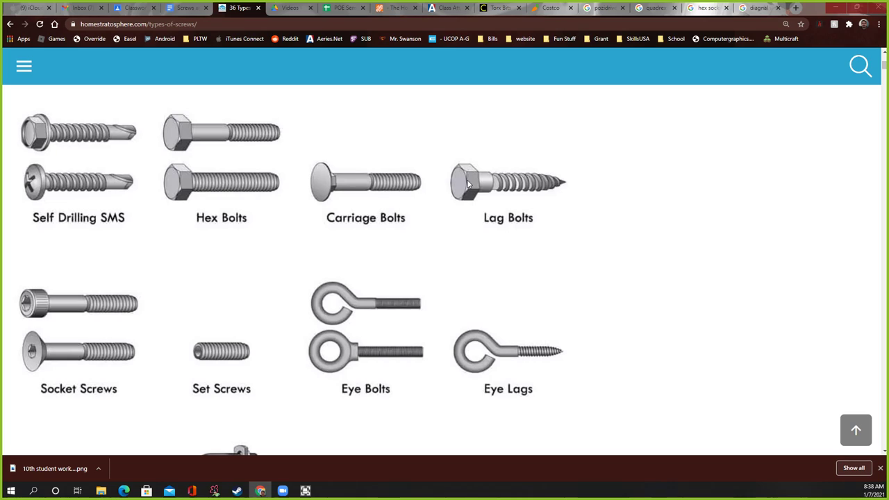
pyautogui.moveTo(540, 202)
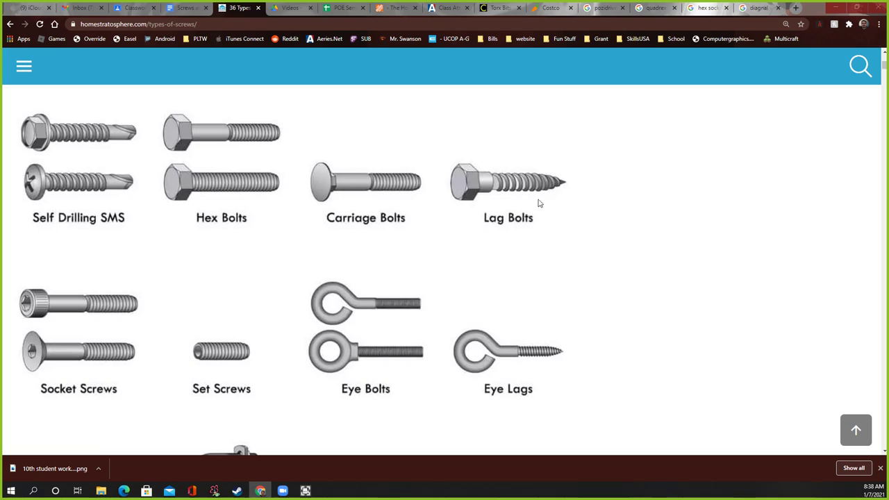
pyautogui.moveTo(461, 168)
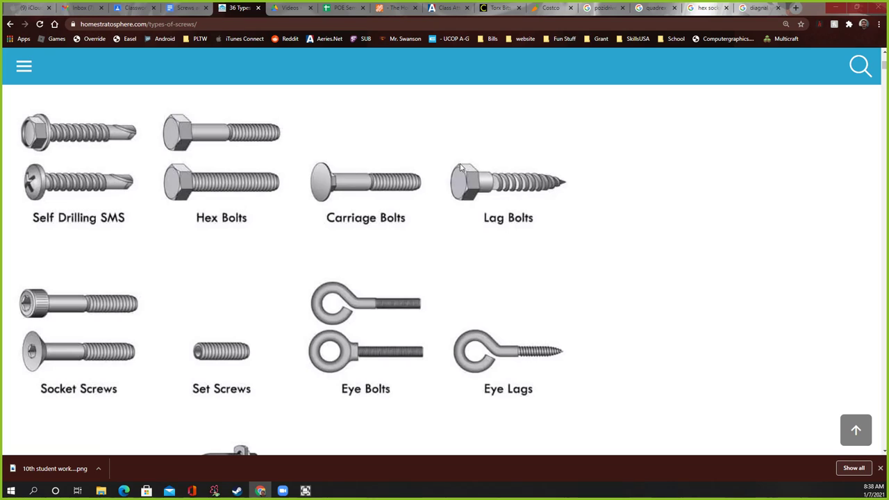
pyautogui.moveTo(456, 175)
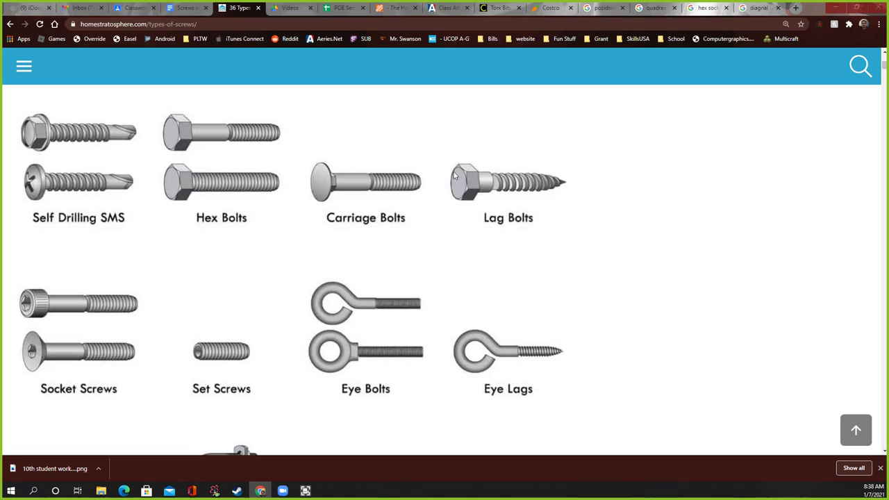
# Step: Scroll to the row of J-bolts, U-bolts, shoulder bolts and elevator bolts
pyautogui.scroll(-3)
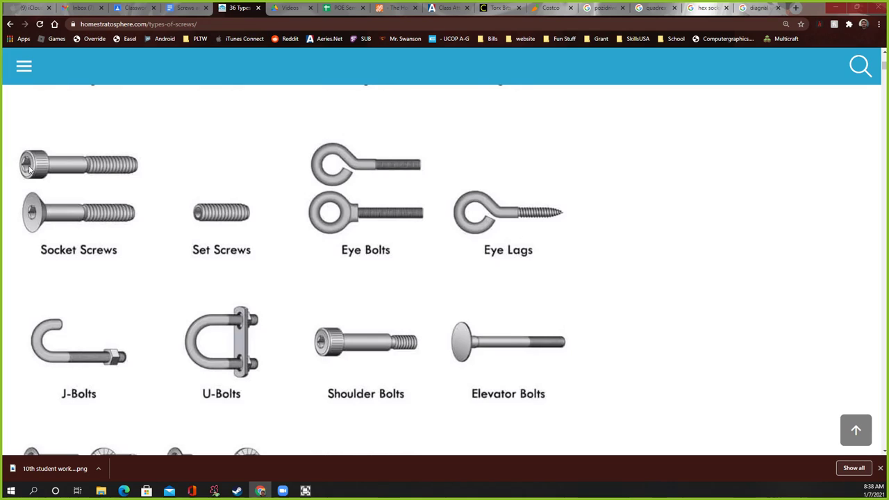
pyautogui.moveTo(172, 222)
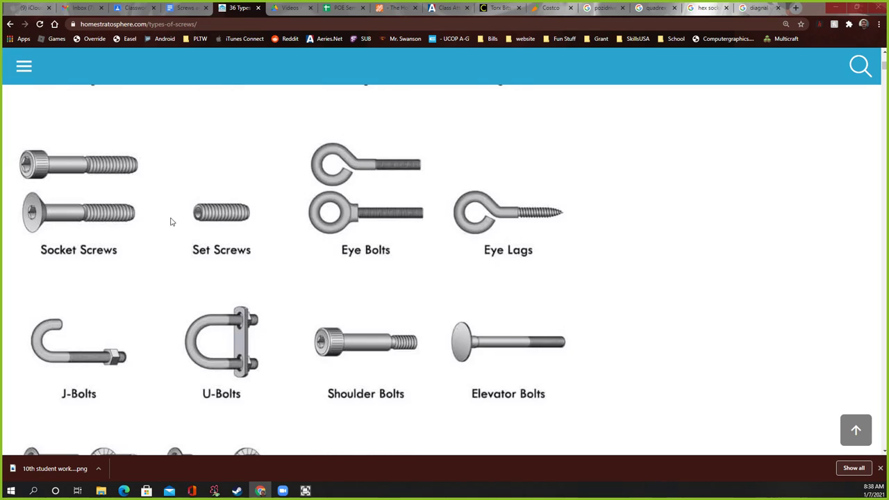
pyautogui.moveTo(200, 216)
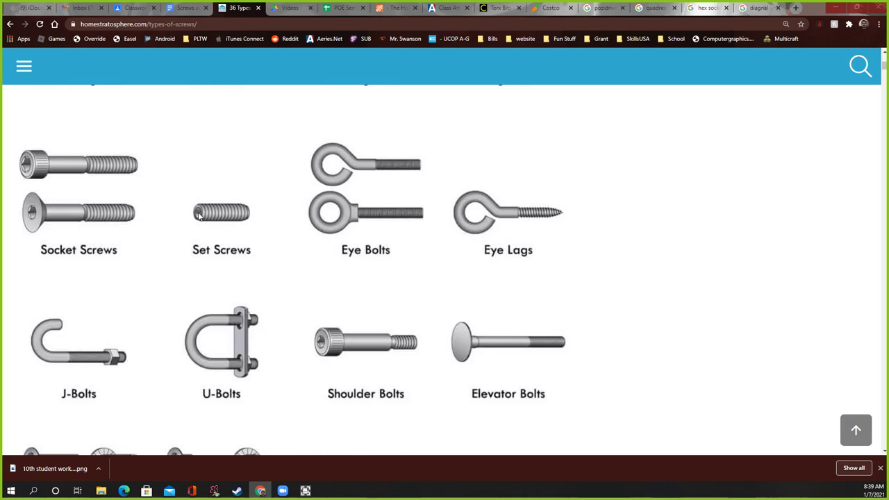
pyautogui.moveTo(198, 230)
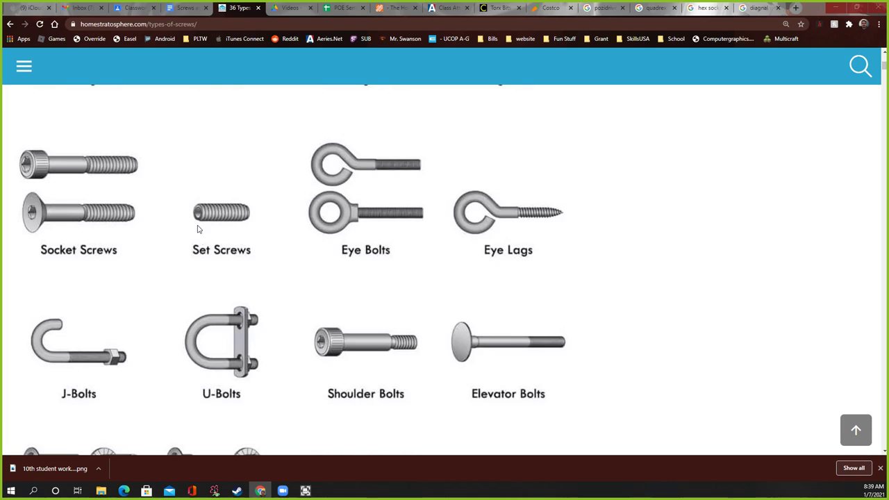
pyautogui.moveTo(220, 215)
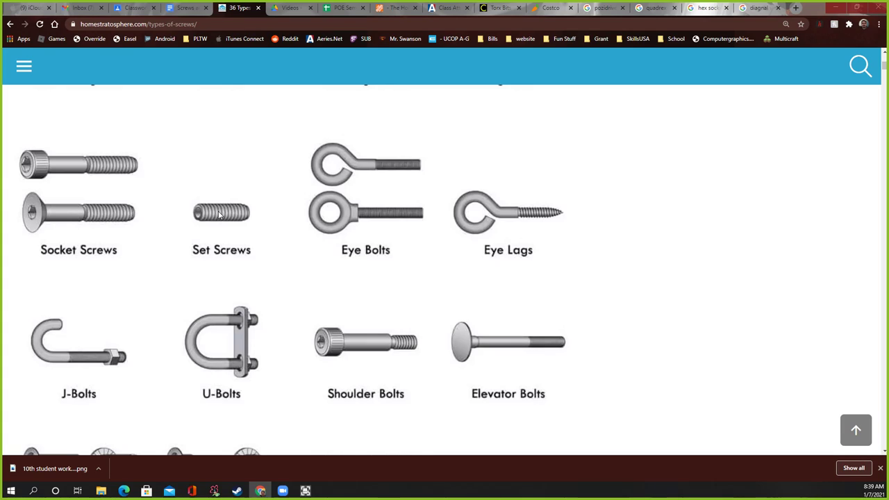
pyautogui.moveTo(331, 172)
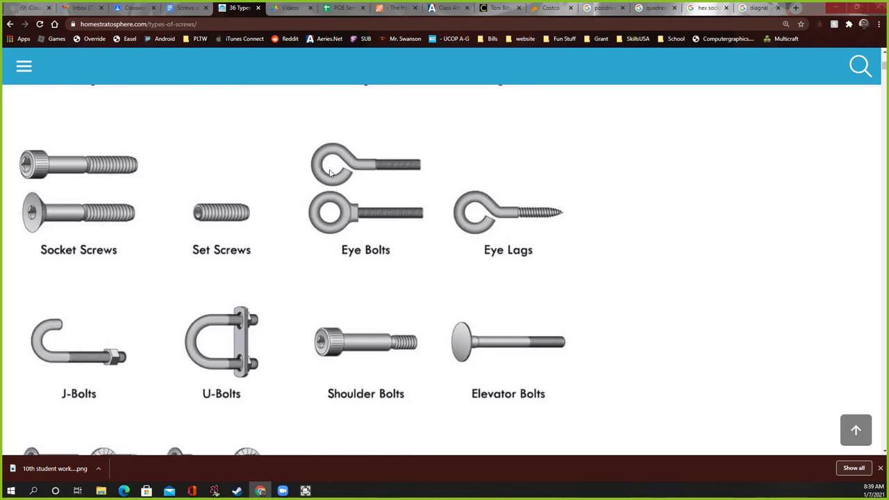
pyautogui.moveTo(331, 178)
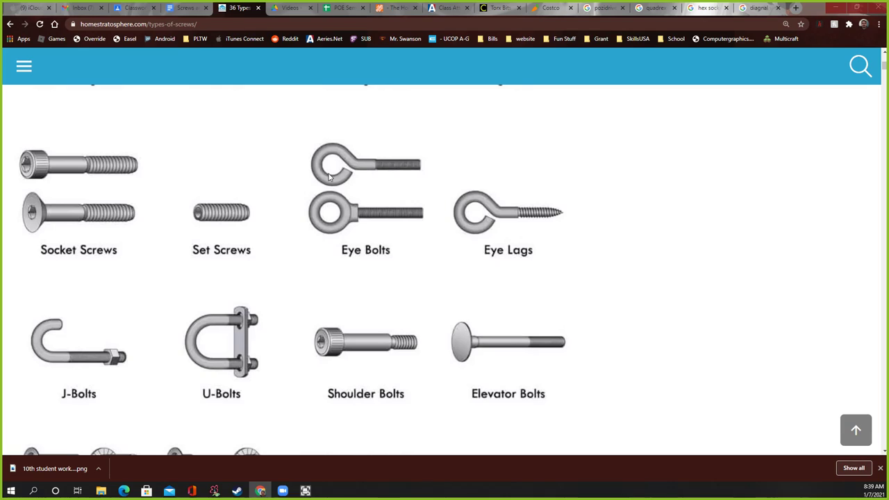
pyautogui.moveTo(332, 162)
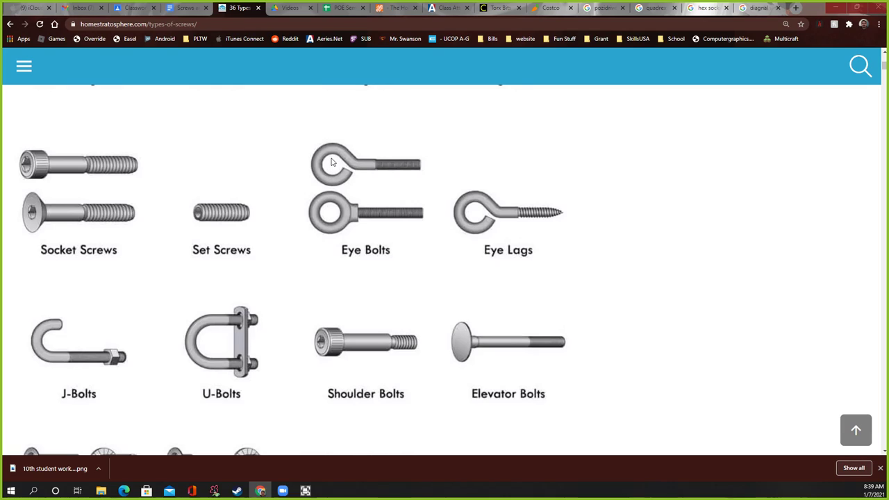
pyautogui.moveTo(326, 222)
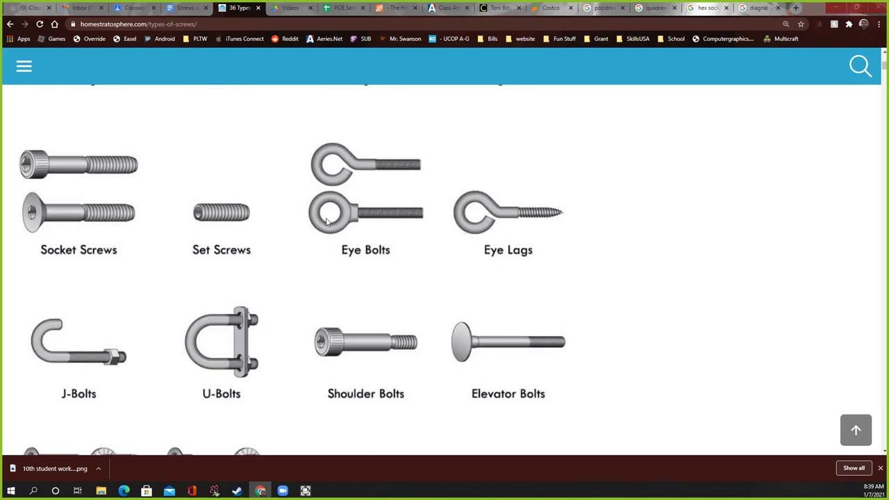
pyautogui.moveTo(334, 210)
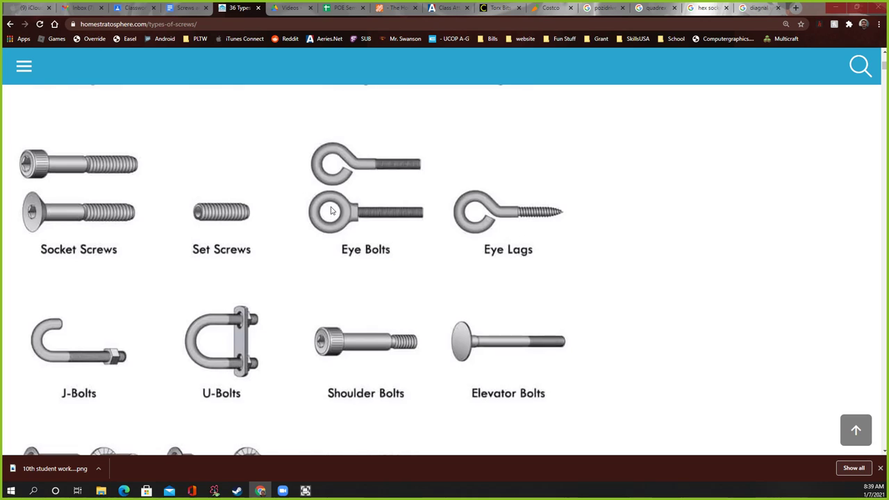
pyautogui.scroll(-3)
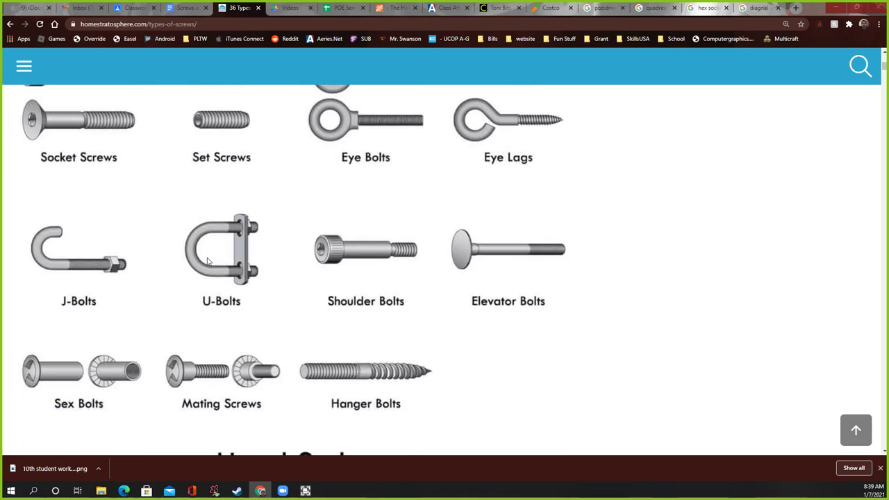
pyautogui.moveTo(31, 259)
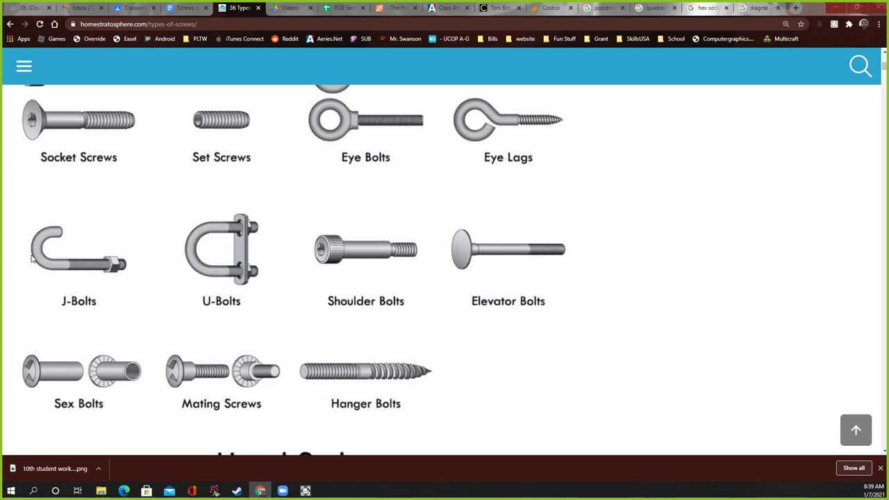
pyautogui.moveTo(333, 258)
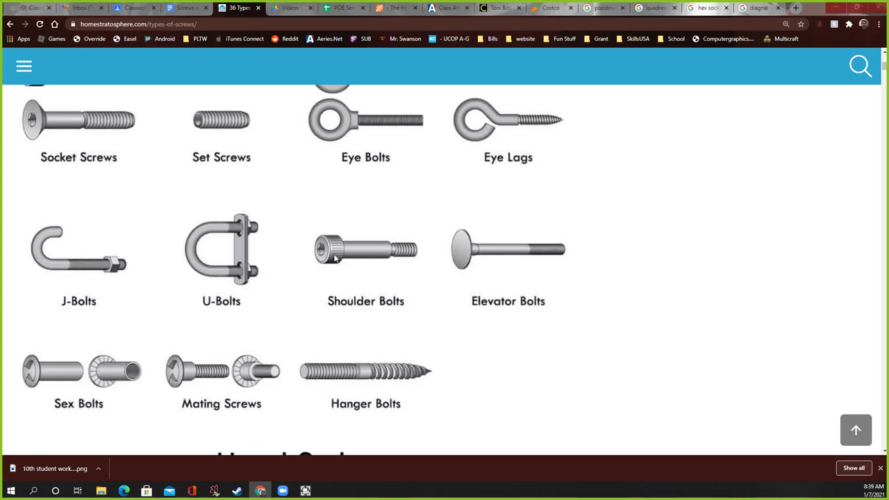
pyautogui.scroll(-3)
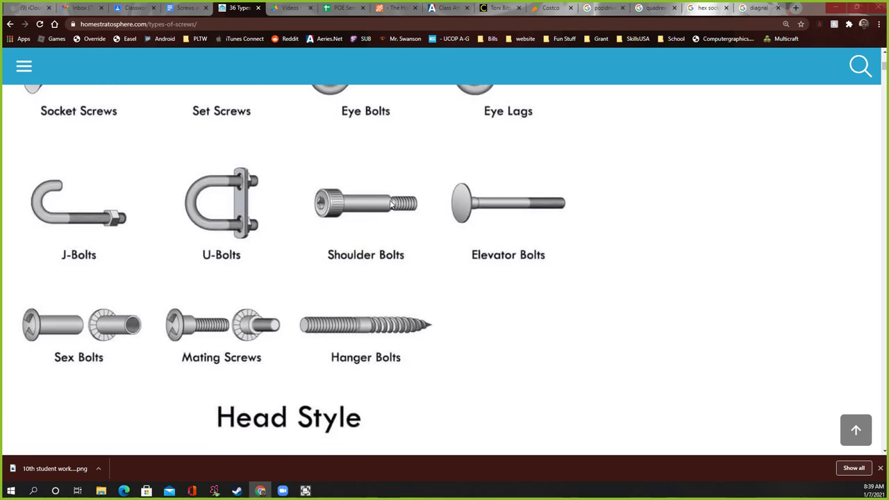
pyautogui.moveTo(347, 235)
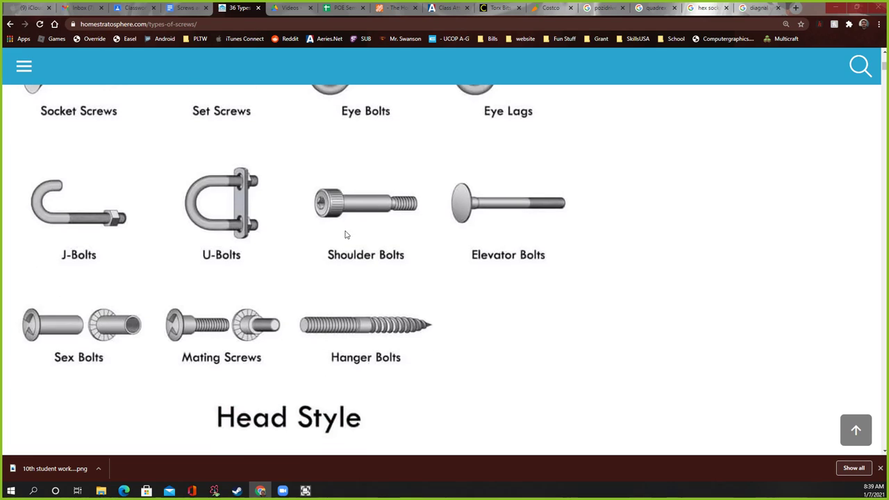
pyautogui.moveTo(503, 200)
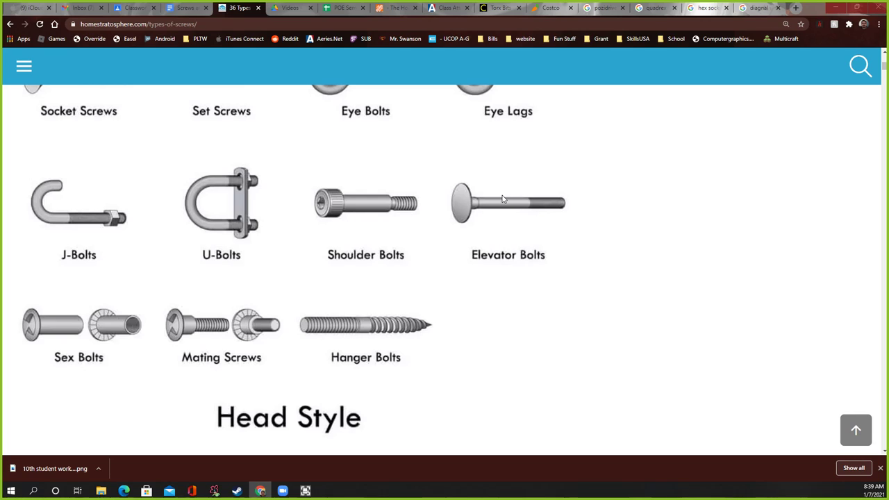
pyautogui.moveTo(485, 209)
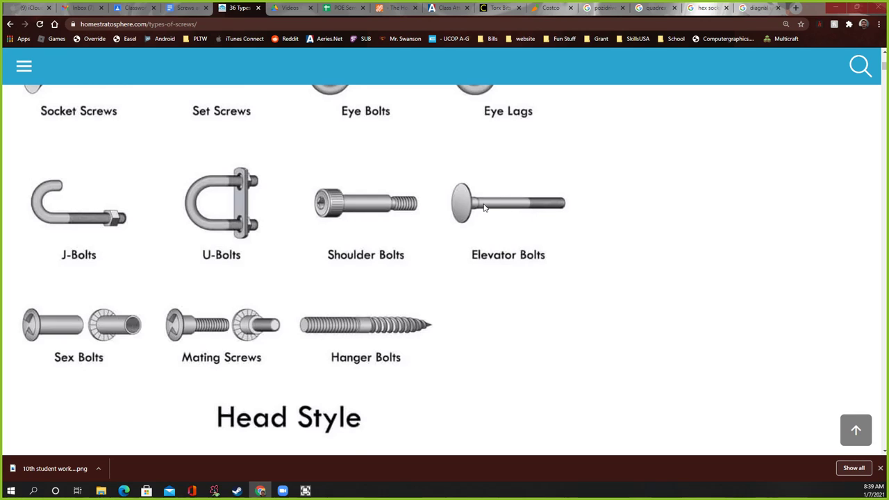
pyautogui.scroll(3)
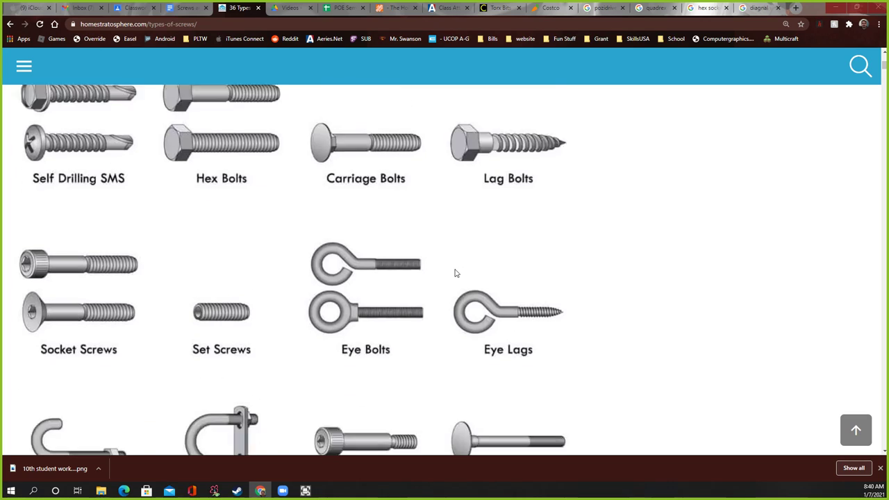
pyautogui.scroll(-3)
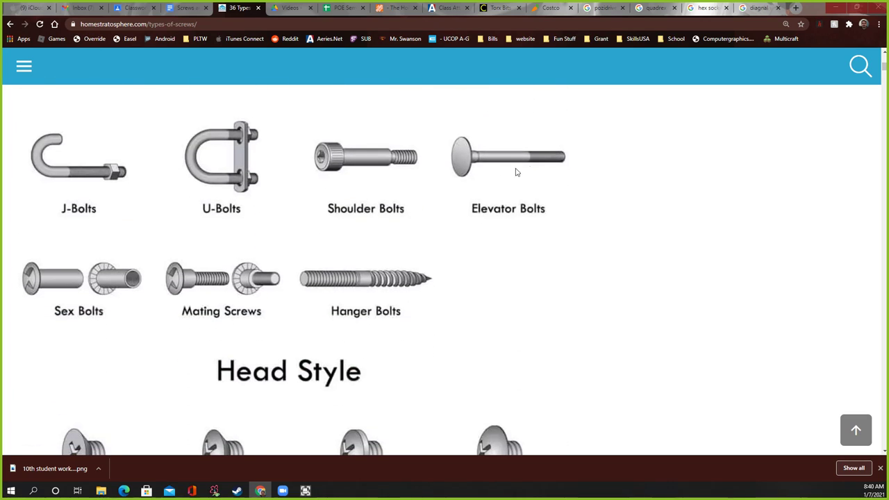
pyautogui.scroll(-3)
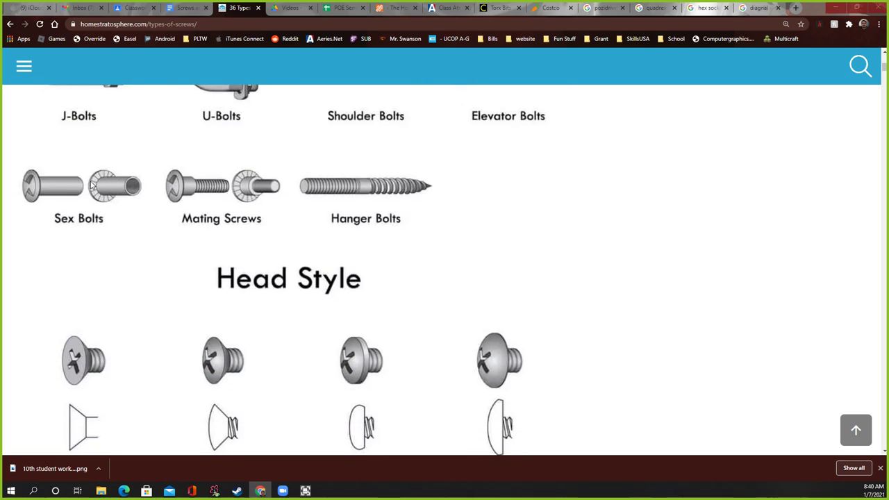
pyautogui.moveTo(127, 189)
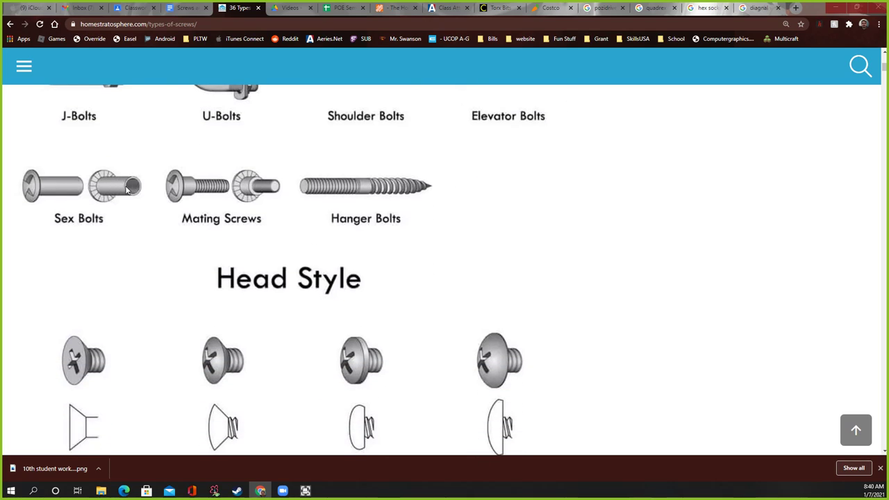
pyautogui.moveTo(73, 188)
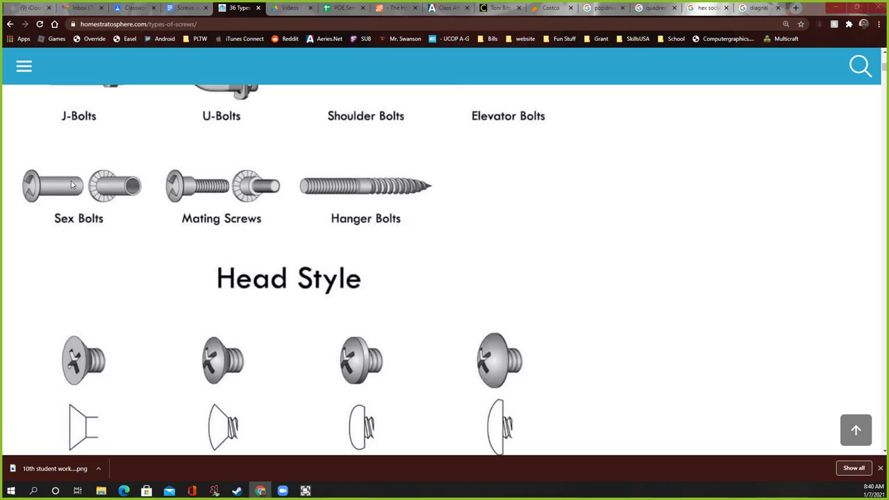
pyautogui.moveTo(46, 187)
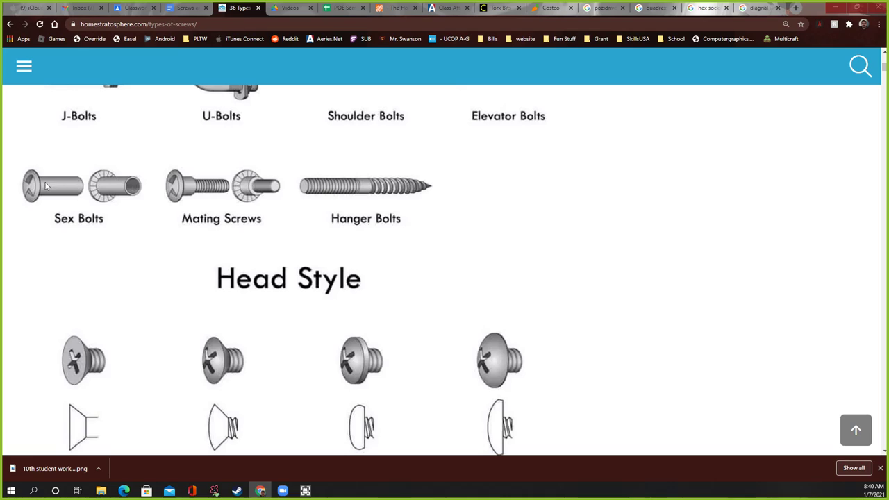
pyautogui.moveTo(229, 202)
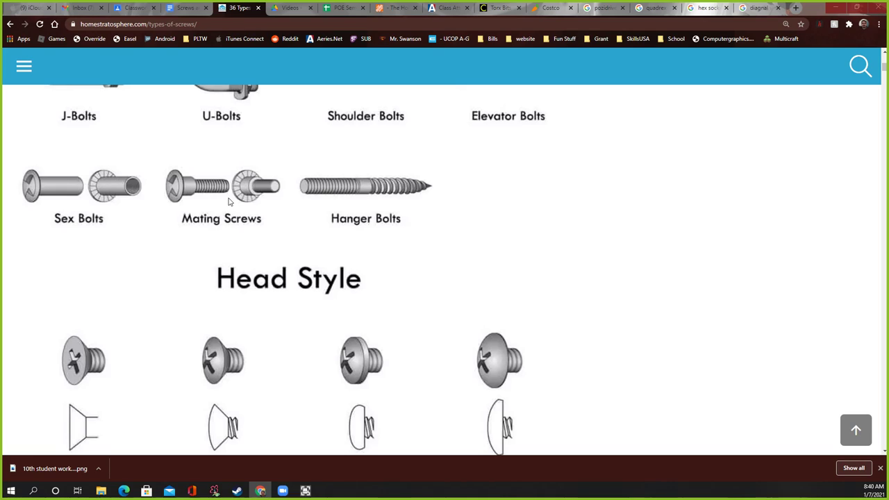
pyautogui.moveTo(249, 192)
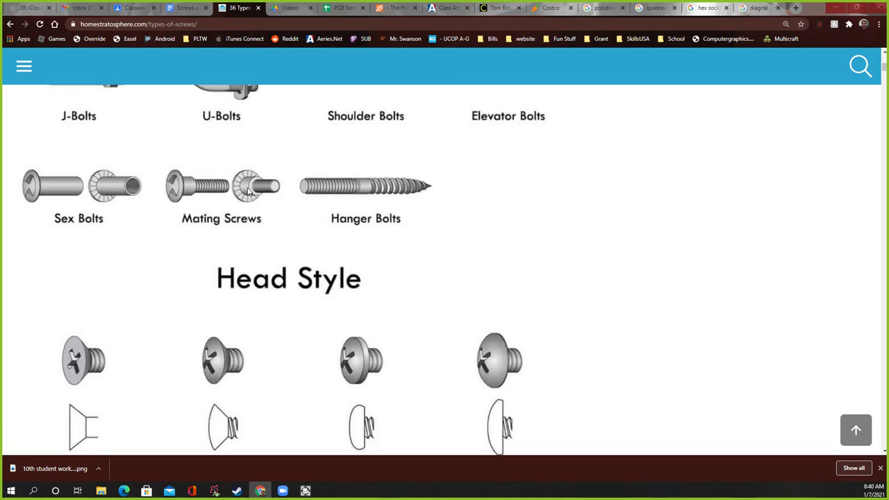
pyautogui.moveTo(247, 195)
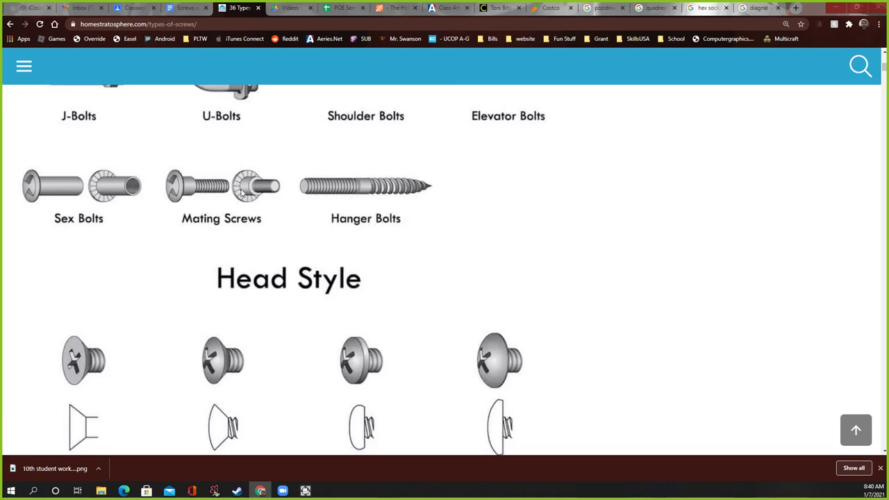
pyautogui.moveTo(360, 199)
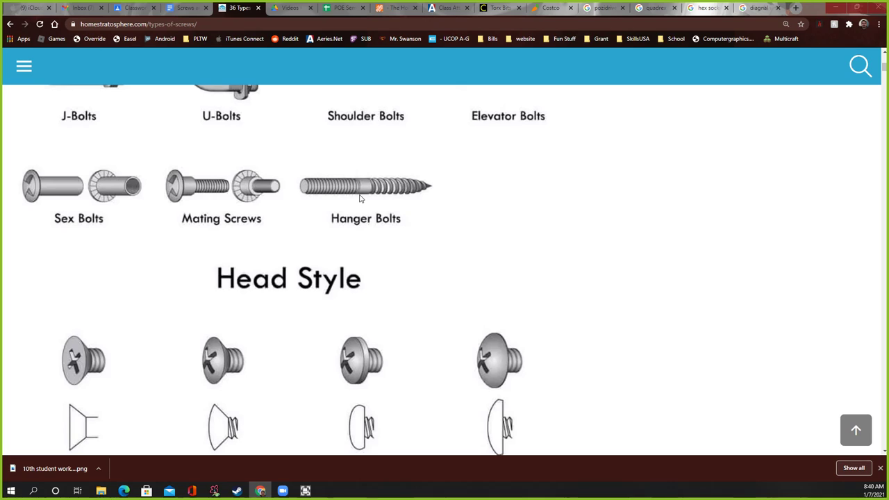
pyautogui.moveTo(350, 200)
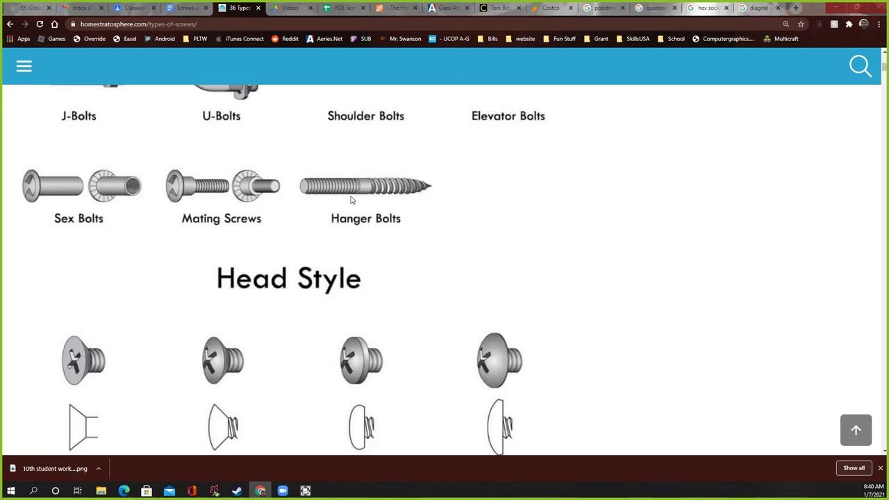
# Step: Scroll to the Head Style chart showing flat, oval, pan, truss, round and hex heads
pyautogui.scroll(-3)
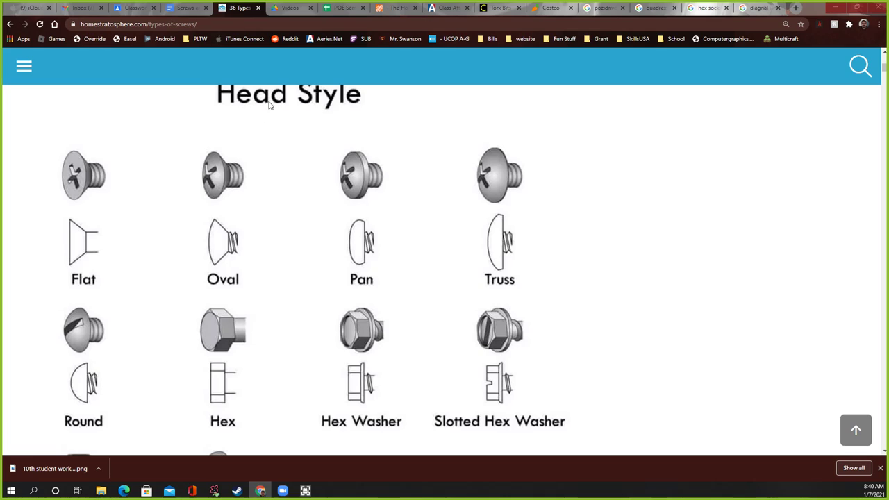
pyautogui.moveTo(302, 92)
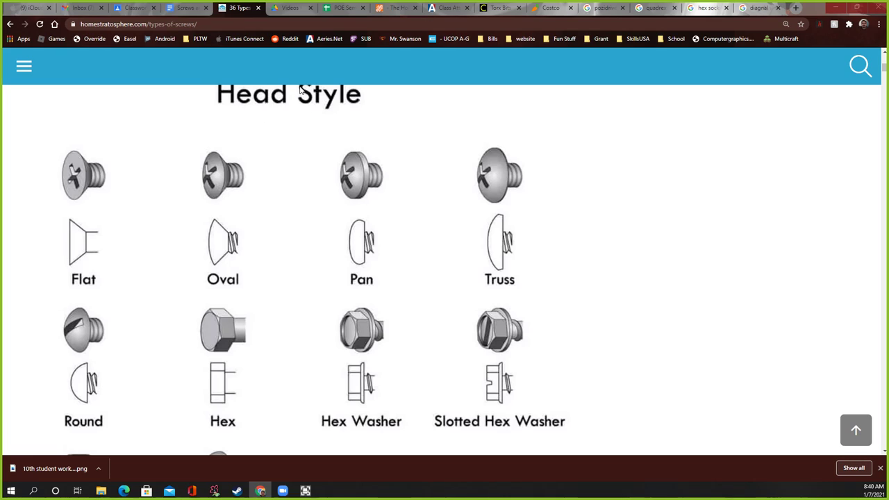
pyautogui.scroll(-3)
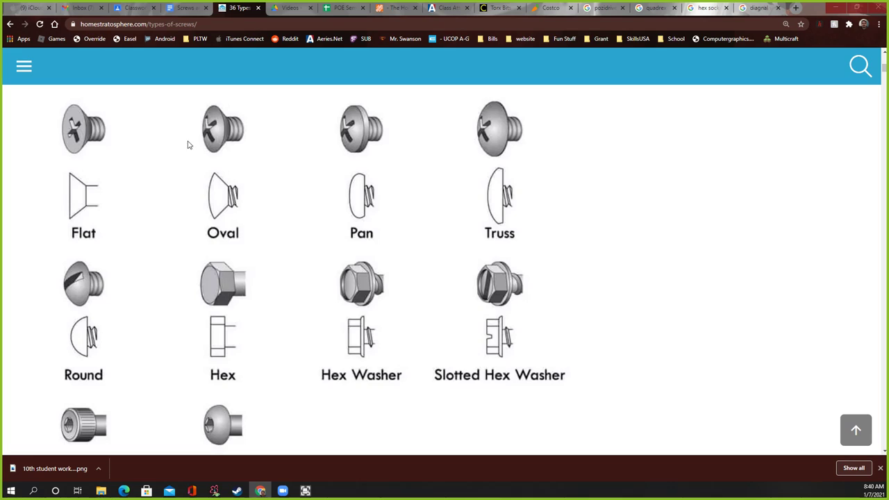
pyautogui.scroll(3)
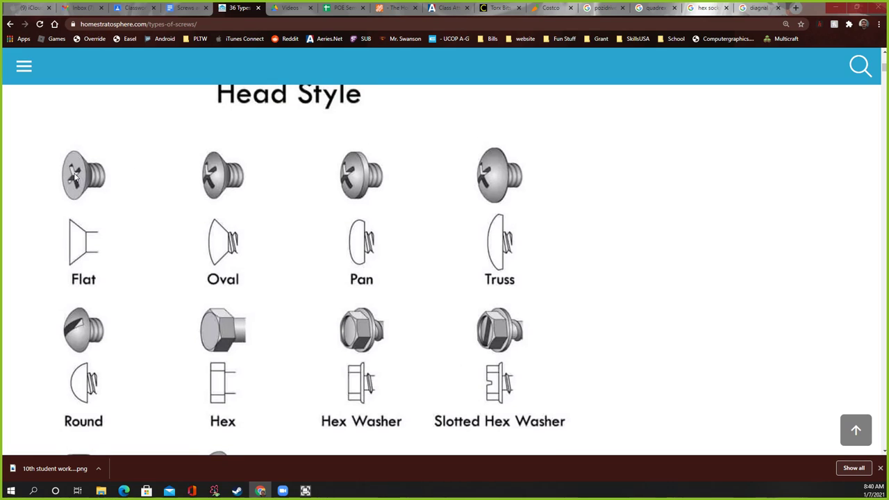
pyautogui.moveTo(230, 174)
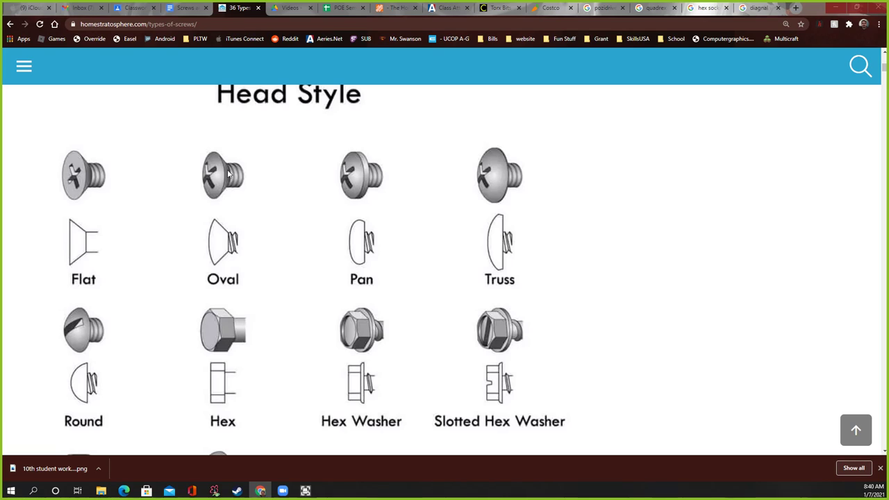
pyautogui.moveTo(211, 180)
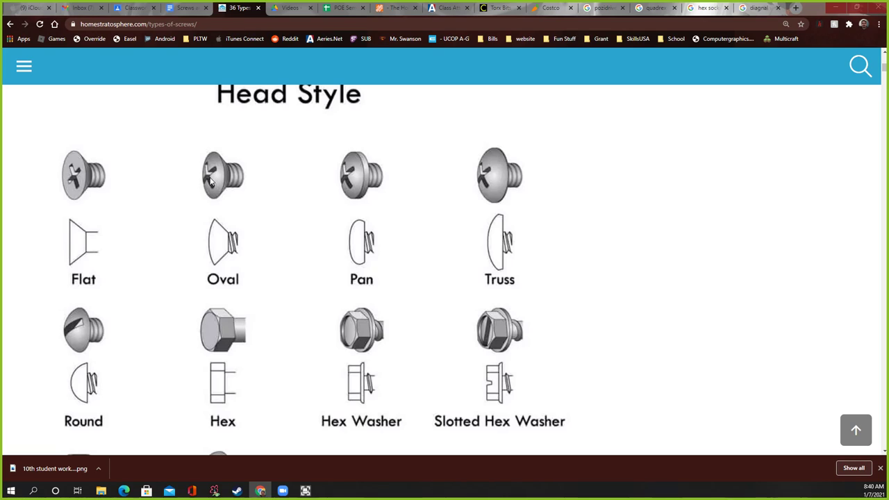
pyautogui.moveTo(78, 225)
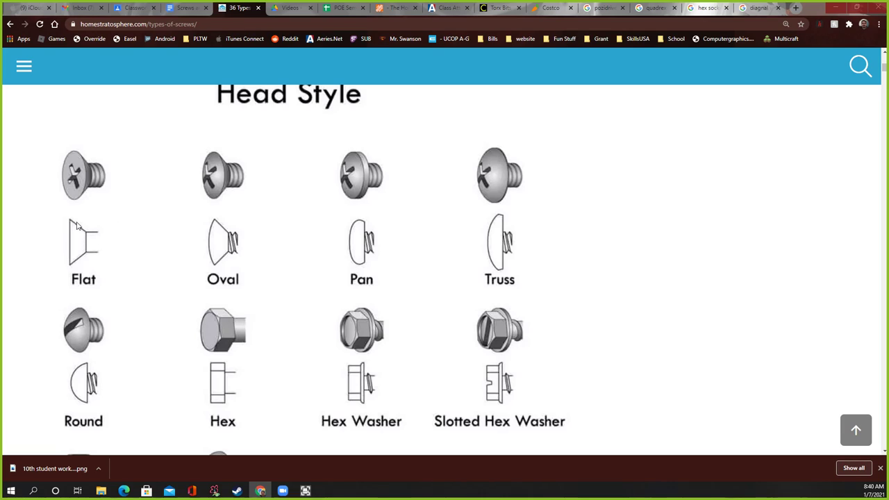
pyautogui.moveTo(99, 213)
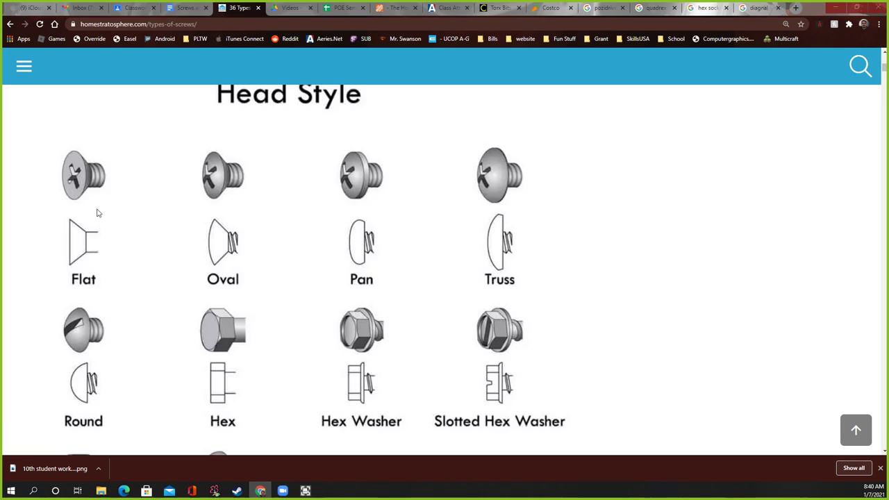
pyautogui.moveTo(67, 229)
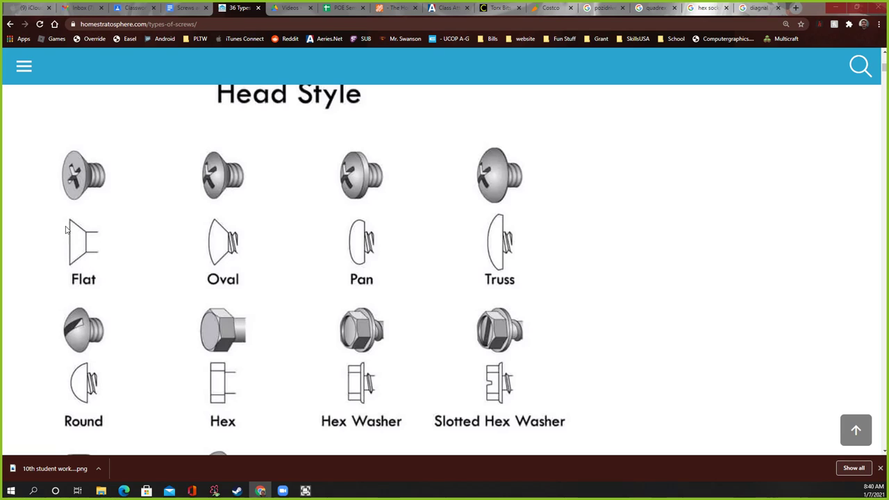
pyautogui.moveTo(64, 236)
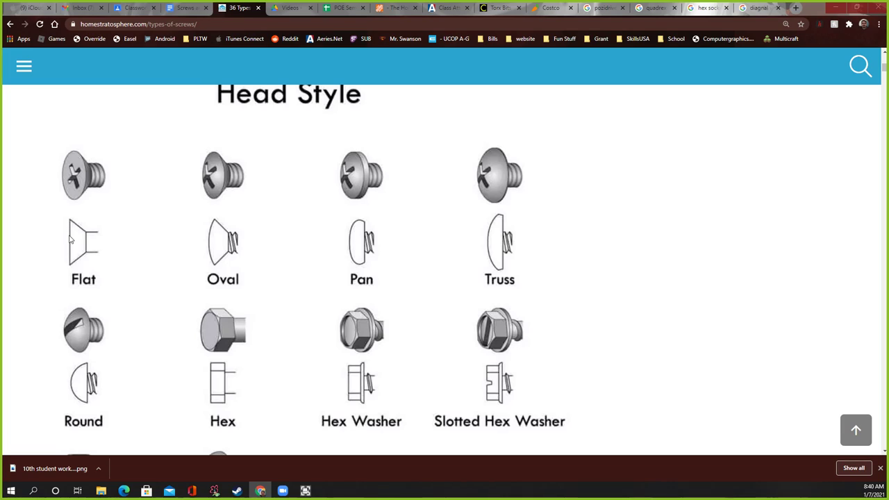
pyautogui.moveTo(217, 269)
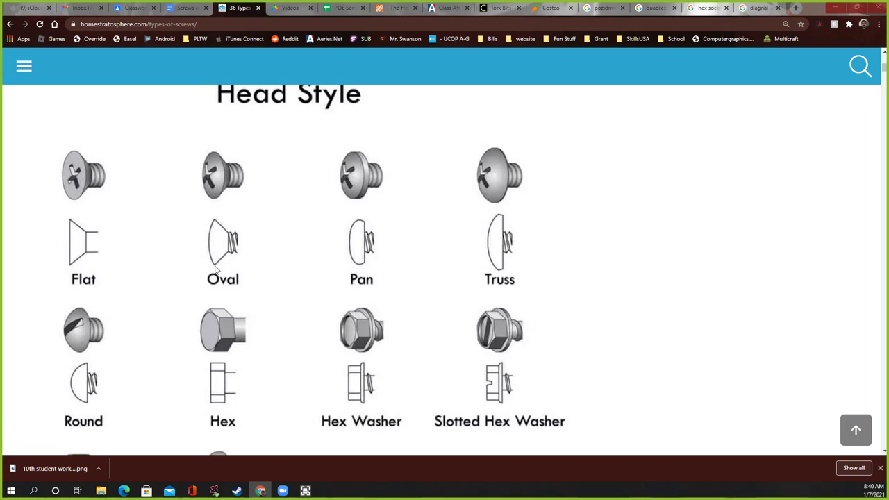
pyautogui.moveTo(220, 198)
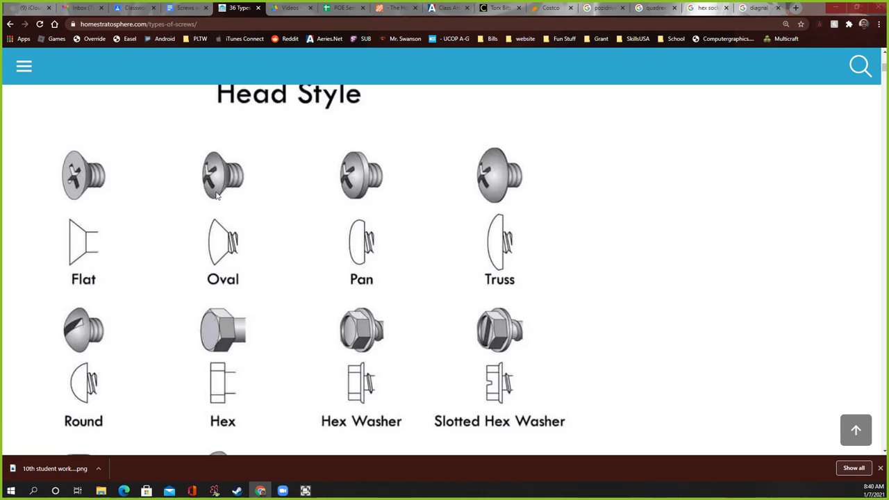
pyautogui.moveTo(375, 250)
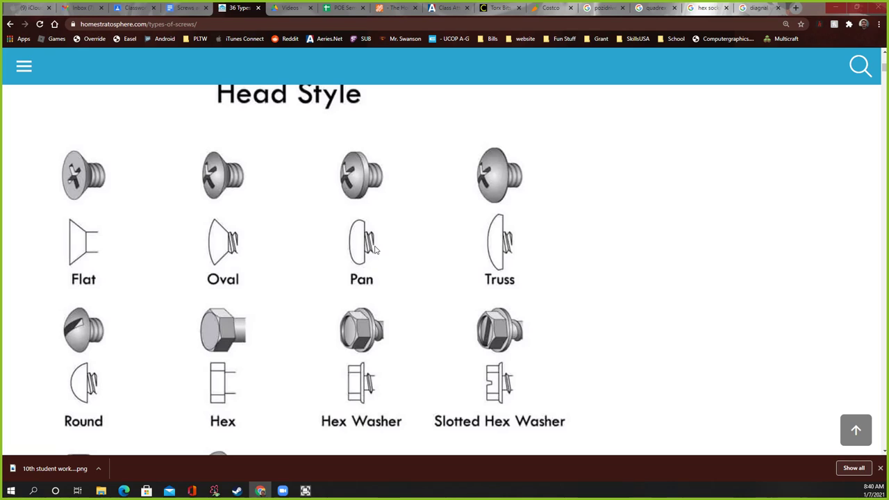
pyautogui.moveTo(364, 261)
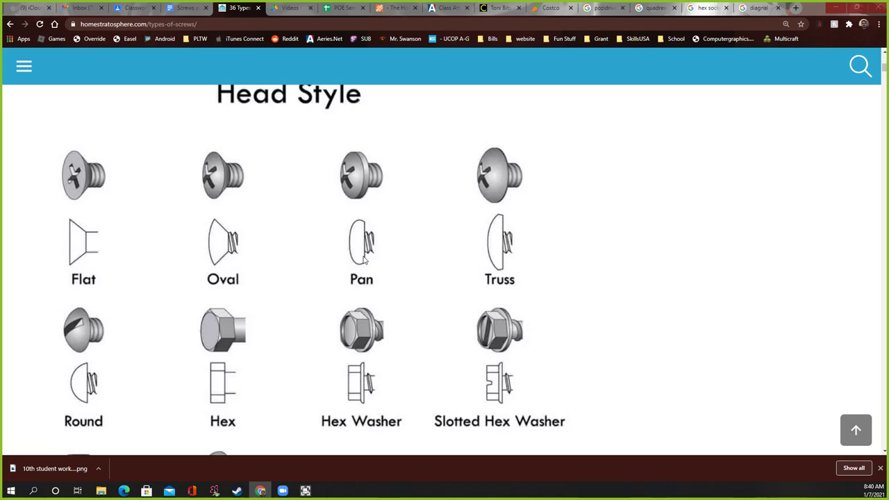
pyautogui.moveTo(358, 225)
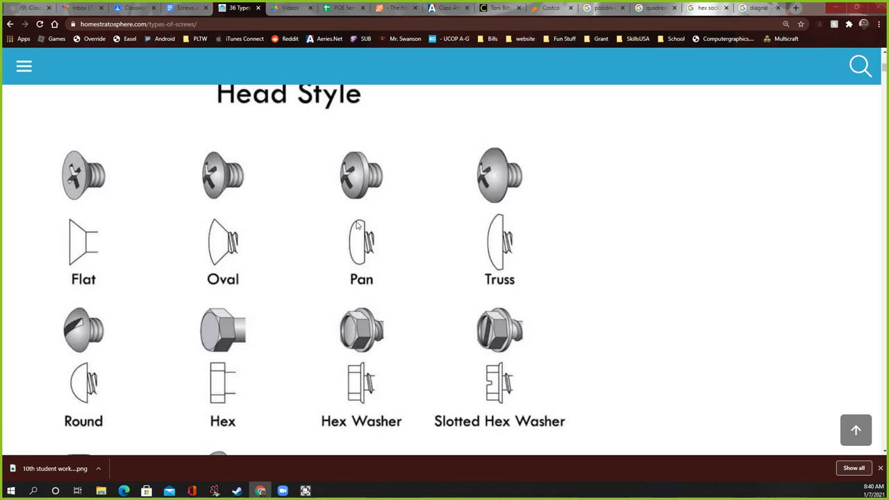
pyautogui.moveTo(514, 275)
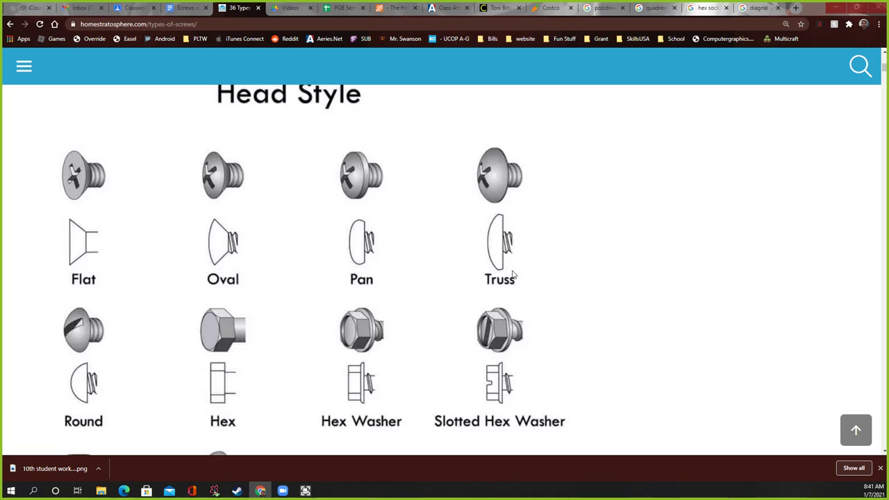
pyautogui.moveTo(499, 264)
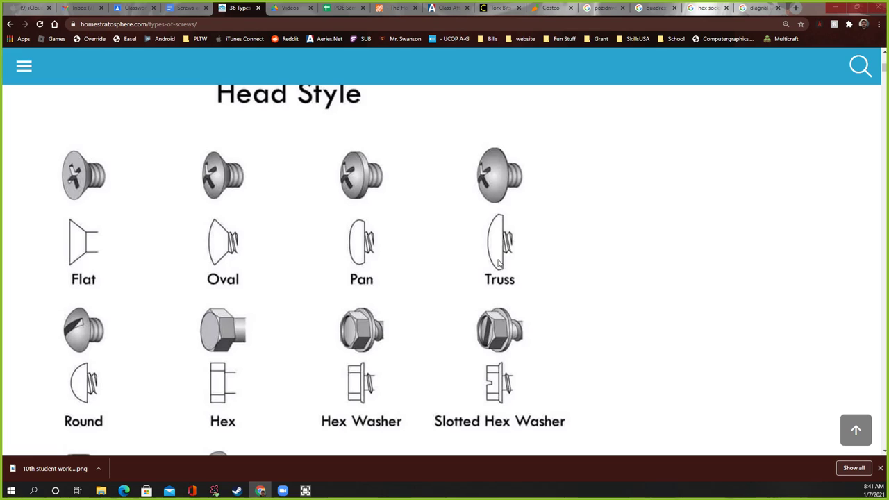
# Step: Scroll further to reveal the slotted hex washer heads and the next head row
pyautogui.scroll(-3)
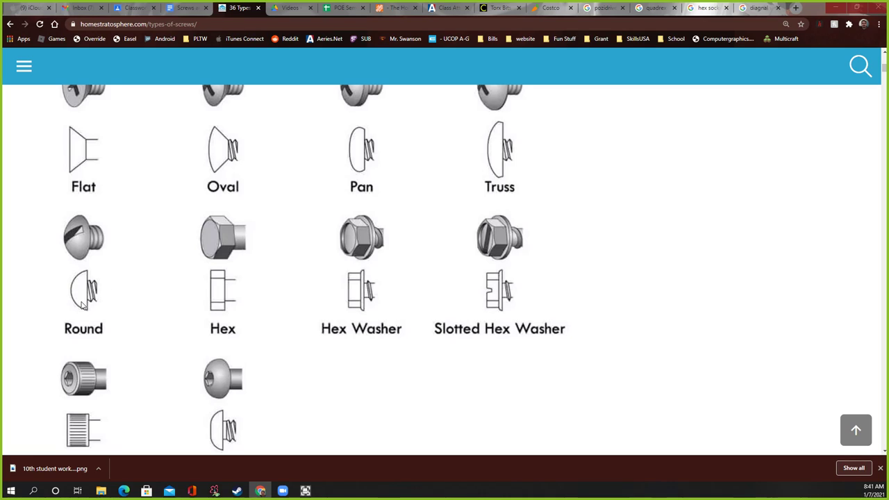
pyautogui.moveTo(217, 230)
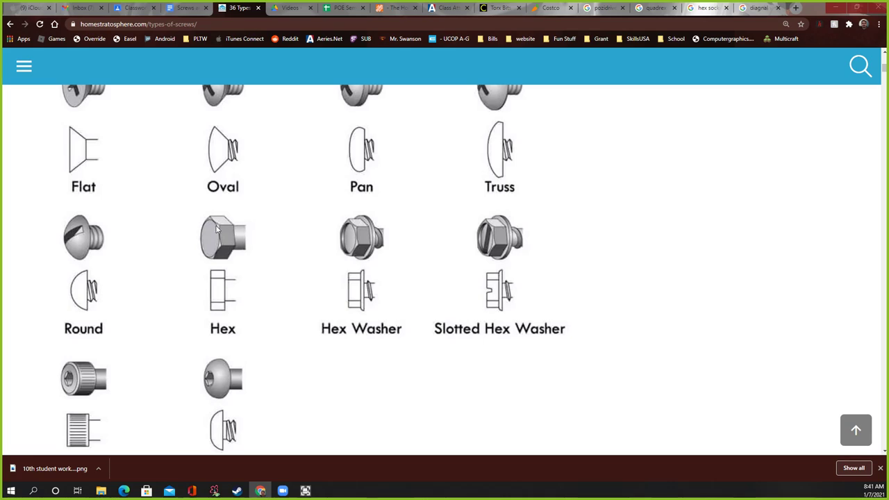
pyautogui.moveTo(214, 244)
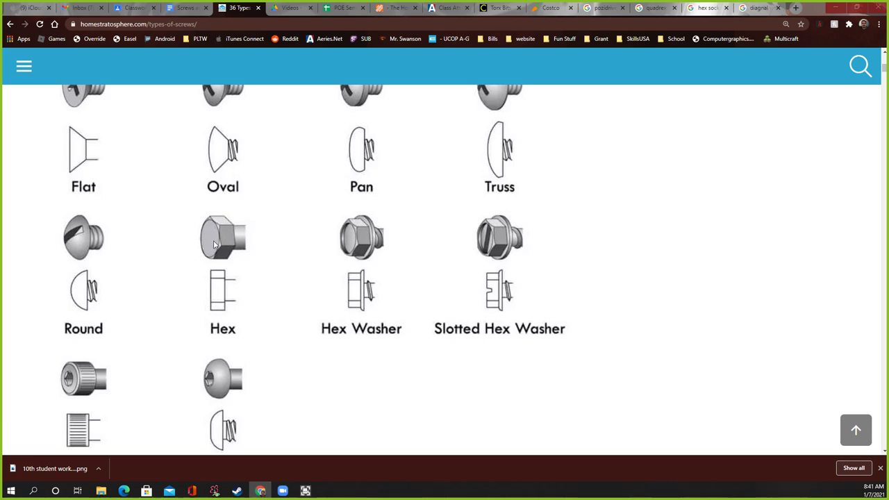
pyautogui.moveTo(203, 214)
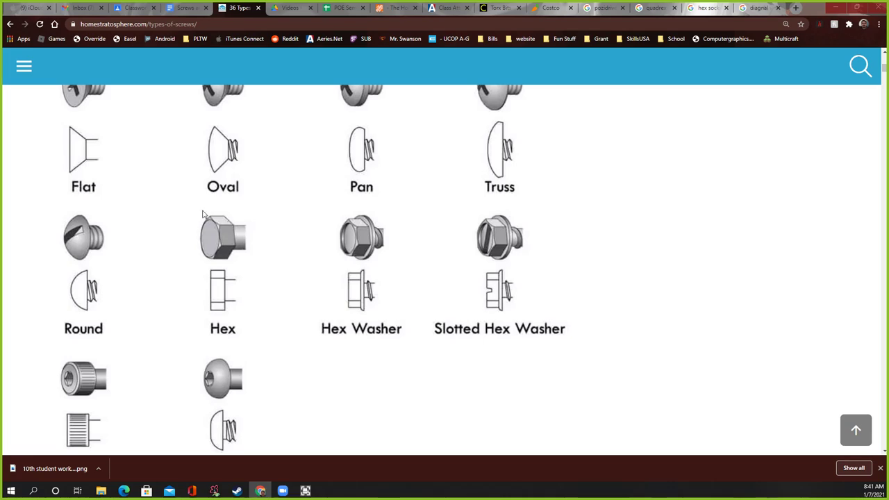
pyautogui.moveTo(350, 238)
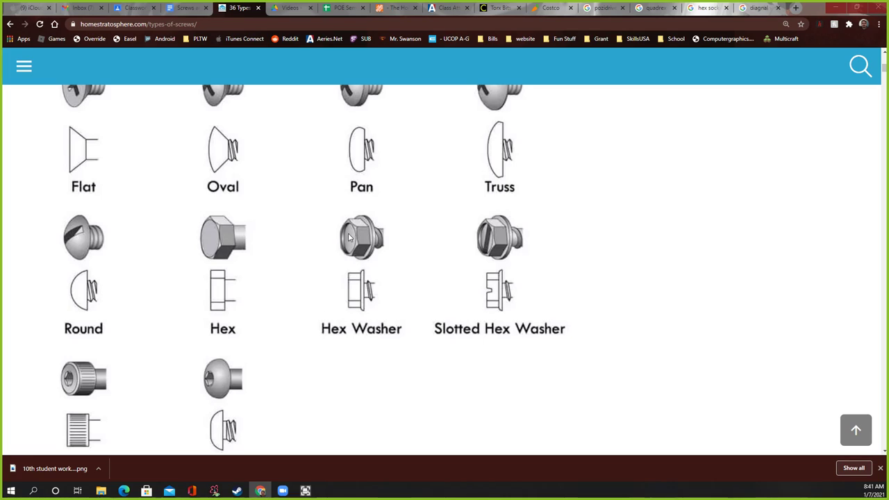
pyautogui.moveTo(374, 258)
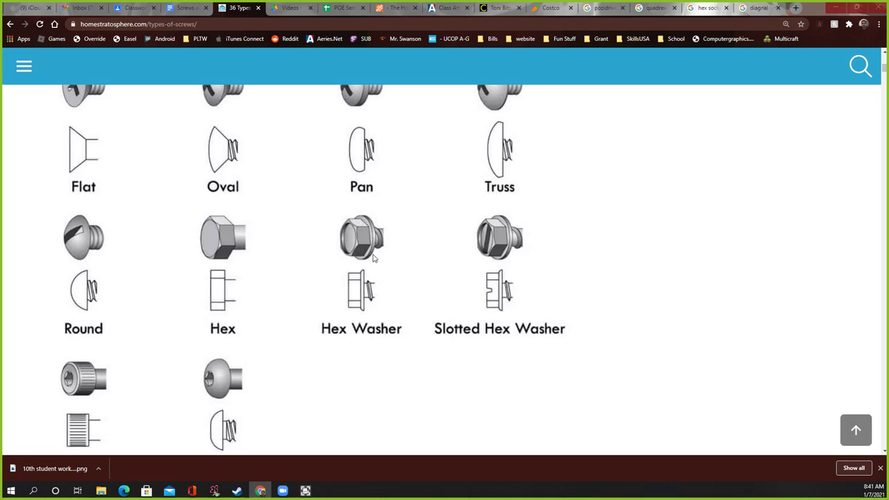
pyautogui.moveTo(398, 300)
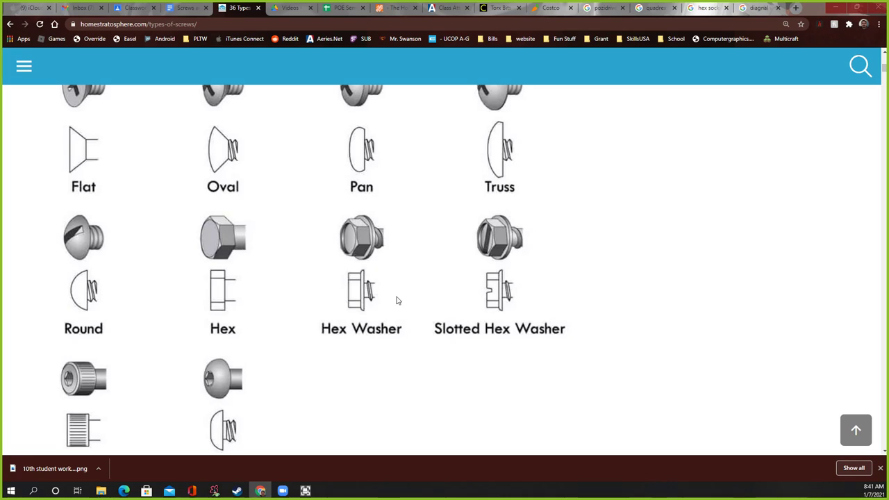
pyautogui.moveTo(531, 335)
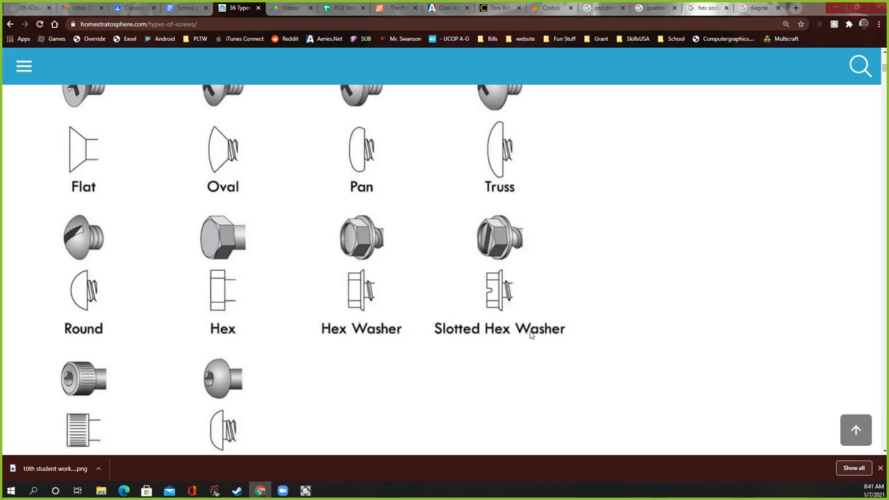
pyautogui.moveTo(478, 243)
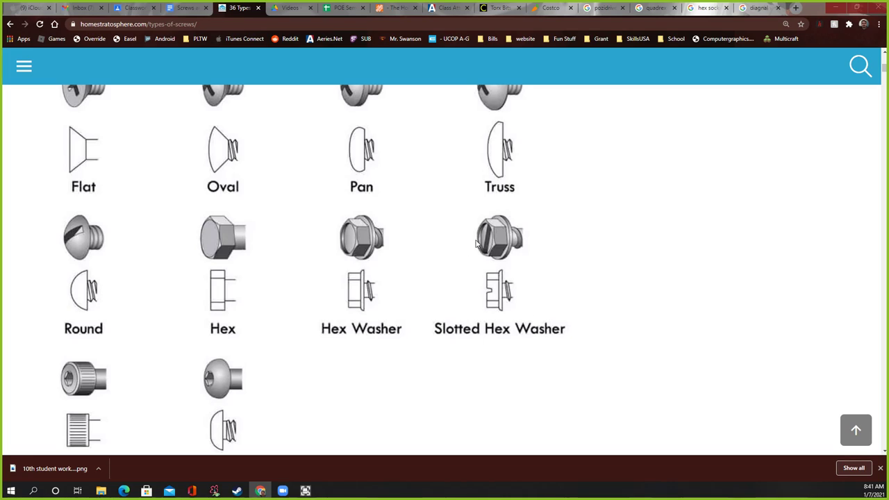
pyautogui.moveTo(407, 334)
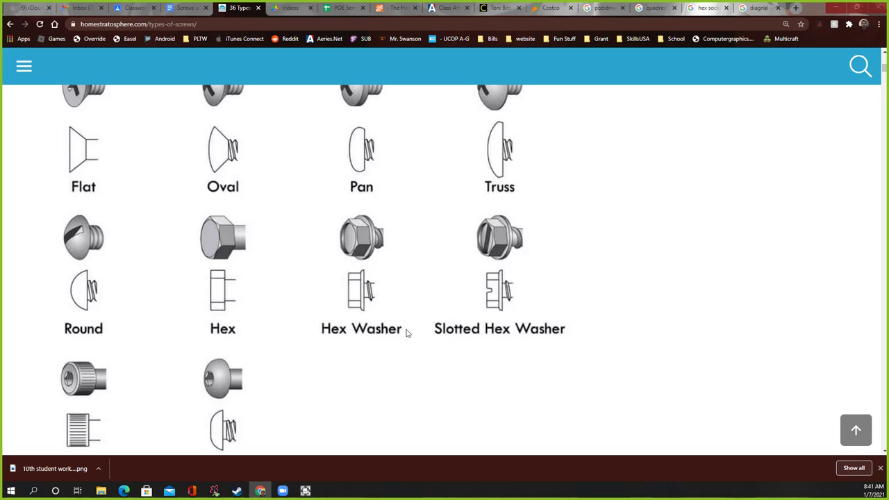
pyautogui.moveTo(328, 333)
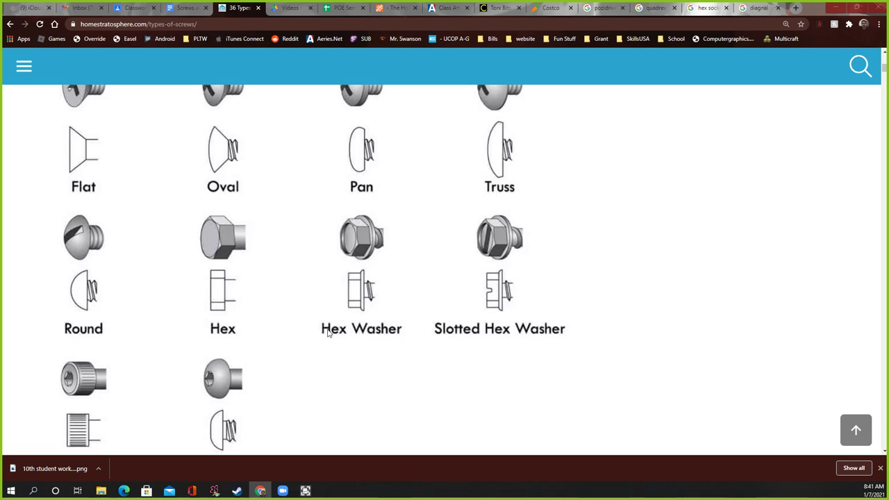
# Step: Scroll past the head types to the Drive Types section: Phillips and Frearson, slotted, combination, socket
pyautogui.scroll(-3)
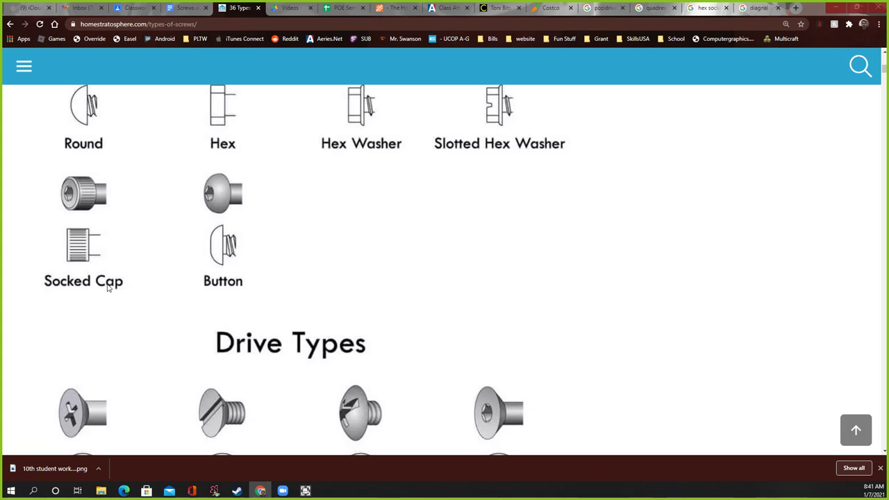
pyautogui.moveTo(69, 194)
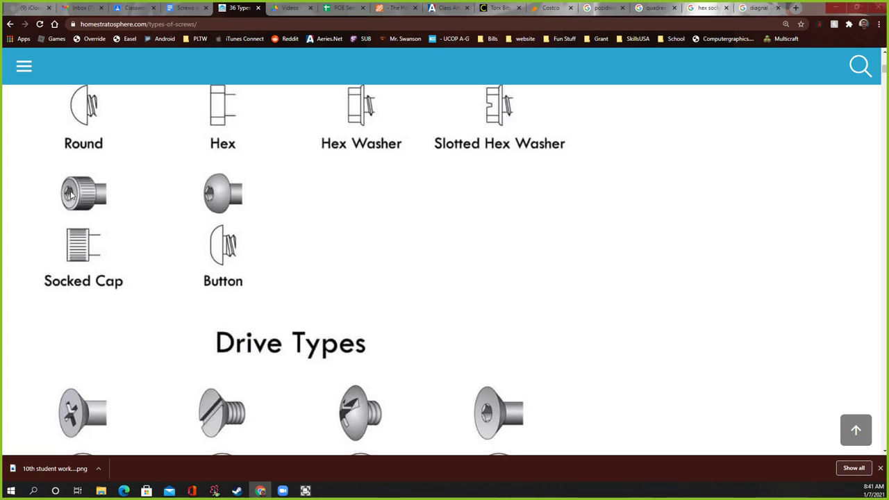
pyautogui.moveTo(217, 200)
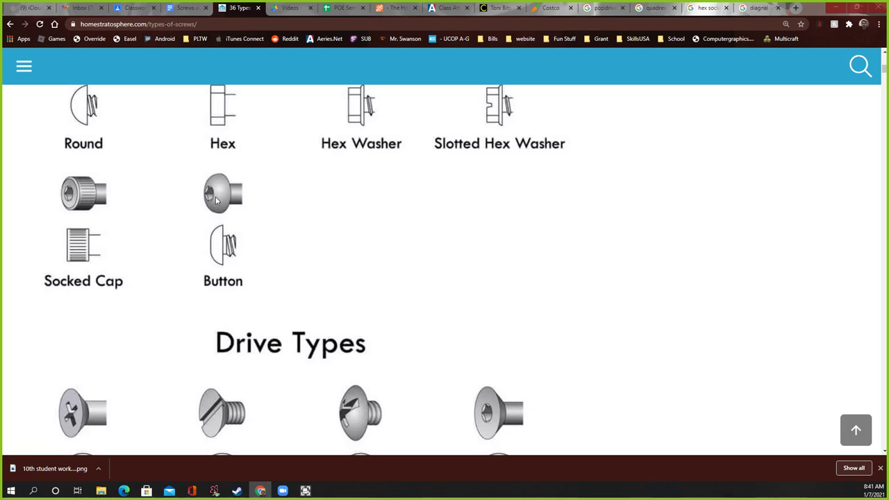
pyautogui.moveTo(205, 288)
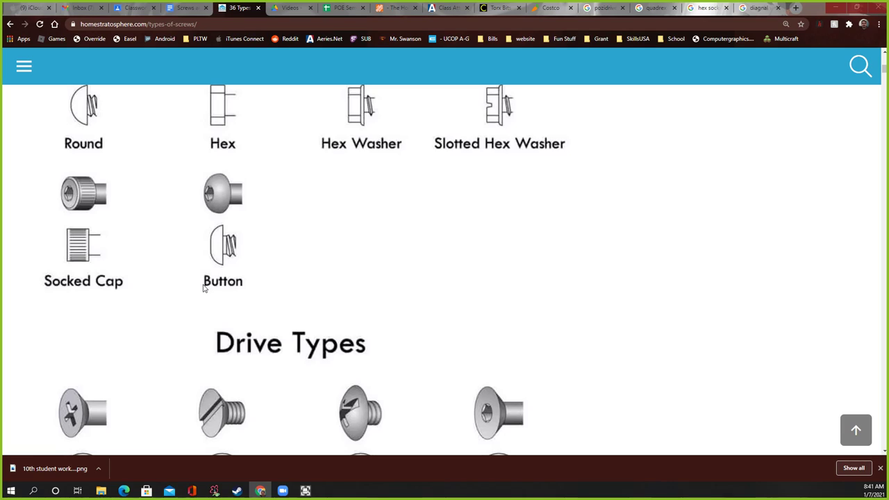
pyautogui.moveTo(224, 223)
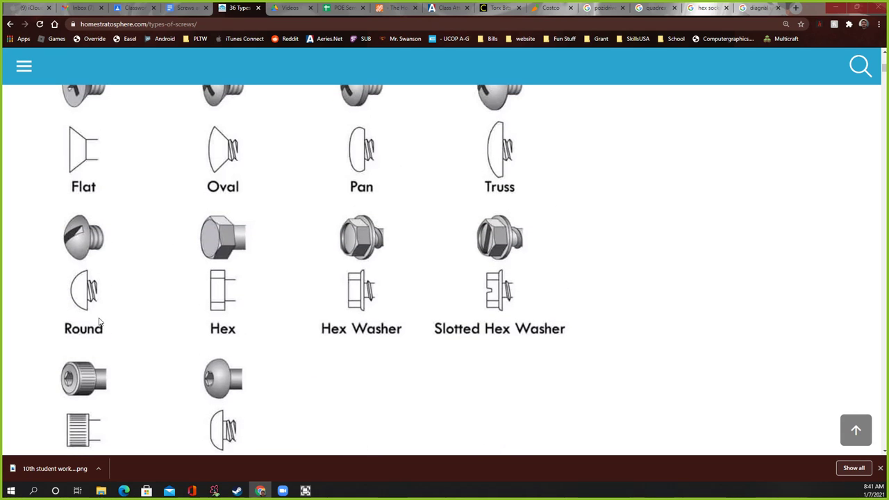
pyautogui.scroll(-3)
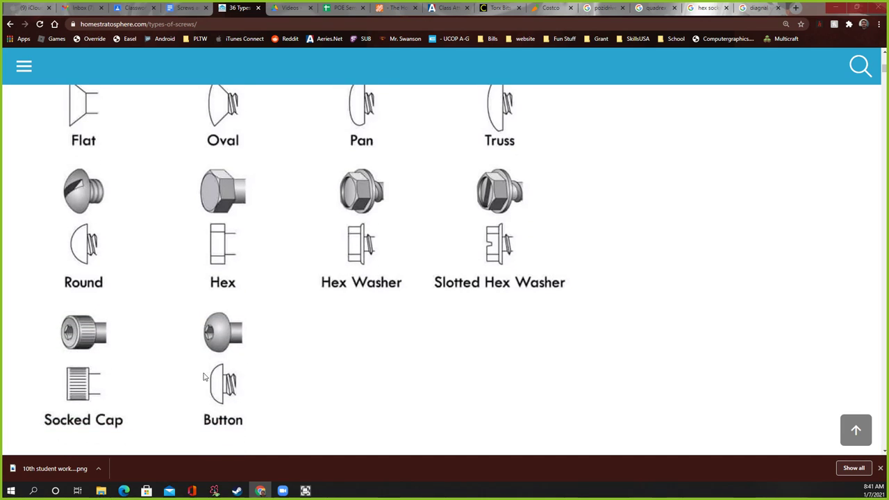
pyautogui.scroll(-3)
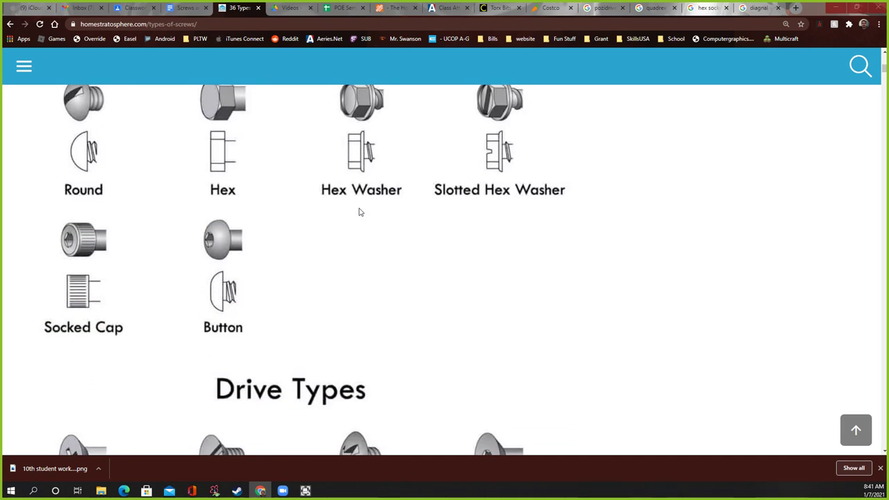
pyautogui.scroll(3)
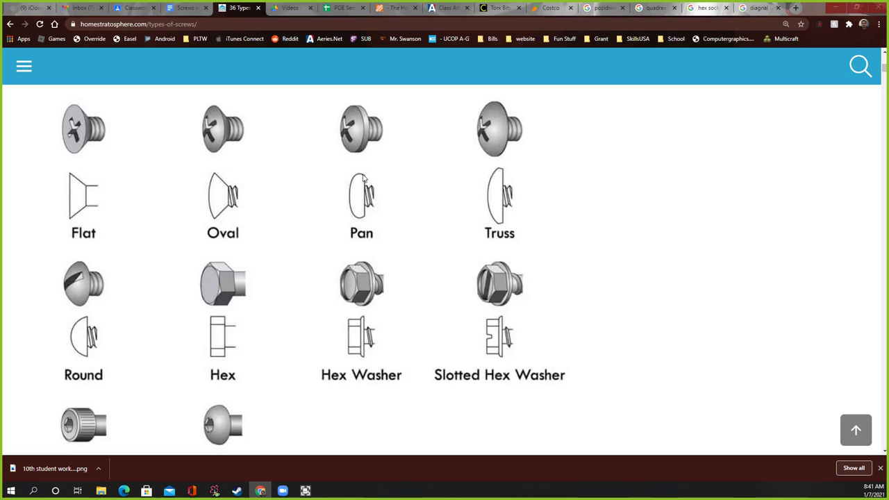
pyautogui.scroll(-3)
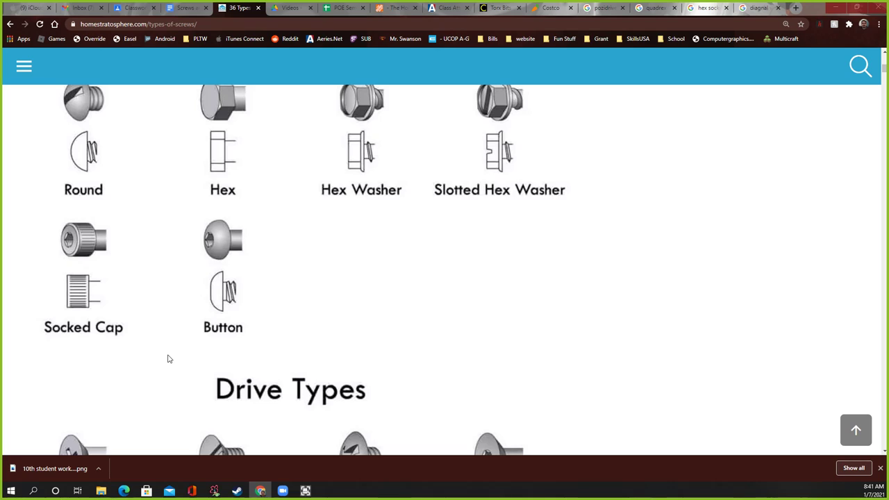
pyautogui.moveTo(243, 240)
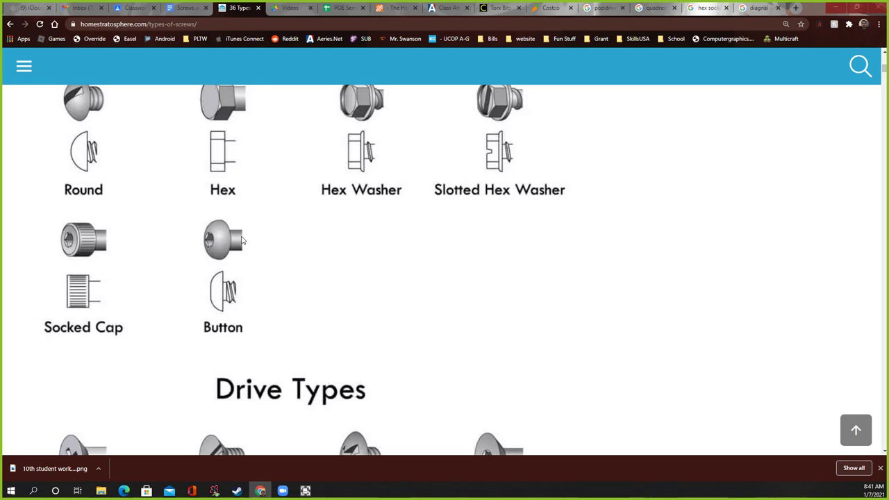
pyautogui.scroll(-3)
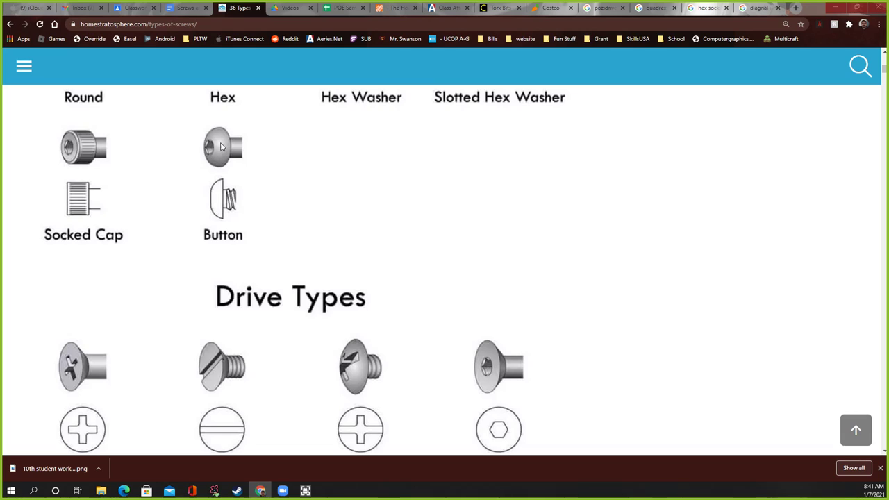
pyautogui.scroll(-3)
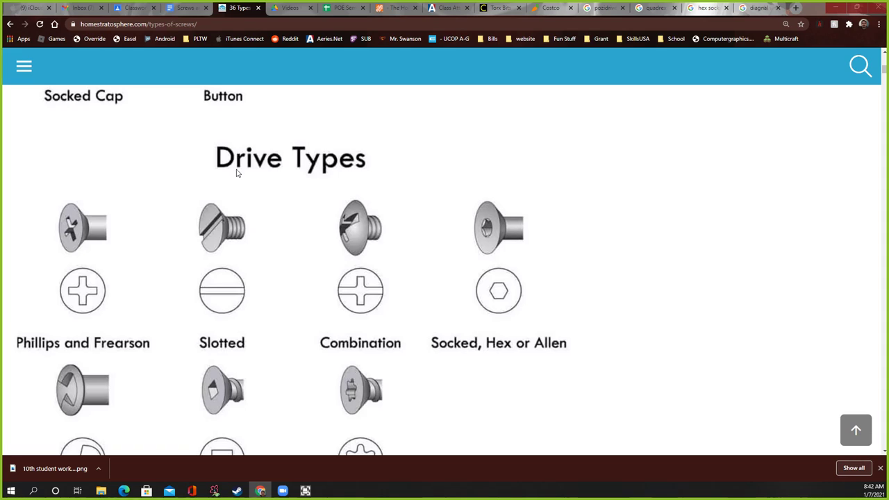
pyautogui.scroll(-3)
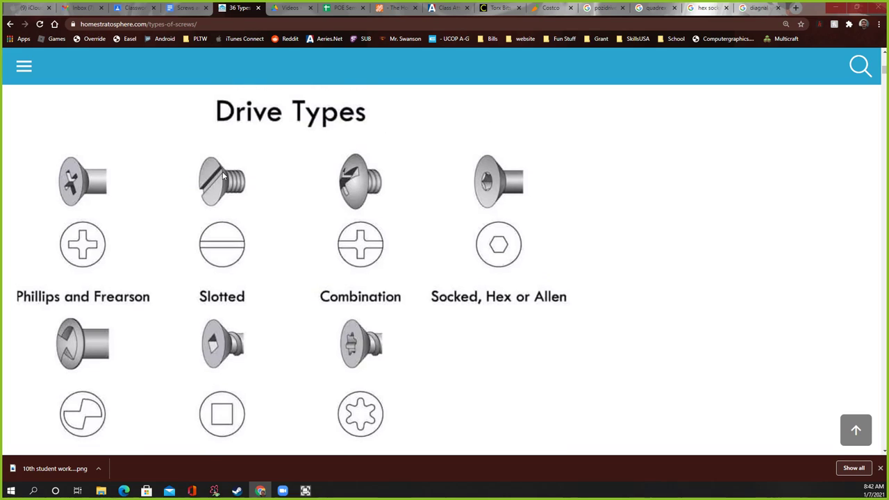
pyautogui.moveTo(202, 177)
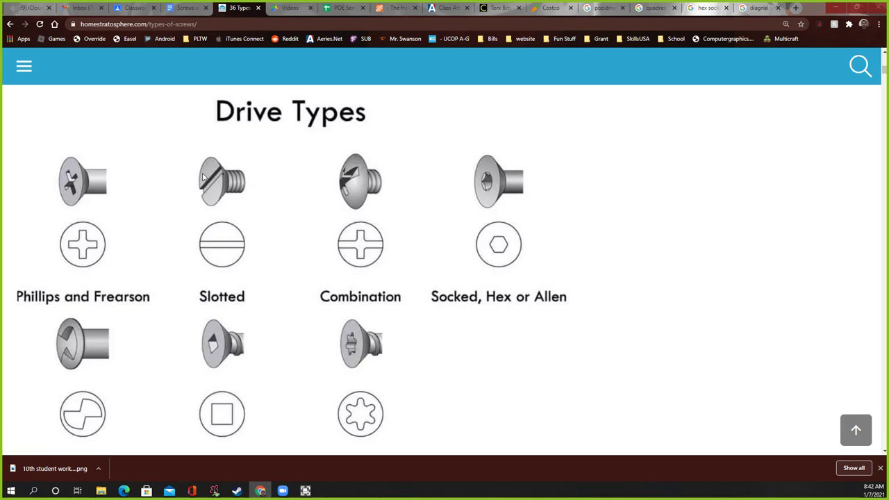
pyautogui.moveTo(91, 293)
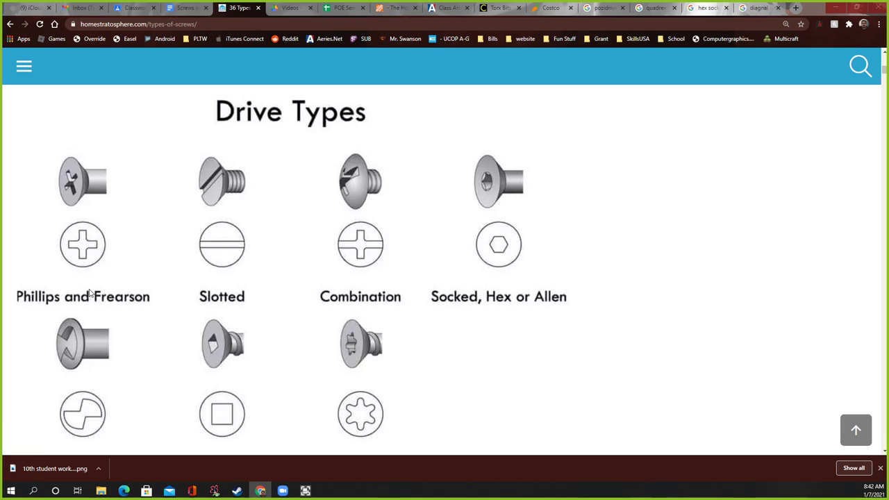
pyautogui.moveTo(88, 274)
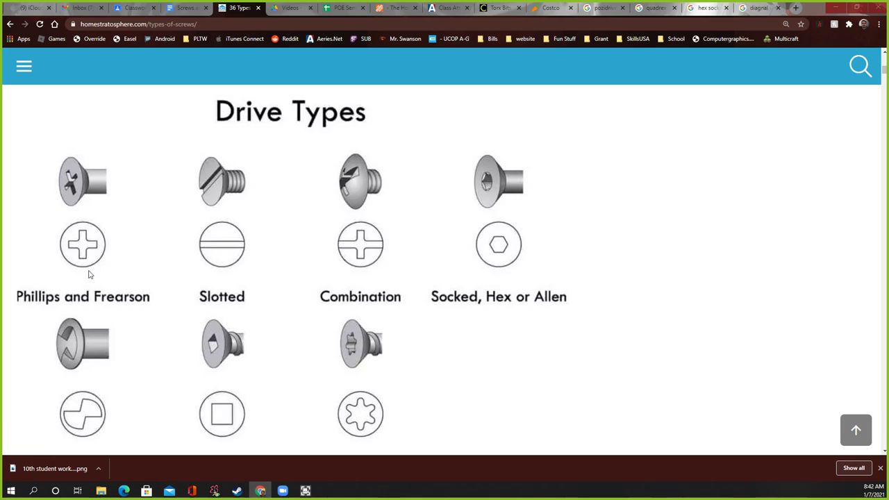
pyautogui.moveTo(136, 307)
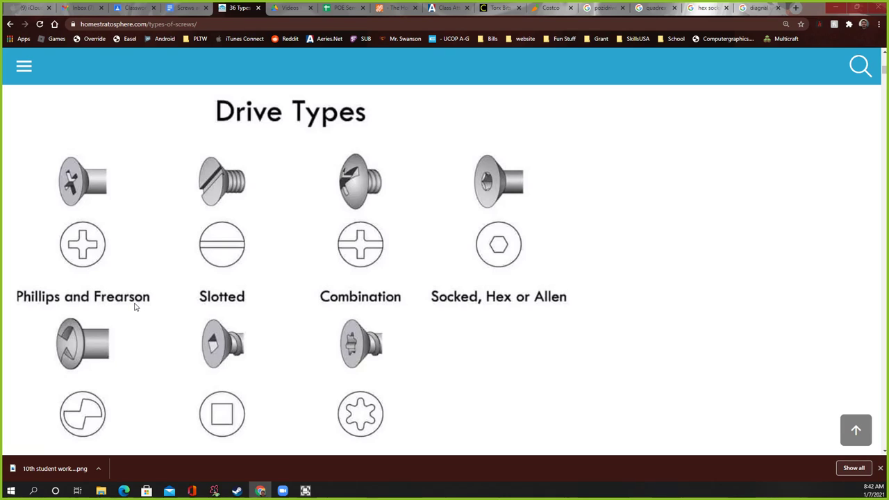
pyautogui.moveTo(83, 239)
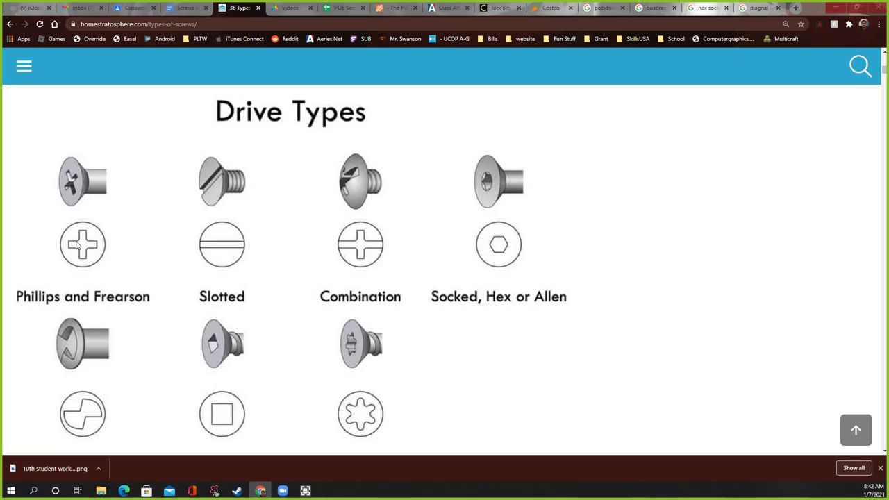
pyautogui.moveTo(75, 251)
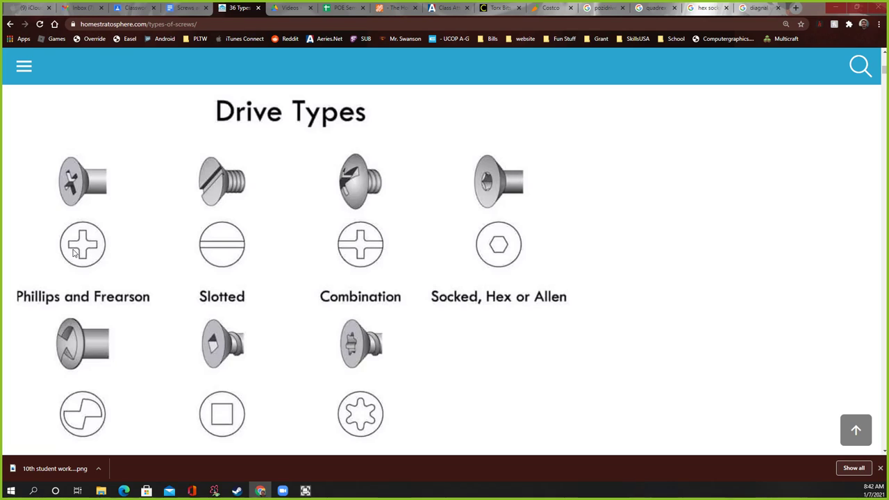
pyautogui.moveTo(64, 256)
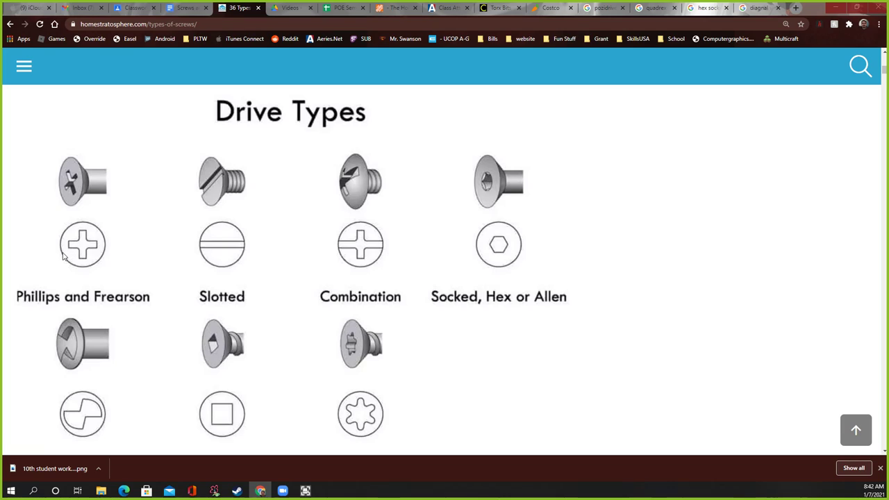
pyautogui.moveTo(192, 247)
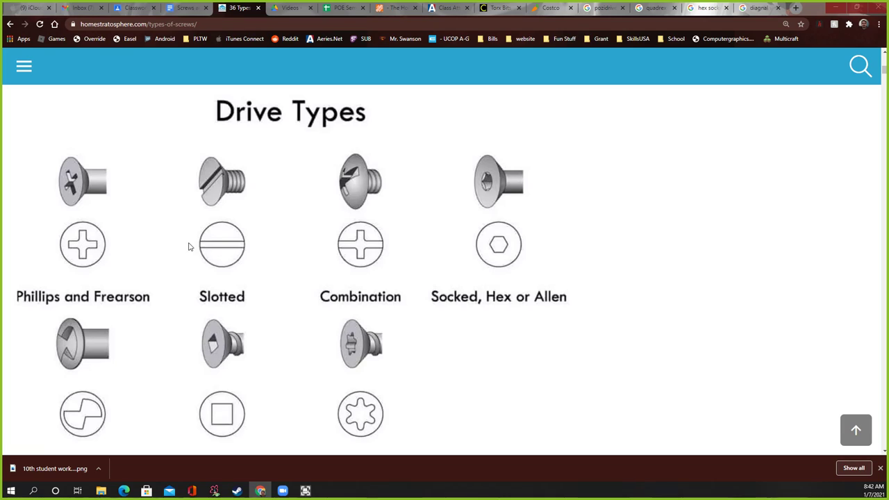
pyautogui.moveTo(216, 248)
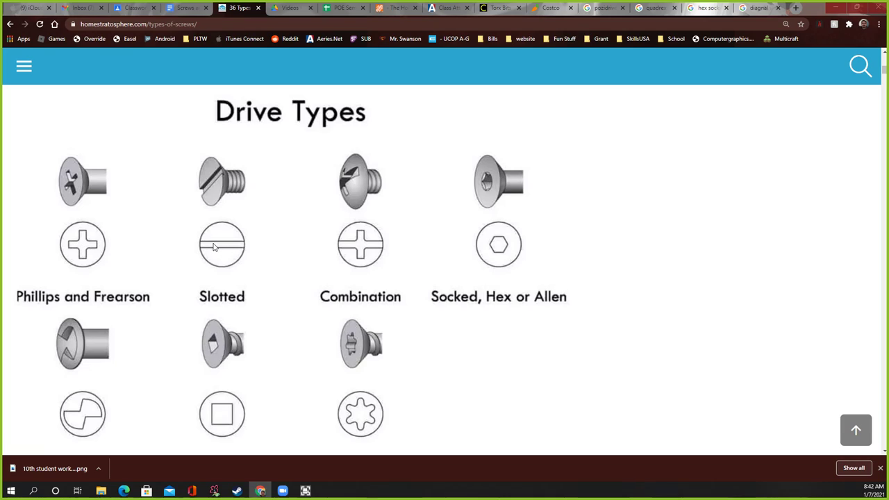
pyautogui.moveTo(346, 251)
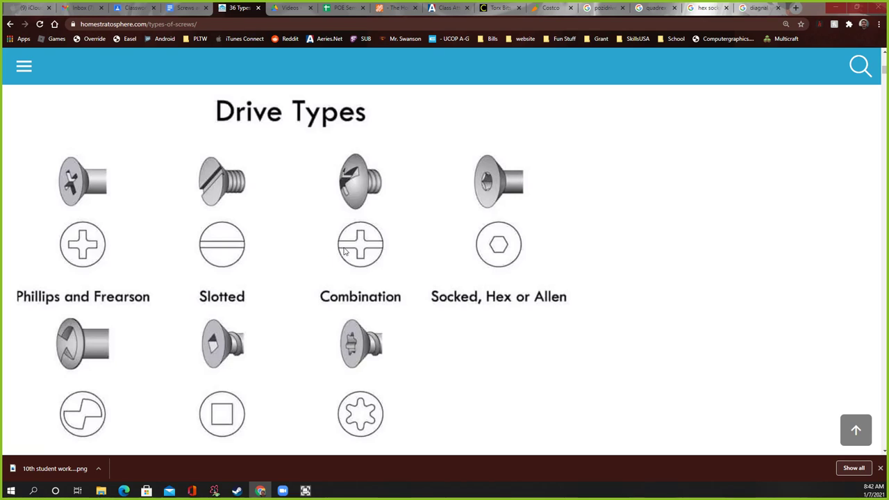
pyautogui.moveTo(361, 242)
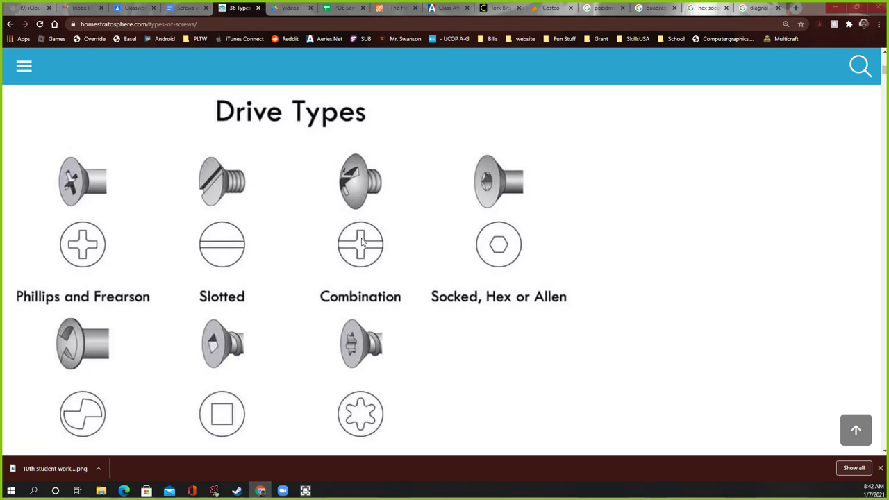
pyautogui.moveTo(492, 303)
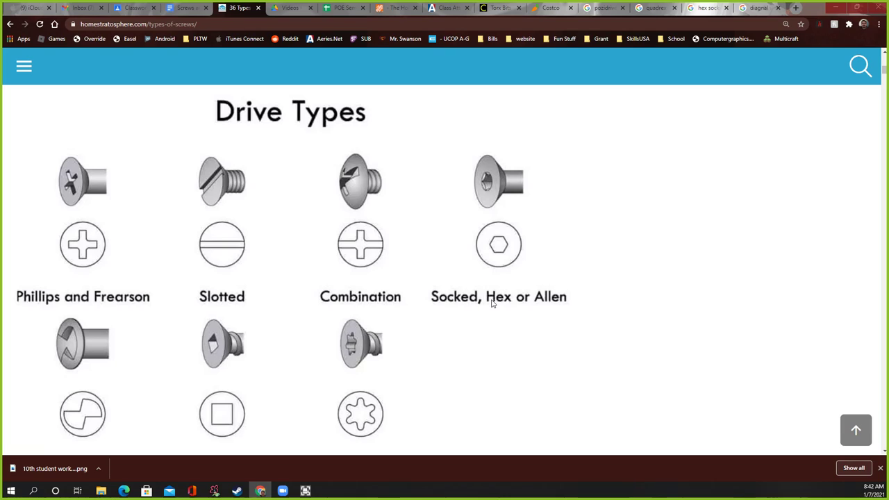
pyautogui.moveTo(503, 300)
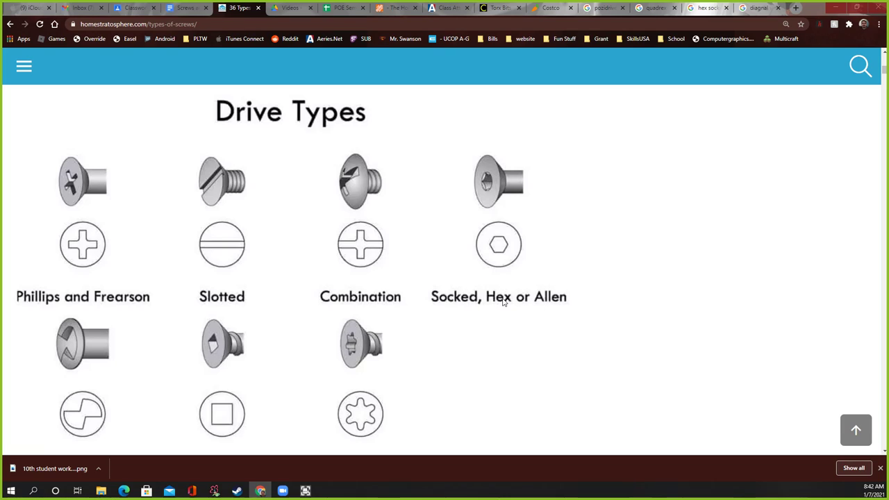
pyautogui.moveTo(497, 267)
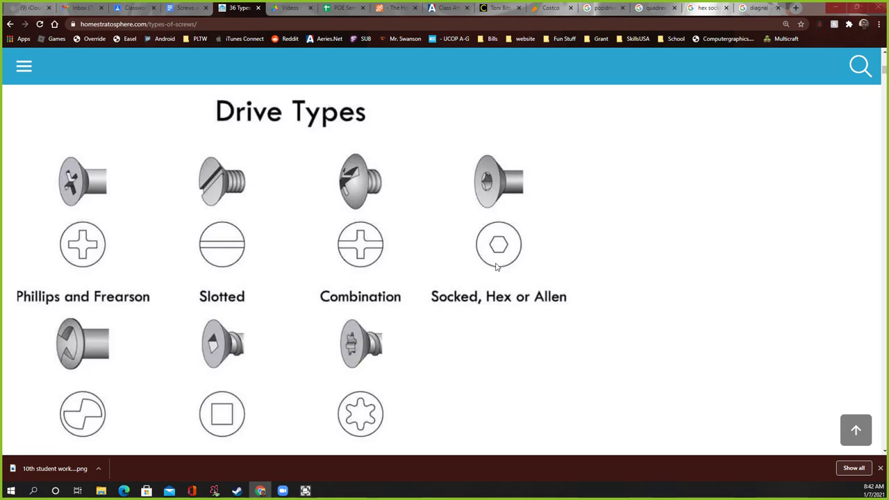
pyautogui.moveTo(498, 215)
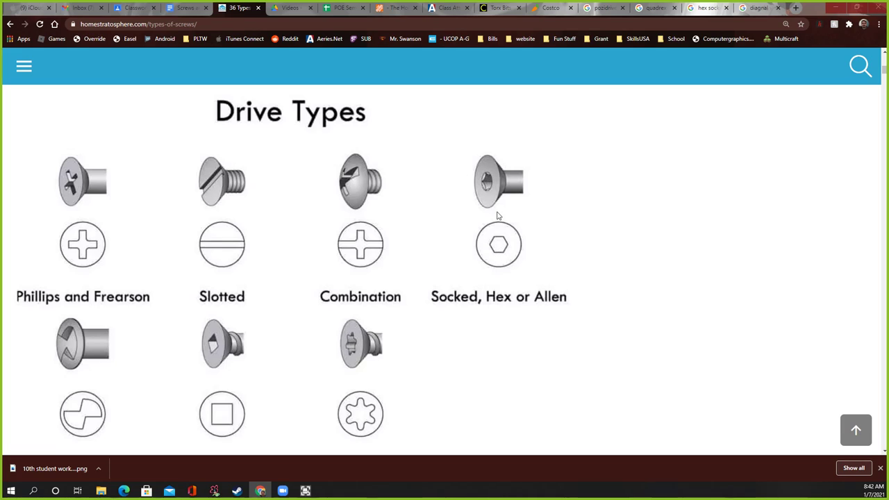
pyautogui.scroll(-3)
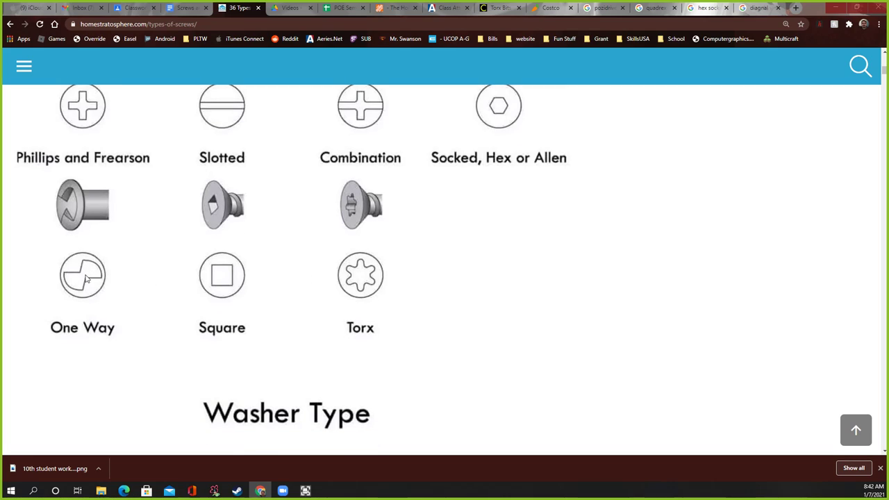
pyautogui.moveTo(69, 260)
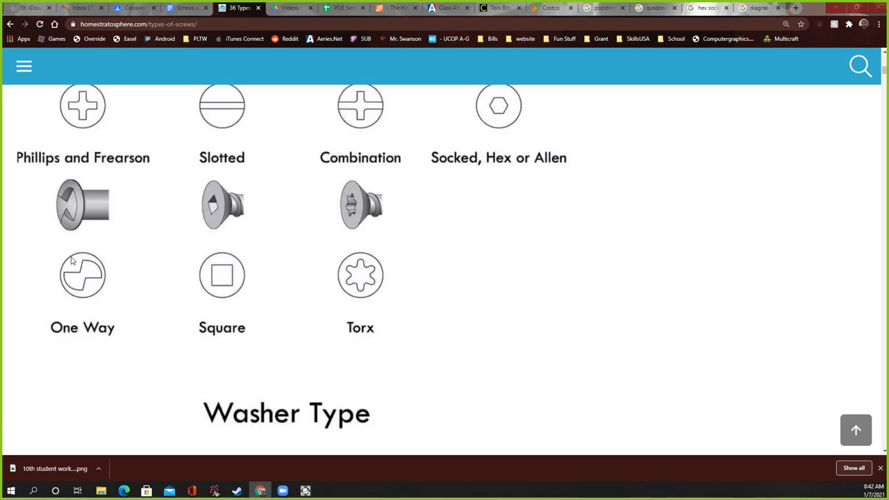
pyautogui.moveTo(70, 235)
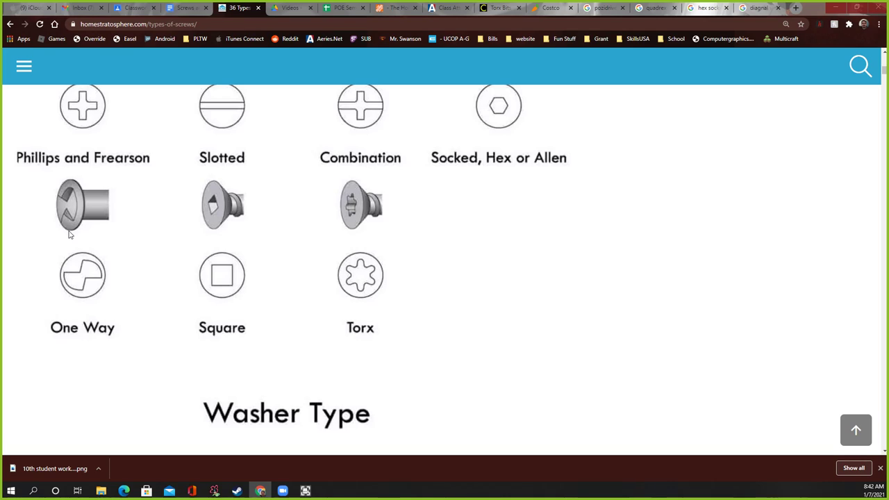
pyautogui.moveTo(58, 214)
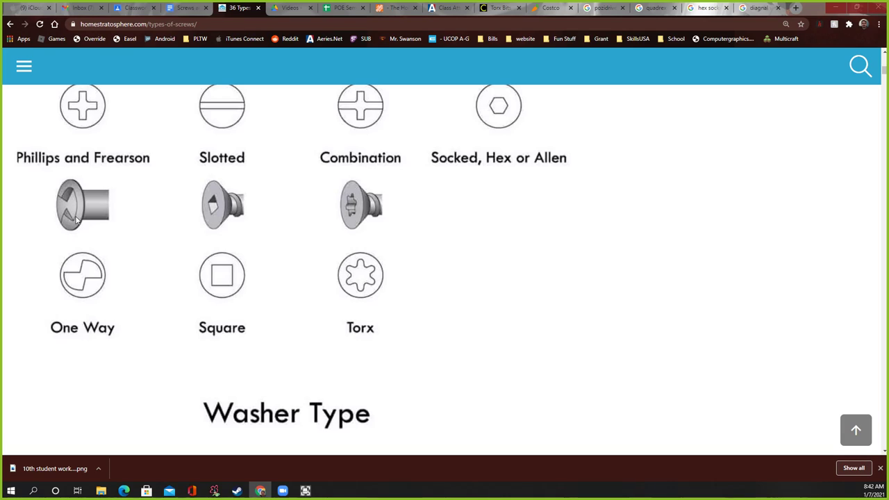
pyautogui.moveTo(58, 214)
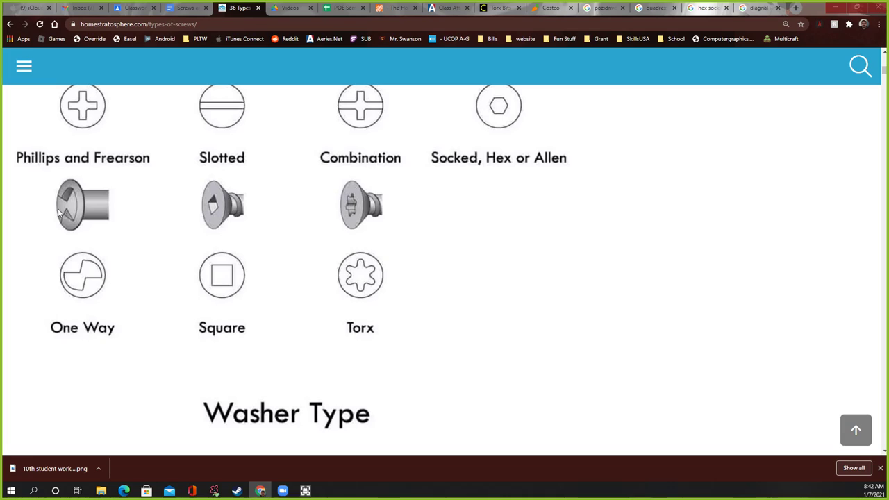
pyautogui.moveTo(63, 215)
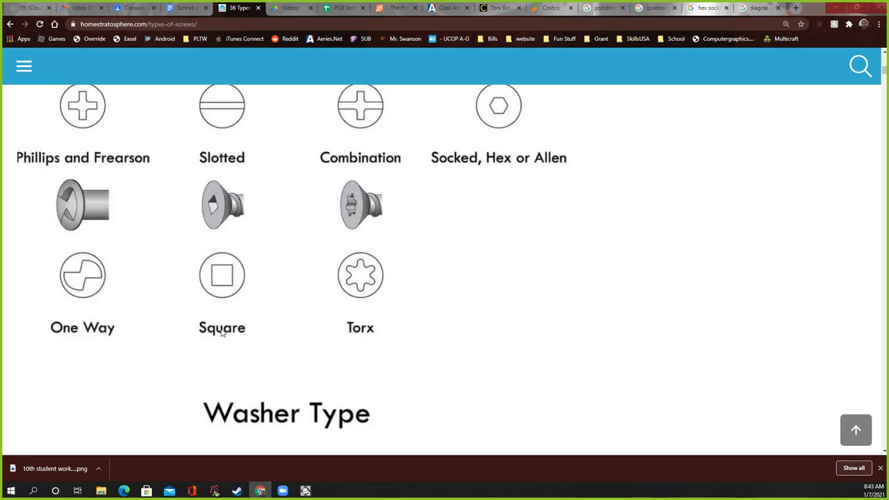
pyautogui.moveTo(360, 285)
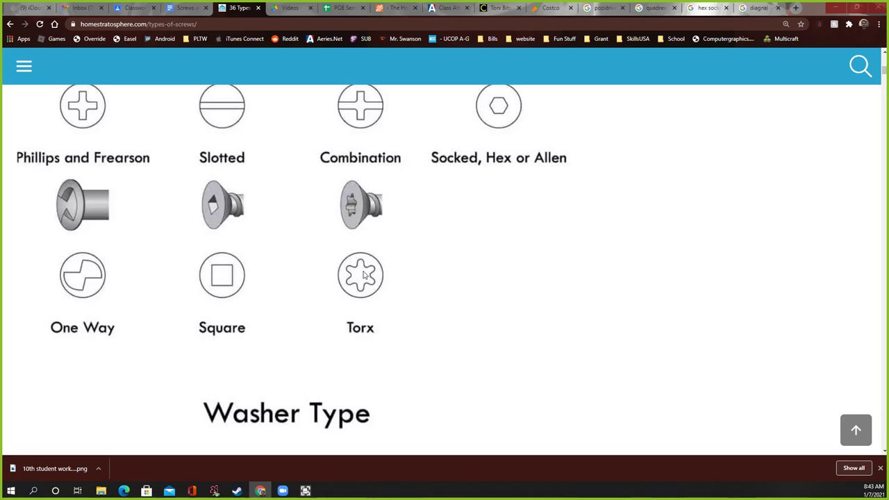
pyautogui.moveTo(362, 281)
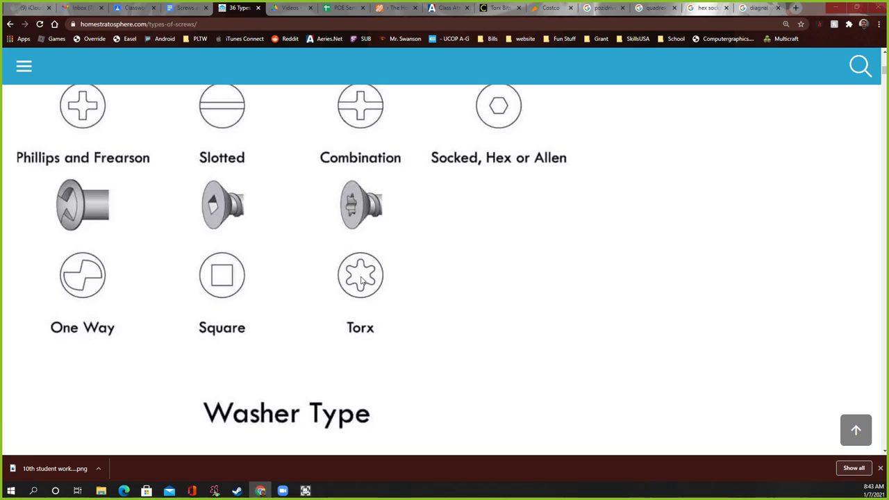
pyautogui.moveTo(222, 280)
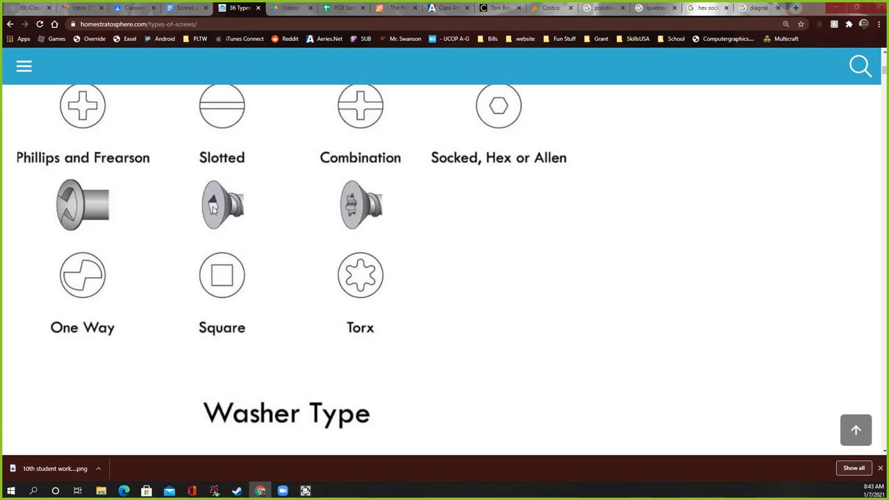
pyautogui.moveTo(178, 172)
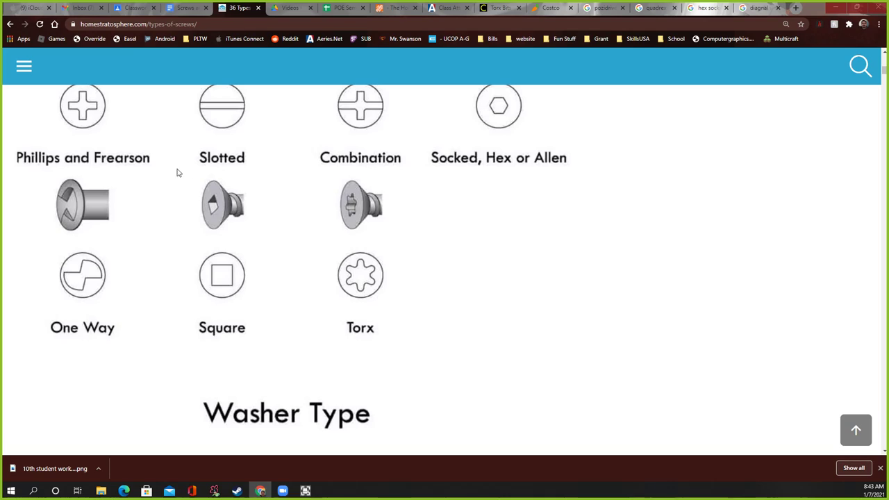
pyautogui.moveTo(217, 207)
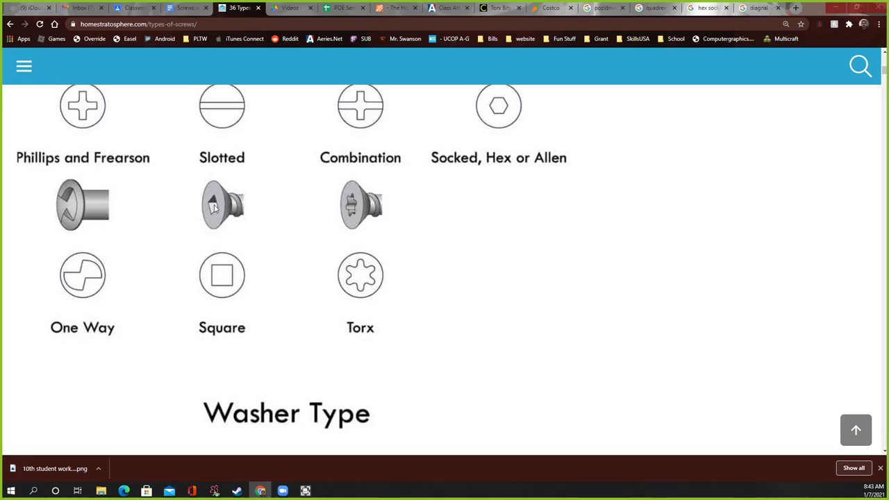
pyautogui.moveTo(214, 222)
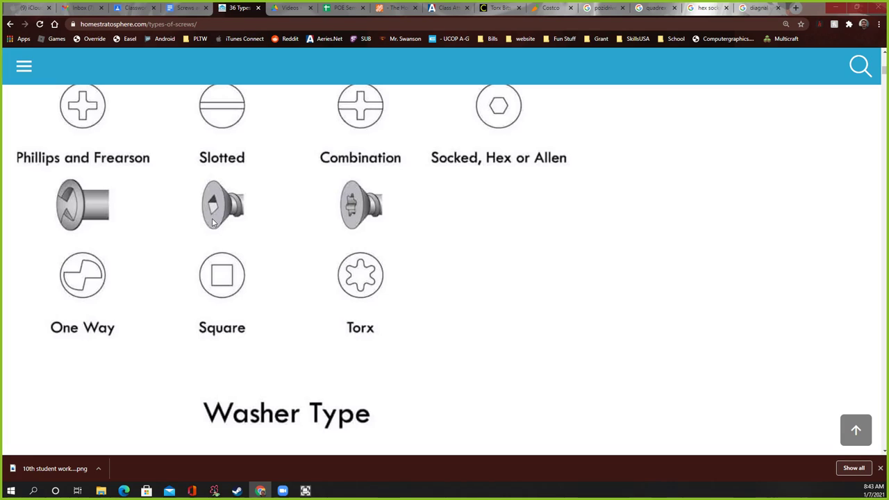
pyautogui.moveTo(206, 204)
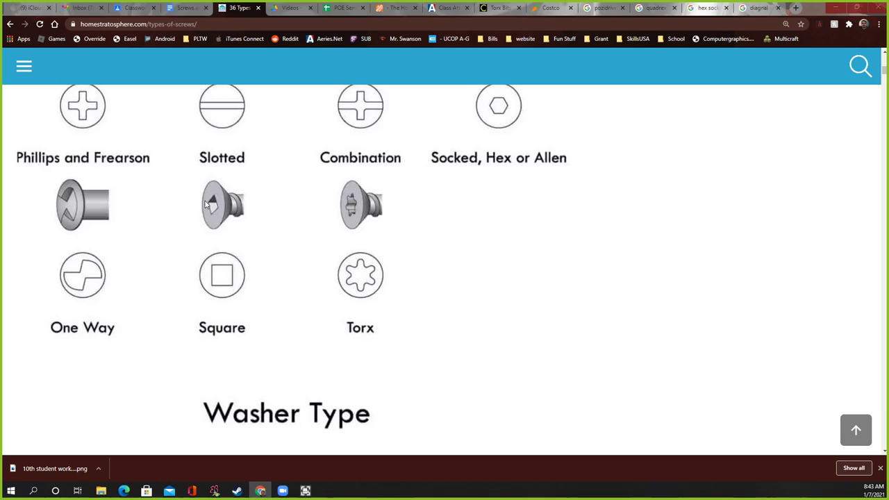
pyautogui.scroll(3)
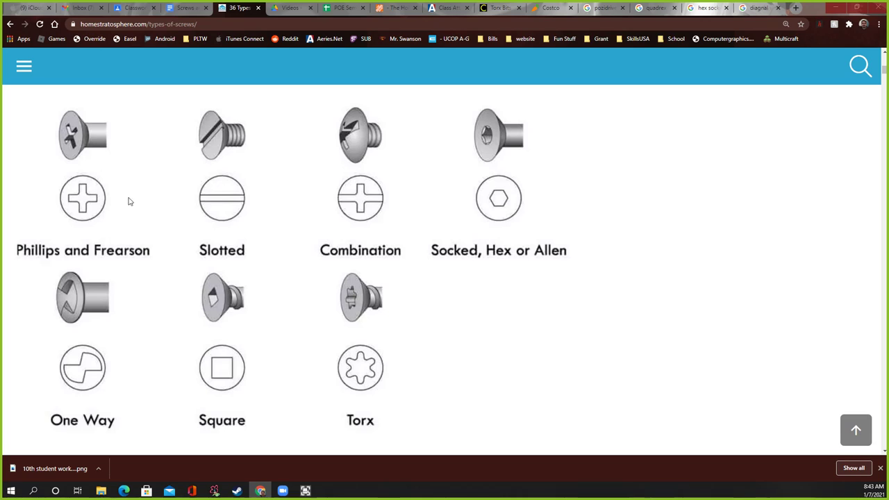
pyautogui.scroll(-3)
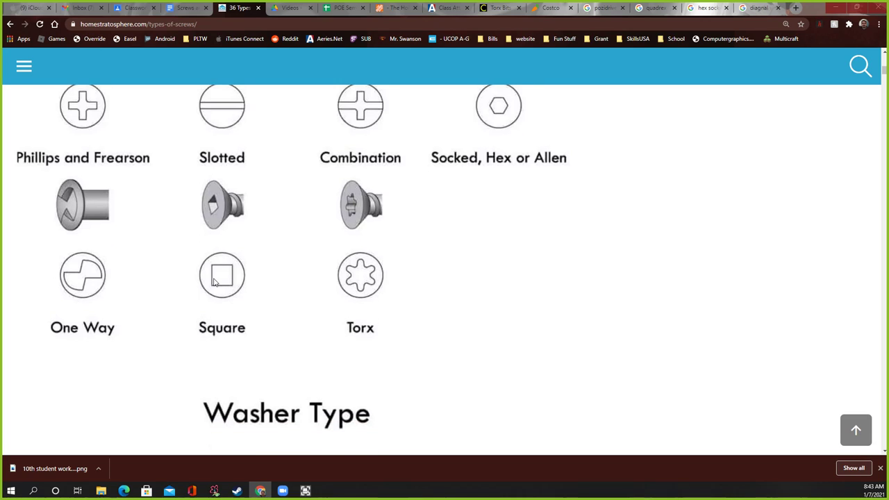
# Step: Scroll down to the Washer Type chart, from flat through ogee washers
pyautogui.scroll(-3)
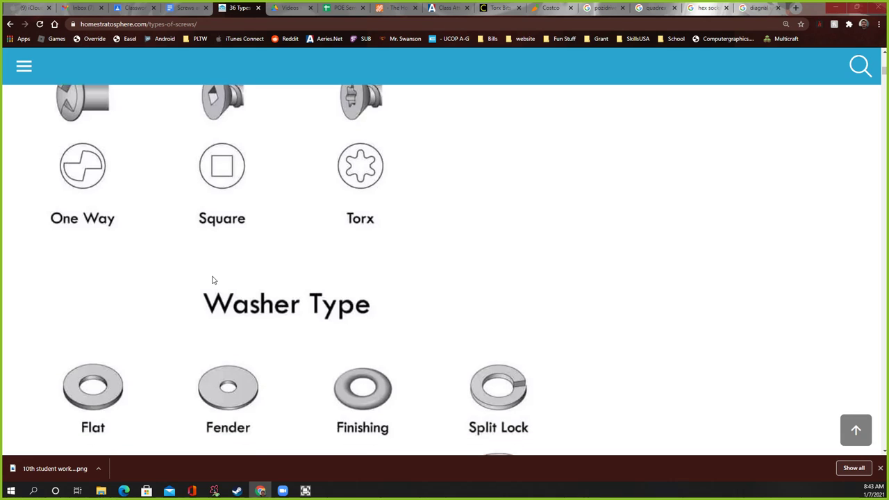
pyautogui.scroll(-3)
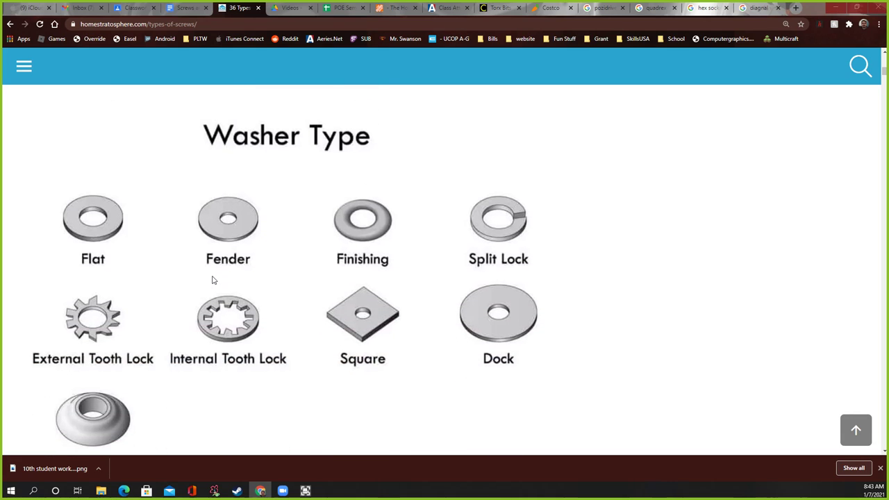
pyautogui.scroll(-3)
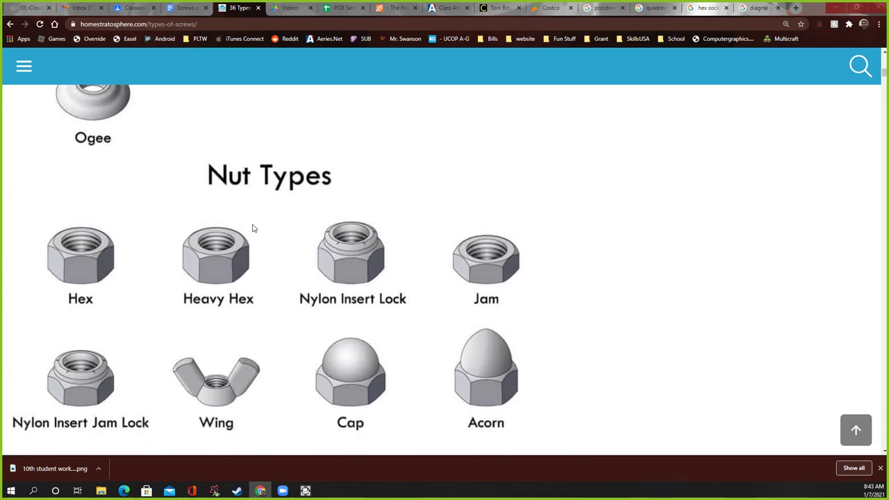
pyautogui.scroll(-3)
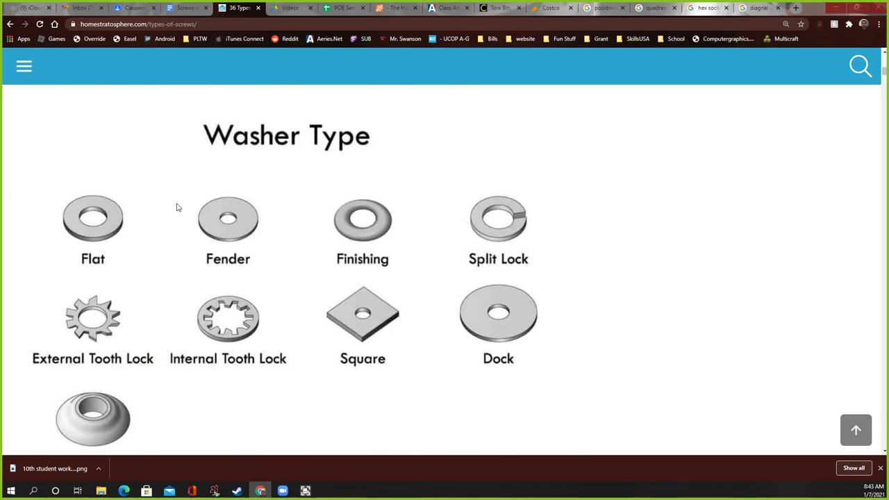
pyautogui.scroll(-3)
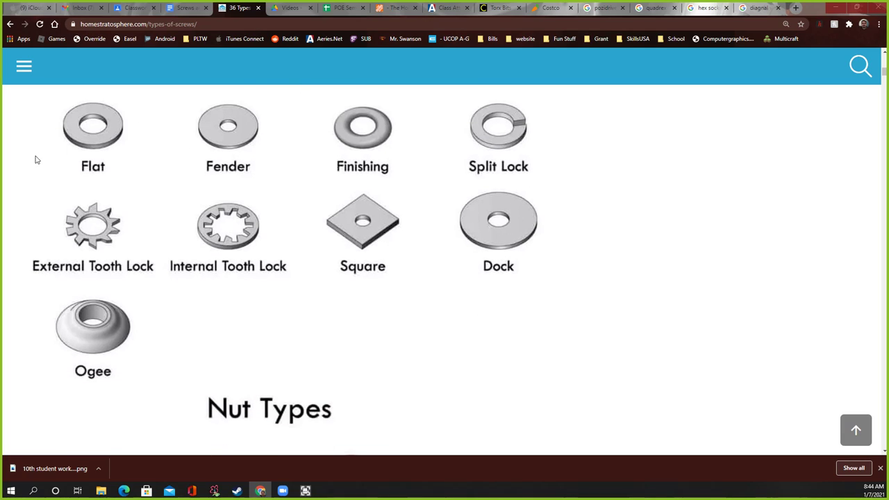
pyautogui.moveTo(283, 165)
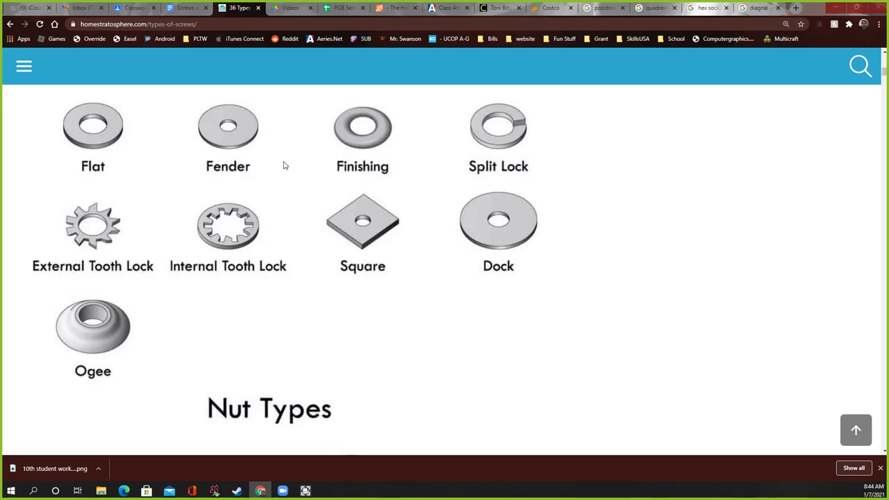
pyautogui.moveTo(63, 128)
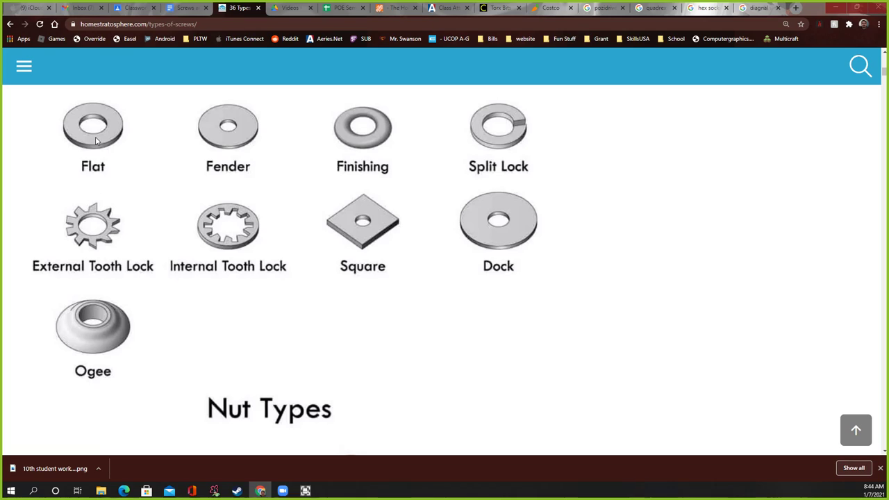
pyautogui.moveTo(69, 131)
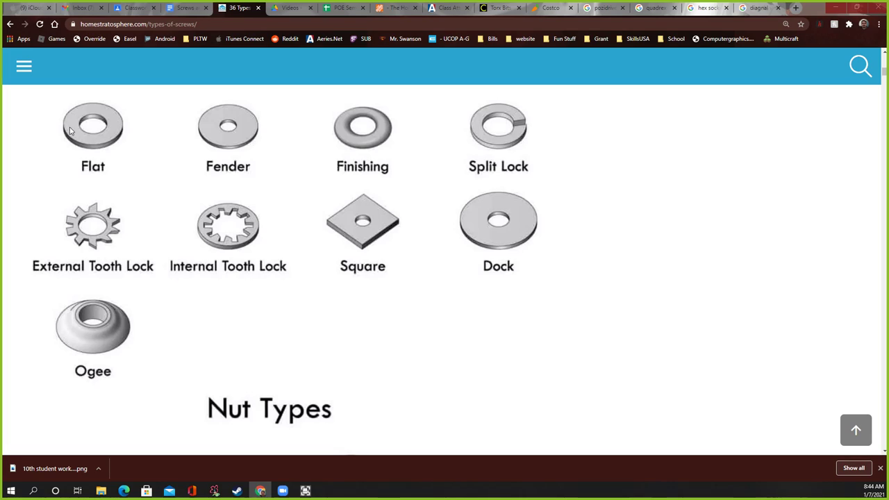
pyautogui.moveTo(81, 139)
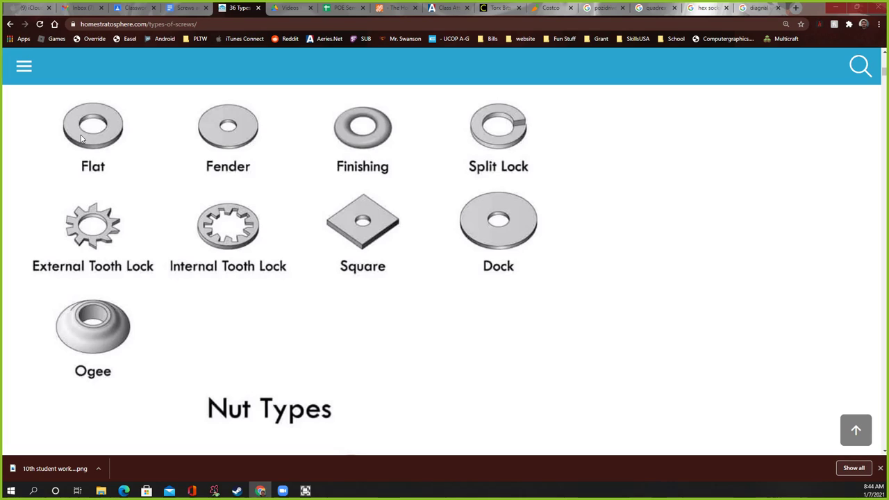
pyautogui.moveTo(483, 202)
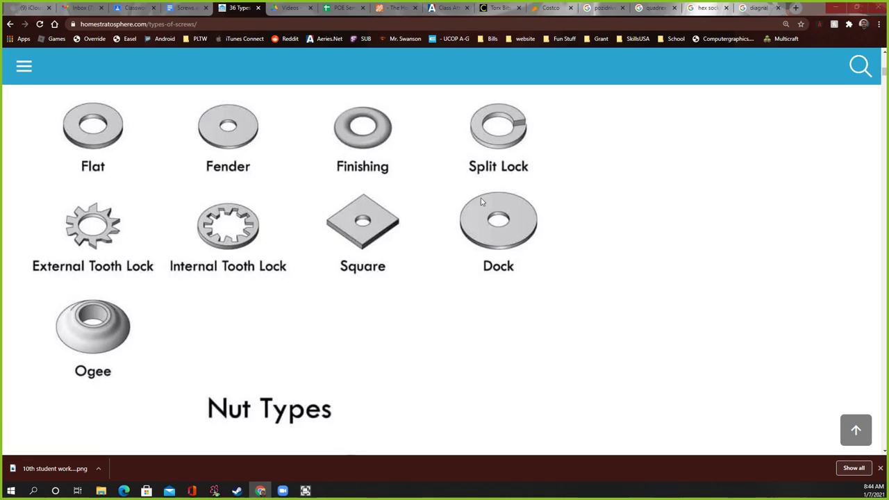
pyautogui.moveTo(493, 222)
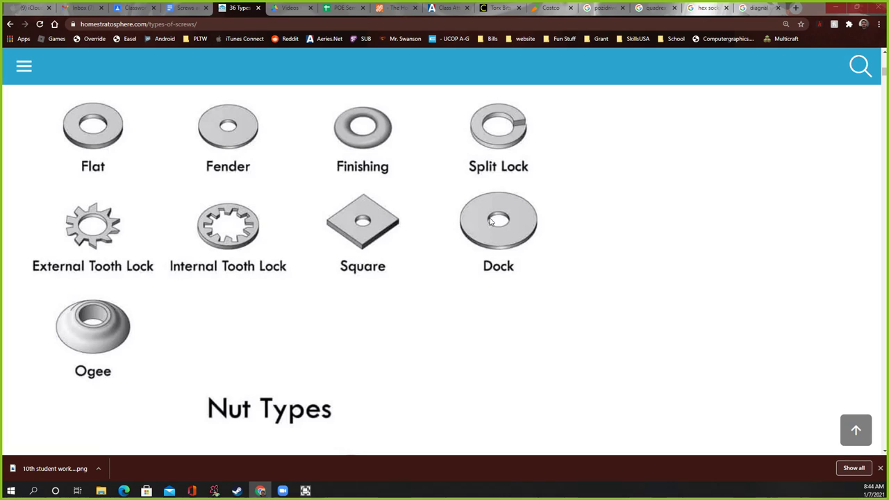
pyautogui.moveTo(492, 110)
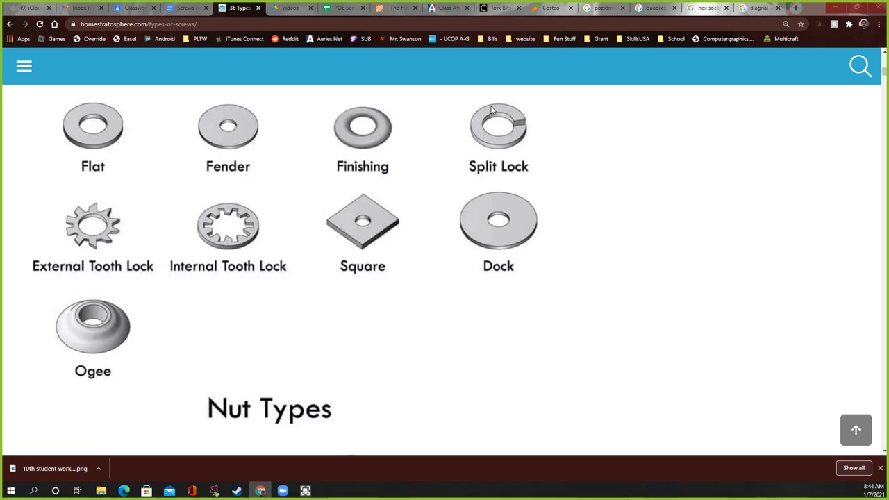
pyautogui.moveTo(517, 111)
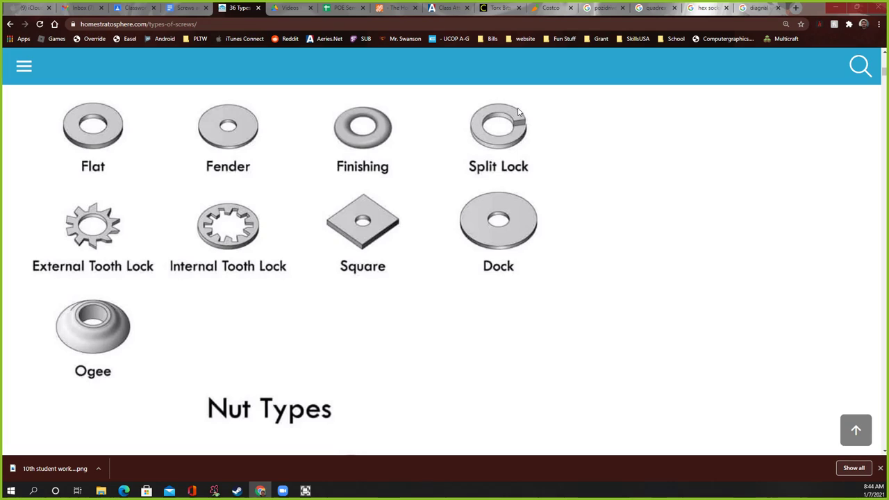
pyautogui.moveTo(516, 118)
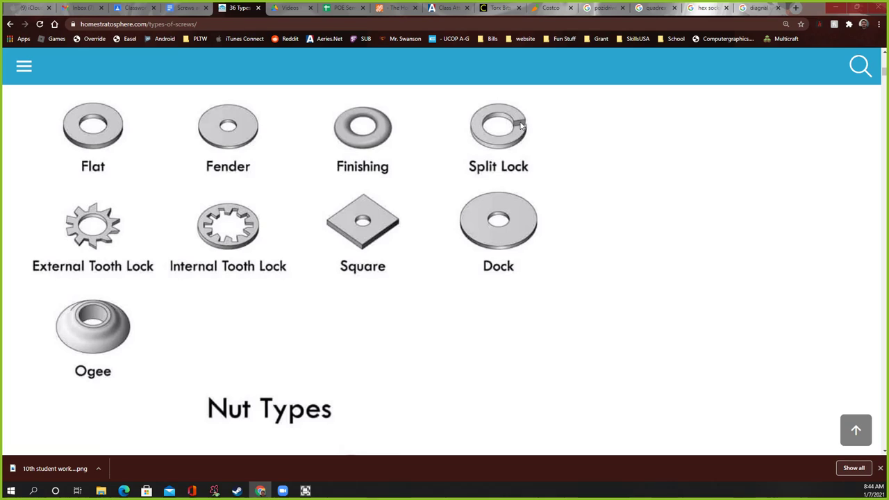
pyautogui.moveTo(484, 117)
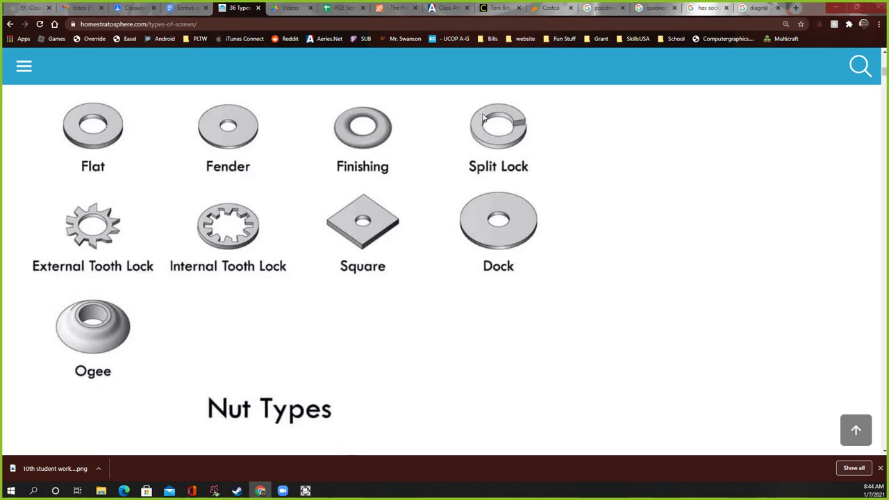
pyautogui.moveTo(80, 200)
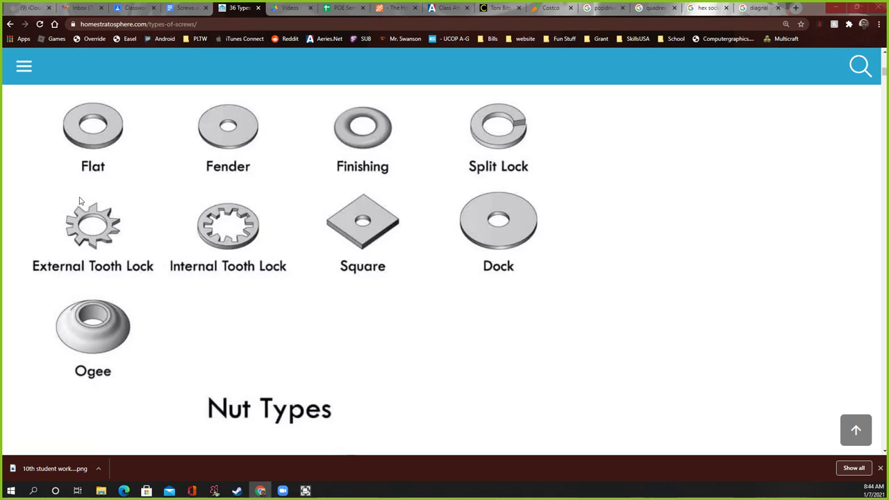
pyautogui.moveTo(218, 237)
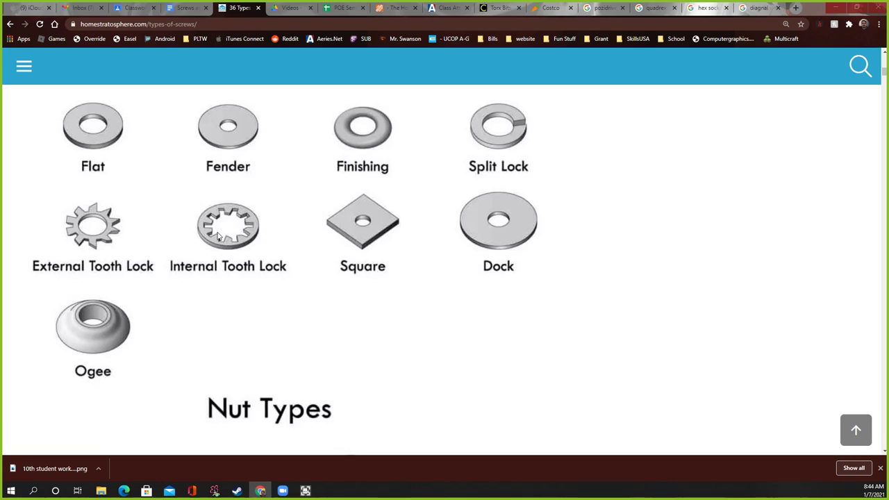
pyautogui.moveTo(511, 225)
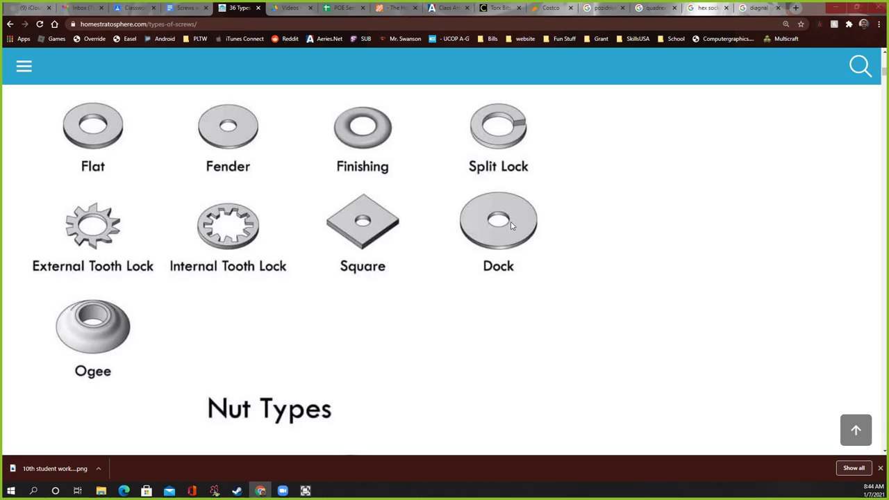
pyautogui.moveTo(79, 116)
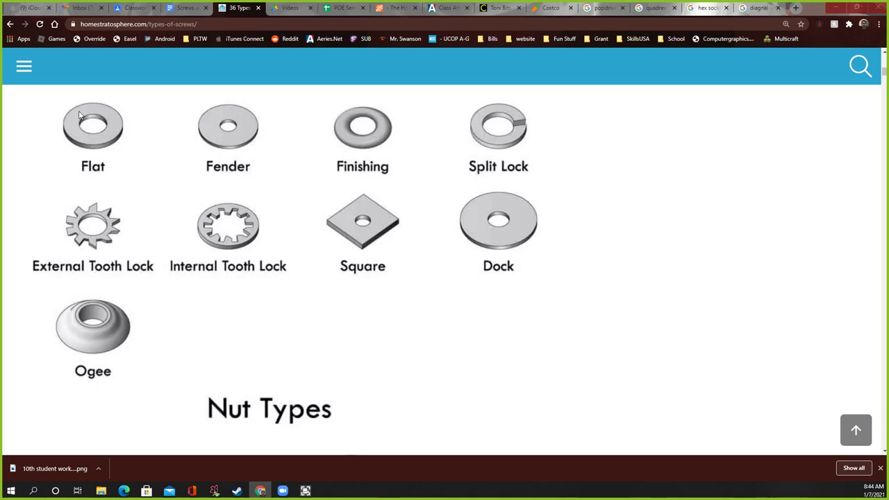
pyautogui.scroll(-3)
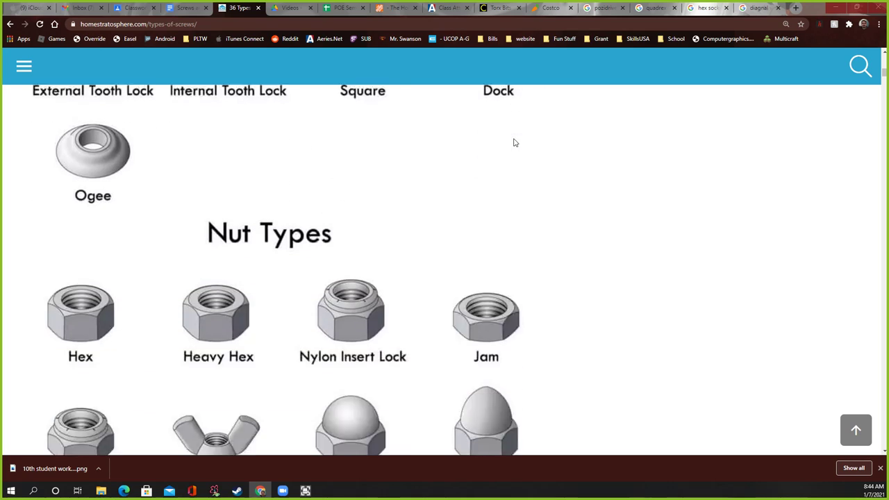
pyautogui.scroll(-3)
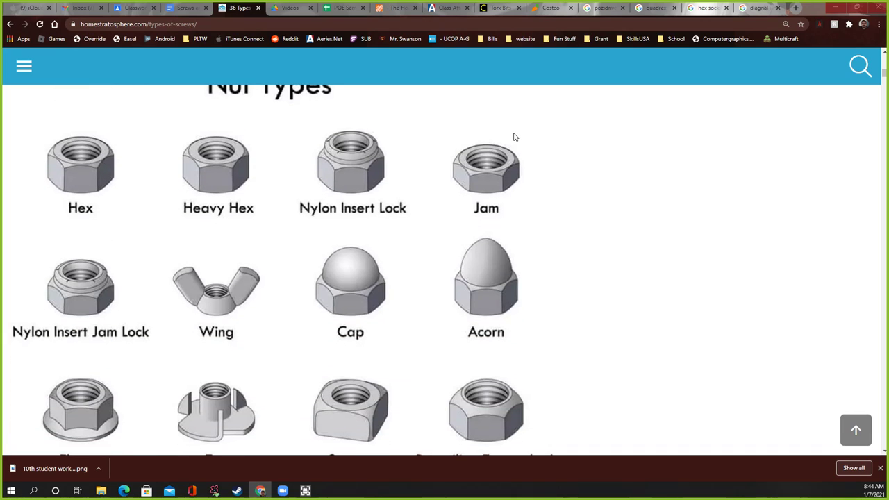
pyautogui.moveTo(286, 193)
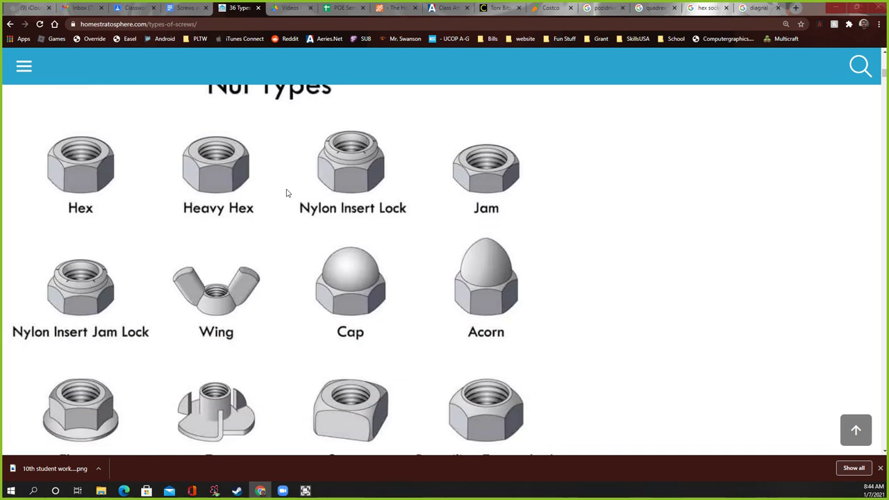
pyautogui.scroll(-3)
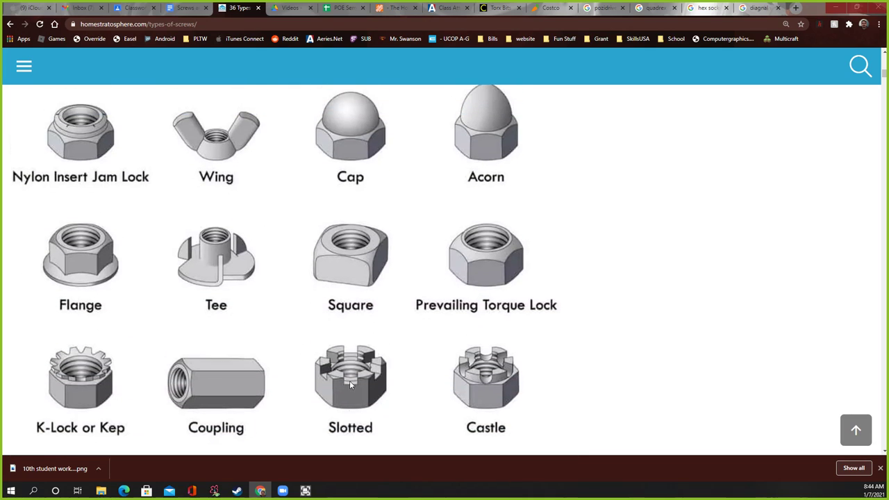
pyautogui.scroll(3)
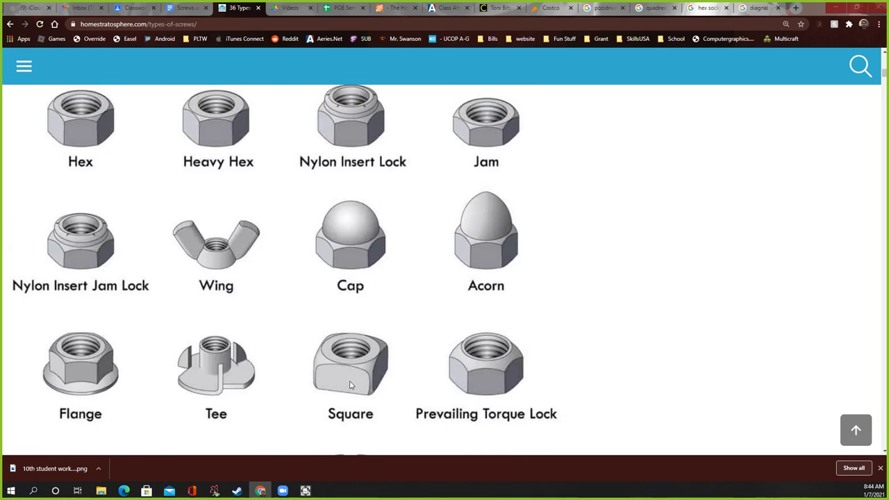
pyautogui.moveTo(95, 116)
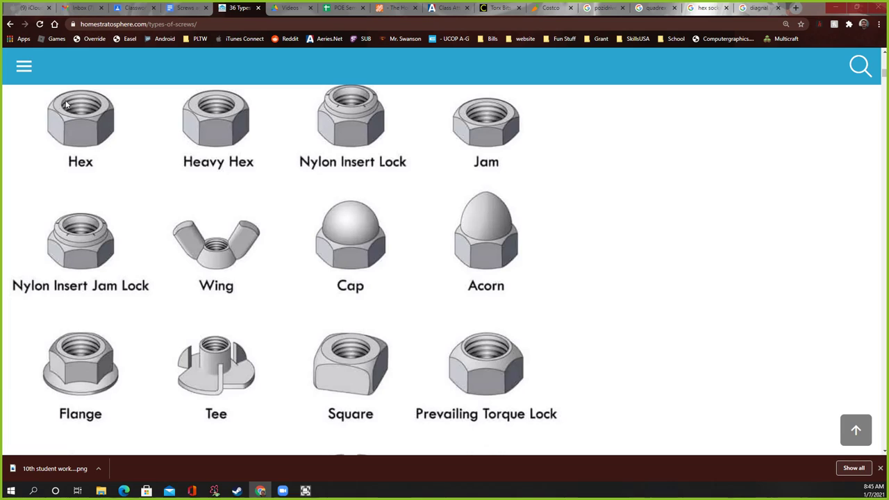
pyautogui.moveTo(67, 96)
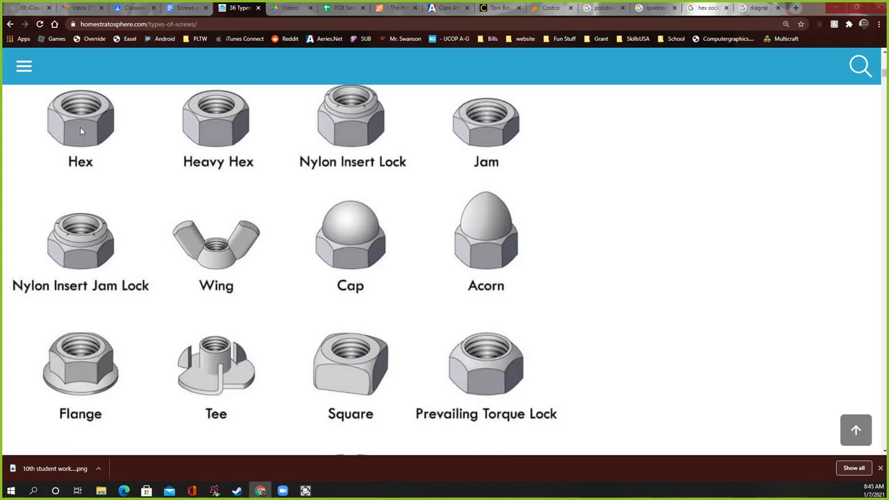
pyautogui.moveTo(69, 125)
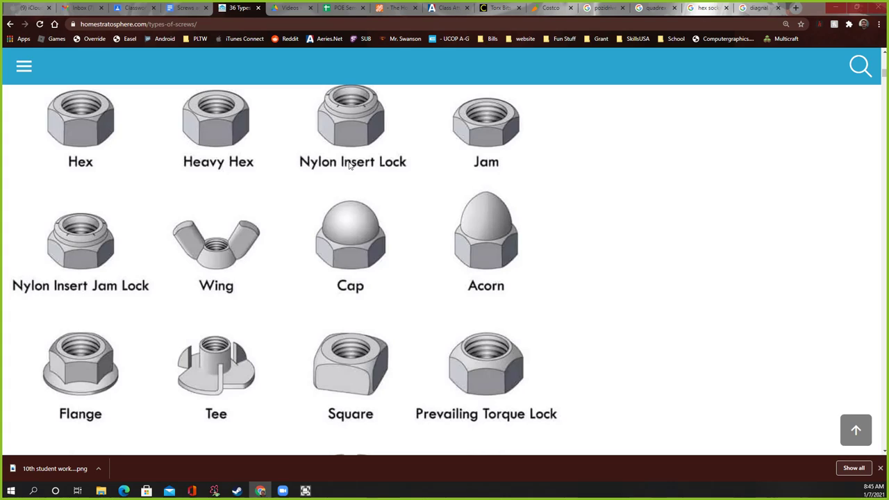
pyautogui.moveTo(391, 170)
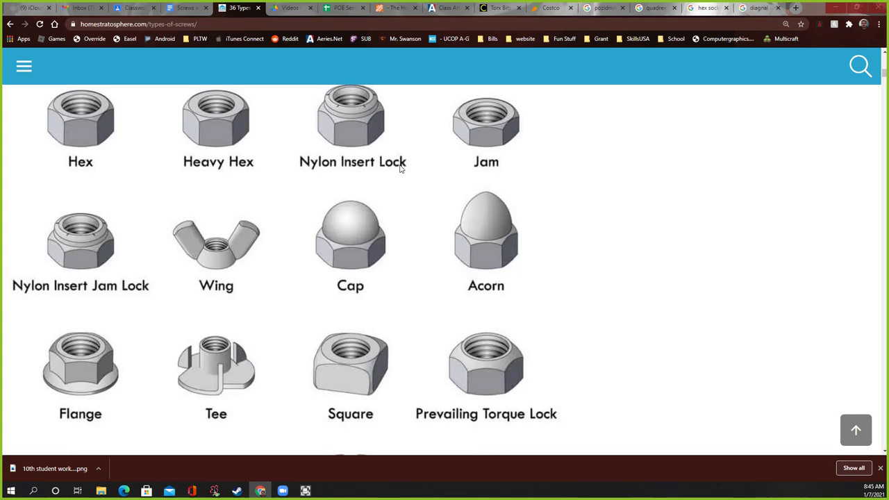
pyautogui.moveTo(80, 111)
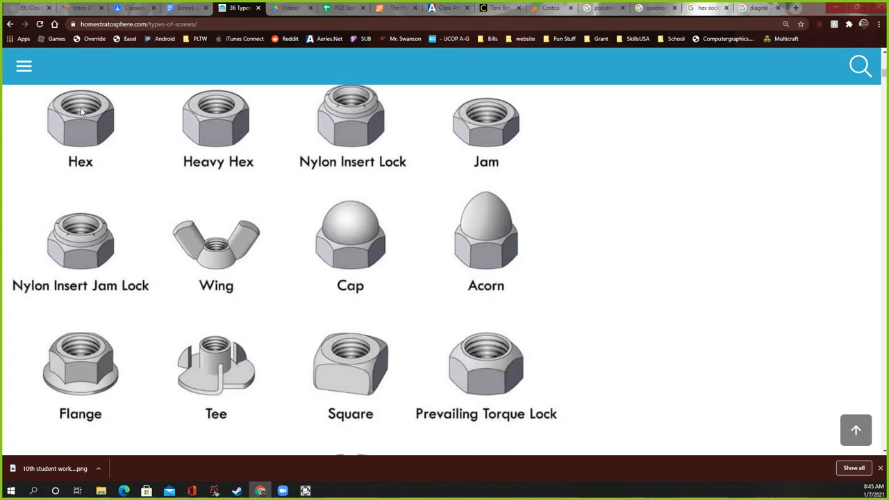
pyautogui.moveTo(361, 109)
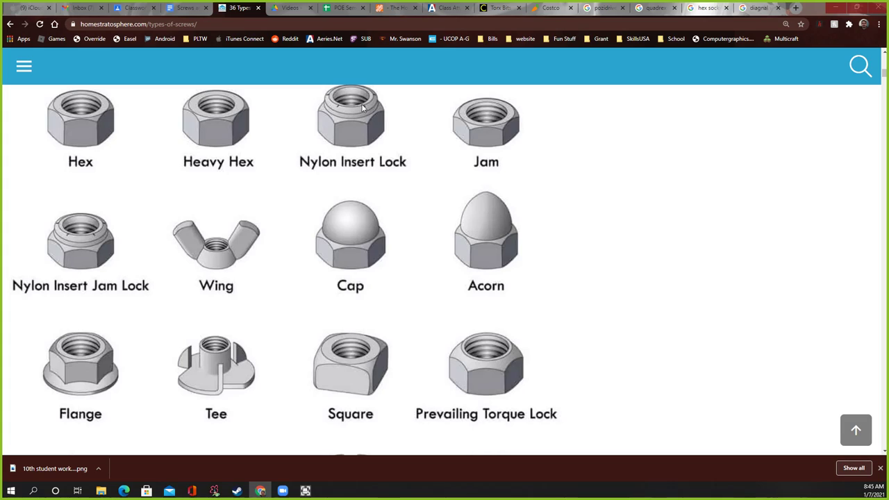
pyautogui.moveTo(332, 105)
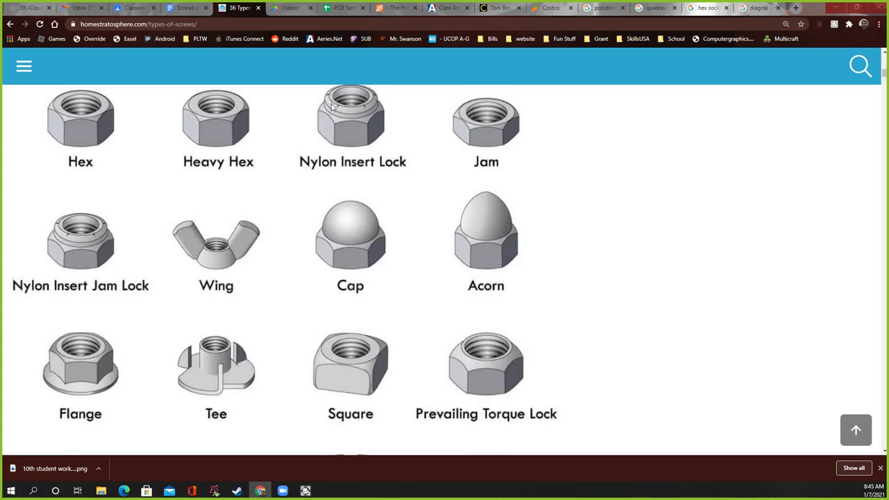
pyautogui.moveTo(359, 124)
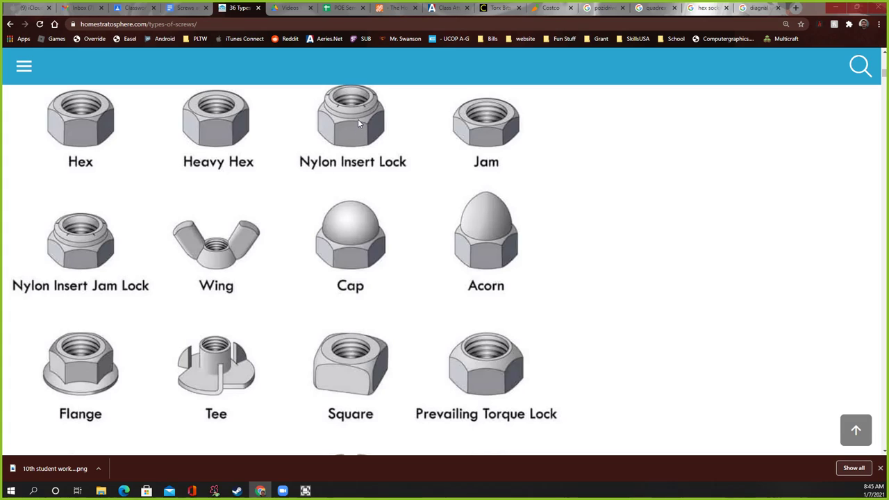
pyautogui.moveTo(356, 92)
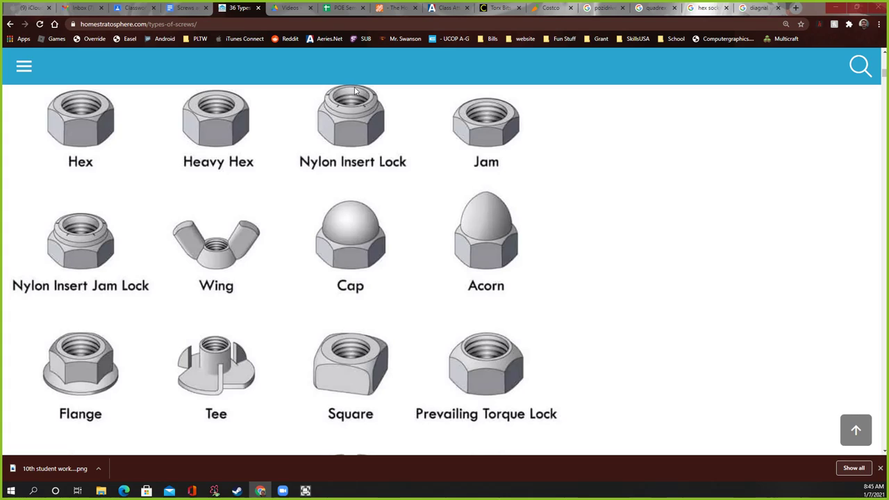
pyautogui.moveTo(364, 97)
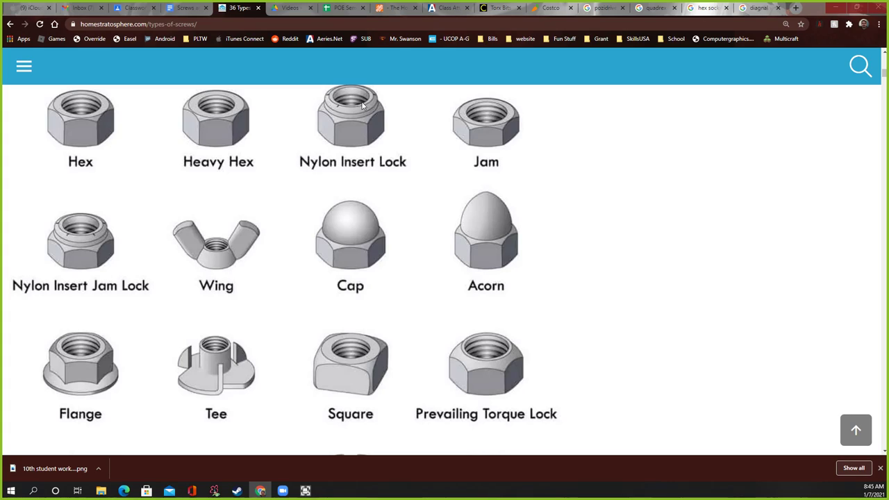
pyautogui.moveTo(347, 111)
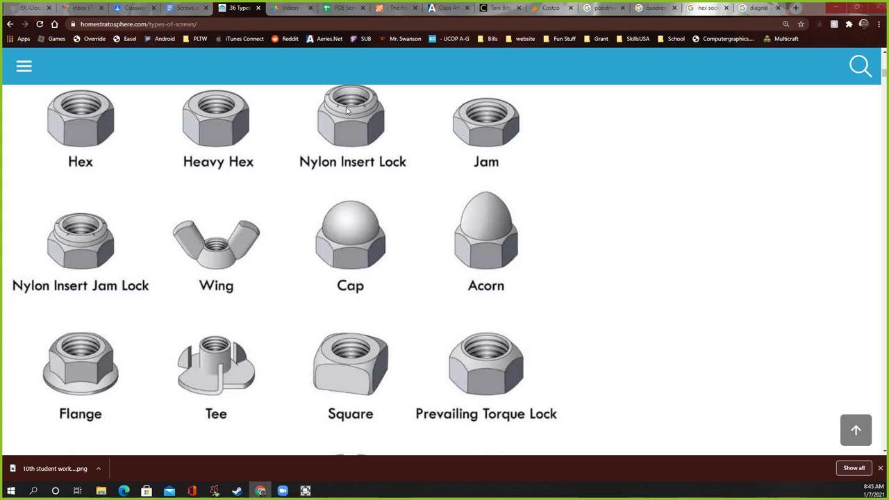
pyautogui.moveTo(345, 111)
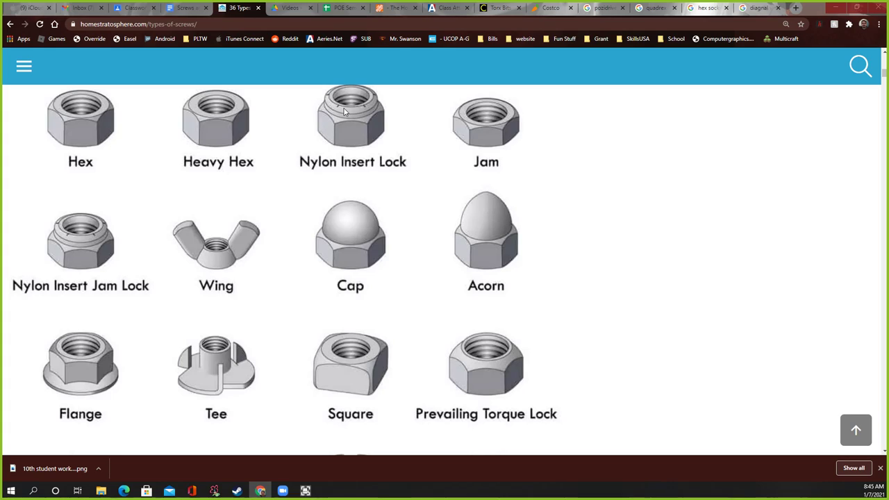
pyautogui.moveTo(336, 111)
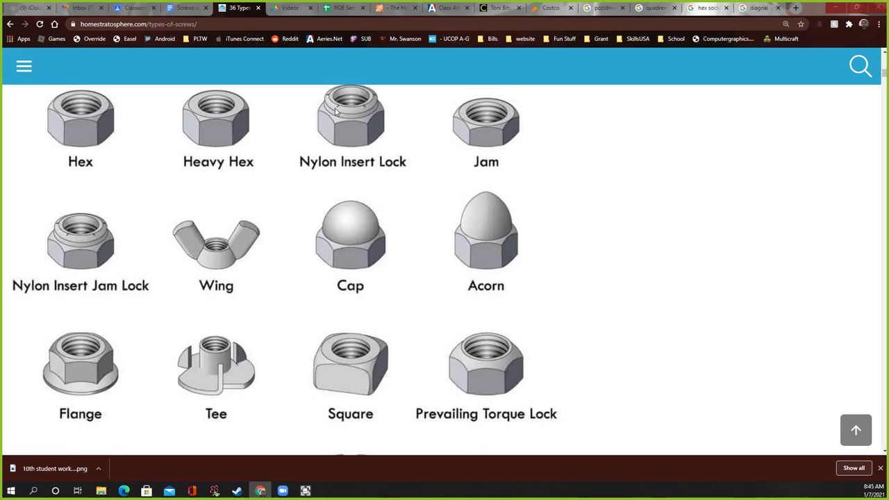
pyautogui.moveTo(344, 130)
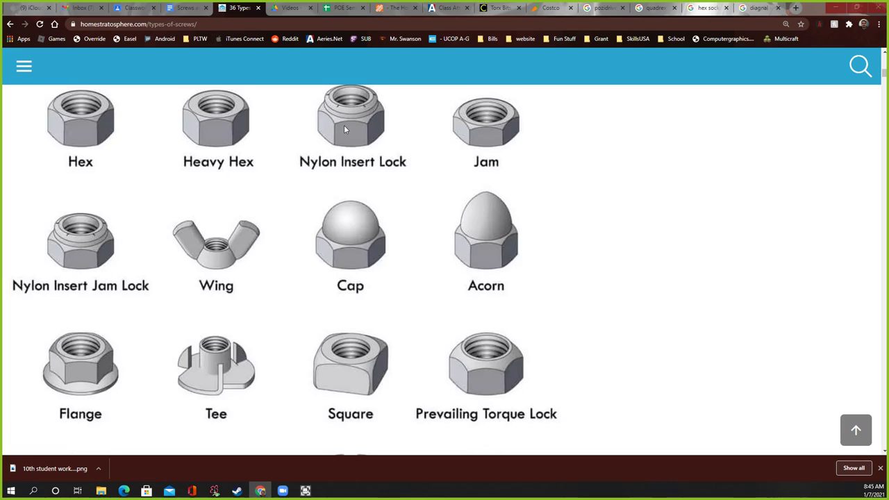
# Step: Scroll through the nut types chart down to the last row, K-lock to castle nuts
pyautogui.scroll(-3)
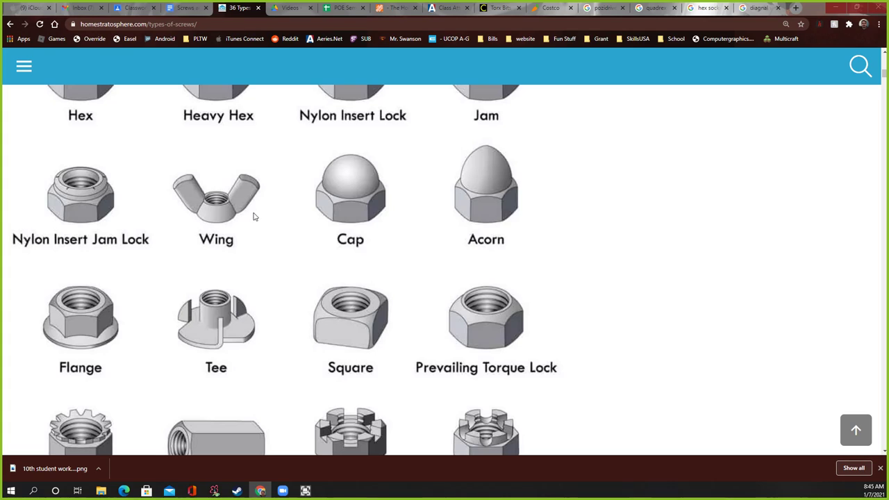
pyautogui.moveTo(224, 180)
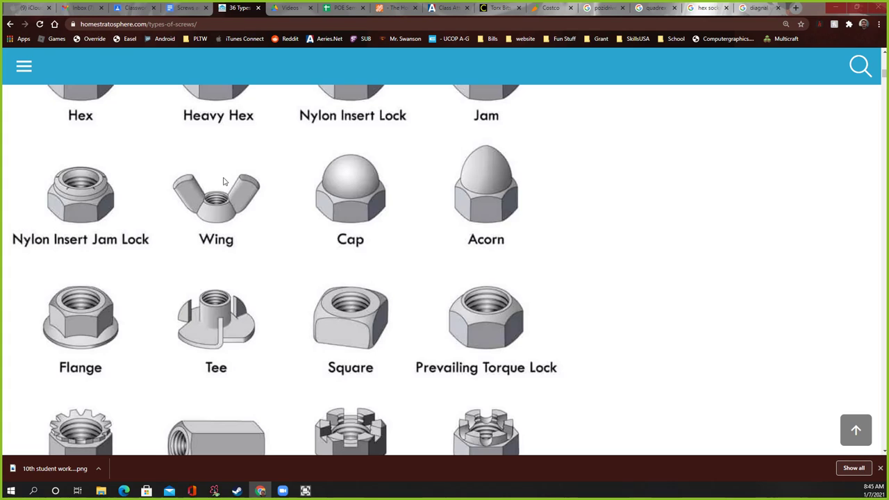
pyautogui.moveTo(184, 203)
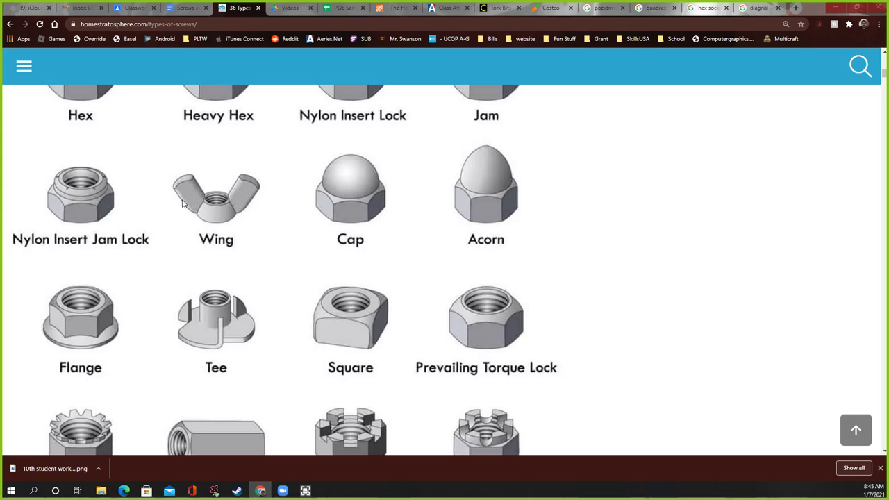
pyautogui.moveTo(206, 203)
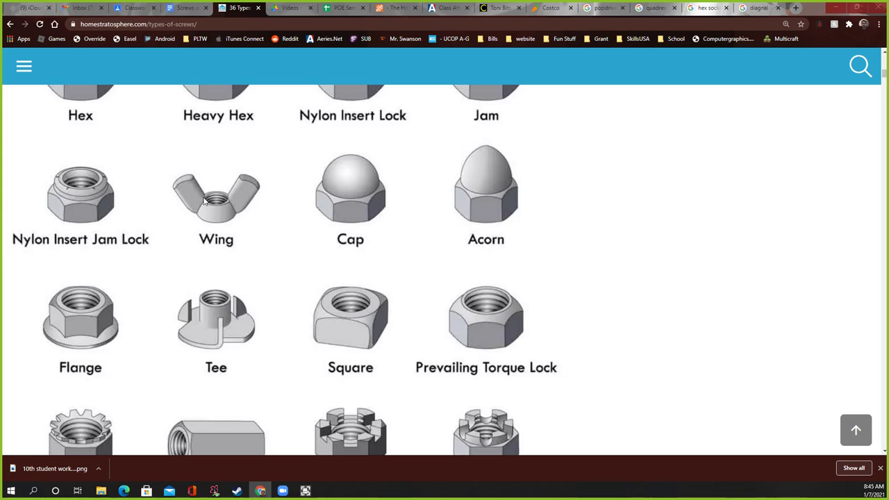
pyautogui.moveTo(201, 210)
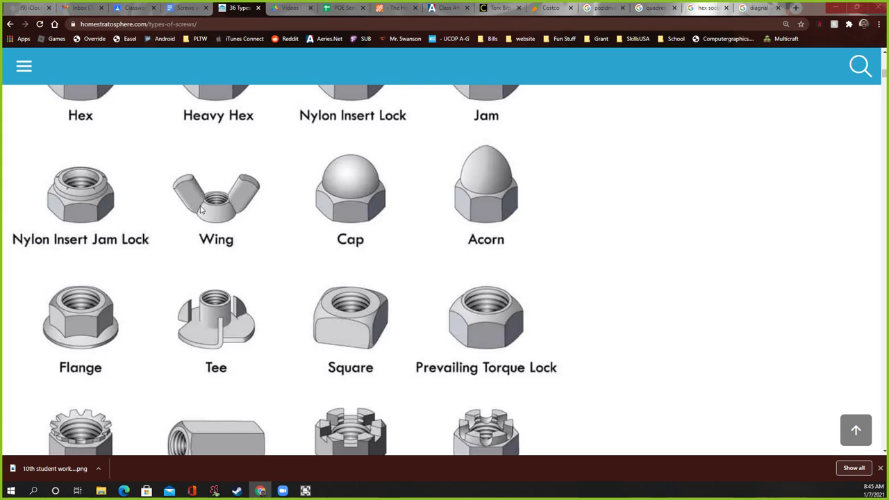
pyautogui.moveTo(188, 239)
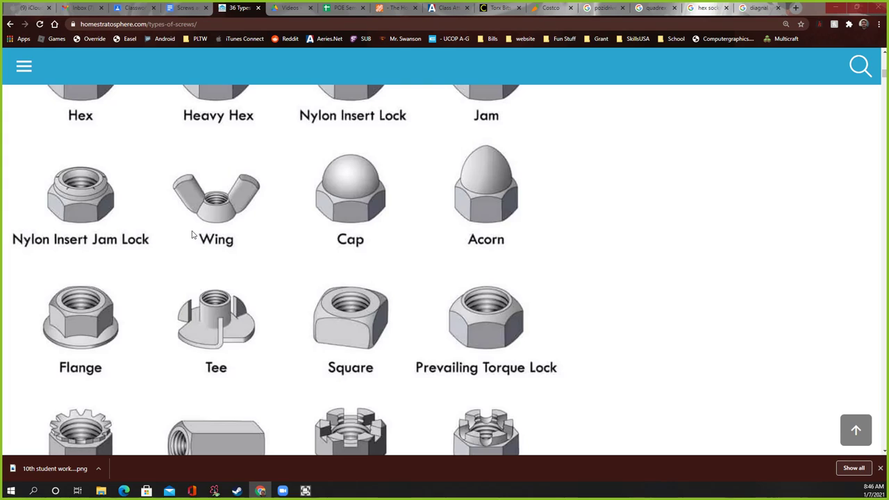
pyautogui.moveTo(187, 223)
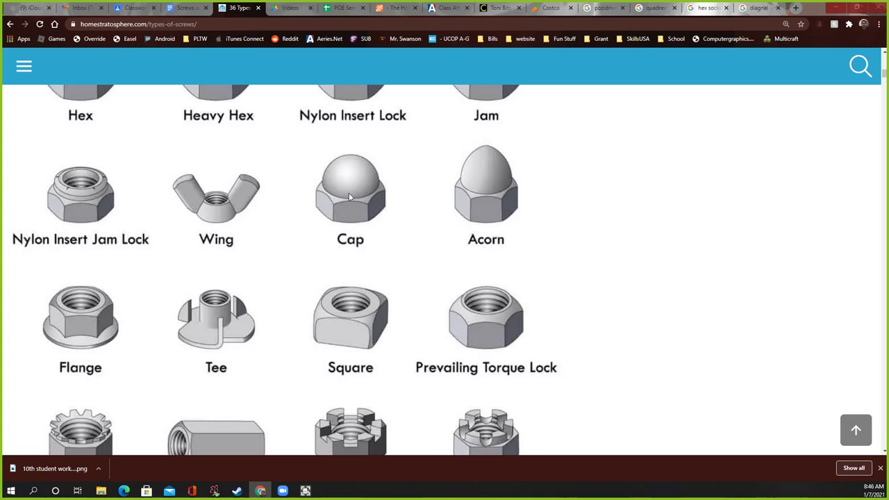
pyautogui.moveTo(356, 196)
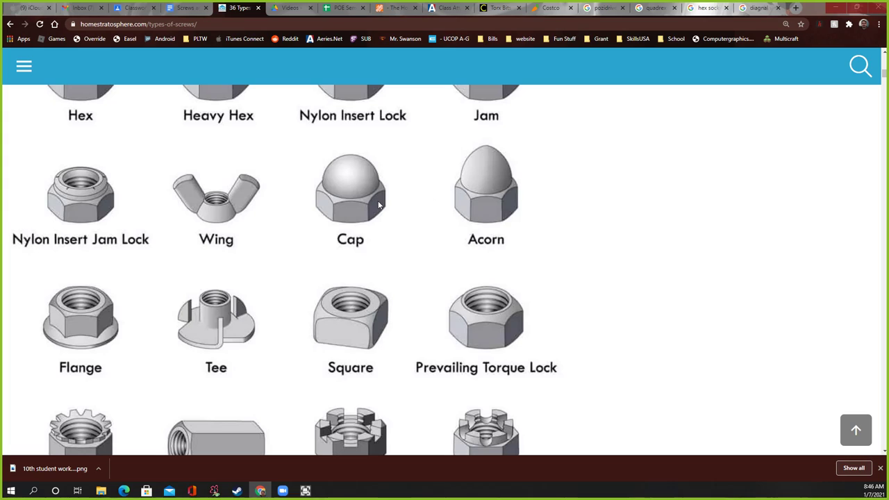
pyautogui.moveTo(351, 175)
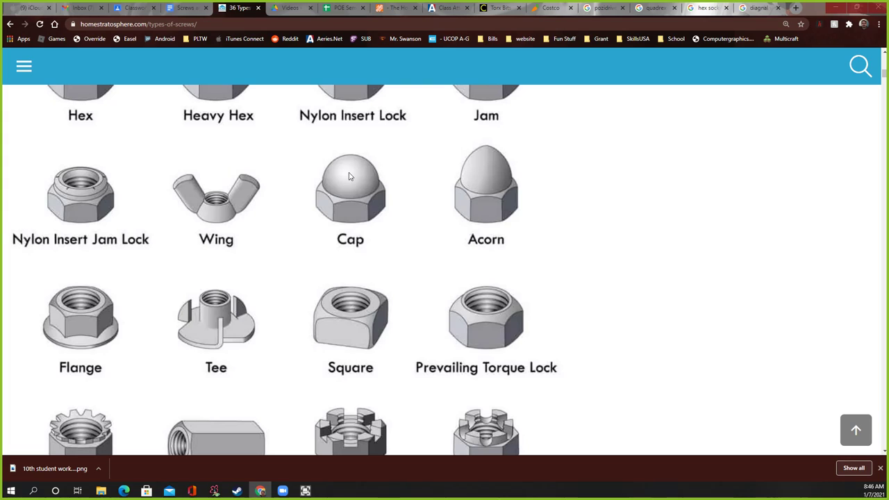
pyautogui.moveTo(346, 174)
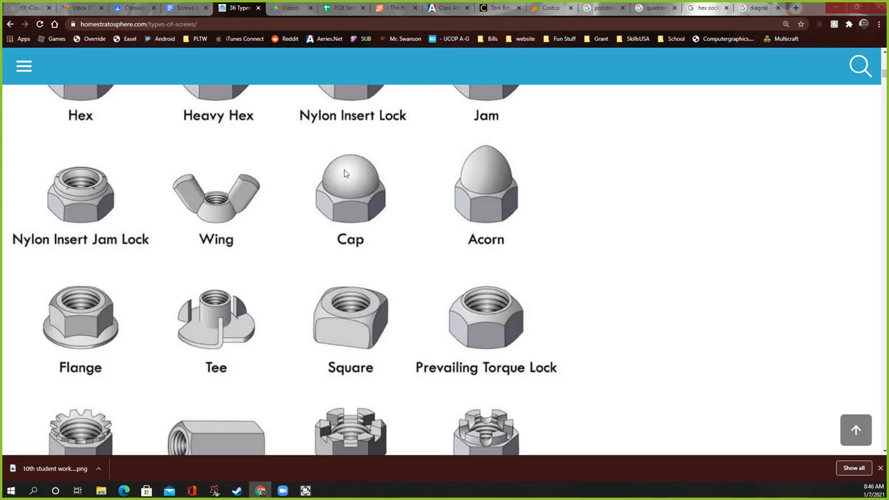
pyautogui.moveTo(352, 172)
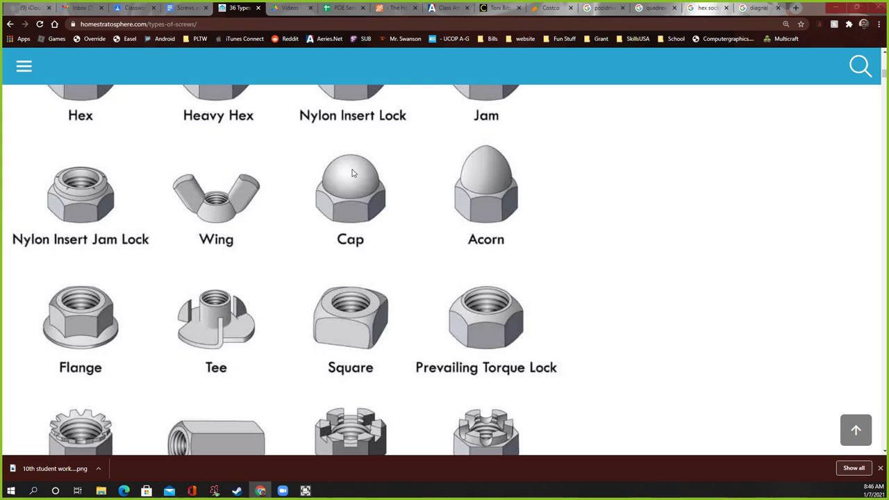
pyautogui.moveTo(350, 173)
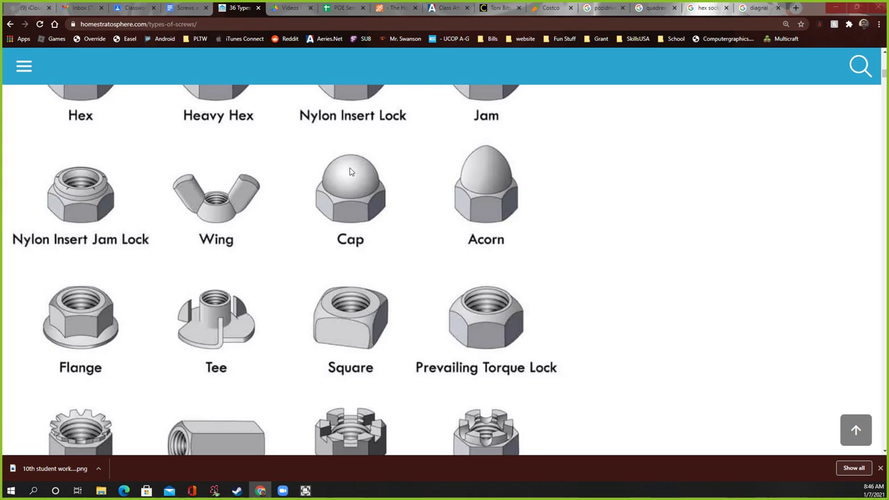
pyautogui.scroll(-3)
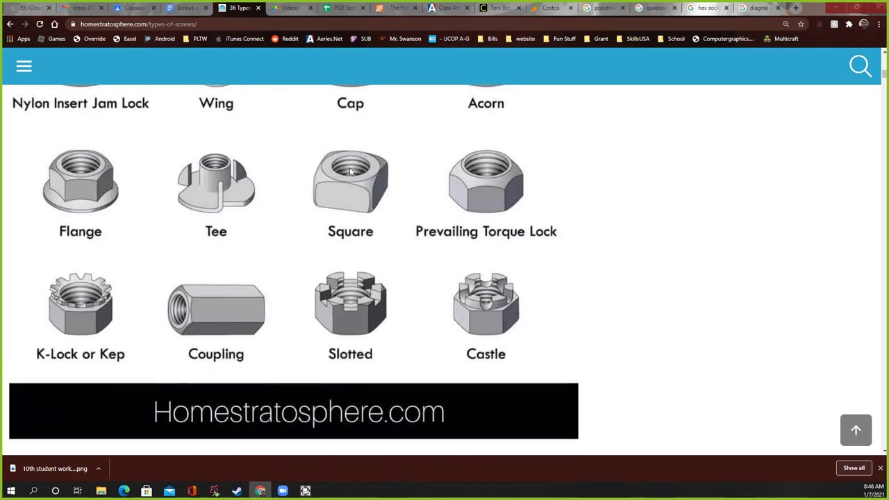
pyautogui.scroll(-3)
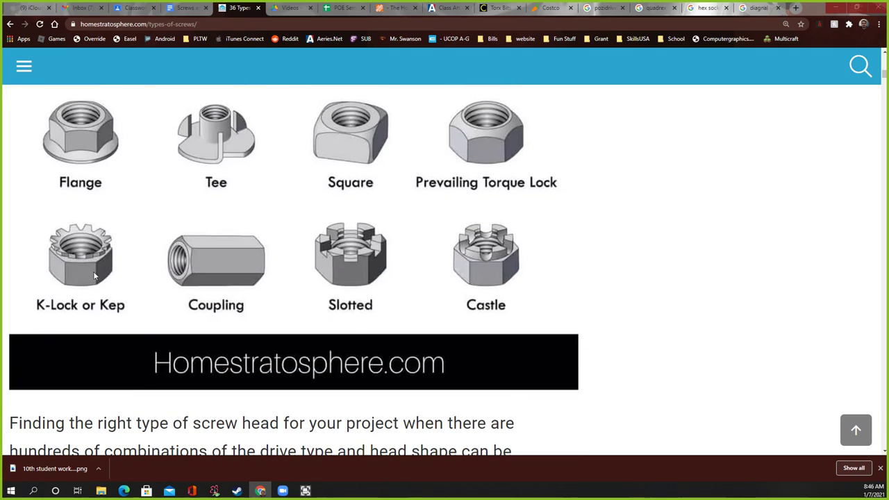
pyautogui.moveTo(61, 264)
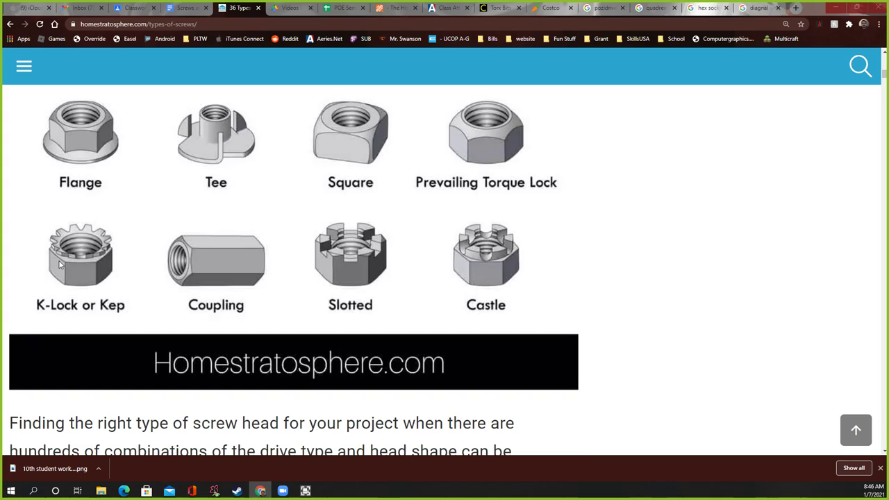
pyautogui.moveTo(21, 224)
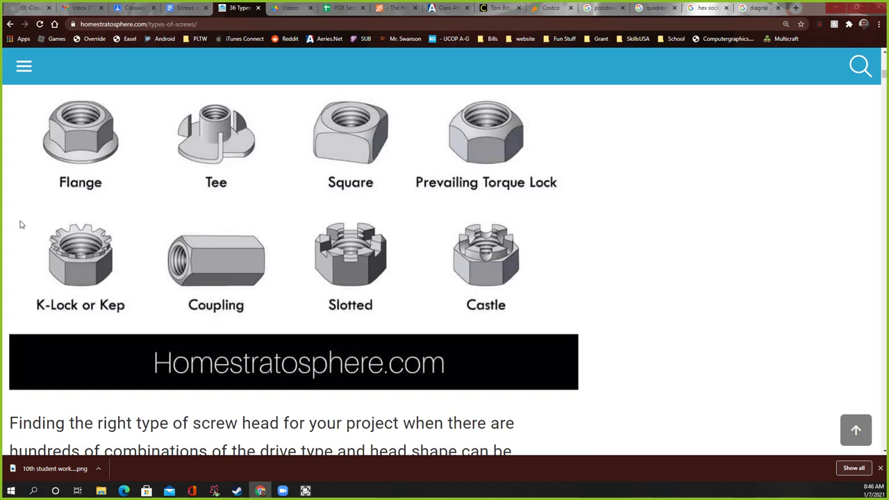
pyautogui.moveTo(90, 243)
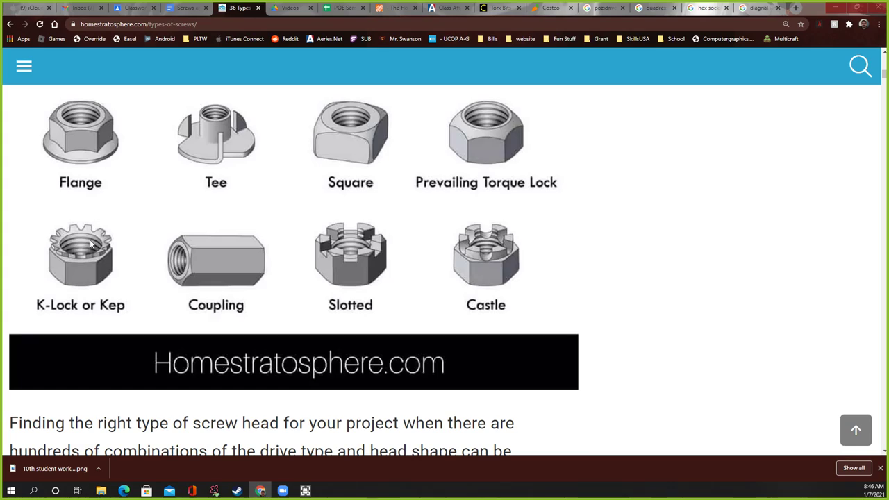
pyautogui.moveTo(83, 253)
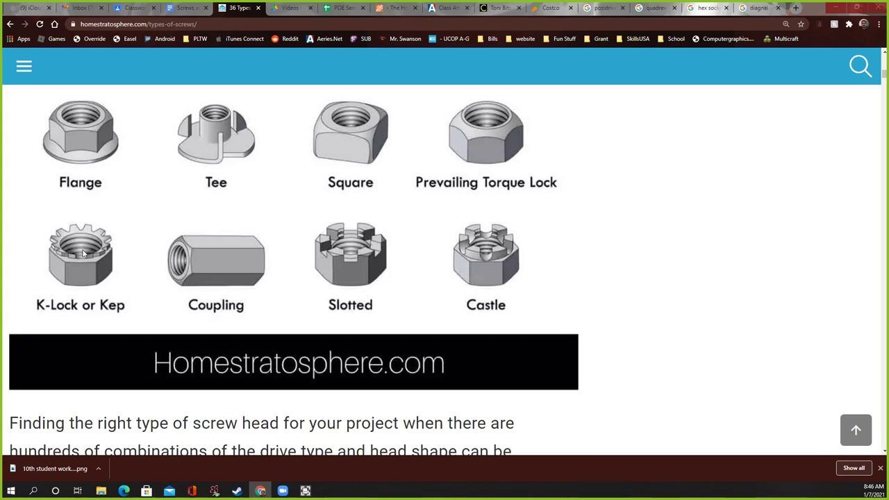
pyautogui.moveTo(56, 244)
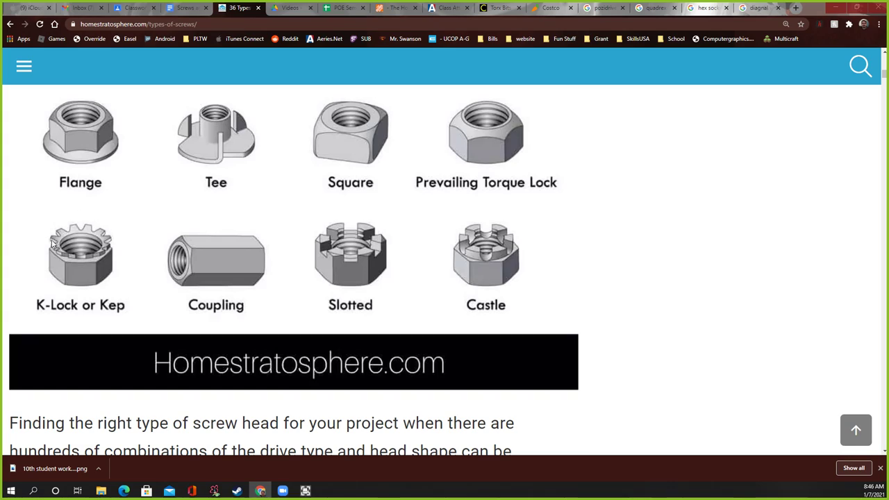
pyautogui.moveTo(76, 234)
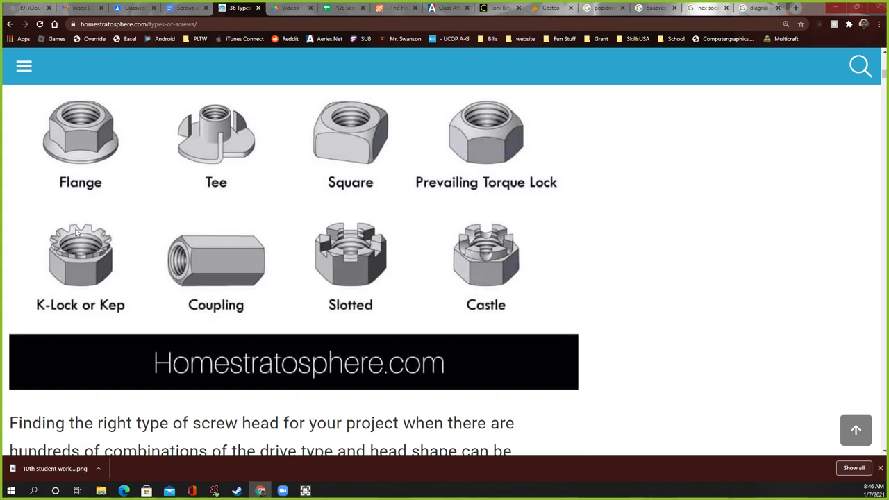
pyautogui.moveTo(76, 262)
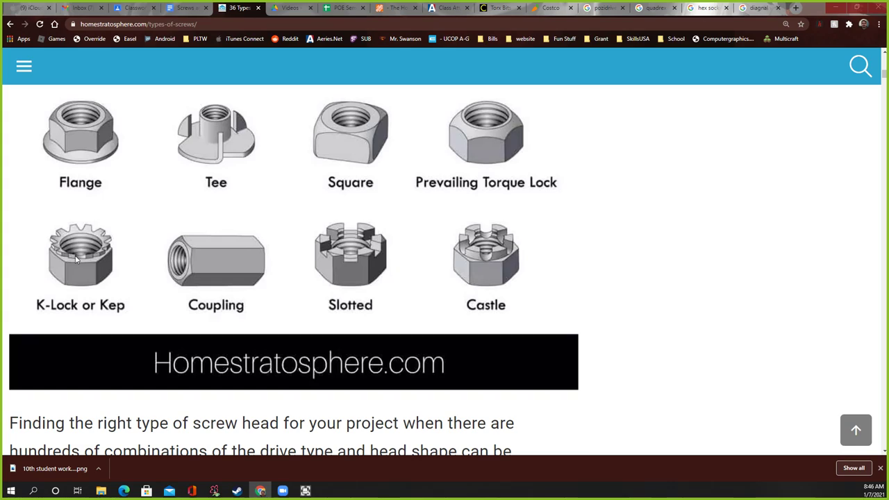
pyautogui.moveTo(84, 246)
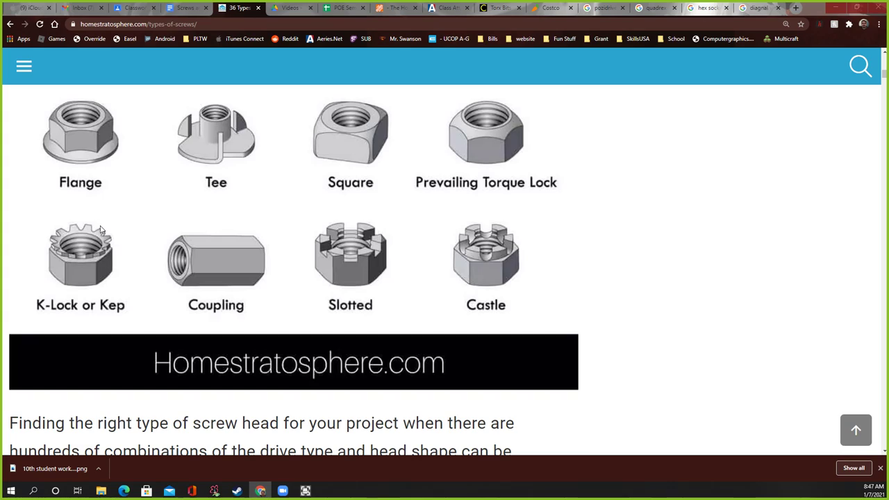
pyautogui.moveTo(68, 250)
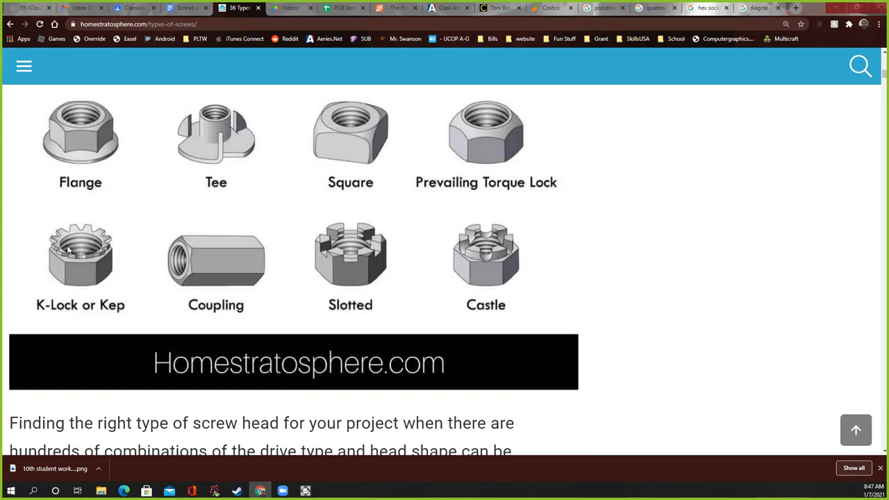
pyautogui.scroll(-3)
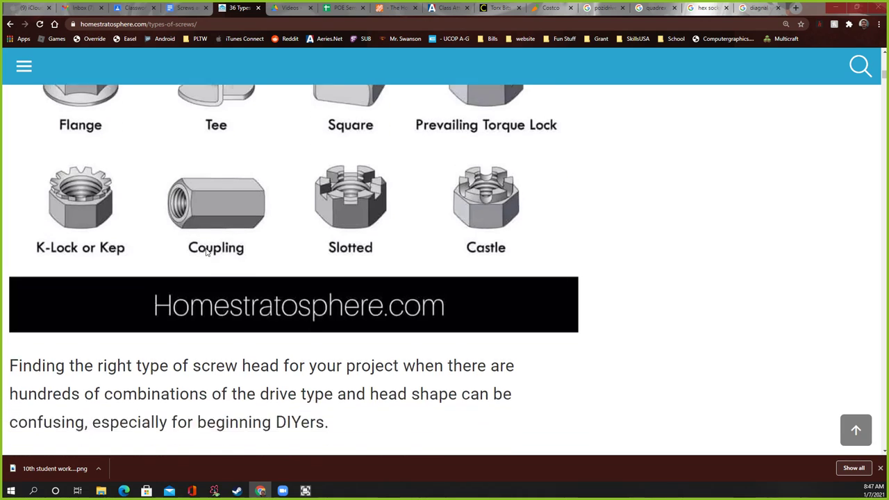
# Step: Scroll to the 'III. Types of Screwheads' section, then return to the Classroom assignment tab
pyautogui.scroll(-3)
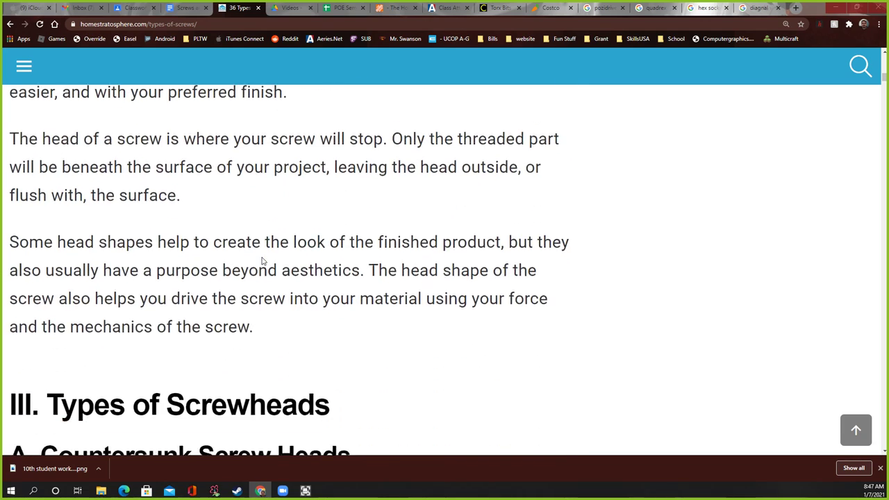
pyautogui.scroll(-3)
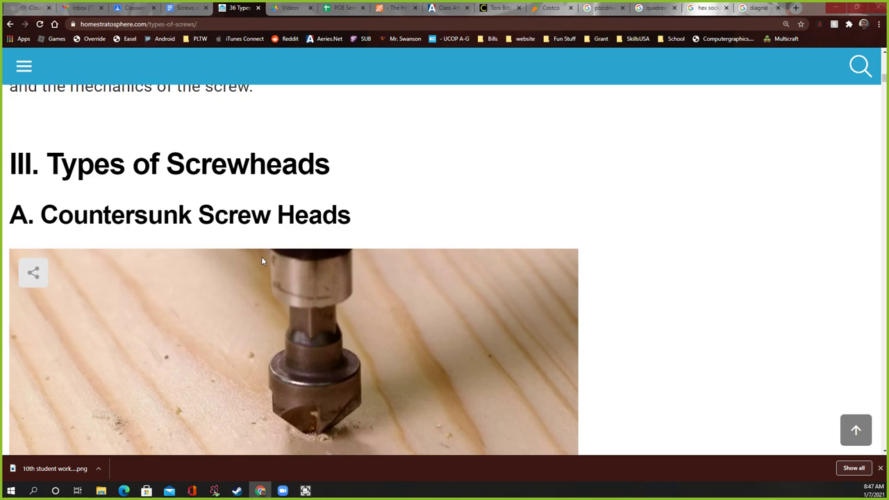
pyautogui.scroll(-3)
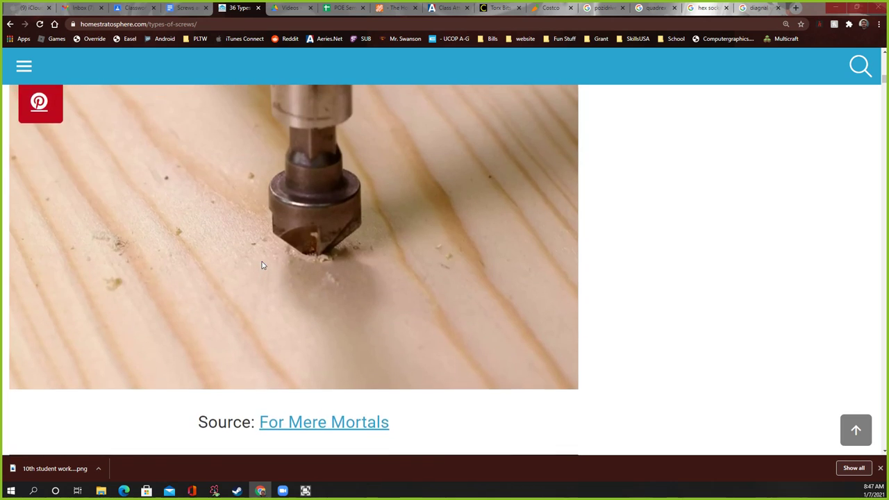
pyautogui.scroll(3)
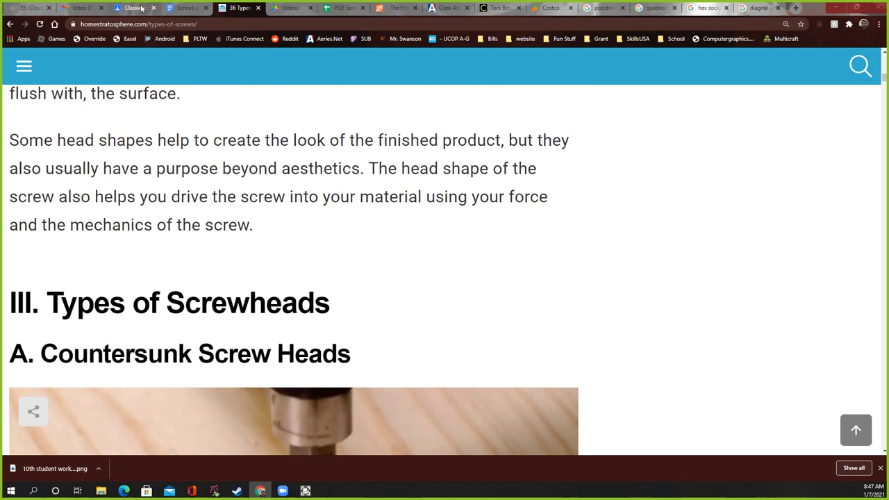
pyautogui.click(132, 8)
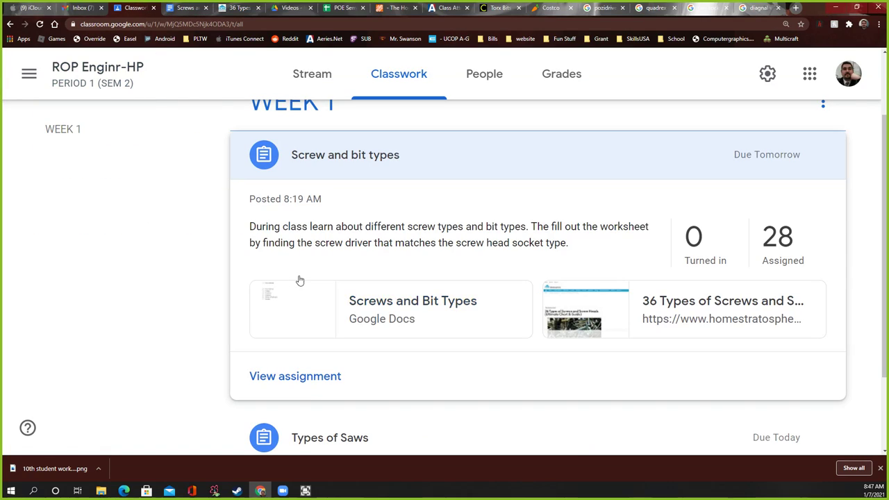
pyautogui.moveTo(570, 291)
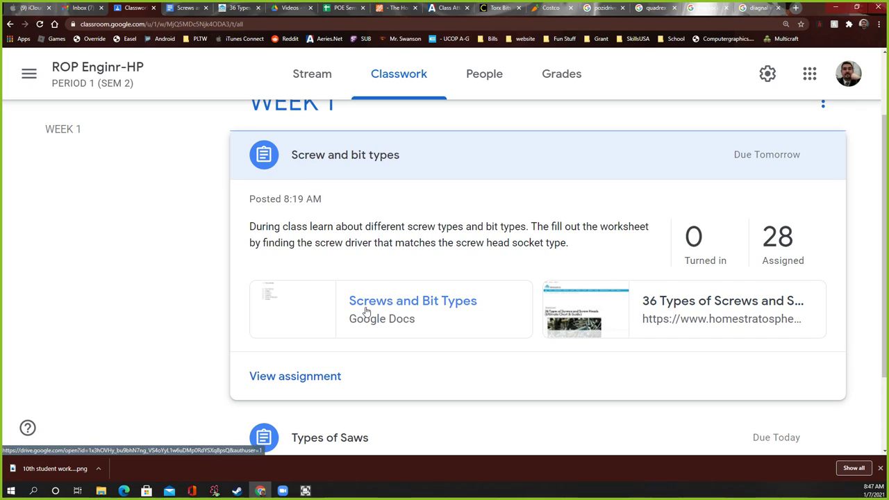
# Step: Open the 'Screws and Bit Types' worksheet attached to the assignment
pyautogui.click(413, 300)
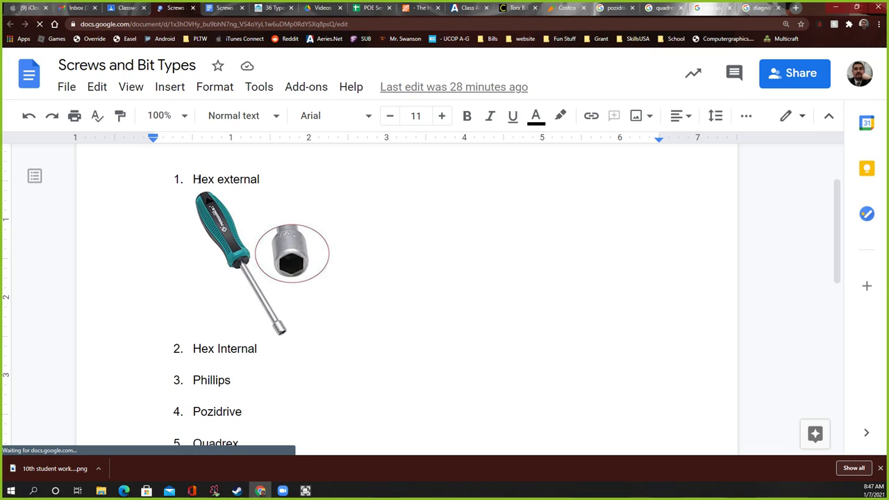
# Step: Highlight 'Hex external' in the worksheet, then return to the homestratosphere screws article
pyautogui.doubleClick(225, 179)
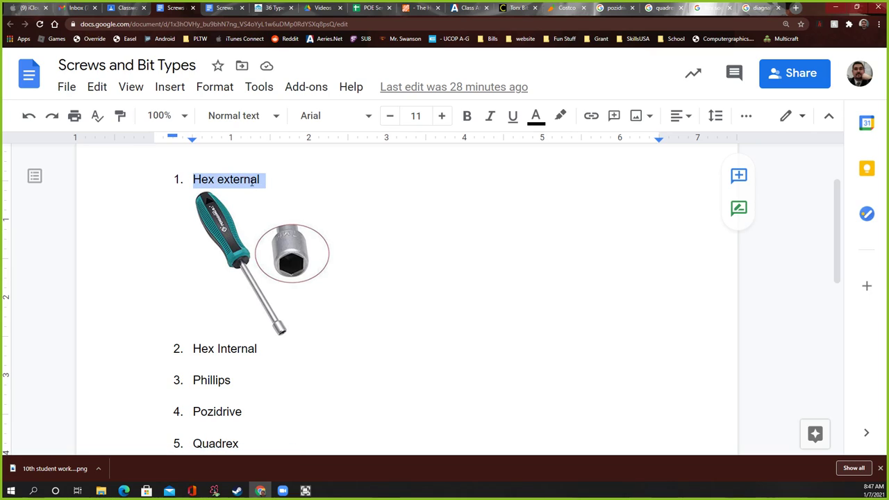
pyautogui.click(272, 8)
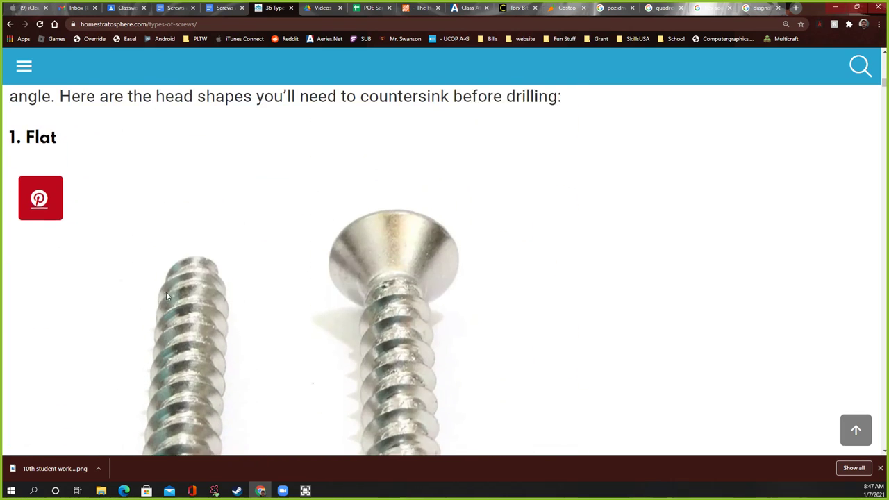
# Step: Scroll the article past the Flat and Raised heads to the '3. Flange' section
pyautogui.scroll(-3)
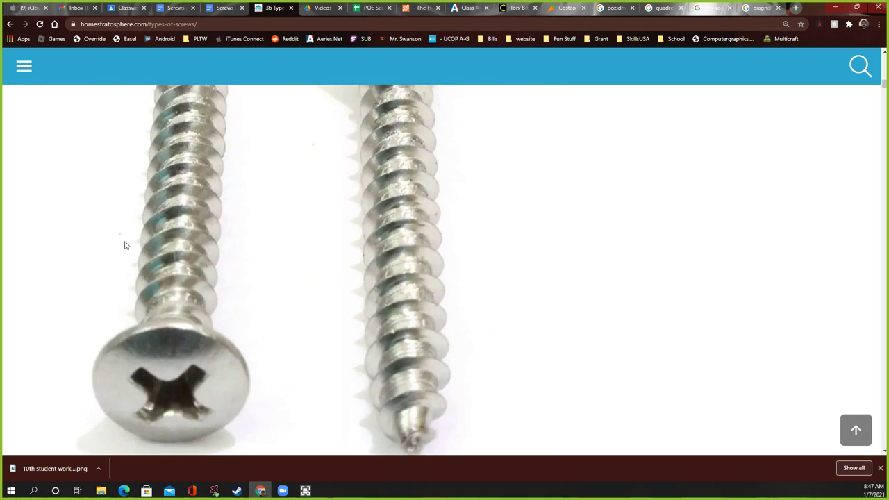
pyautogui.scroll(-3)
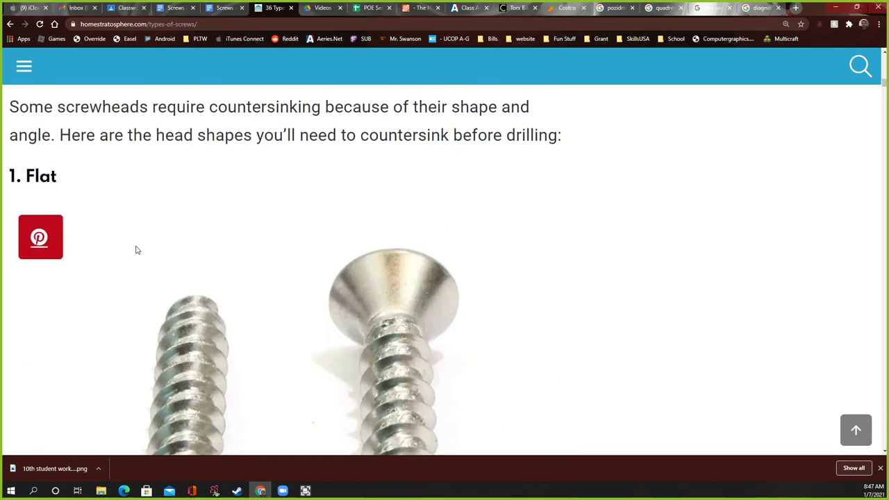
pyautogui.scroll(-3)
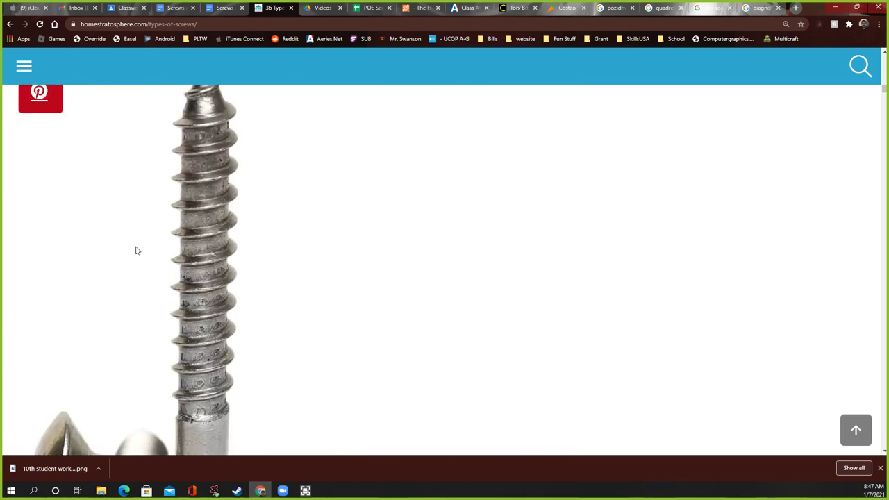
pyautogui.scroll(-3)
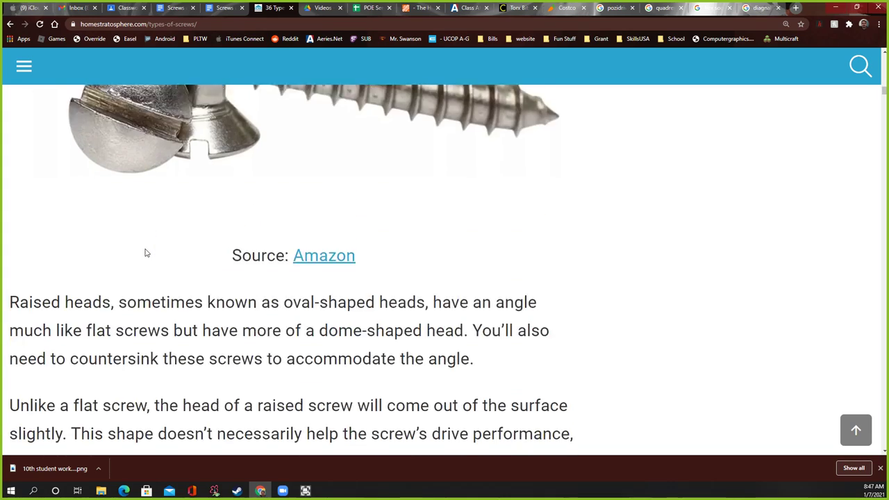
pyautogui.scroll(-3)
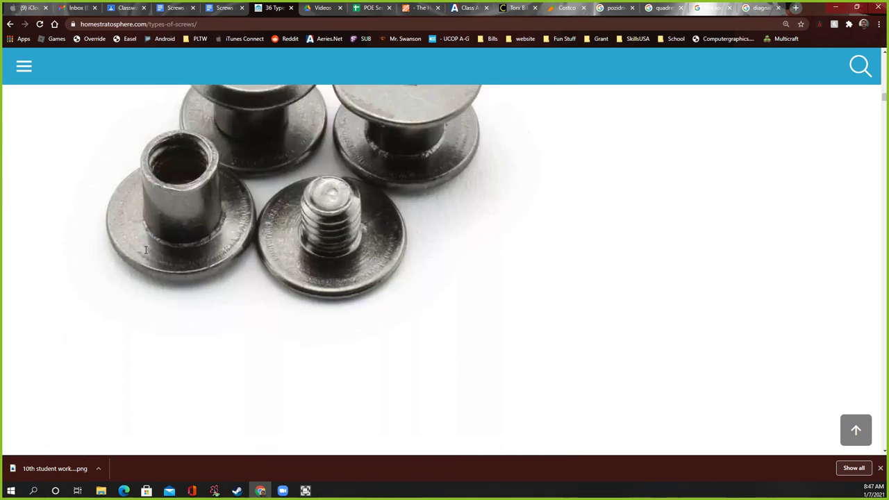
pyautogui.scroll(-3)
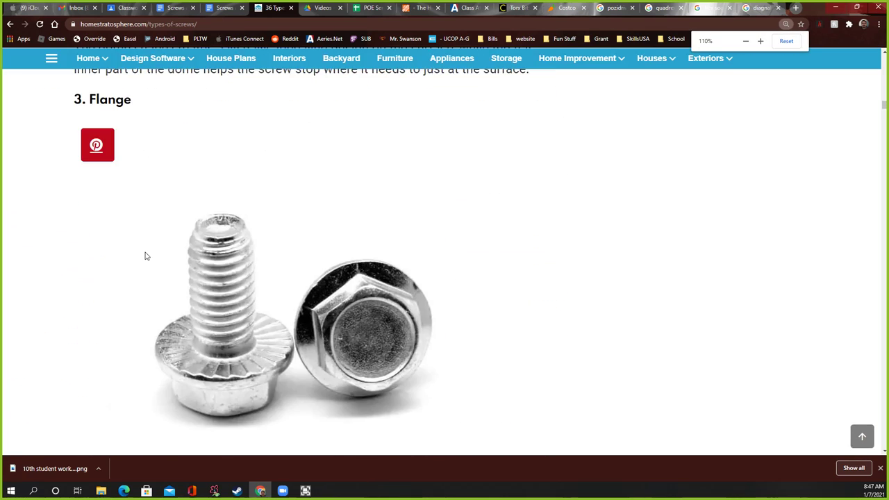
# Step: Highlight the 'Screwhead Drive Types' heading and read down through Hex External and the following drive types
pyautogui.scroll(-3)
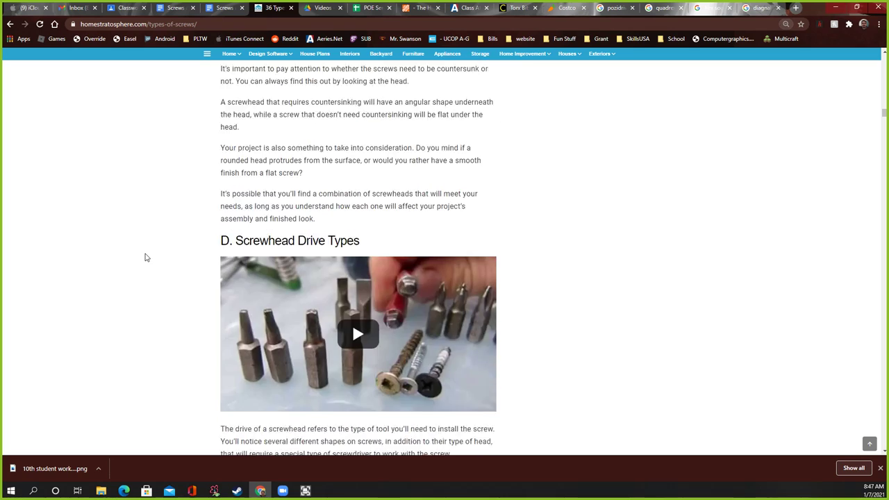
pyautogui.scroll(-3)
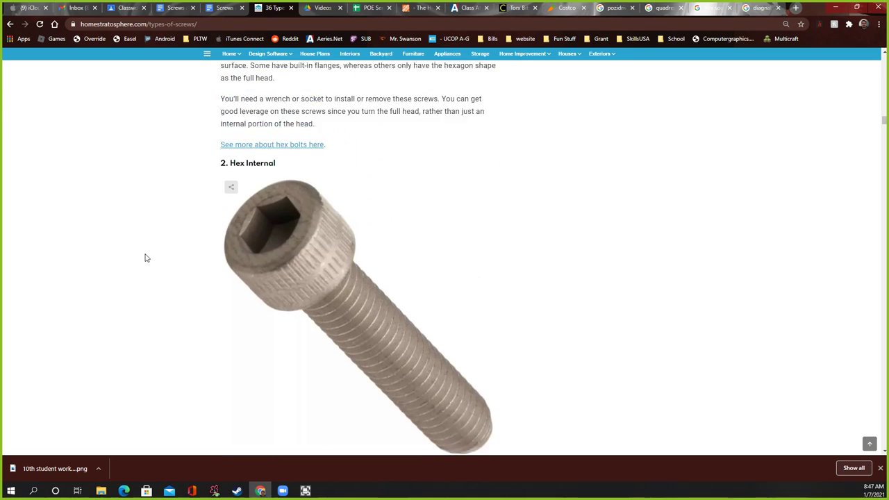
pyautogui.scroll(3)
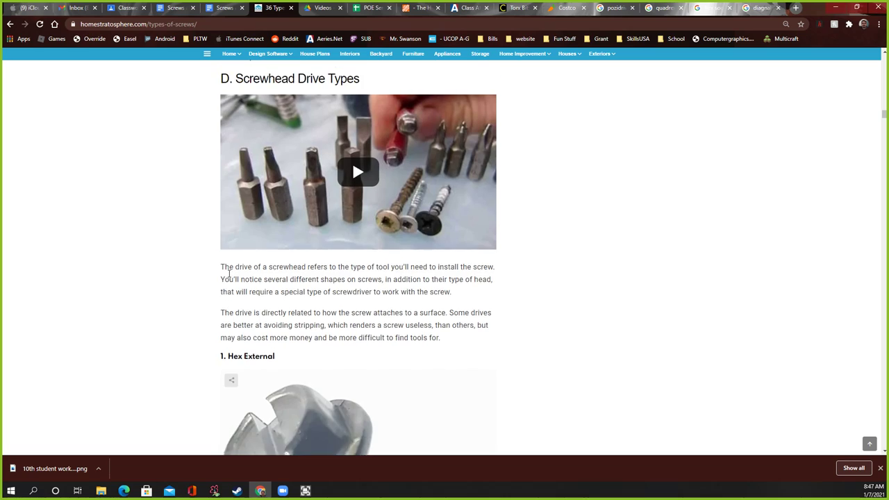
pyautogui.doubleClick(297, 151)
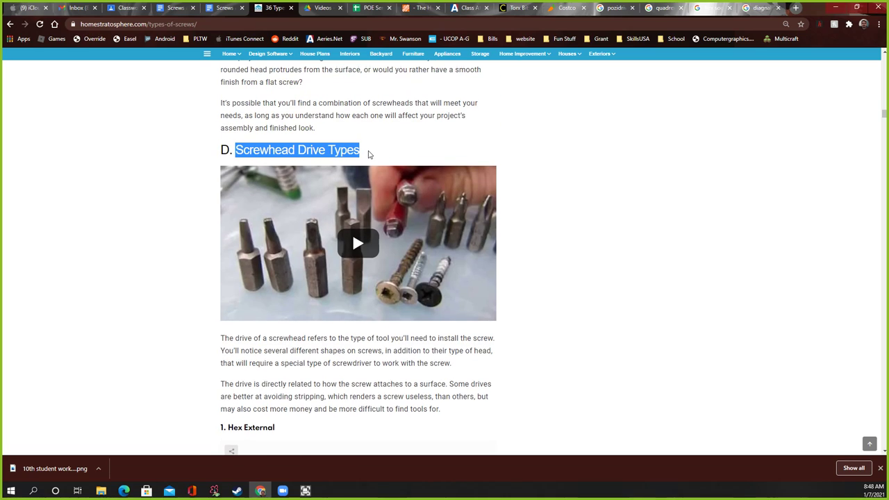
pyautogui.scroll(-3)
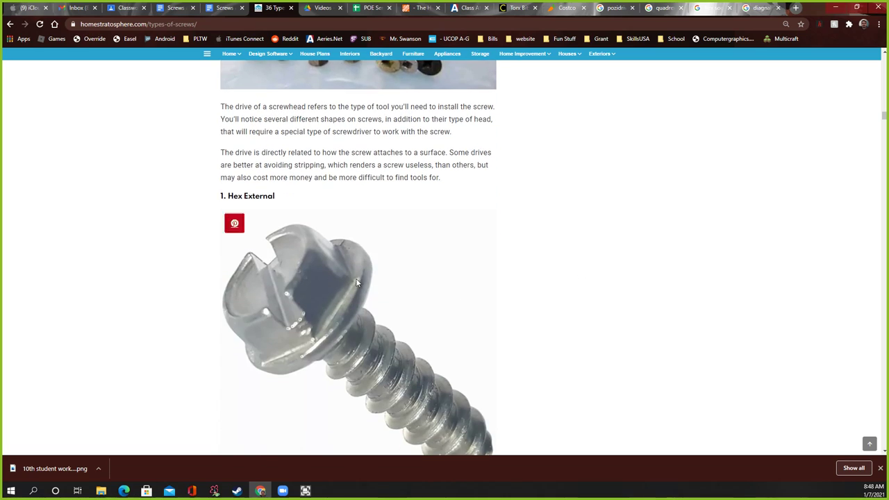
pyautogui.moveTo(231, 303)
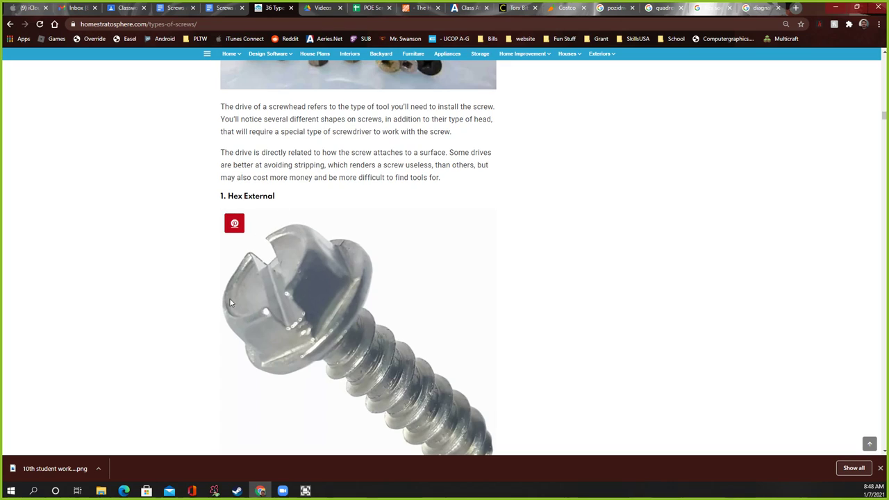
pyautogui.moveTo(275, 303)
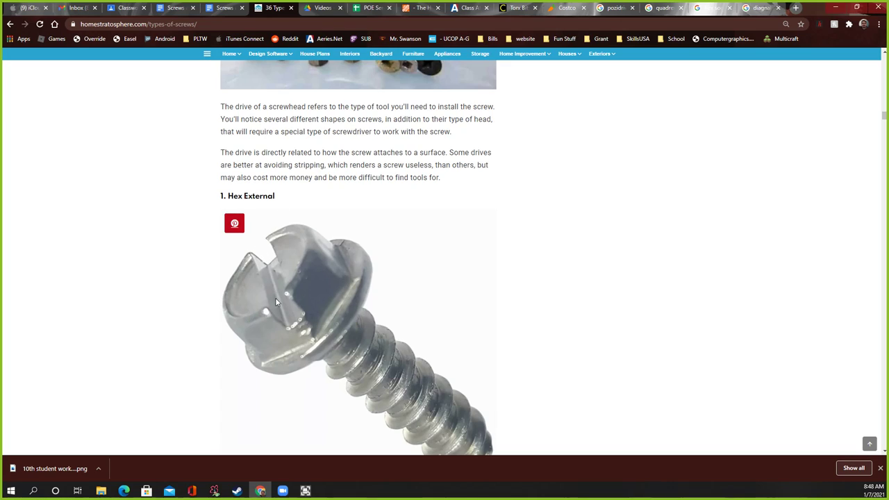
pyautogui.moveTo(214, 299)
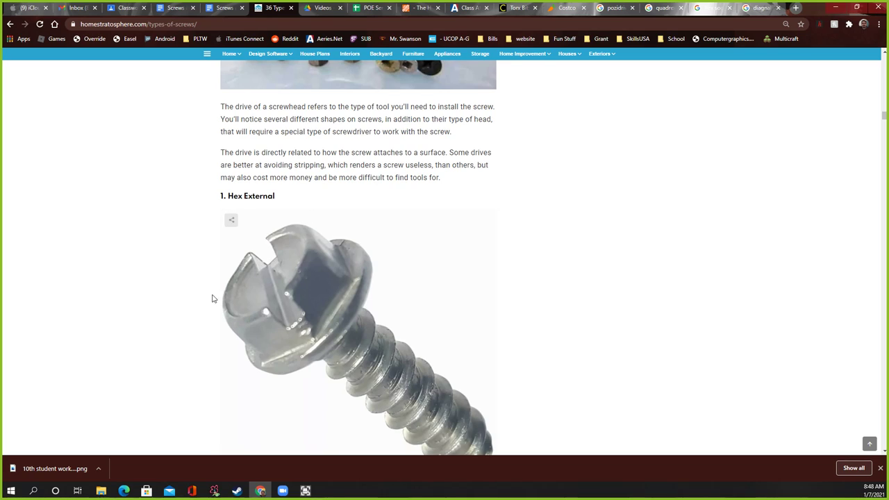
pyautogui.scroll(-3)
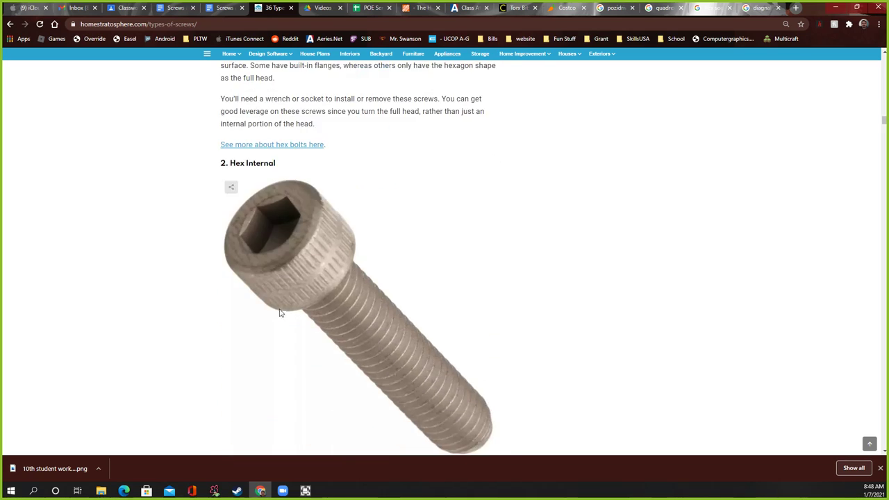
pyautogui.moveTo(270, 242)
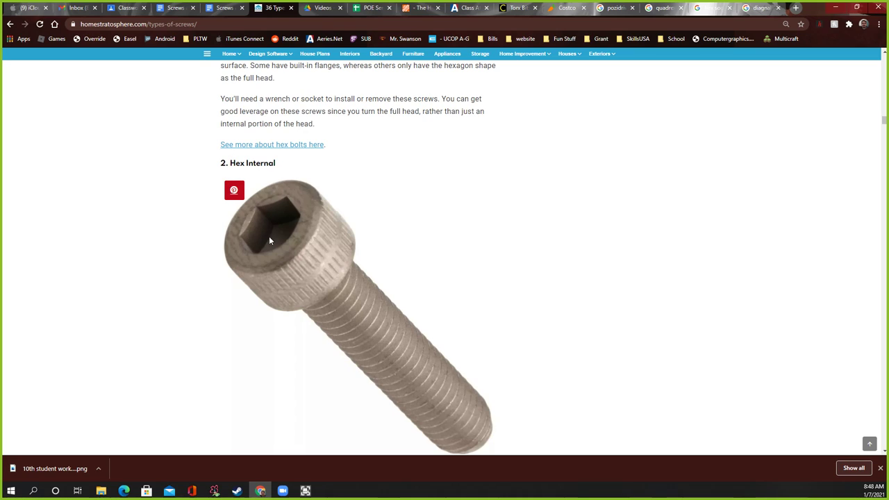
pyautogui.scroll(-3)
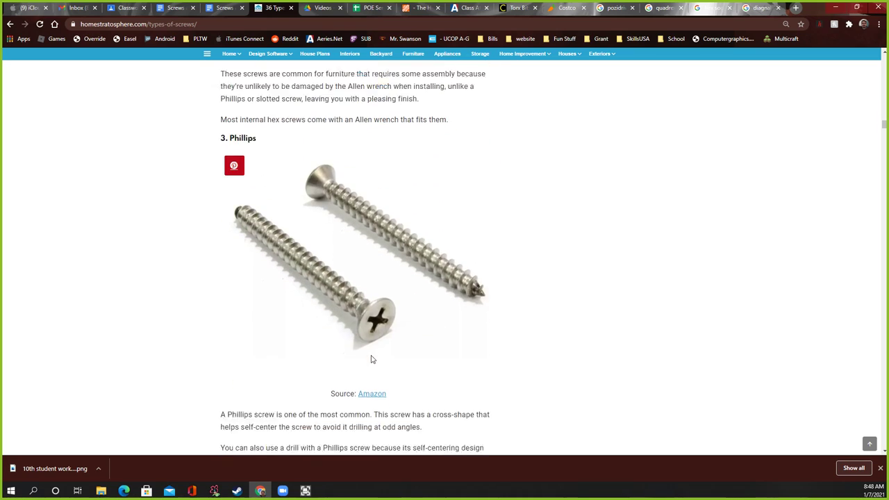
pyautogui.scroll(-3)
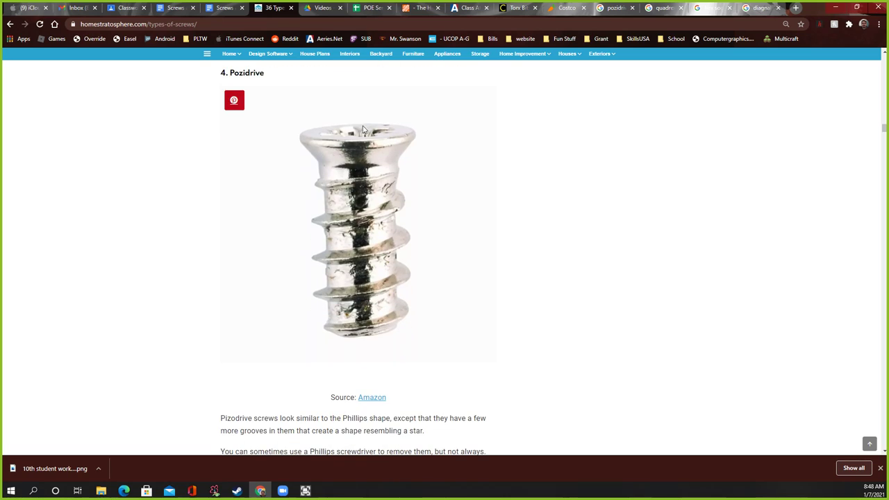
pyautogui.scroll(-3)
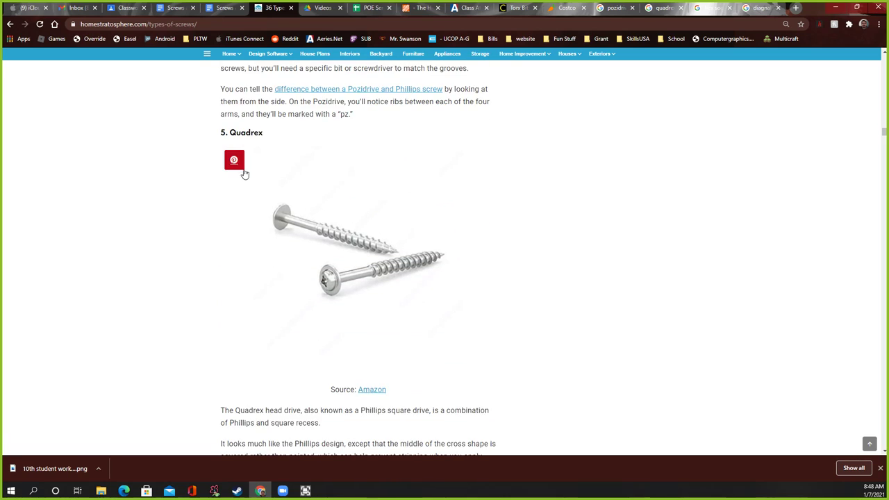
pyautogui.scroll(-3)
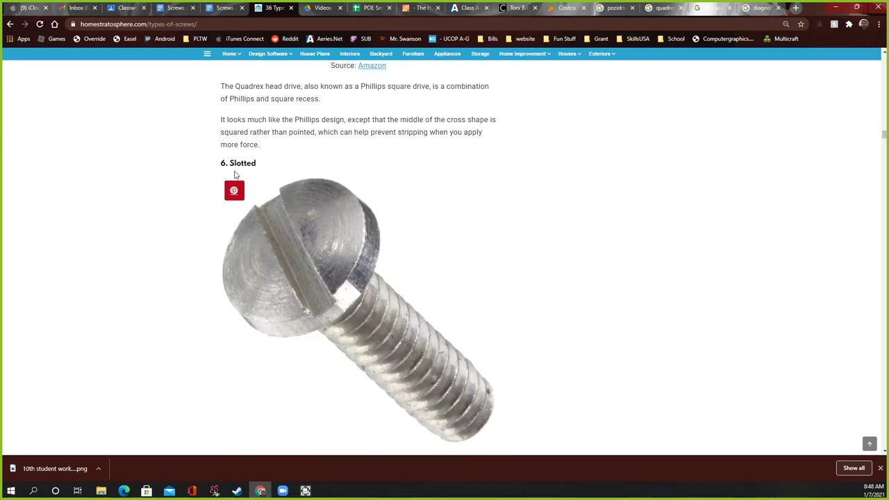
pyautogui.scroll(-3)
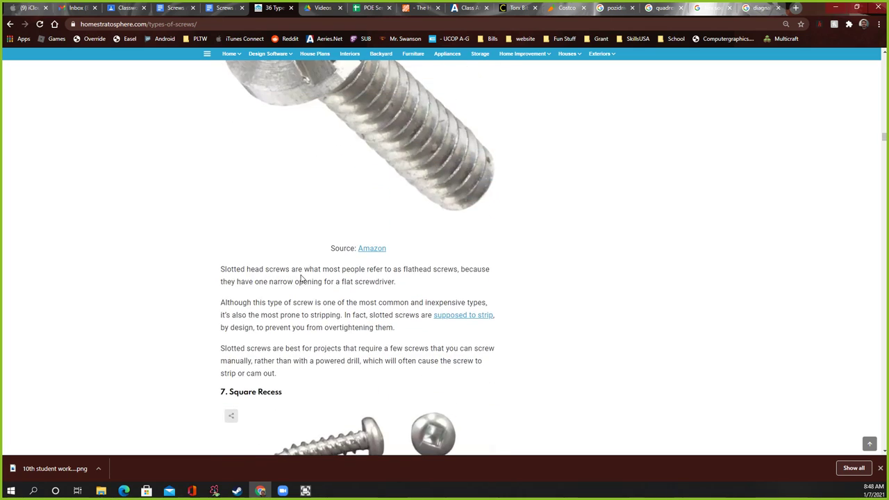
# Step: Continue down the drive types through Square Recess and Star toward Tri-Wing
pyautogui.scroll(-3)
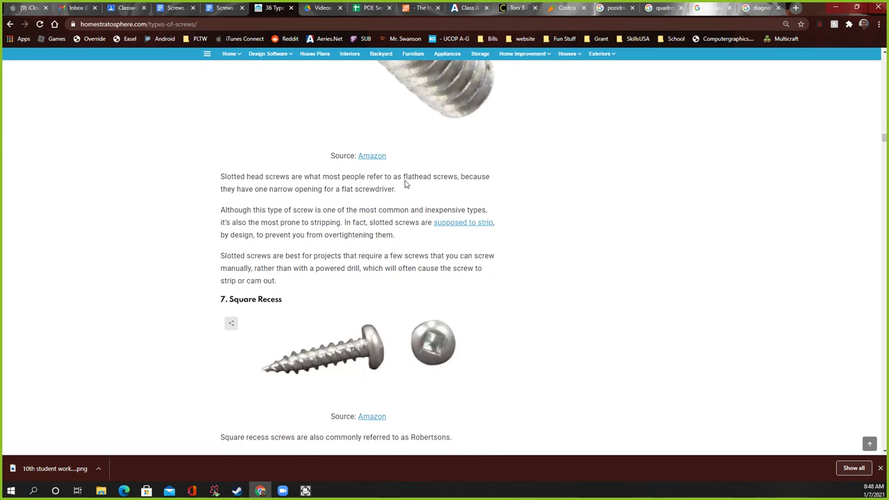
pyautogui.scroll(-3)
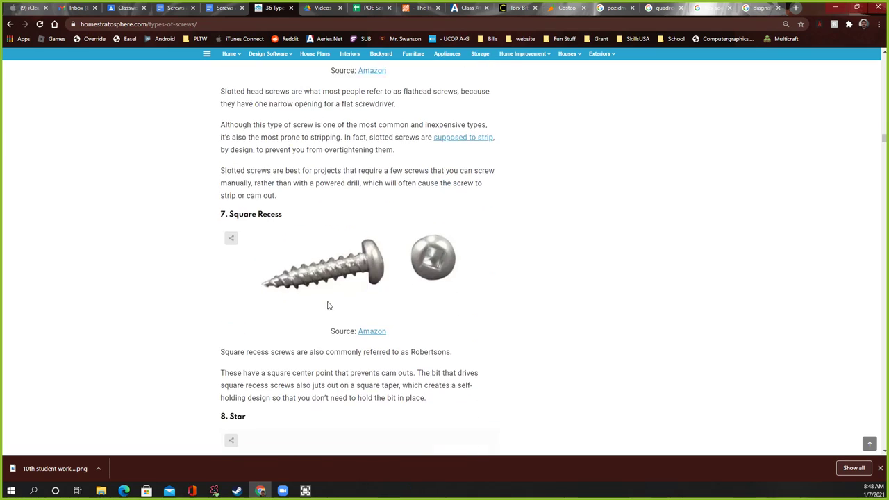
pyautogui.scroll(-3)
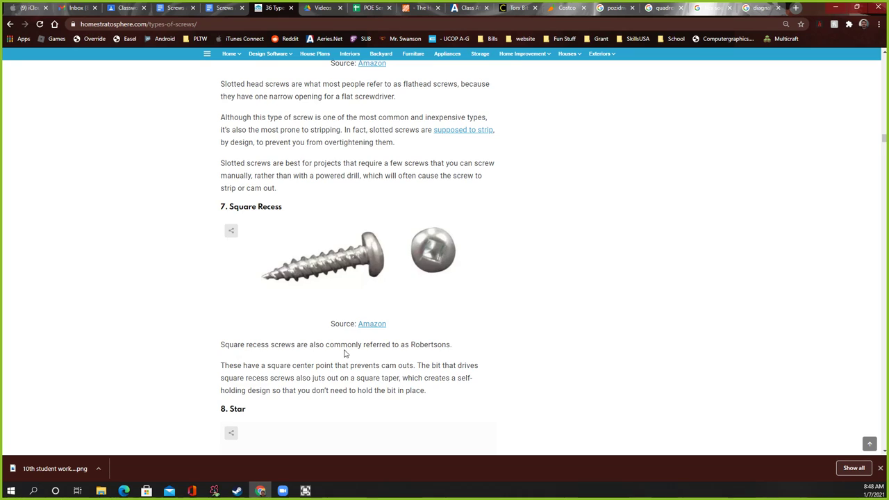
pyautogui.scroll(-3)
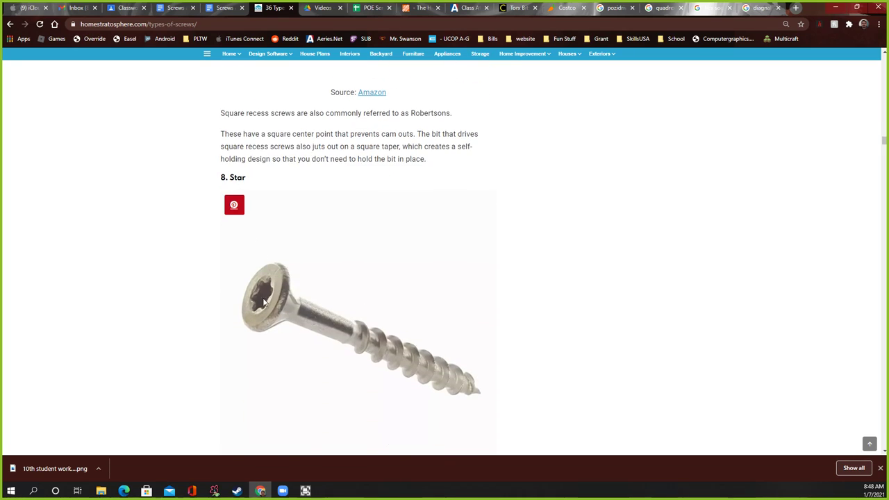
pyautogui.scroll(-3)
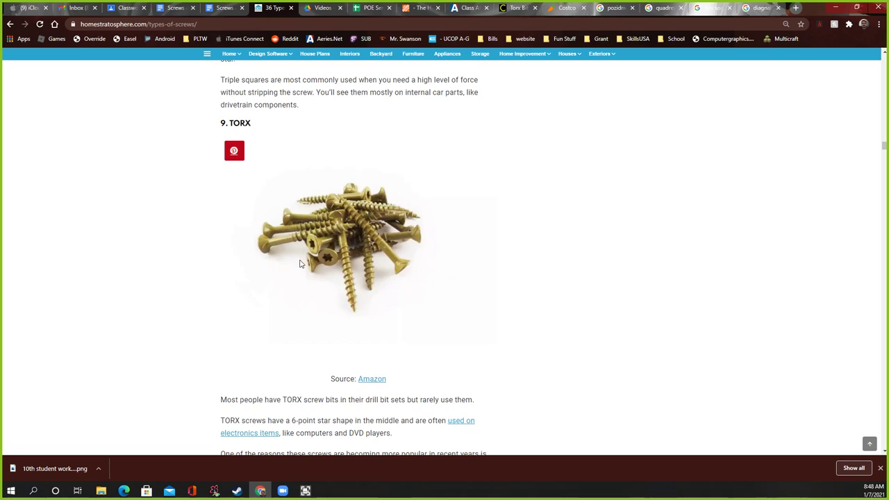
pyautogui.moveTo(327, 260)
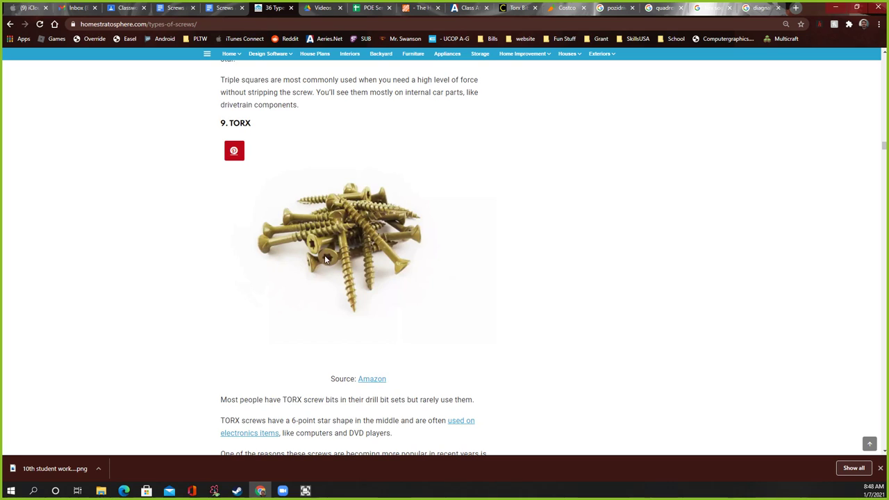
pyautogui.scroll(-3)
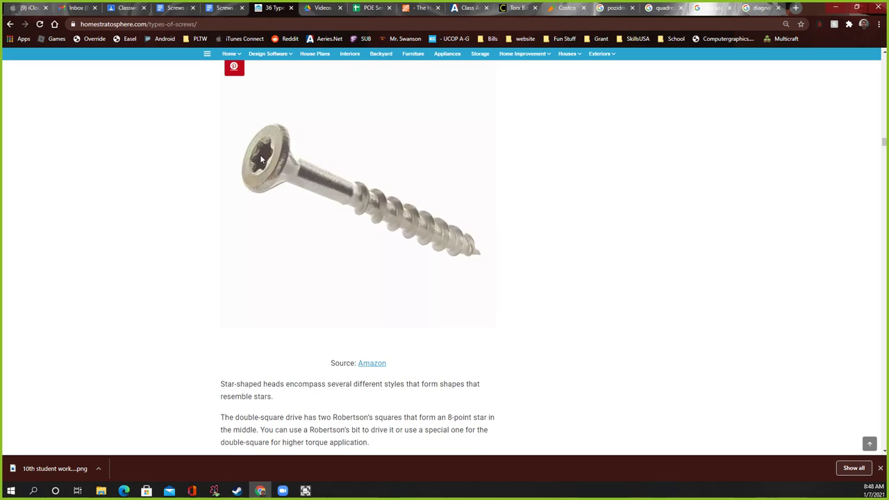
pyautogui.moveTo(261, 168)
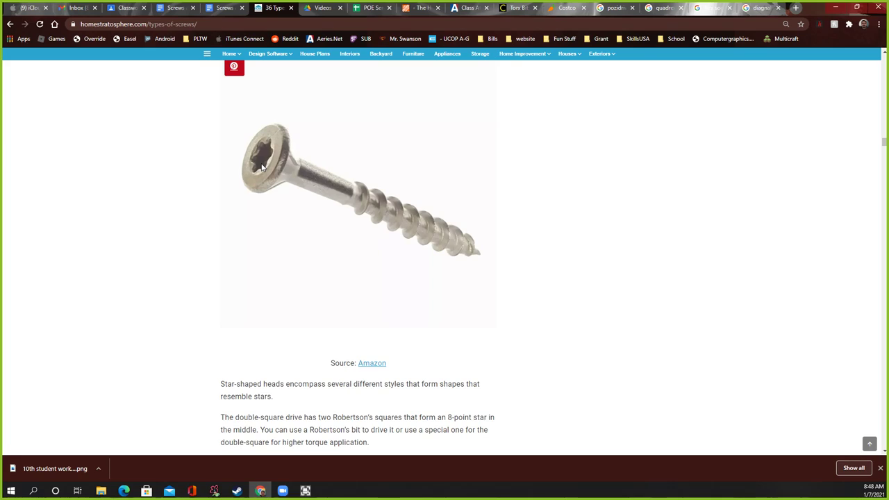
pyautogui.moveTo(262, 171)
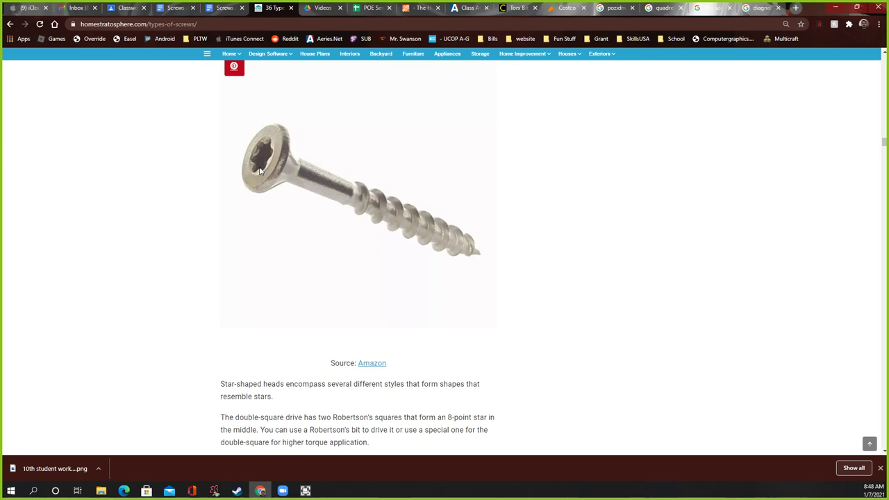
pyautogui.moveTo(367, 253)
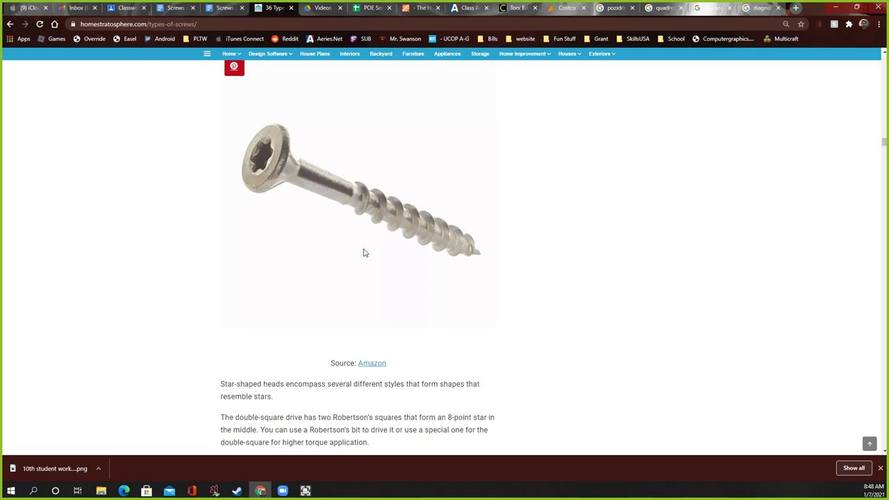
pyautogui.scroll(-3)
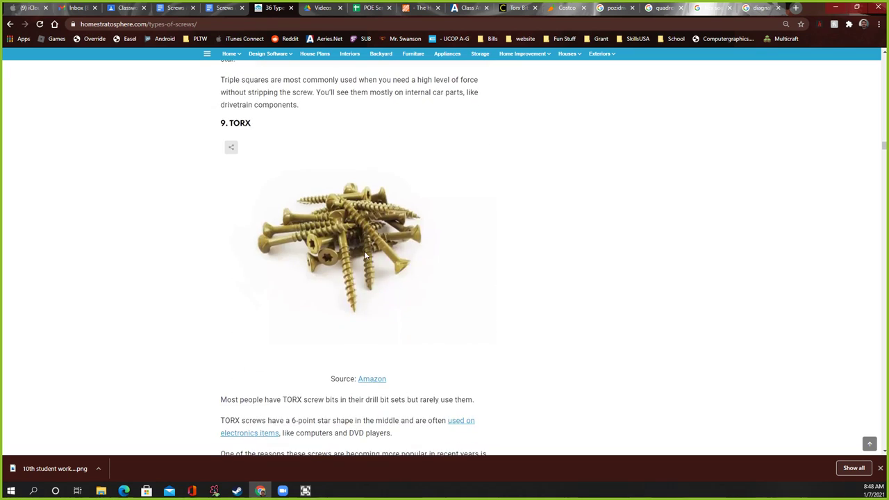
pyautogui.scroll(-3)
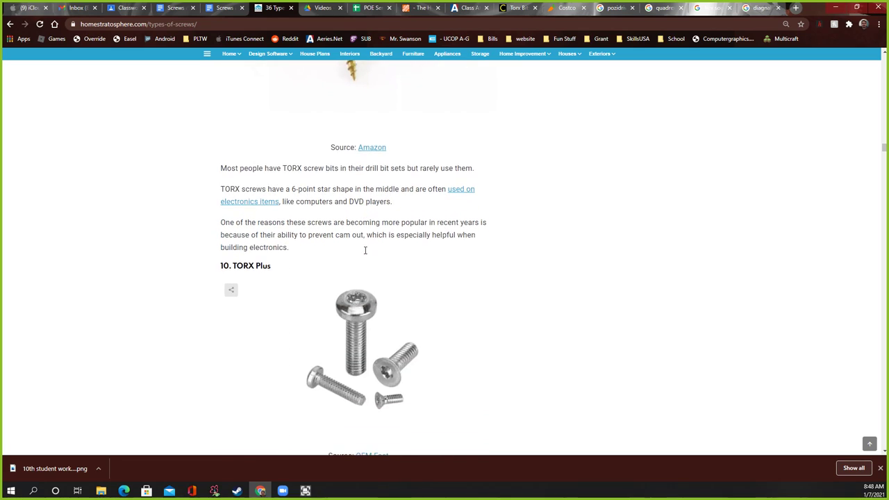
pyautogui.scroll(-3)
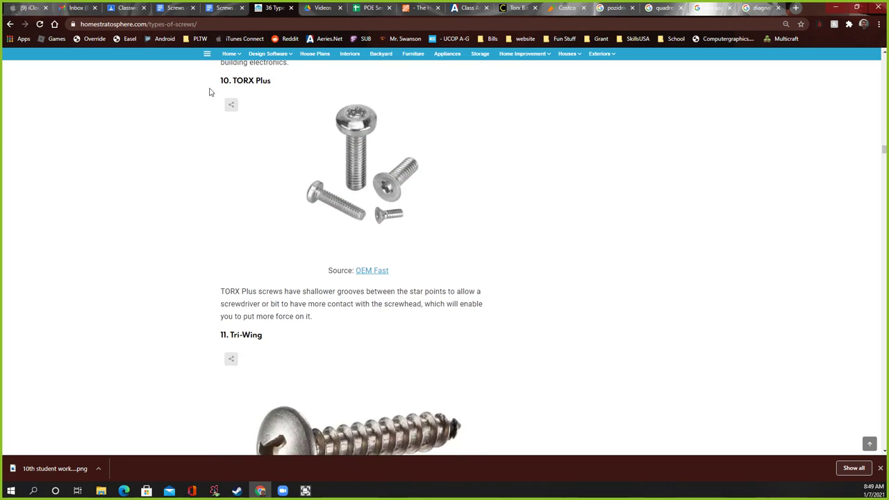
pyautogui.scroll(-3)
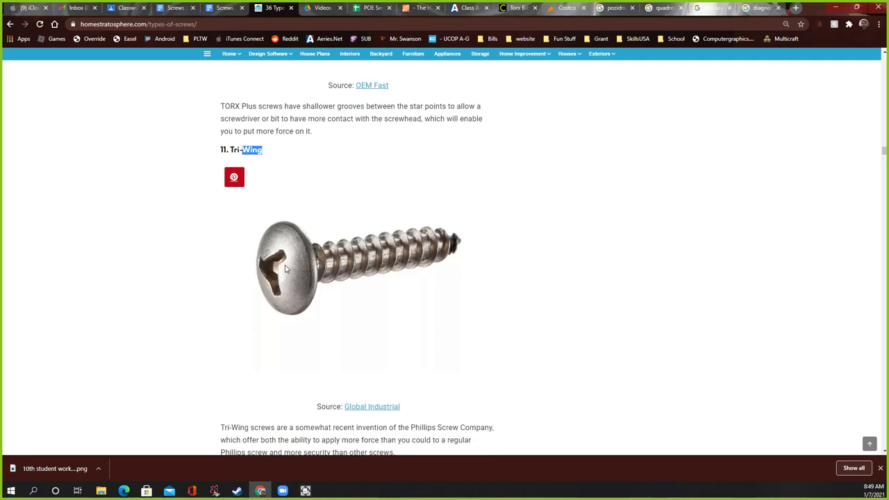
pyautogui.moveTo(271, 267)
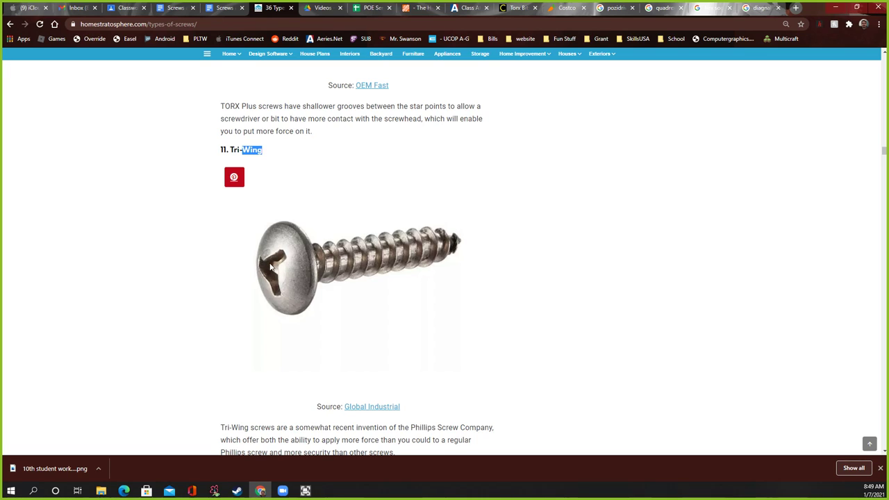
# Step: Reach Tamper-Resistant Screws, then scroll back up toward the Slotted and Square Recess sections
pyautogui.scroll(-3)
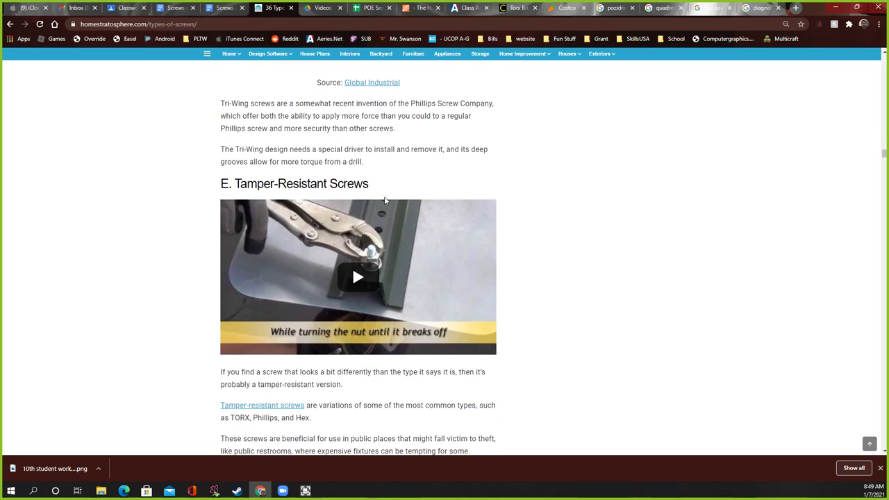
pyautogui.scroll(-3)
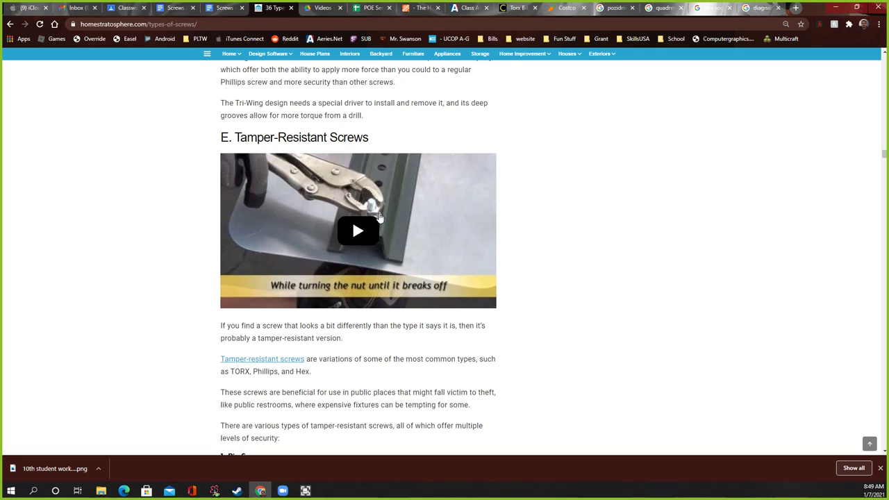
pyautogui.scroll(3)
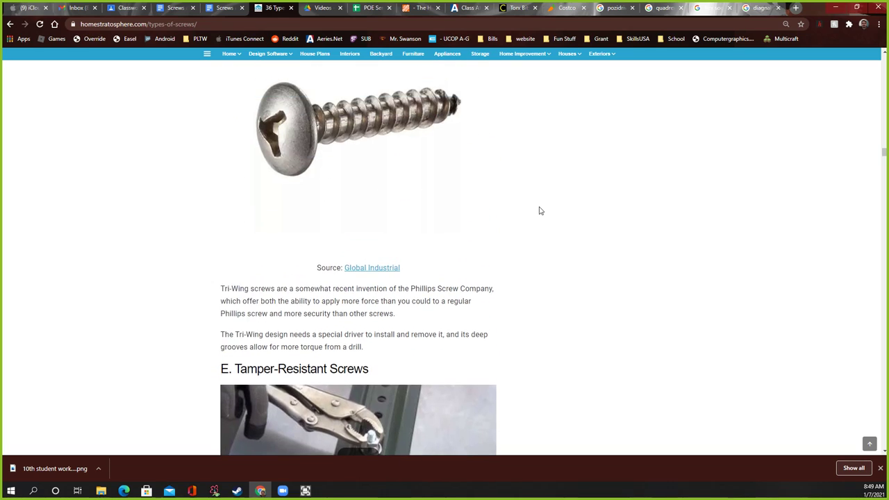
pyautogui.scroll(-3)
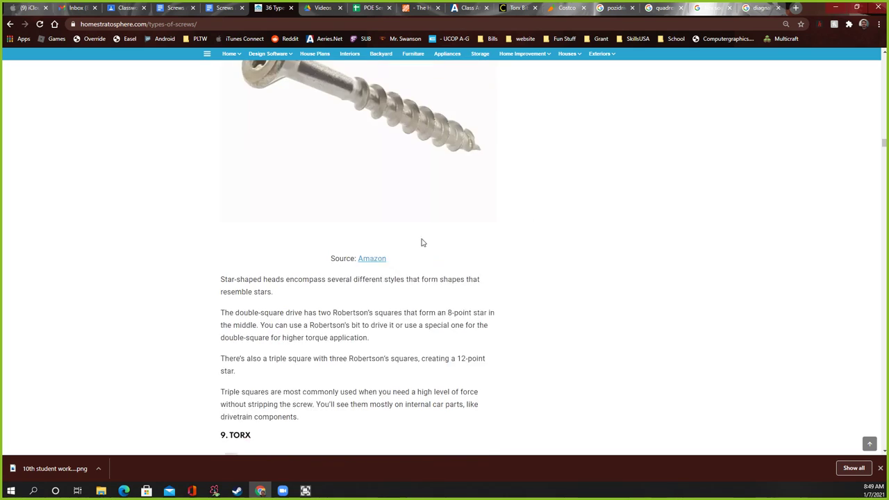
pyautogui.scroll(3)
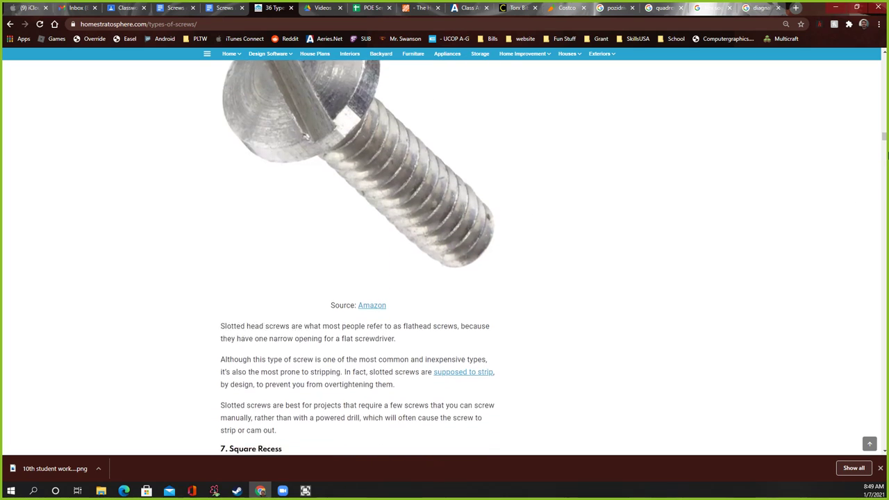
# Step: Select the 'Hex External' heading, then switch to the hex socket driver image results
pyautogui.scroll(3)
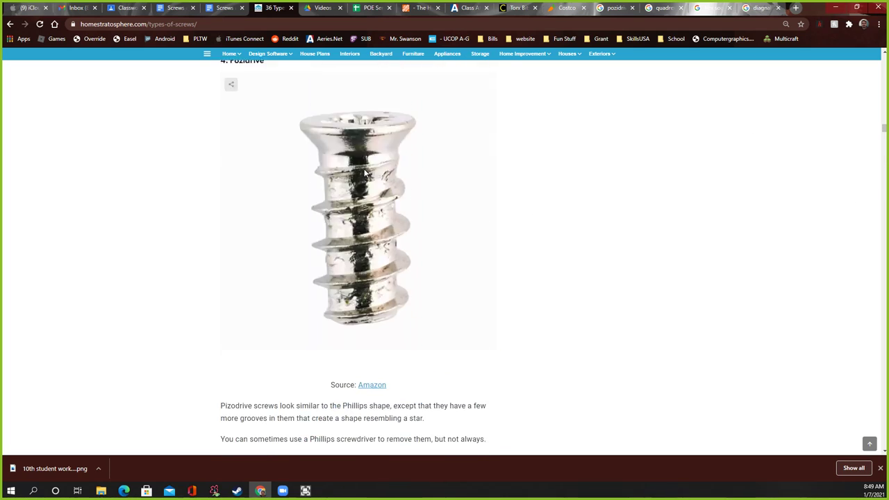
pyautogui.scroll(-3)
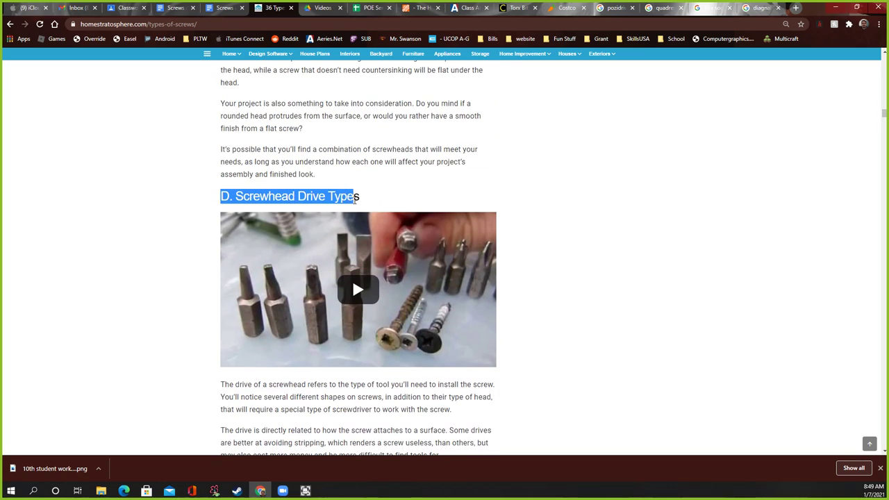
pyautogui.scroll(-3)
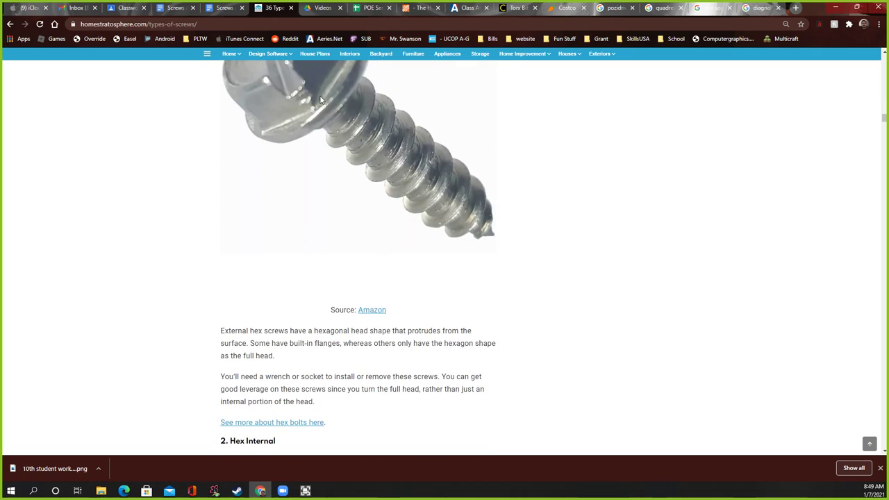
pyautogui.scroll(-3)
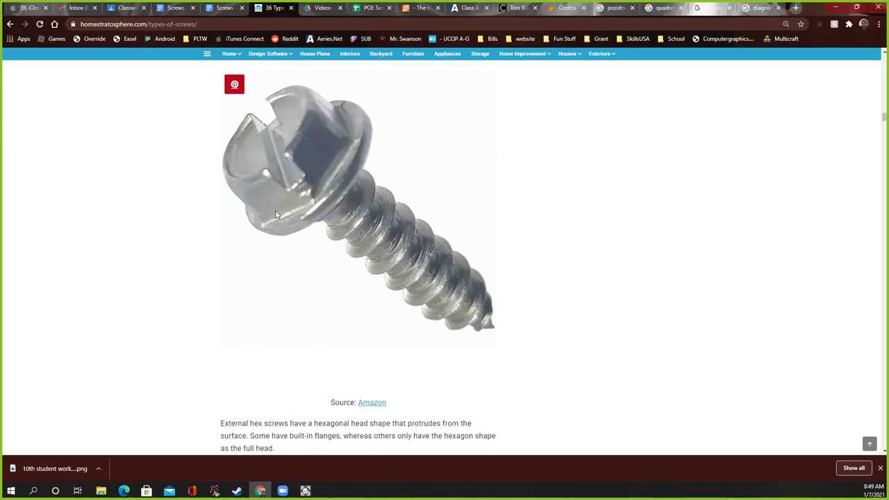
pyautogui.scroll(3)
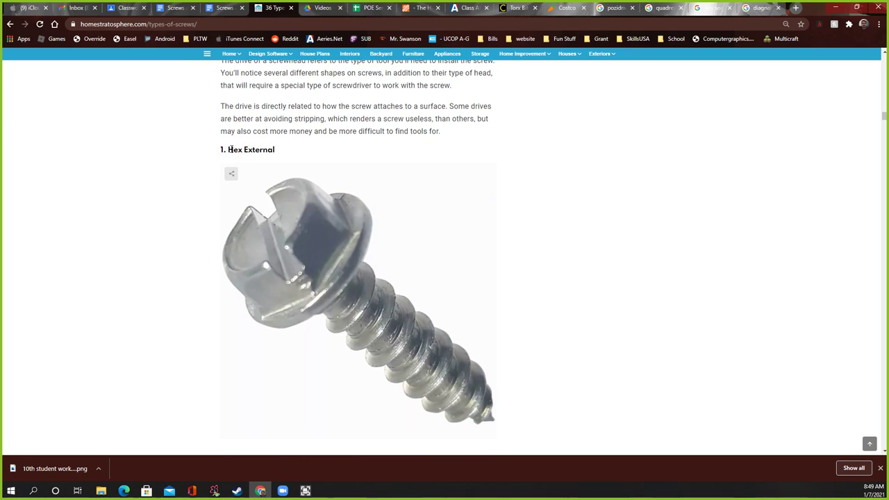
pyautogui.doubleClick(250, 150)
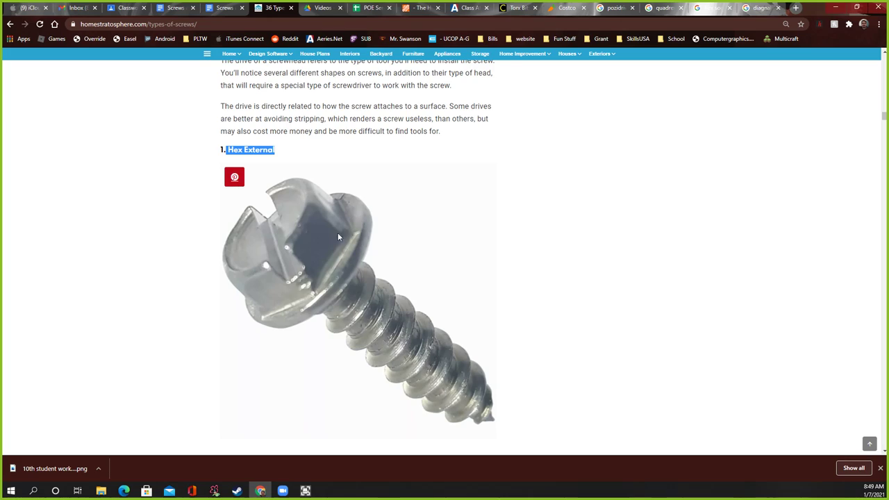
pyautogui.moveTo(269, 248)
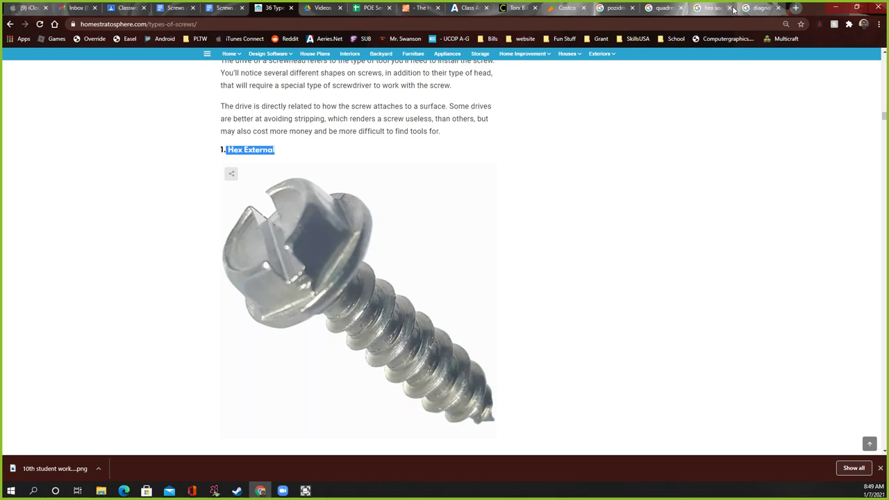
pyautogui.click(709, 8)
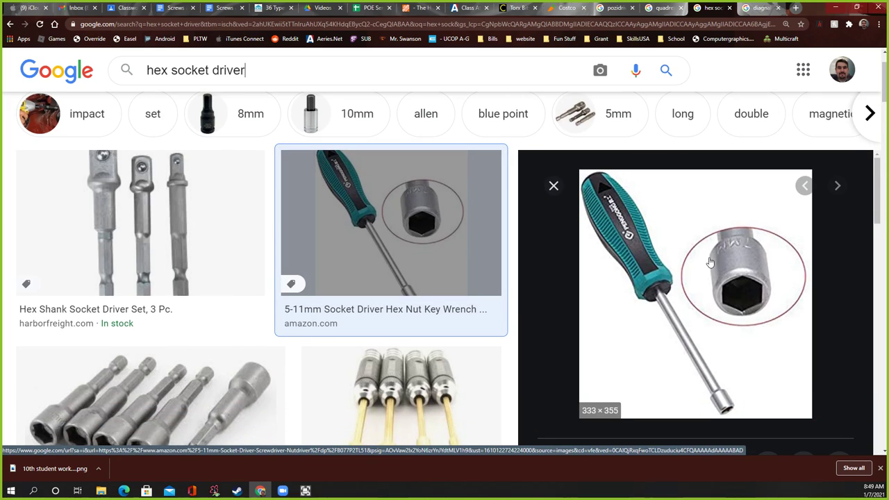
pyautogui.moveTo(397, 239)
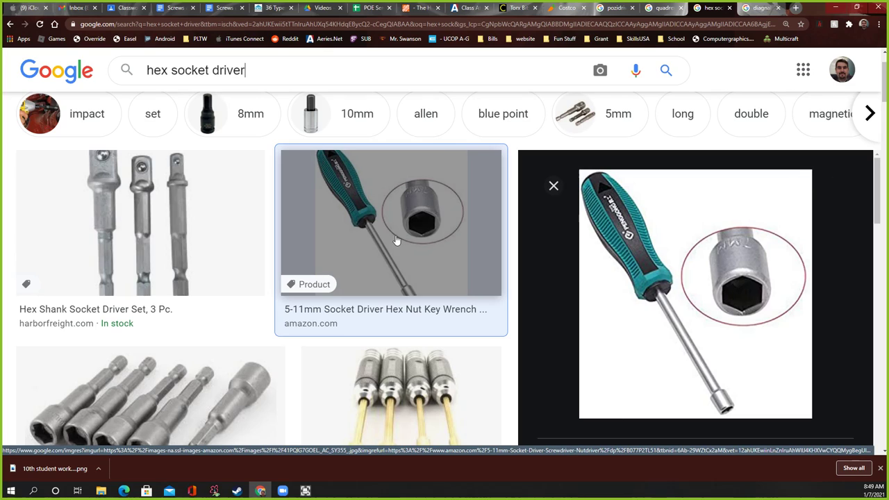
# Step: Copy the enlarged teal hex socket screwdriver picture from the image results
pyautogui.rightClick(695, 278)
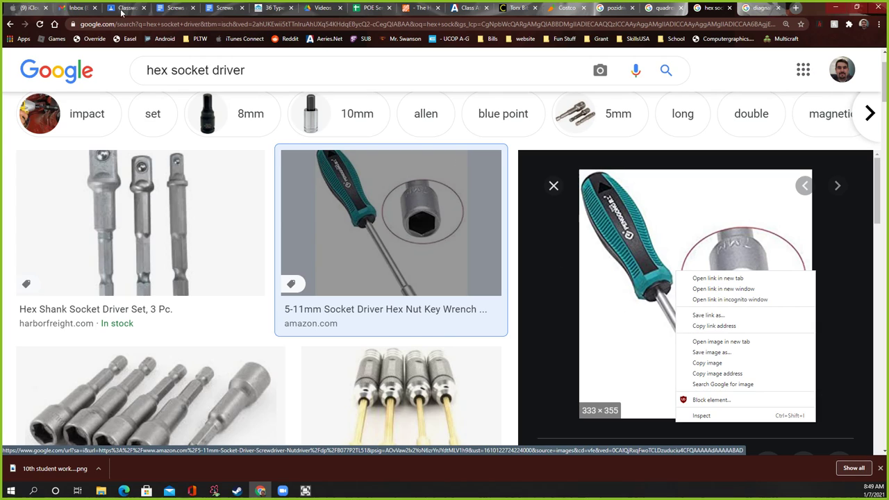
pyautogui.click(175, 9)
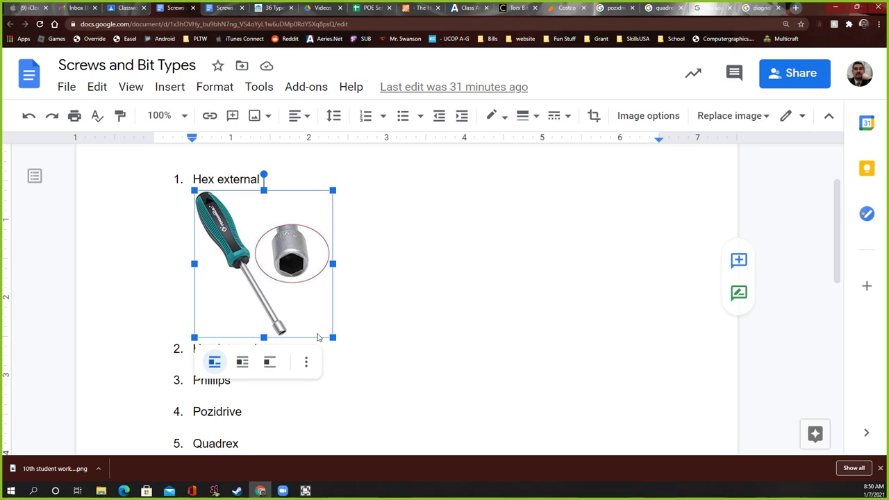
# Step: Enlarge the screwdriver picture under Hex external, then select the Phillips and Pozidrive entries
pyautogui.moveTo(332, 338); pyautogui.dragTo(562, 384)
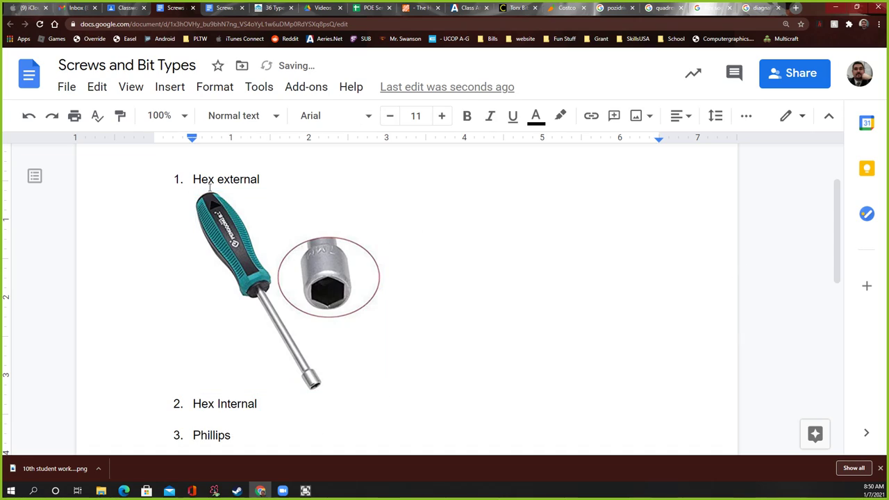
pyautogui.doubleClick(225, 179)
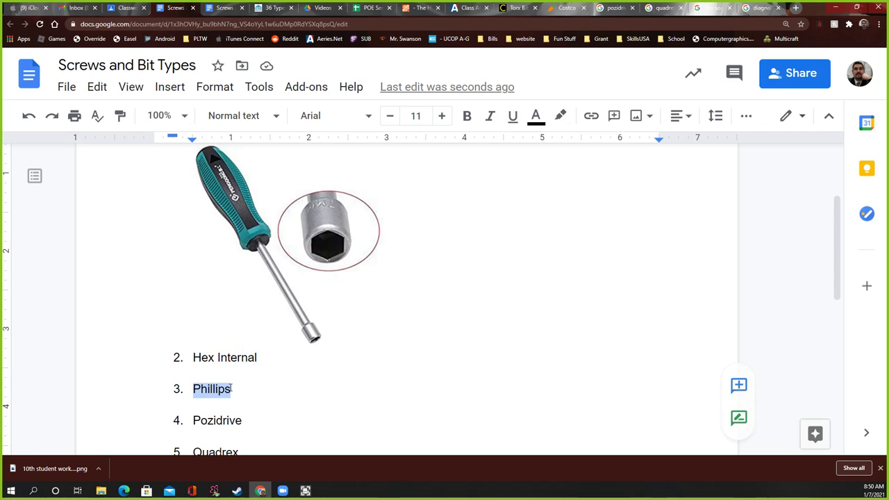
pyautogui.scroll(-3)
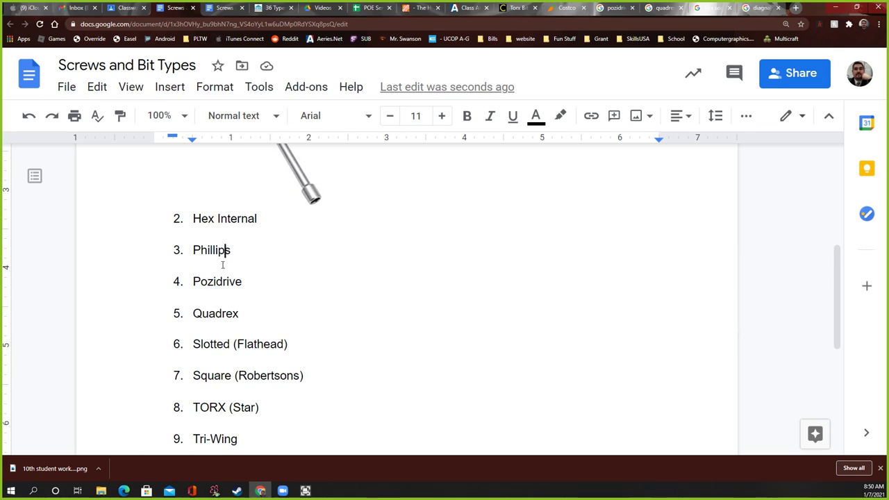
pyautogui.doubleClick(217, 280)
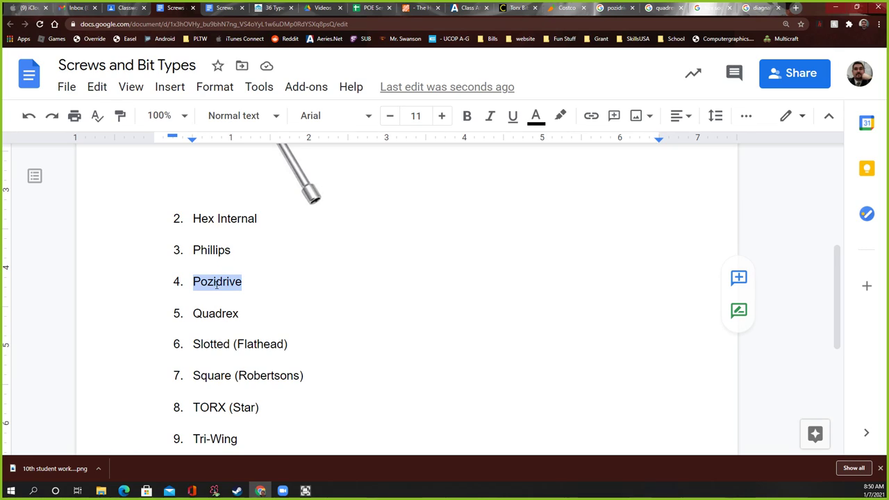
pyautogui.moveTo(664, 8)
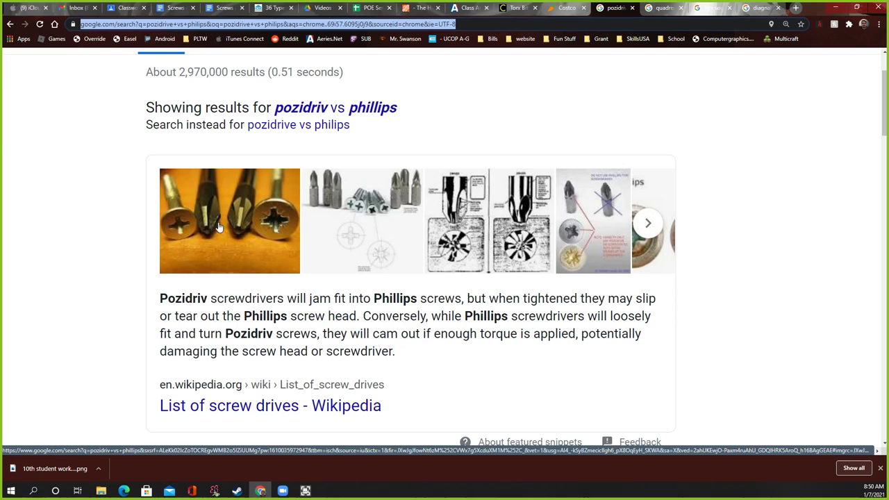
pyautogui.moveTo(229, 216)
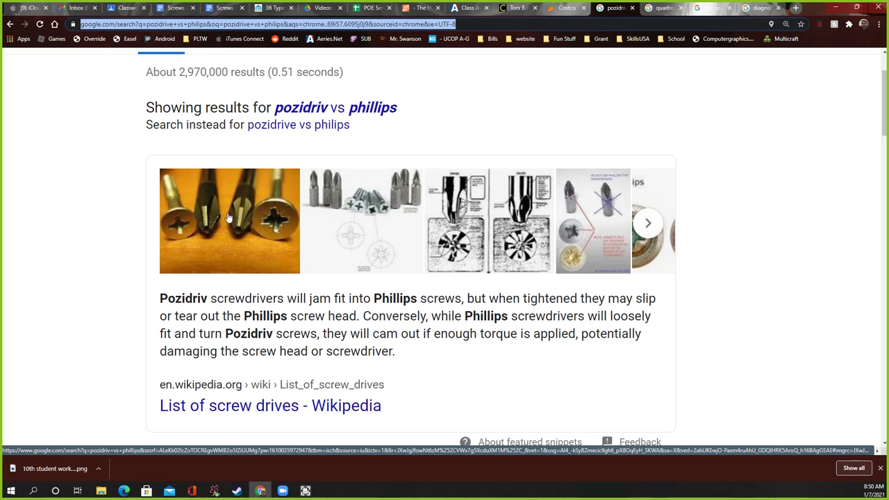
pyautogui.moveTo(266, 220)
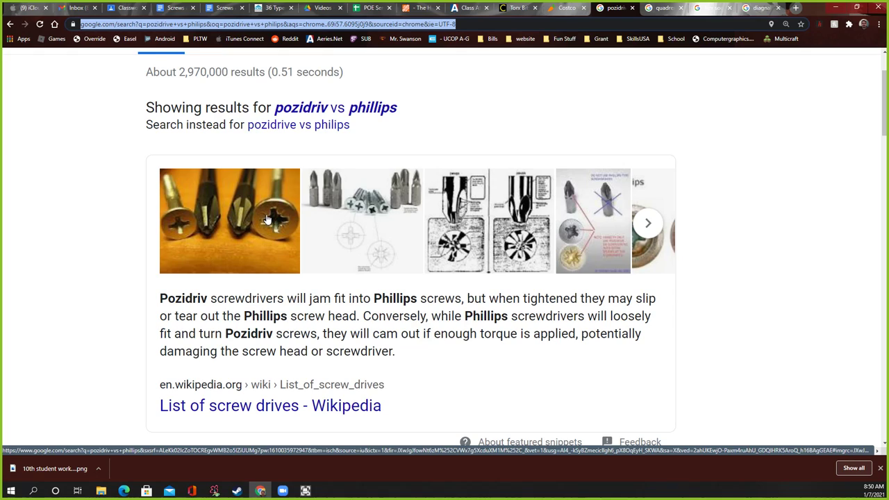
pyautogui.moveTo(271, 225)
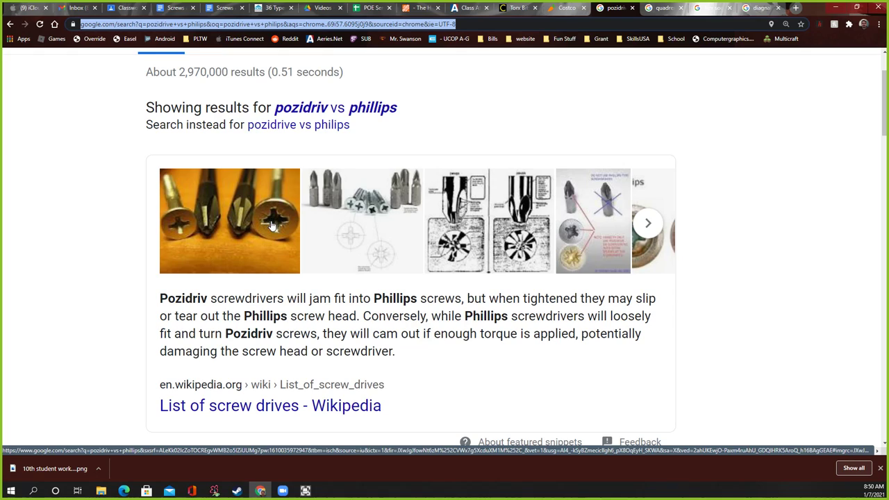
pyautogui.moveTo(267, 223)
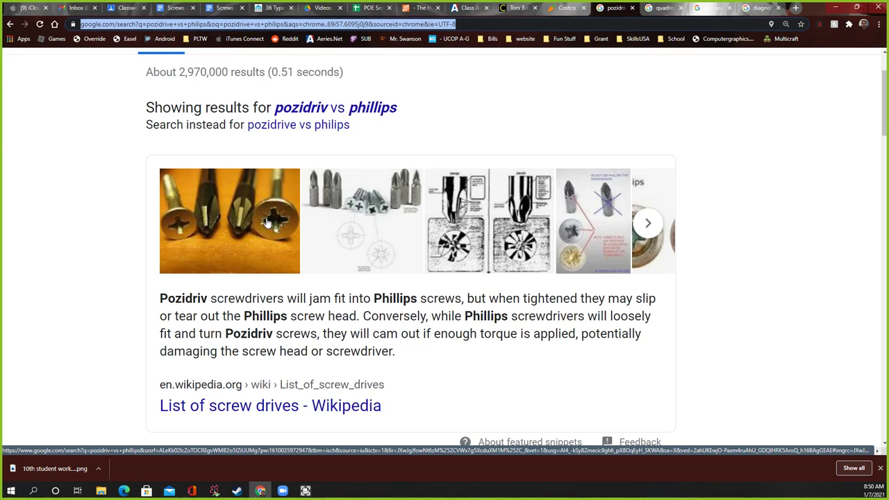
pyautogui.moveTo(247, 214)
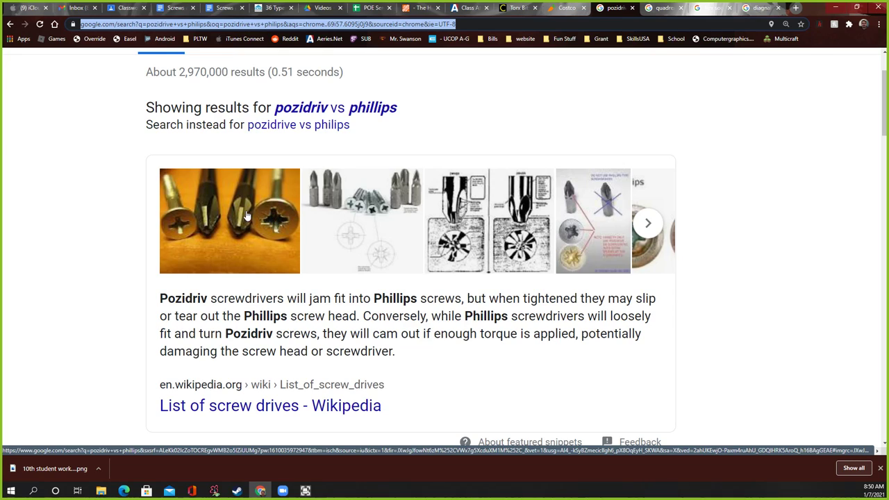
pyautogui.moveTo(231, 219)
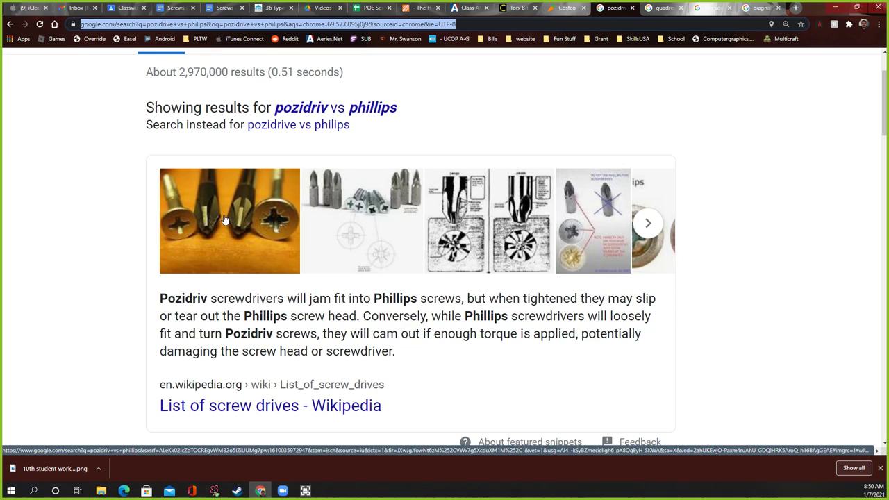
pyautogui.moveTo(220, 223)
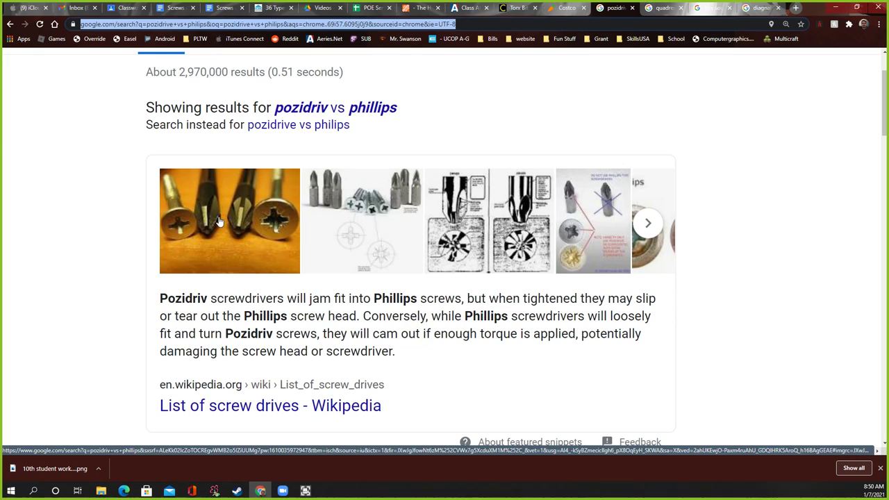
pyautogui.moveTo(237, 217)
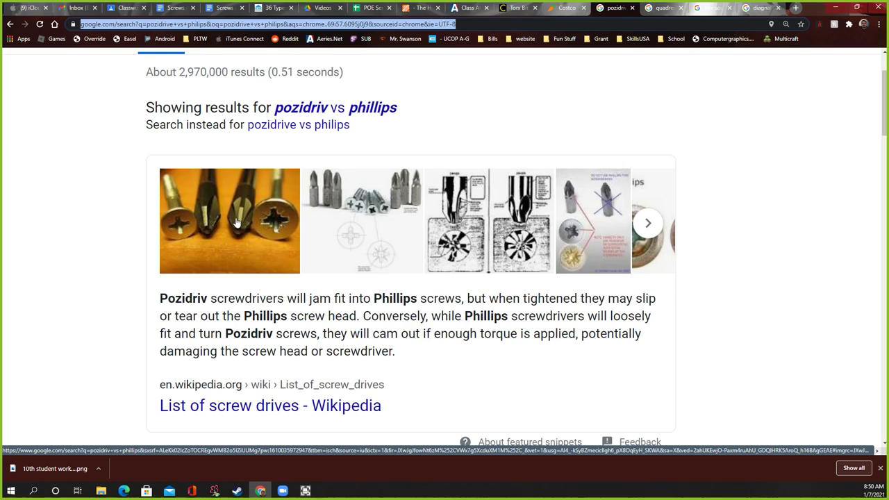
pyautogui.moveTo(208, 222)
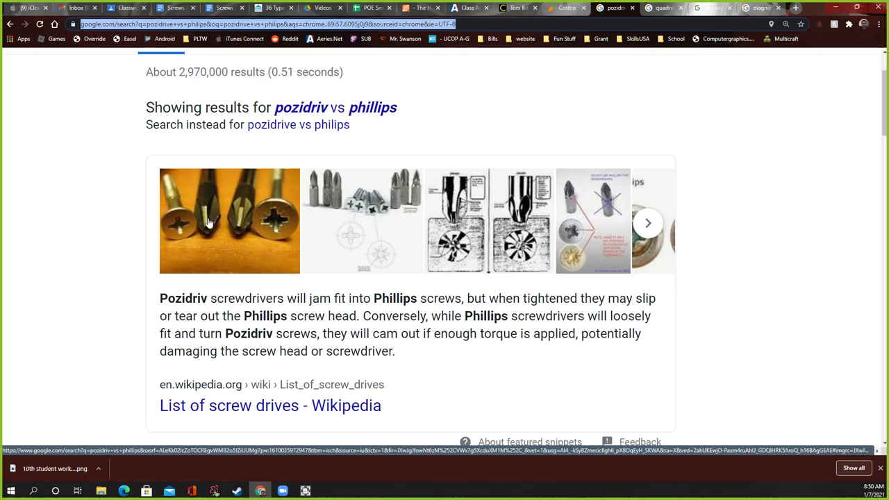
pyautogui.moveTo(211, 197)
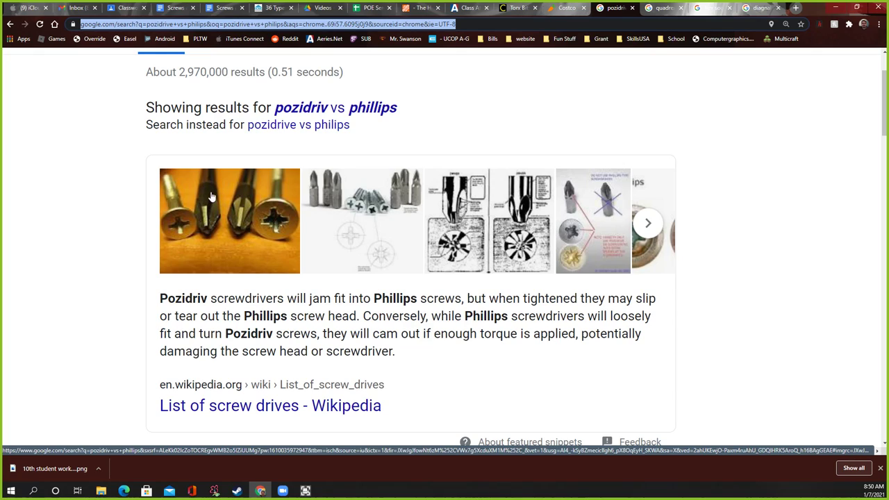
pyautogui.moveTo(248, 211)
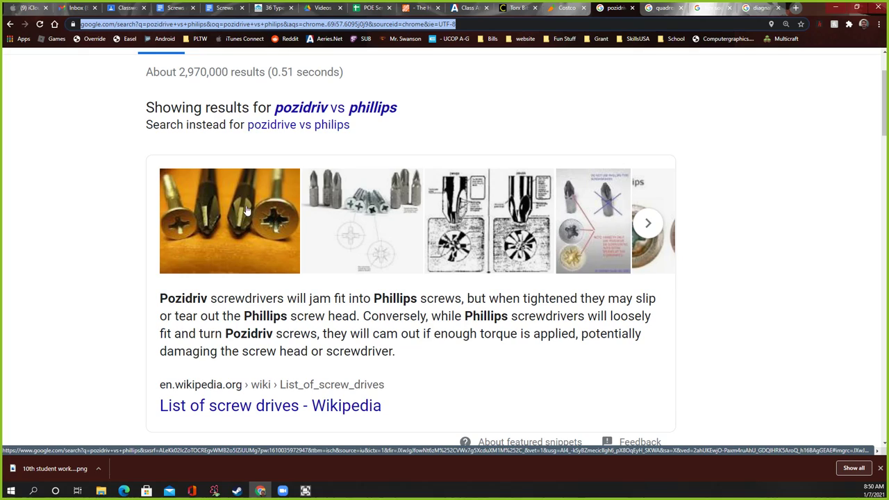
pyautogui.moveTo(272, 218)
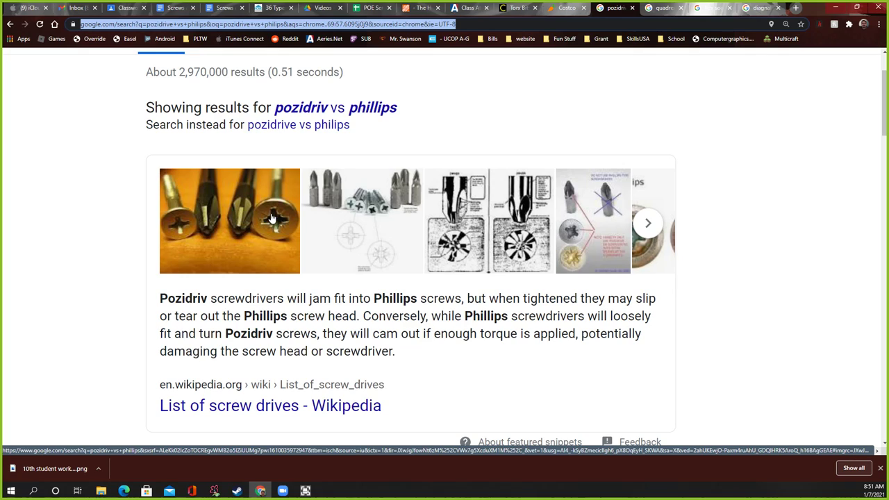
pyautogui.moveTo(281, 229)
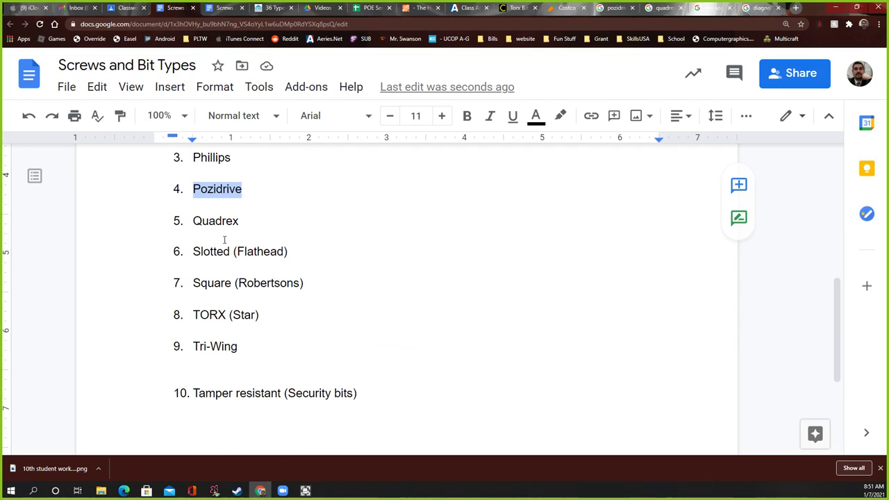
# Step: Select a word in the worksheet after reading the Pozidriv vs Phillips comparison
pyautogui.doubleClick(216, 221)
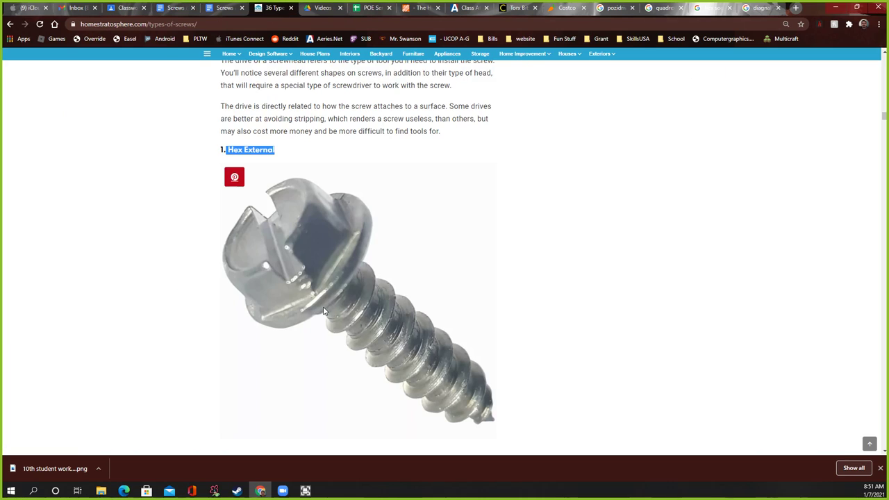
# Step: Scroll the article to its Quadrex and Slotted sections, then switch to the diagonal wire cutters search
pyautogui.scroll(-3)
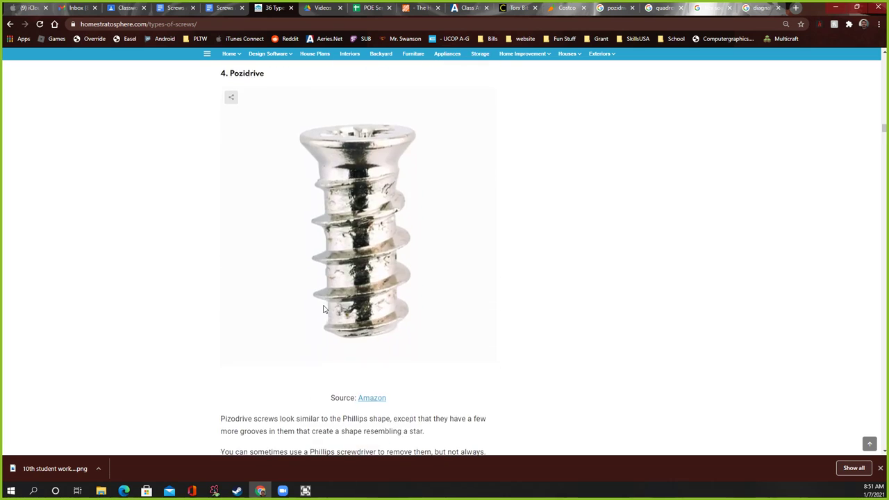
pyautogui.scroll(-3)
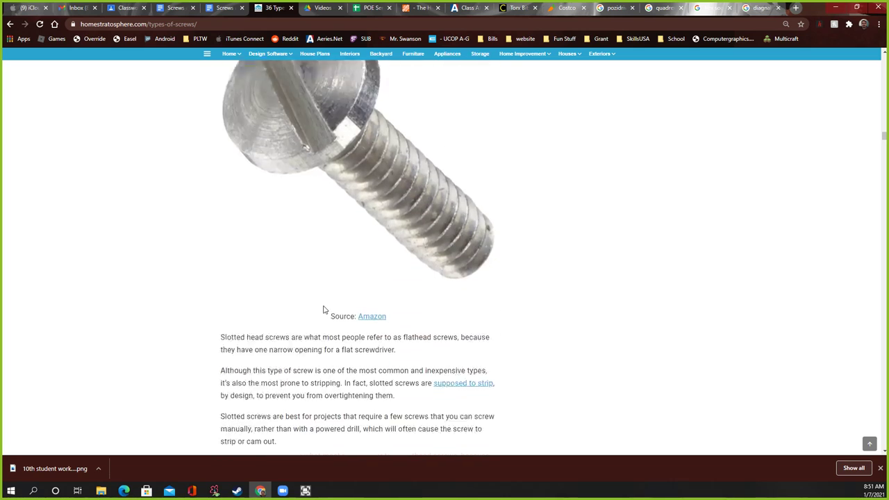
pyautogui.scroll(-3)
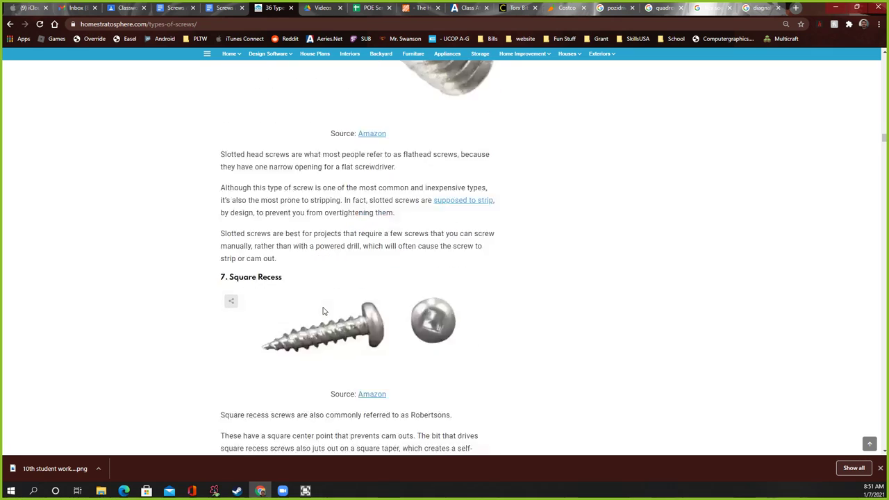
pyautogui.scroll(3)
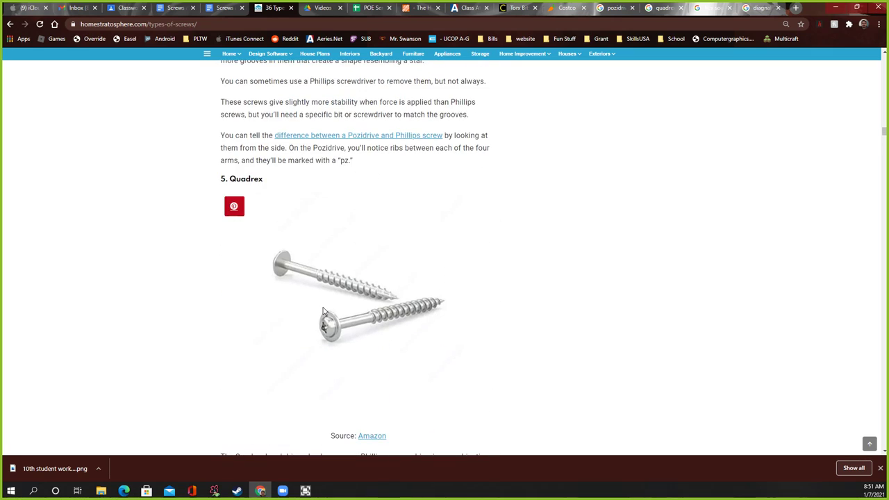
pyautogui.scroll(-3)
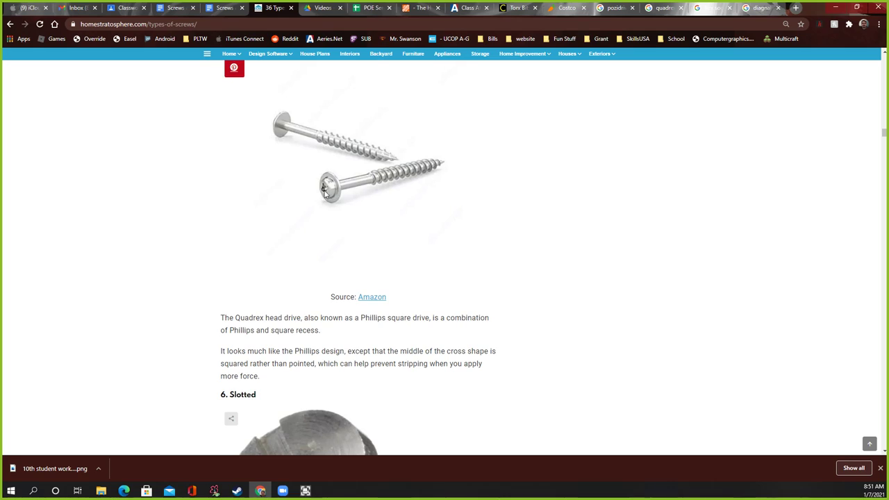
pyautogui.moveTo(326, 269)
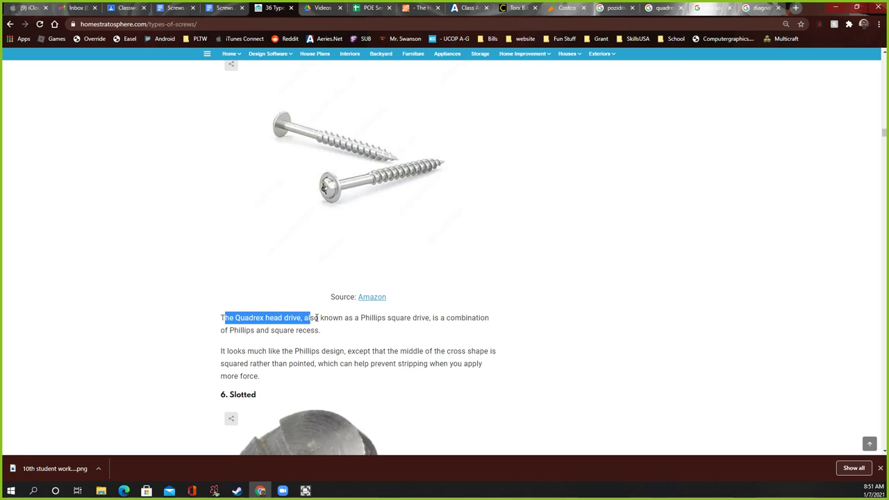
pyautogui.click(467, 317)
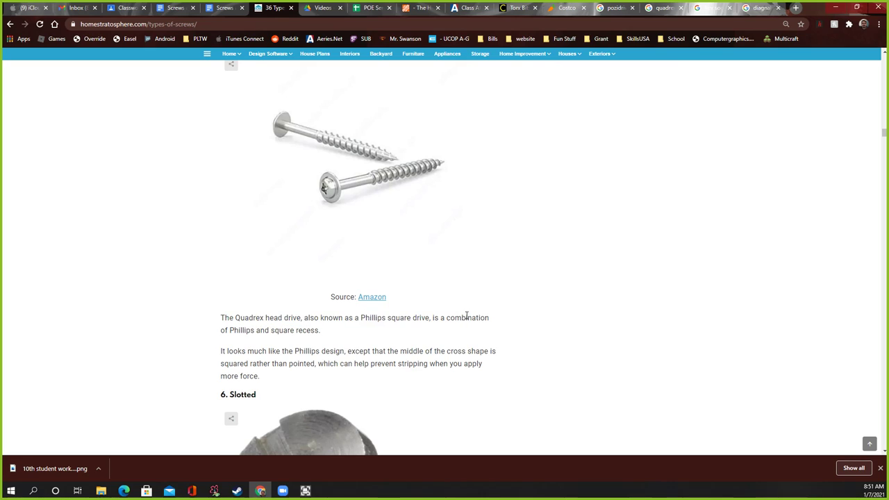
pyautogui.click(761, 9)
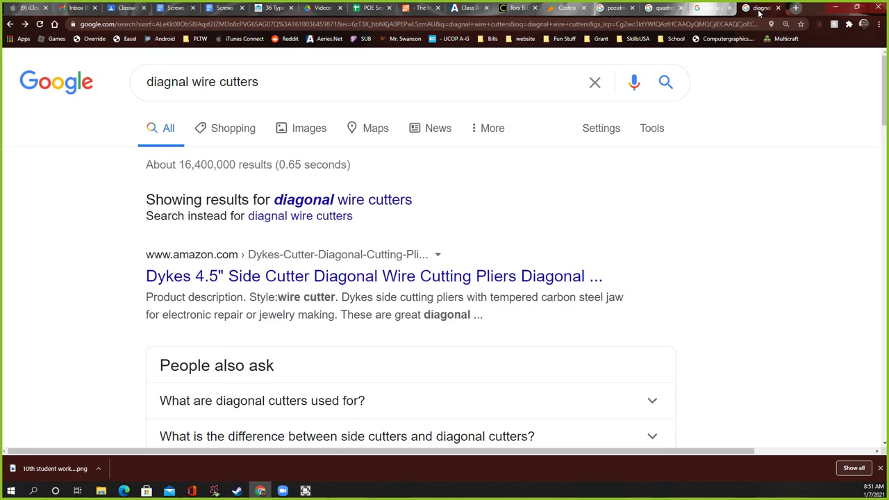
# Step: Browse the 'quadrex screwdriver' image results showing Quadrex drive bits
pyautogui.click(660, 8)
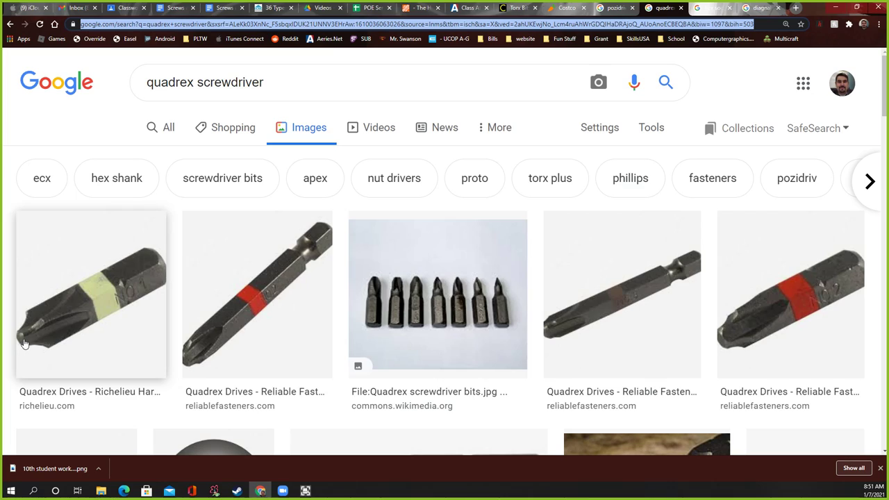
pyautogui.moveTo(563, 335)
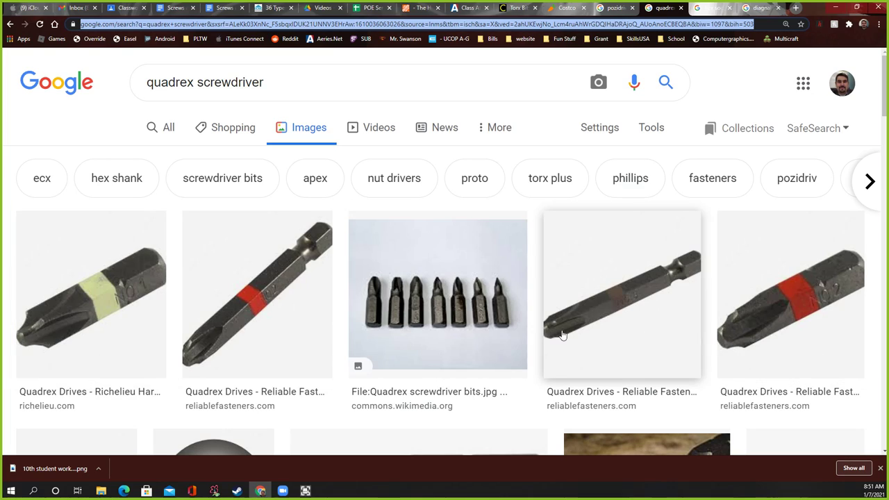
pyautogui.moveTo(95, 301)
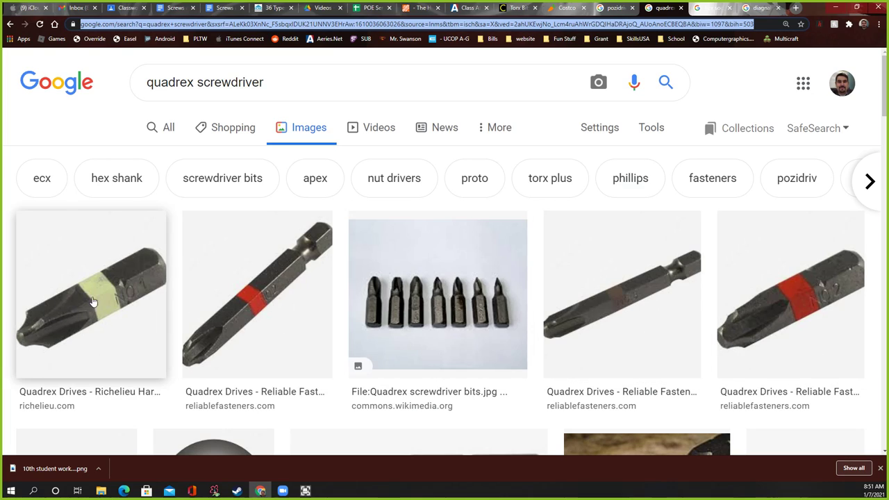
pyautogui.scroll(-3)
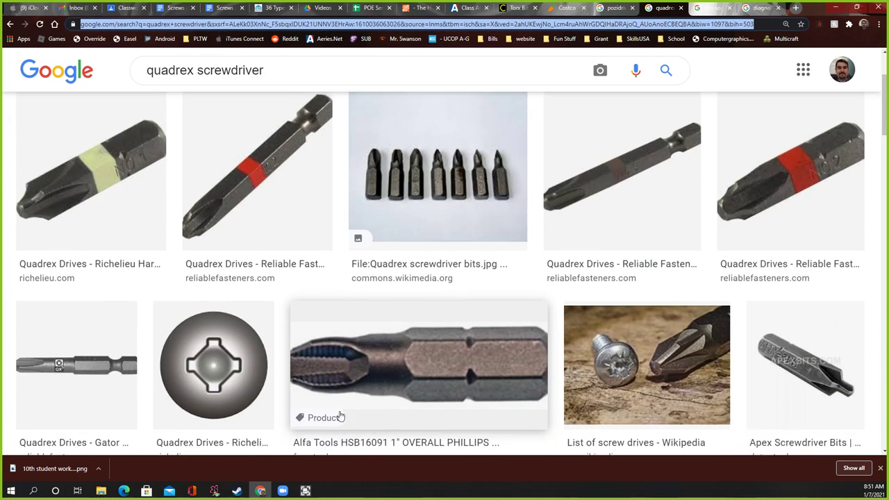
pyautogui.scroll(-3)
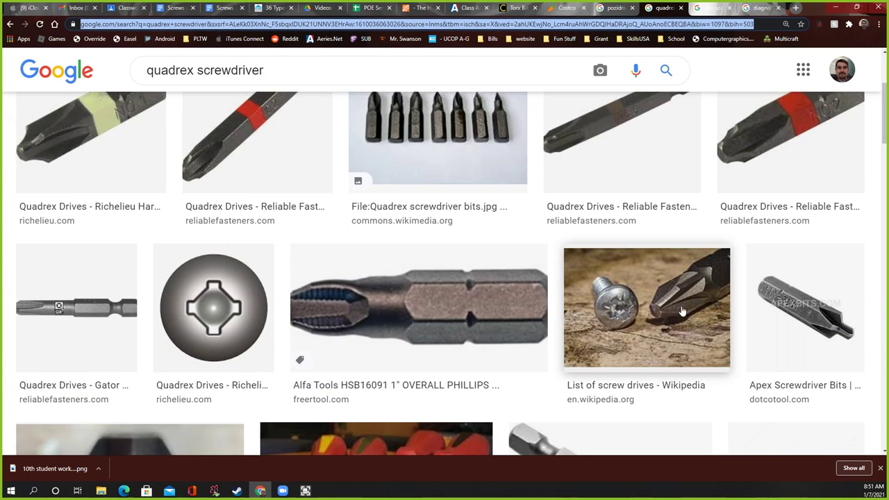
pyautogui.moveTo(625, 309)
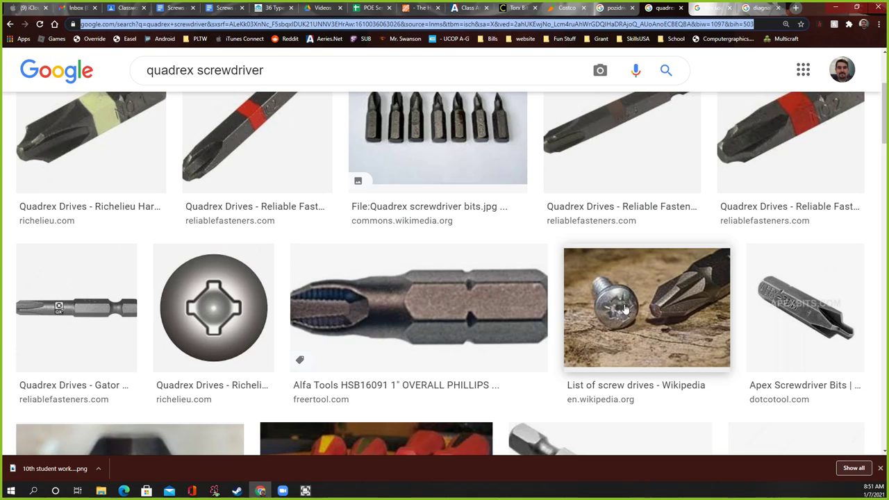
pyautogui.moveTo(303, 270)
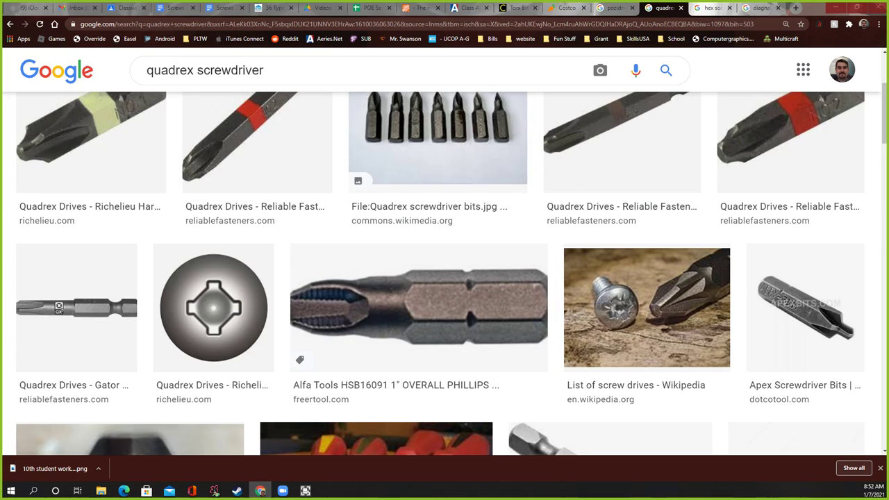
pyautogui.moveTo(425, 187)
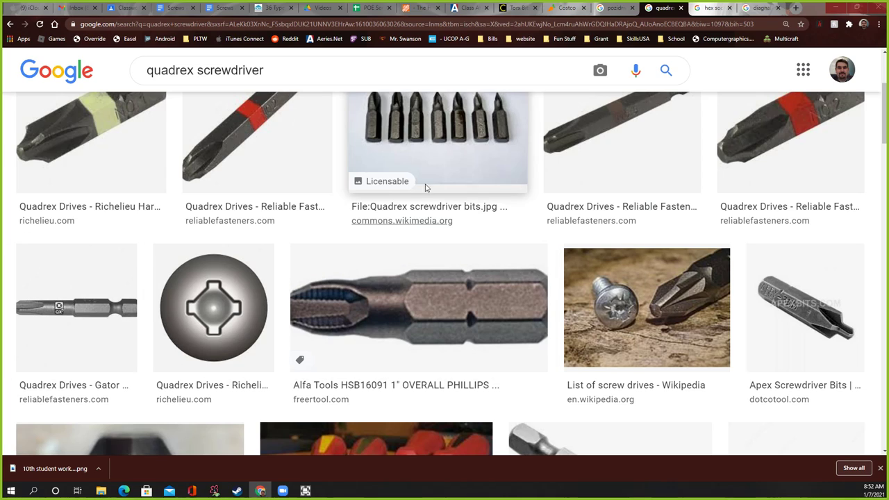
pyautogui.scroll(3)
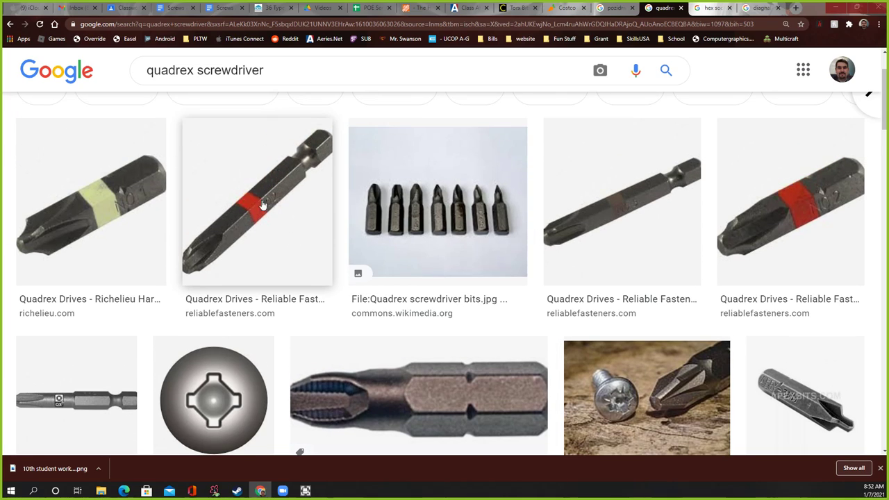
pyautogui.moveTo(214, 409)
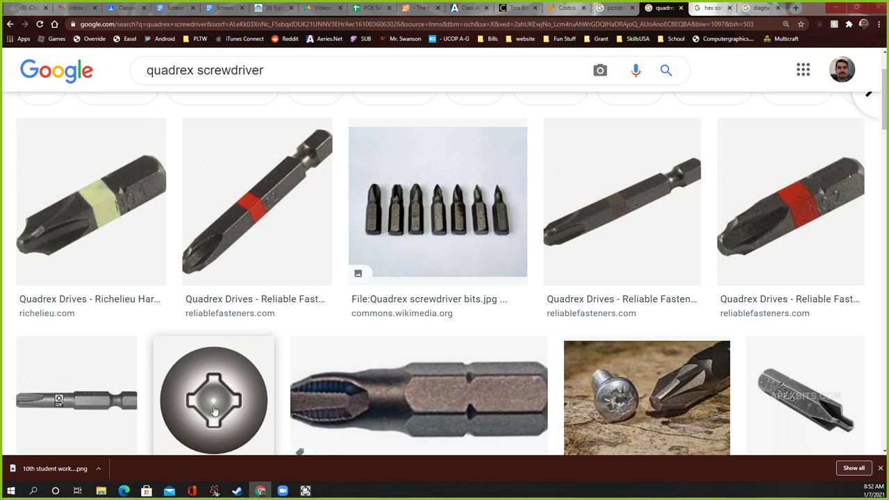
pyautogui.moveTo(272, 9)
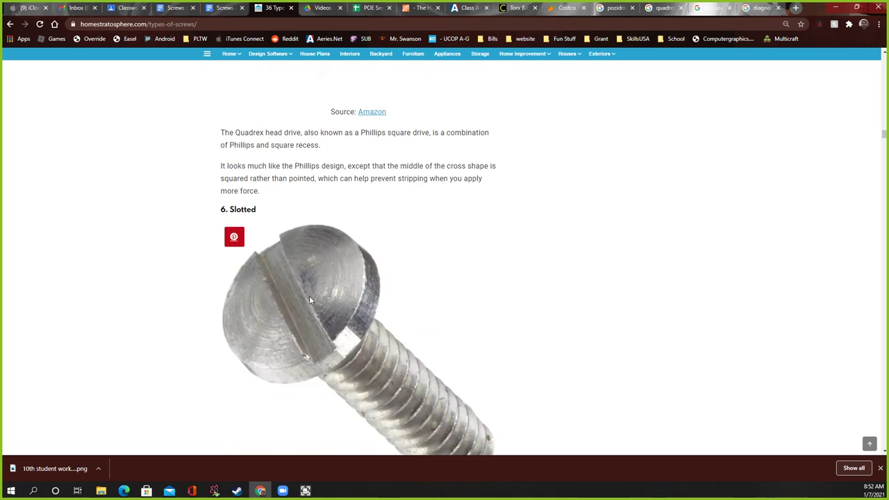
pyautogui.moveTo(278, 288)
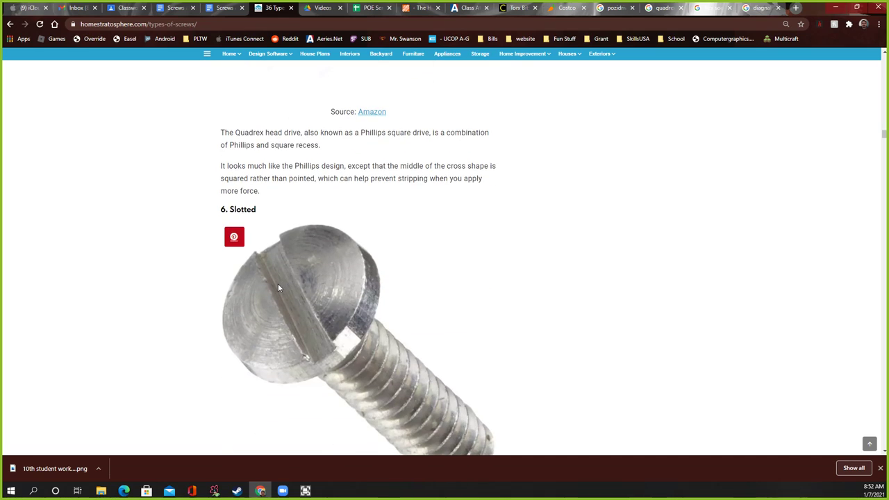
pyautogui.moveTo(291, 289)
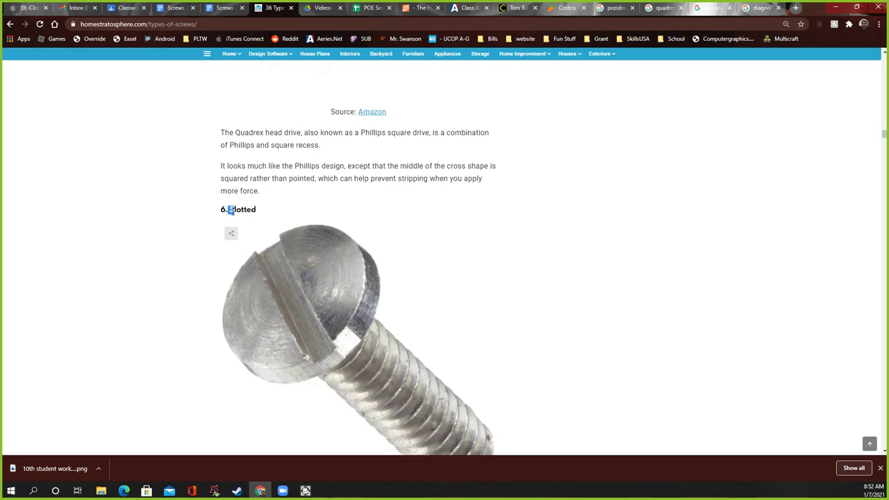
# Step: Scroll to the '7. Square Recess' heading and select the word 'Square'
pyautogui.scroll(-3)
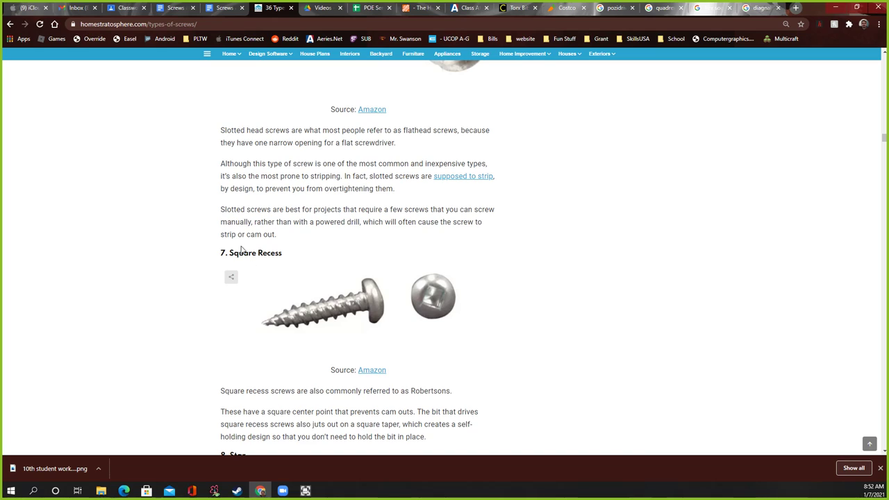
pyautogui.doubleClick(259, 253)
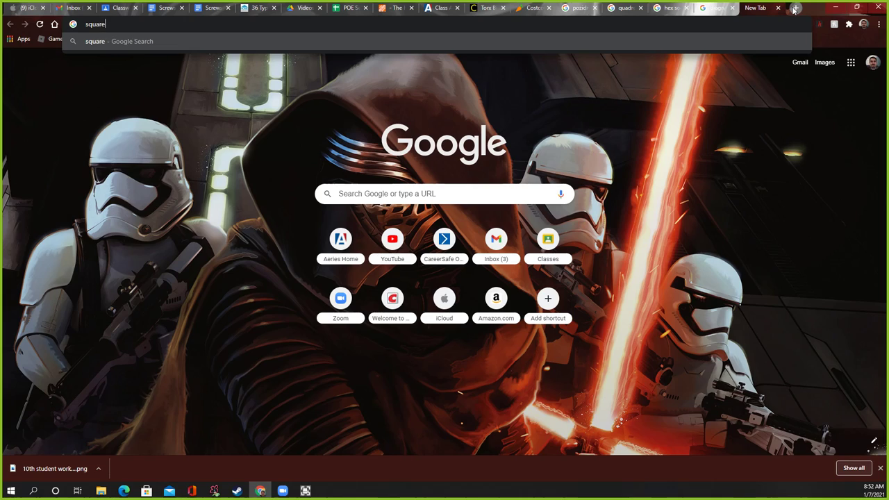
# Step: Search Google Images for 'square recess driver' and browse the results
pyautogui.write('recess d')
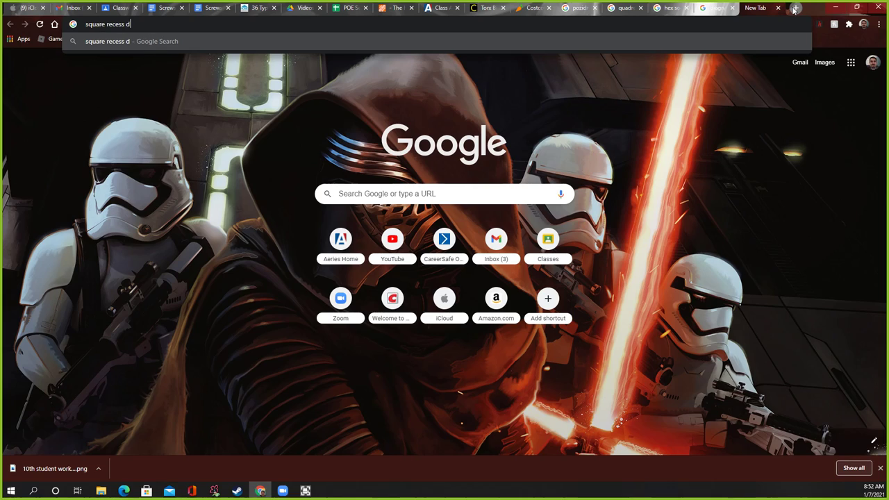
pyautogui.press('Return')
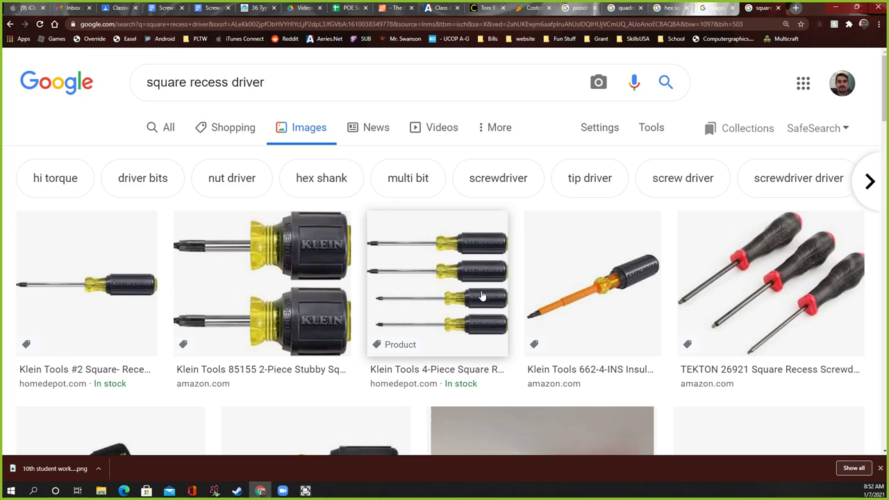
pyautogui.moveTo(709, 308)
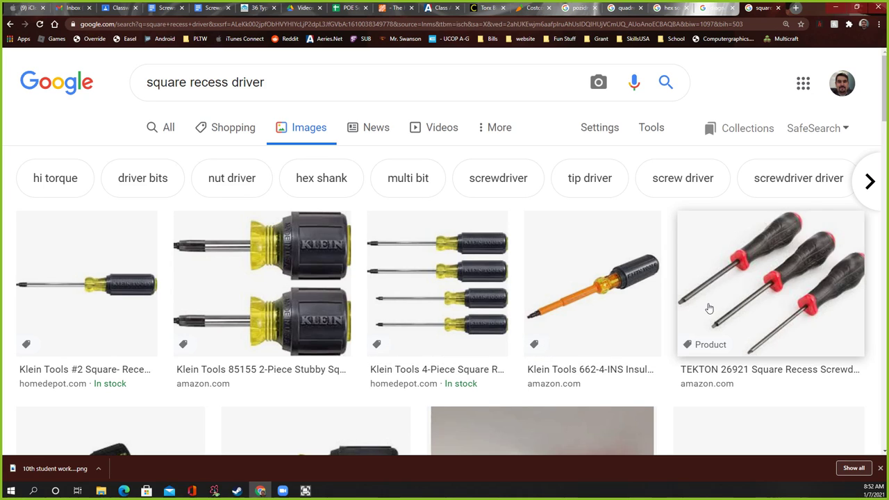
pyautogui.scroll(-3)
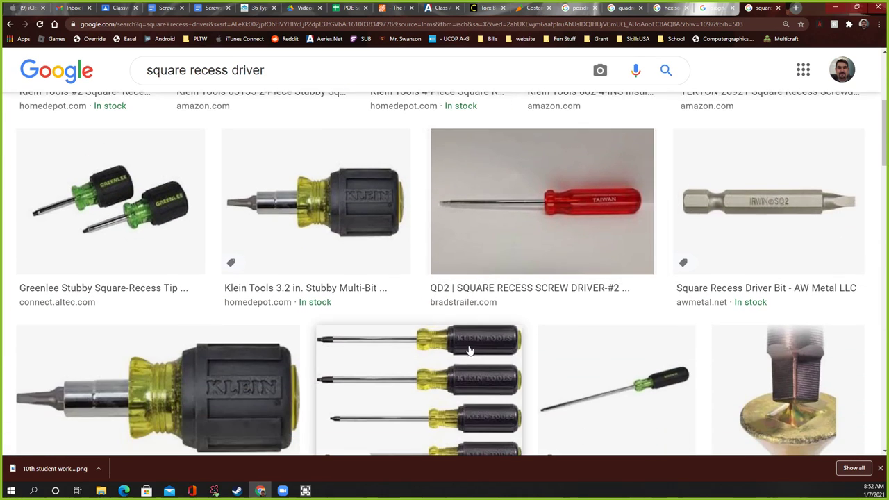
pyautogui.scroll(-3)
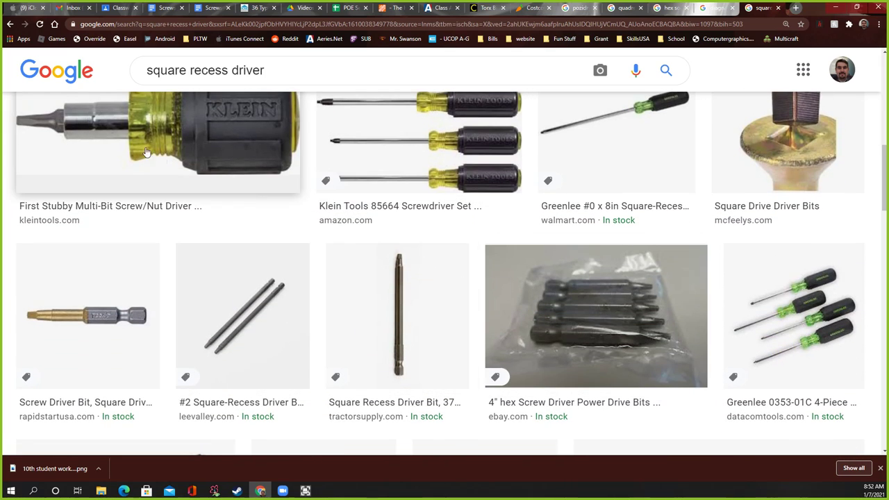
# Step: Enlarge the Klein Tools stubby multi-bit driver result for a closer look
pyautogui.click(156, 139)
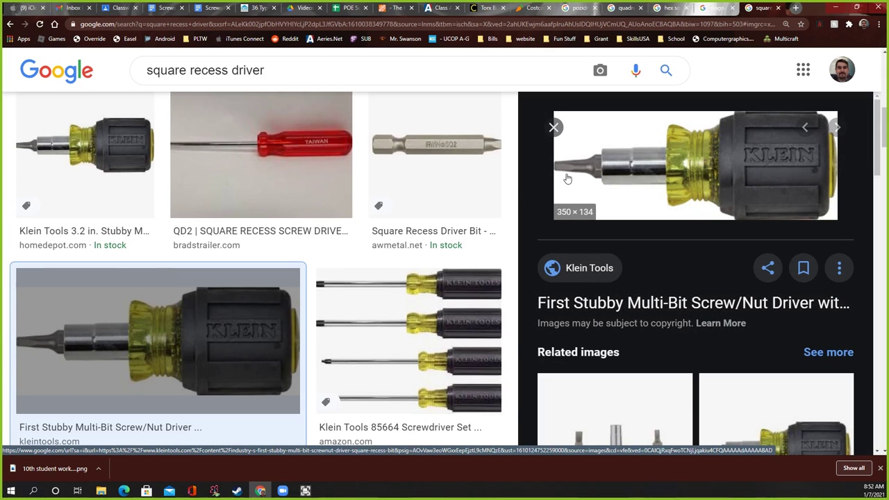
pyautogui.moveTo(612, 187)
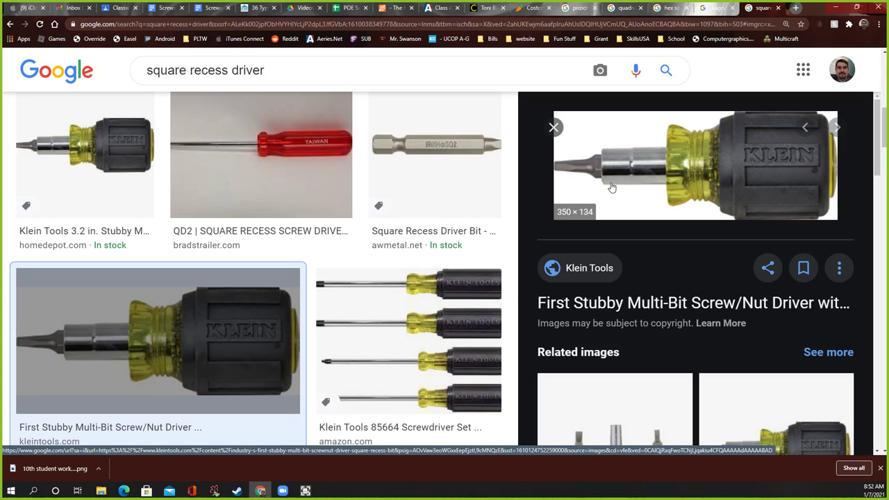
pyautogui.moveTo(574, 172)
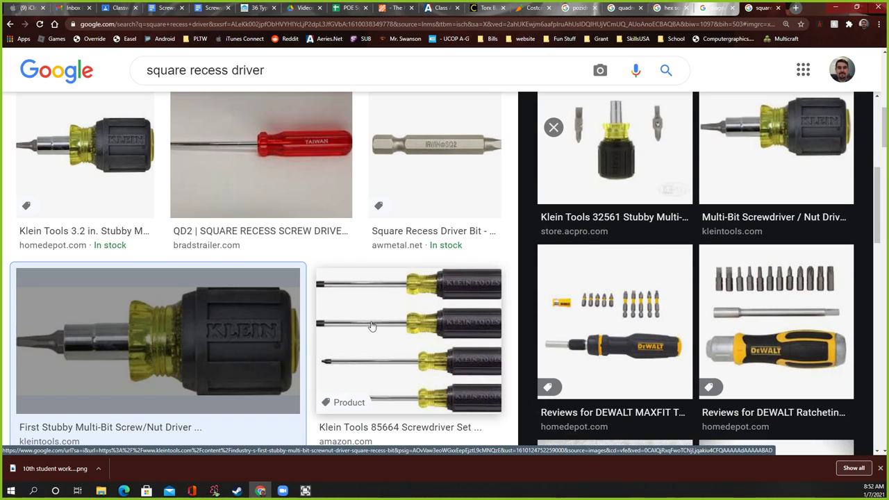
pyautogui.scroll(-3)
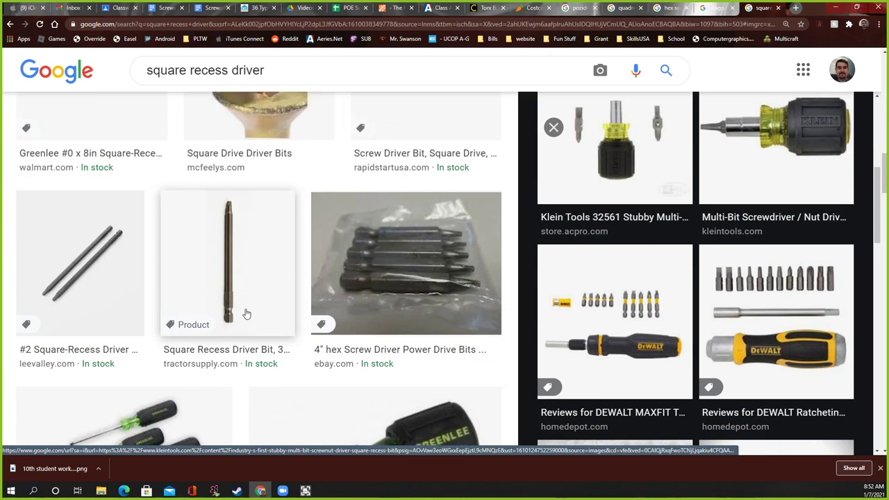
pyautogui.scroll(-3)
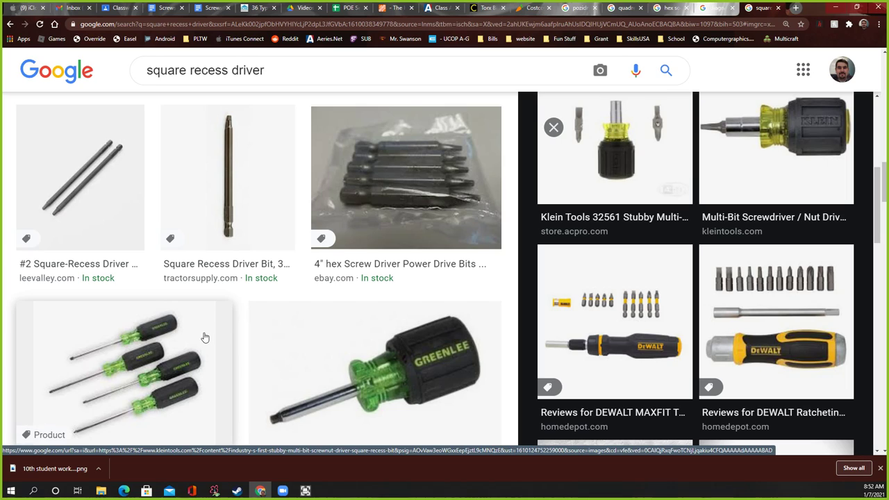